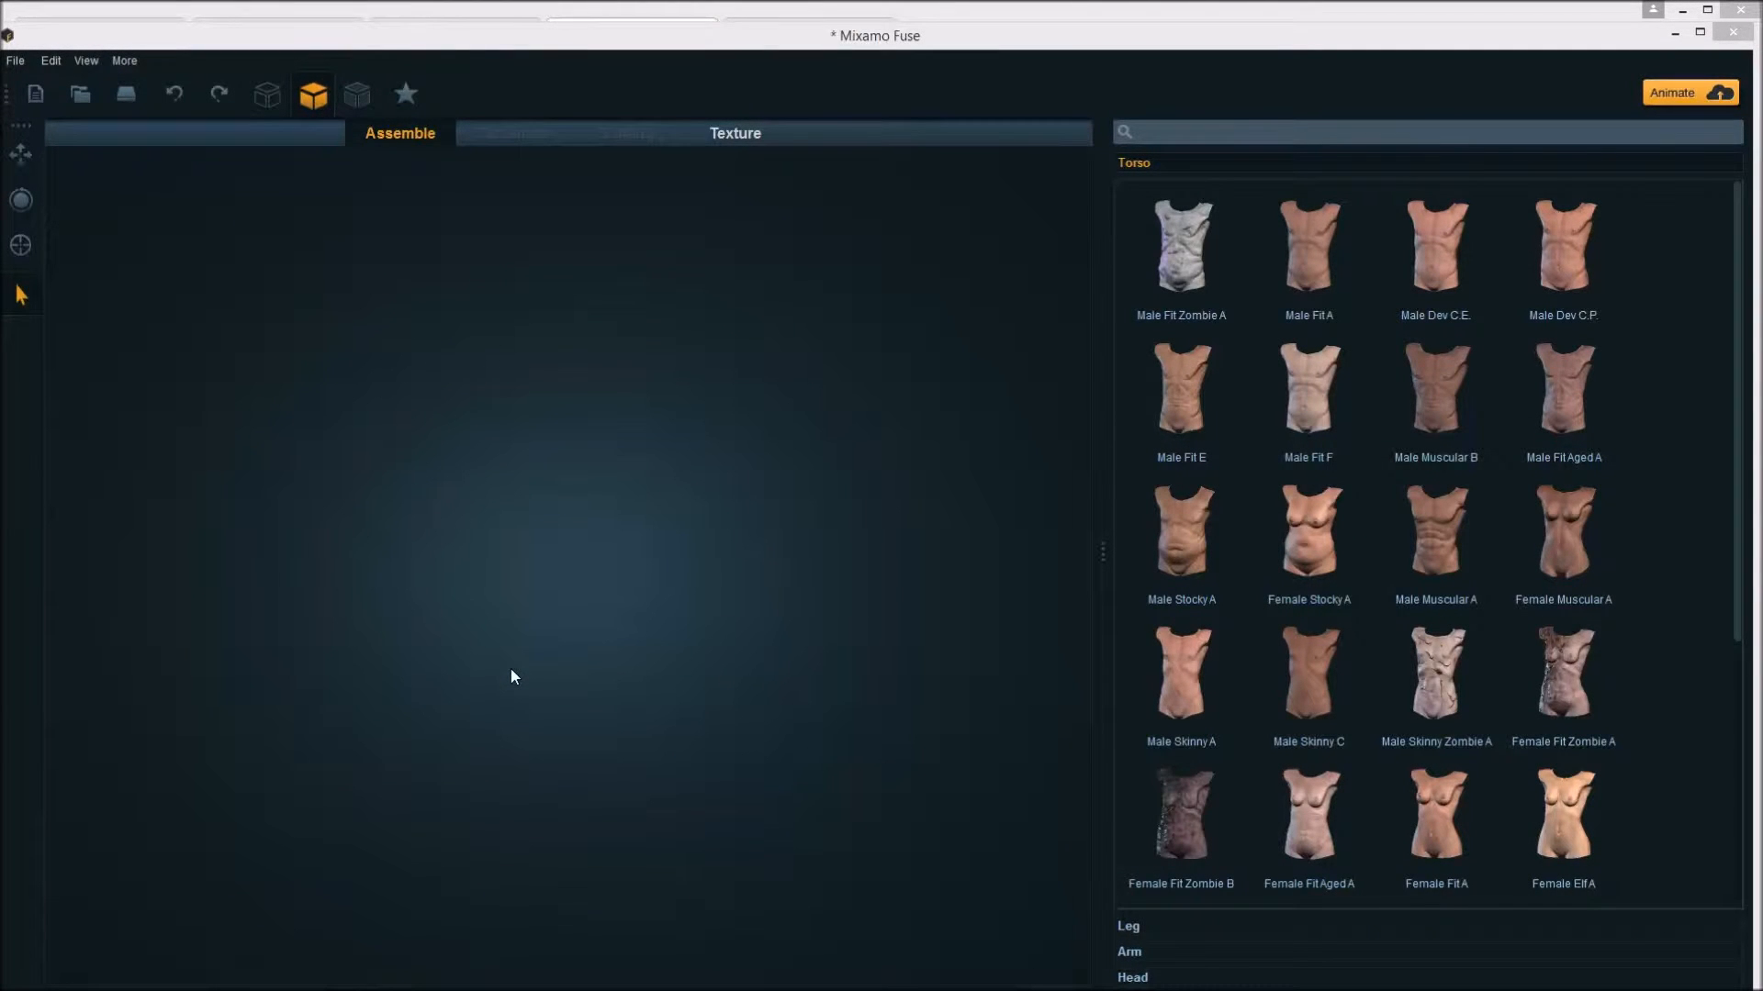
mouse_move(516, 634)
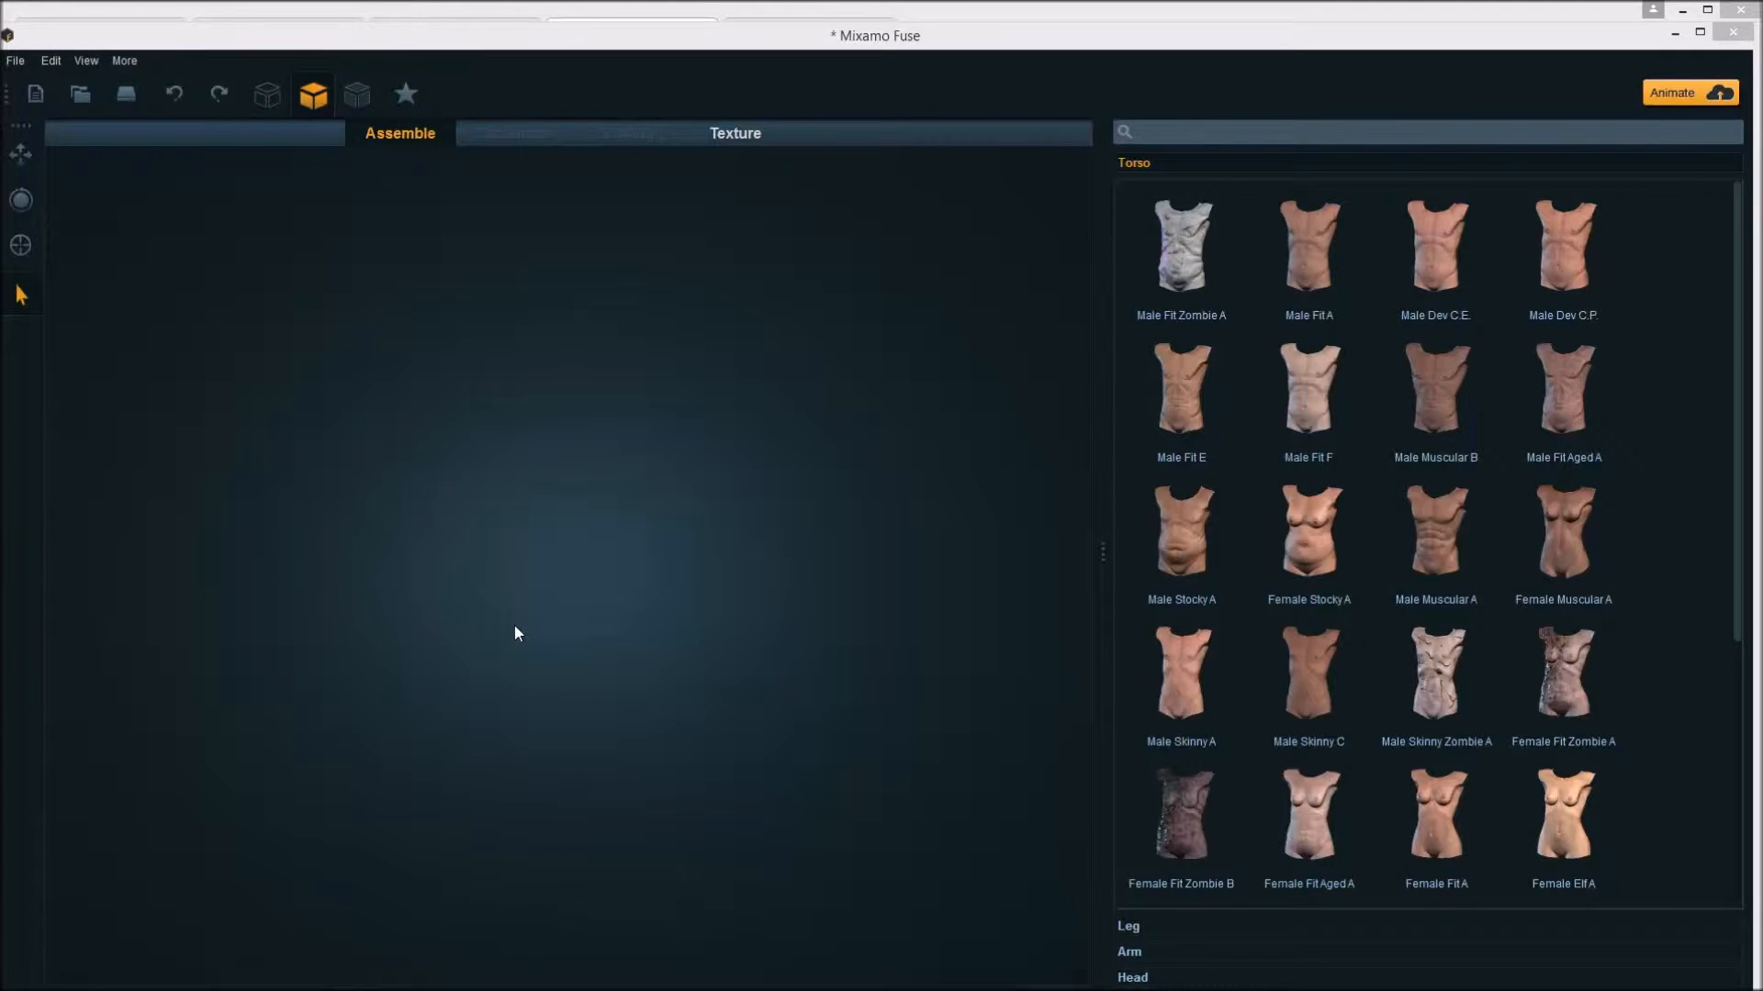
mouse_move(448, 349)
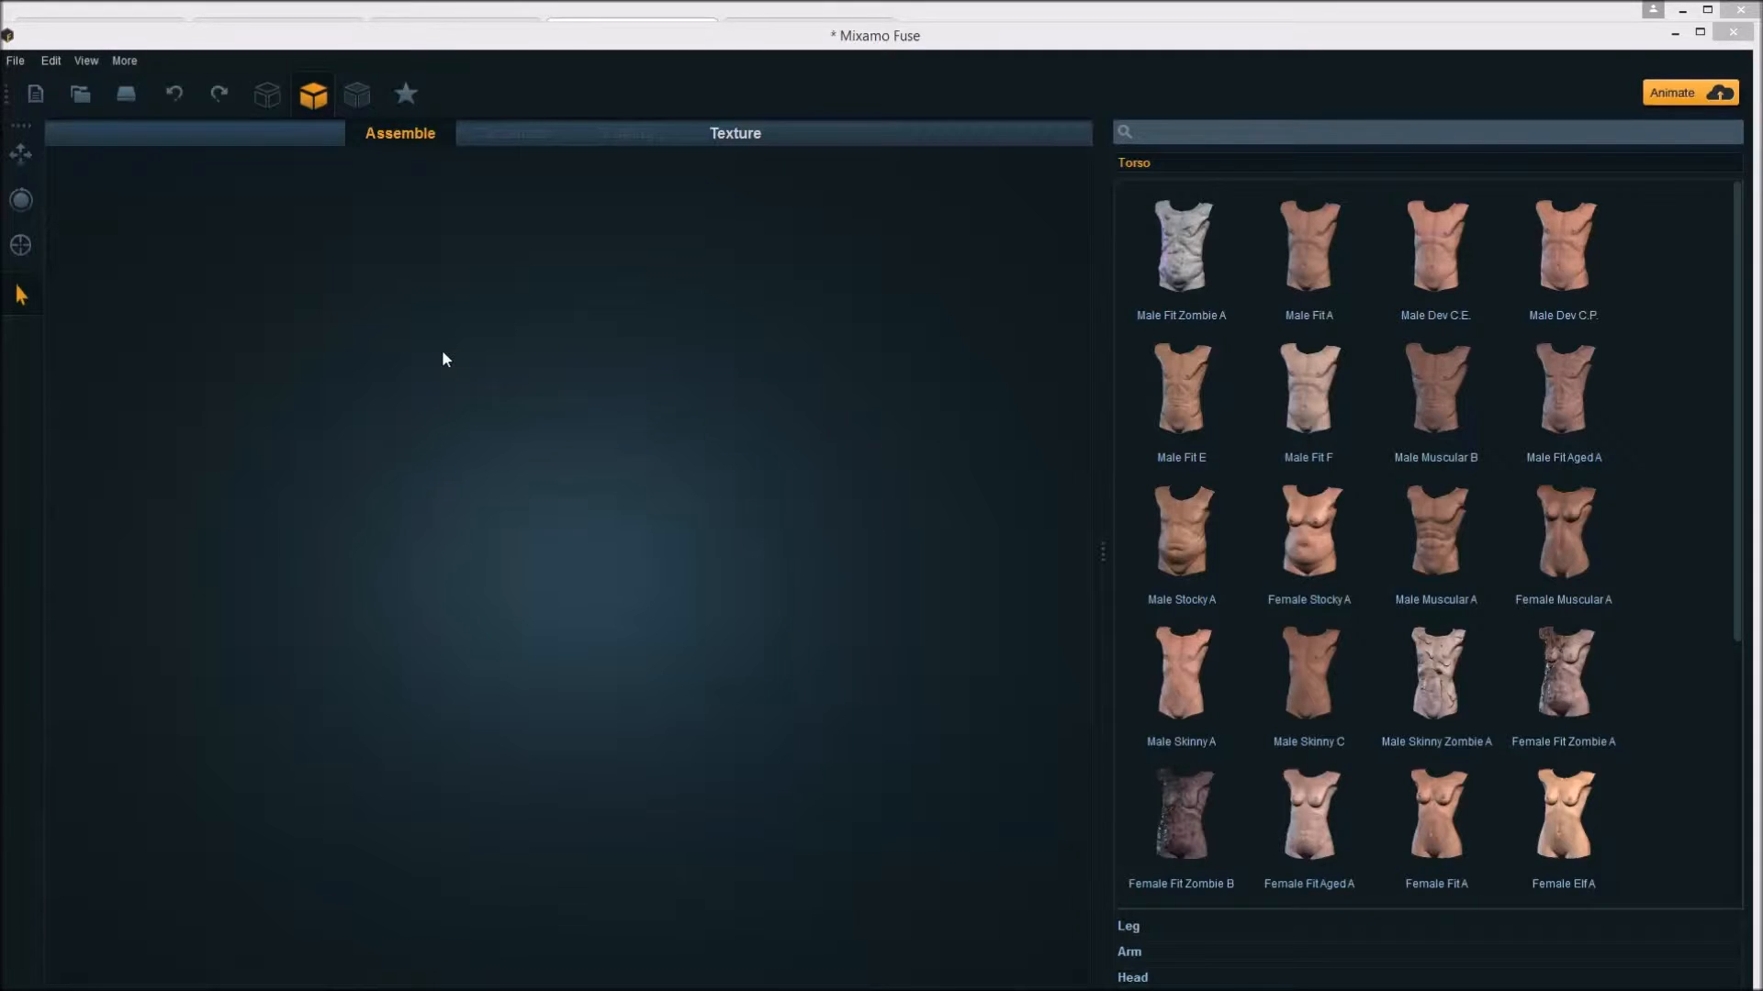
mouse_move(424, 347)
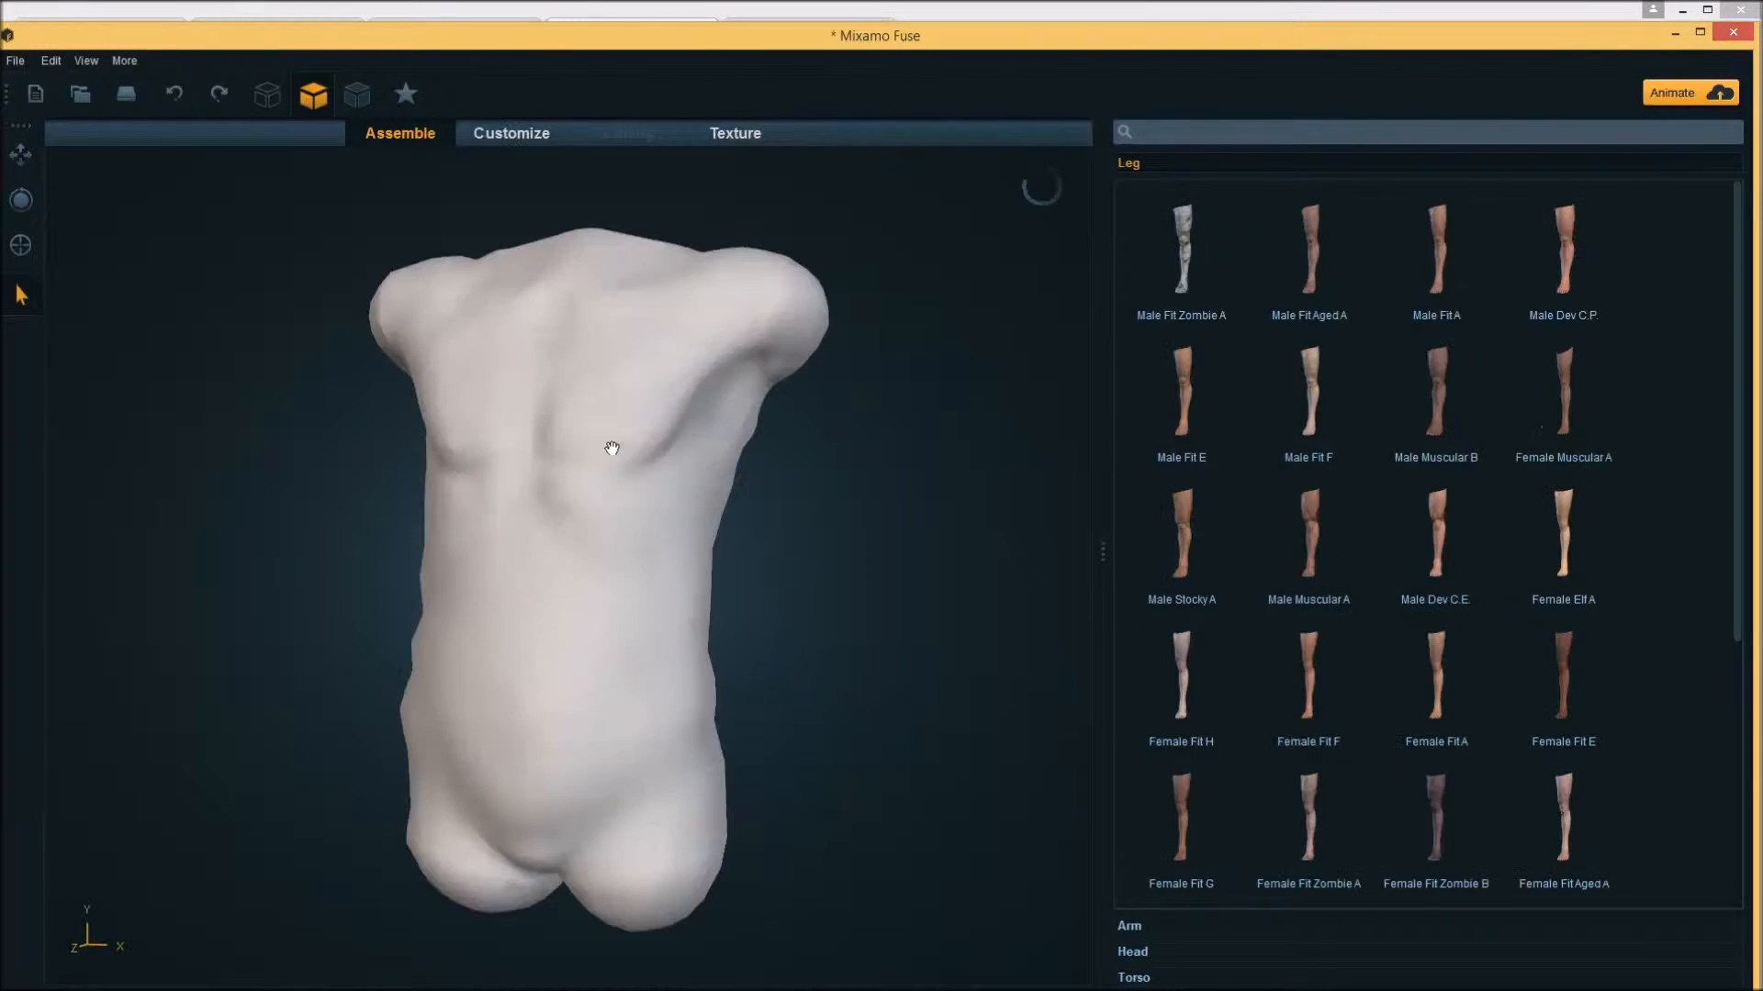
Attach the Male Fit Zombie A legs to the torso and browse further down the parts library
left_click(1181, 246)
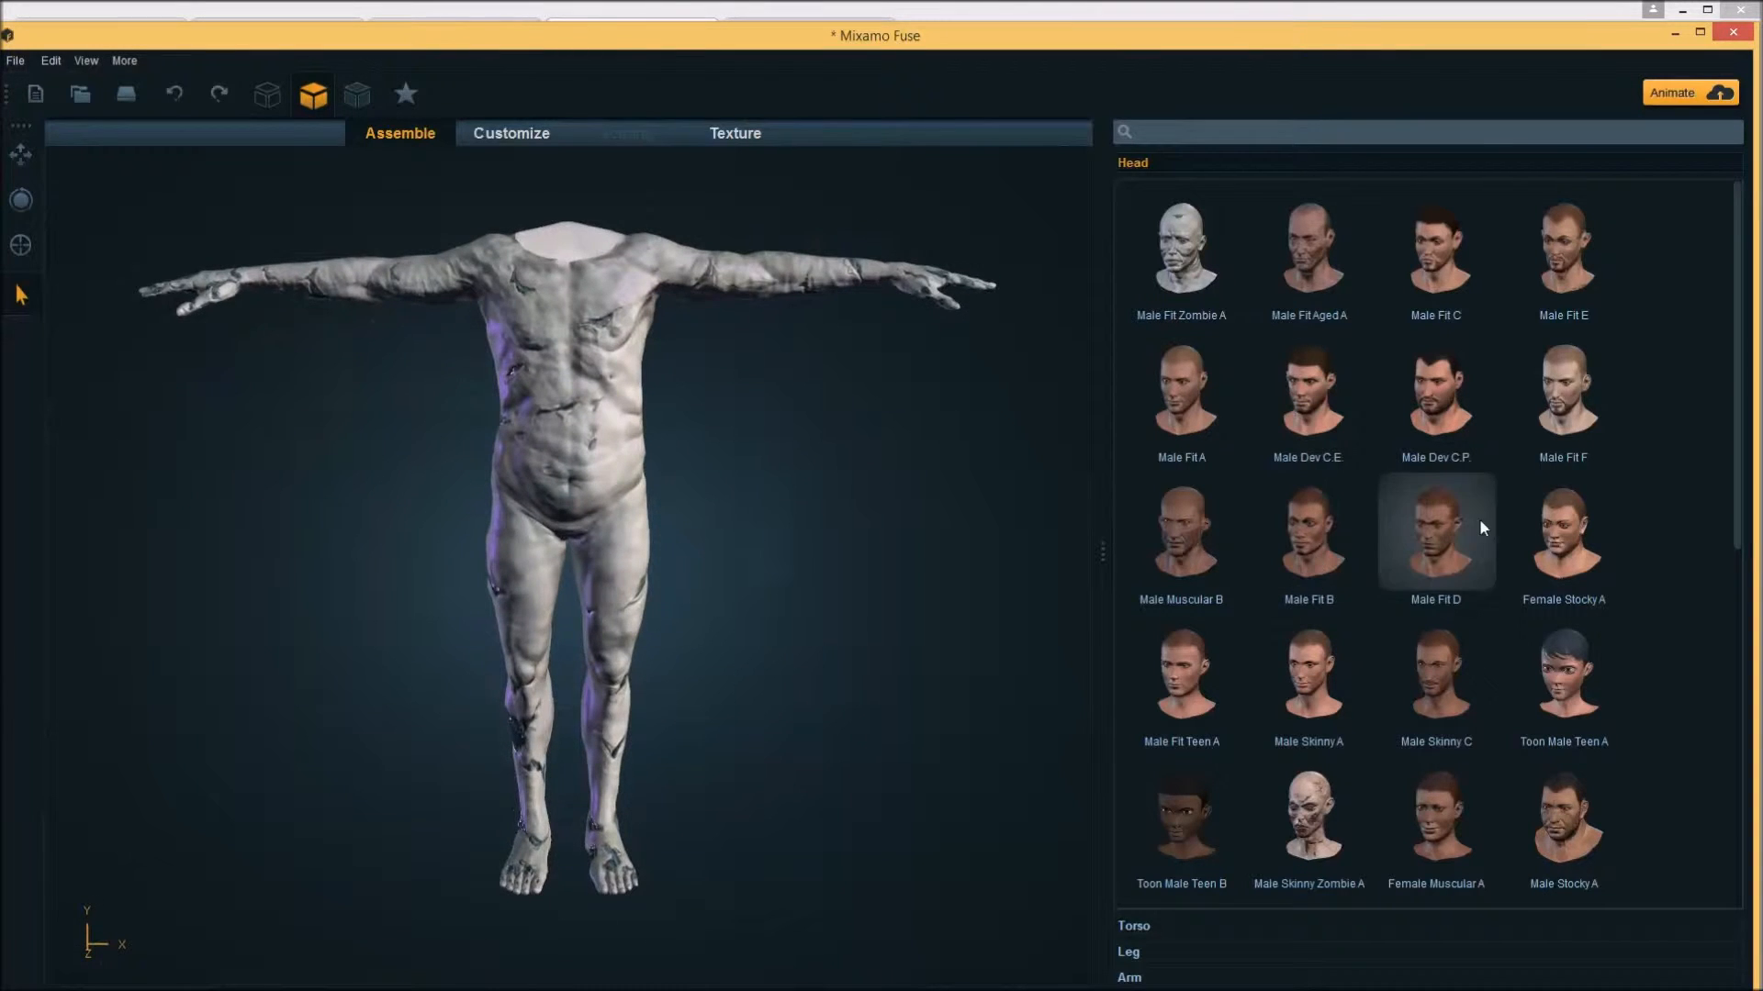
scroll("down", 3)
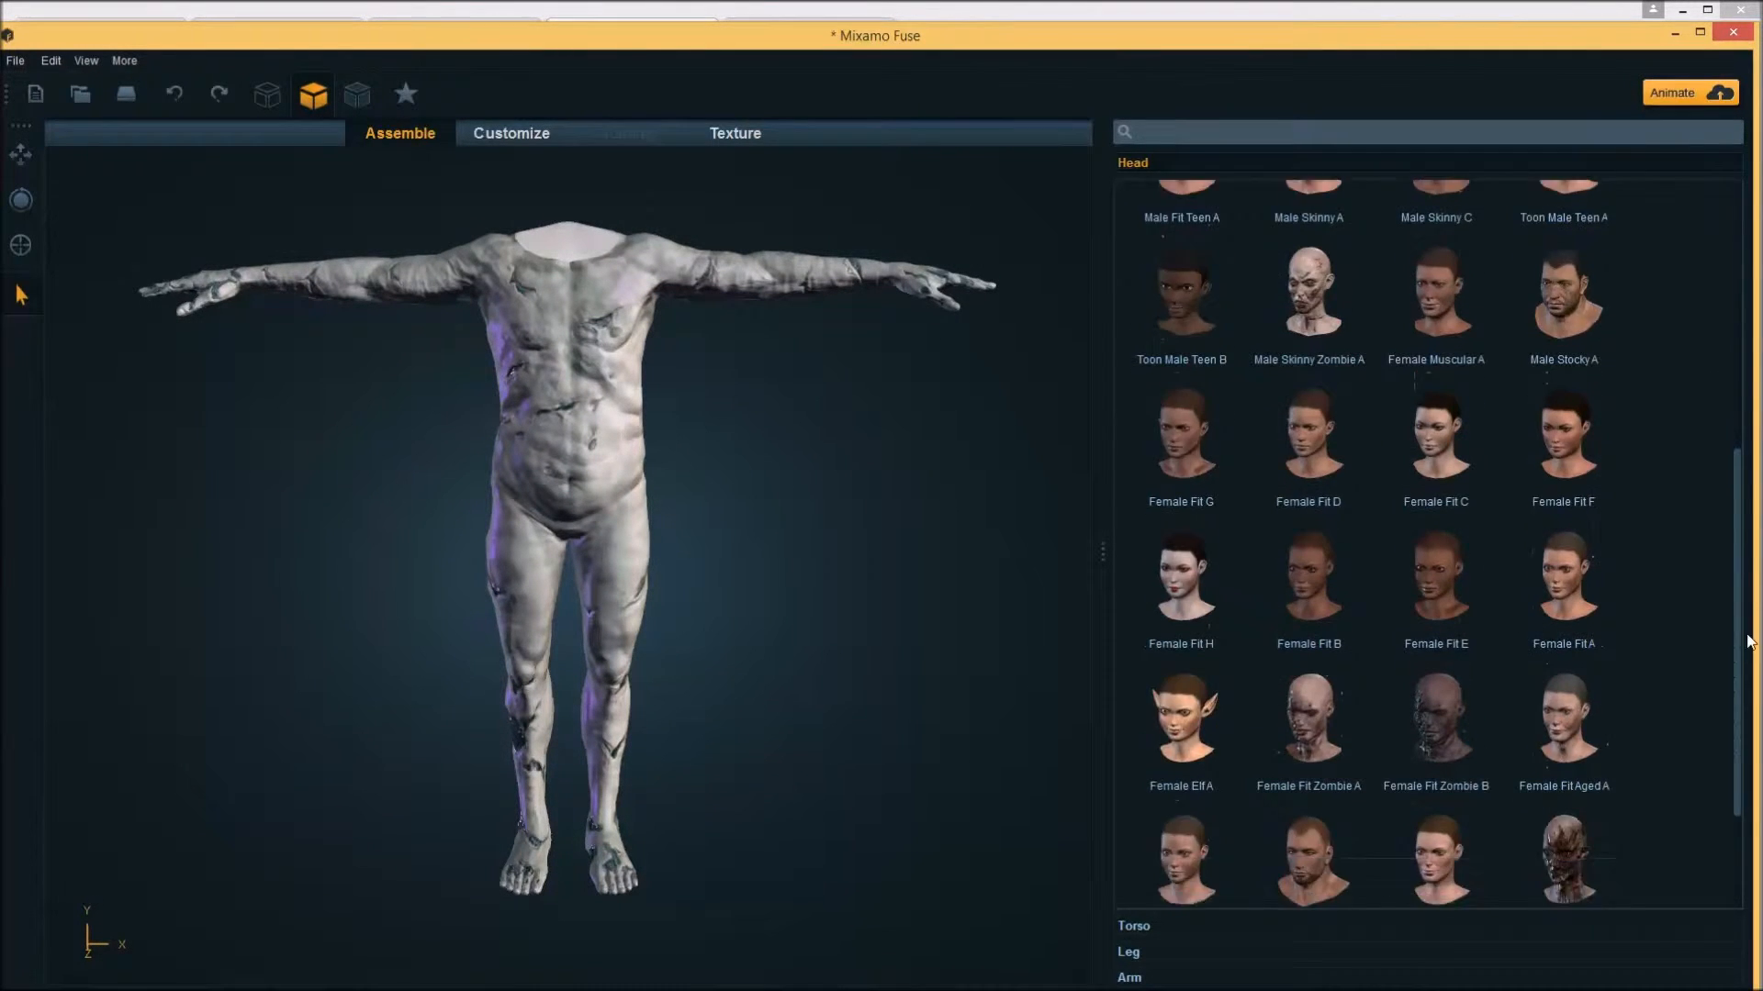
scroll("down", 3)
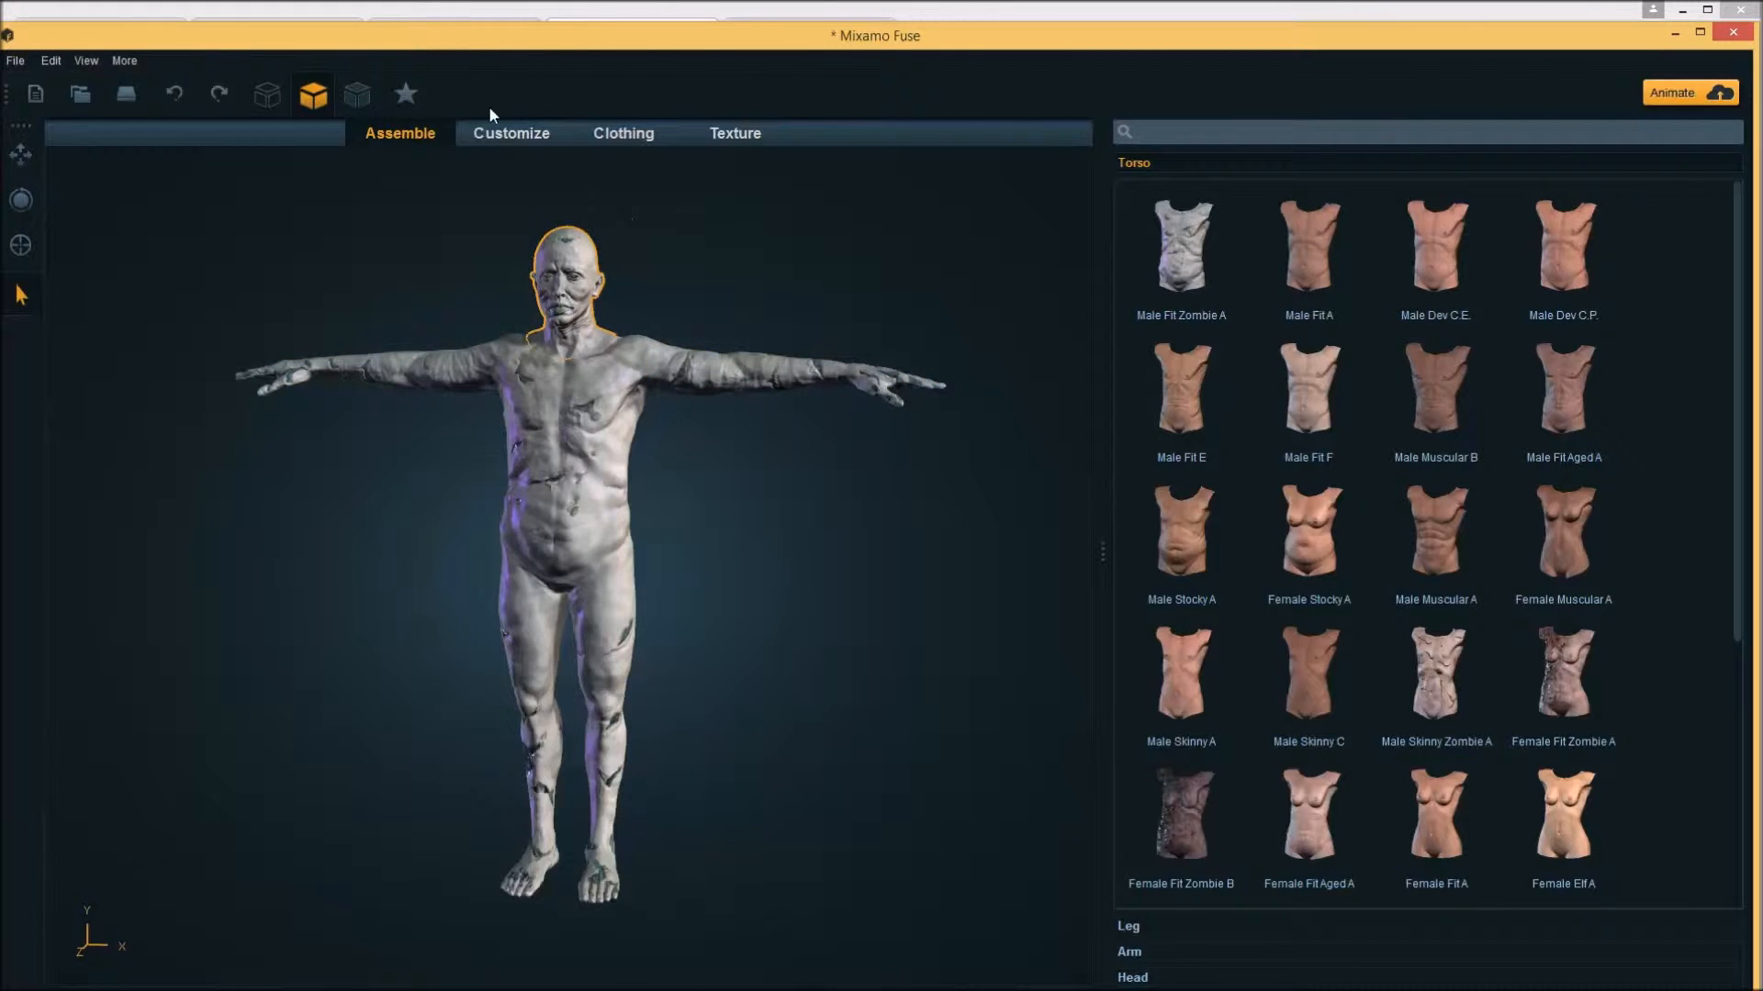
In Customize, raise the zombie's Cheek Bone slider to lift the cheekbones
left_click(511, 133)
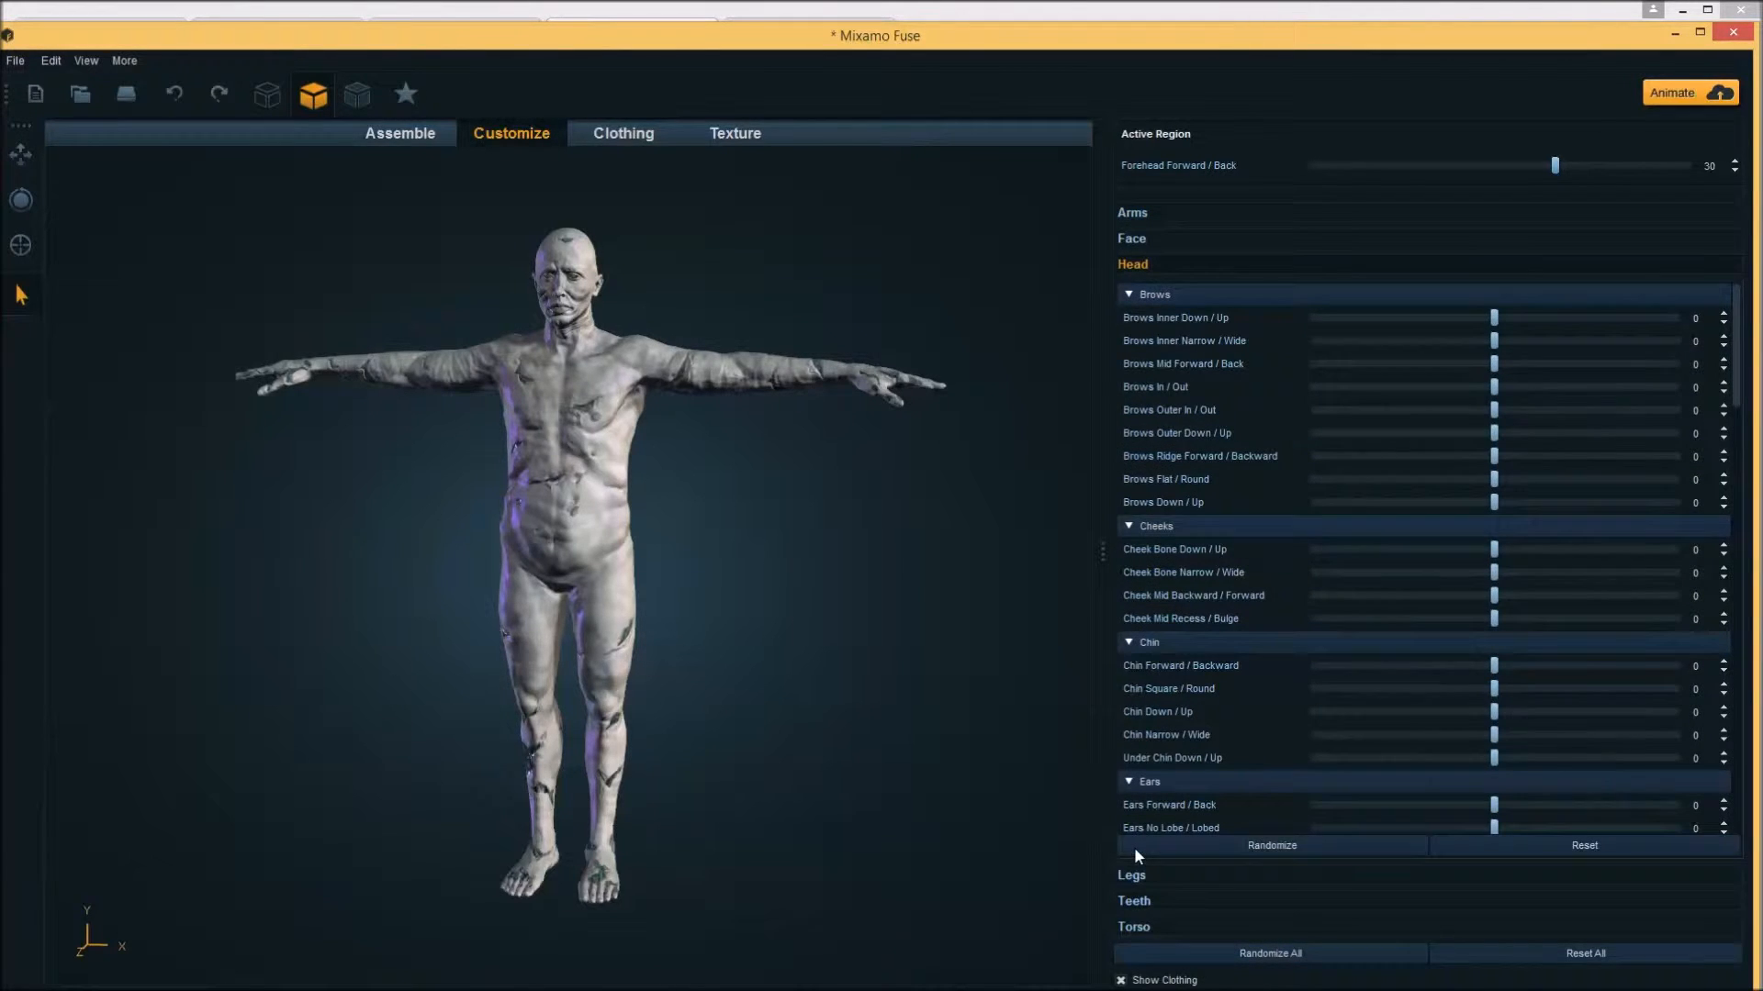
mouse_move(1416, 334)
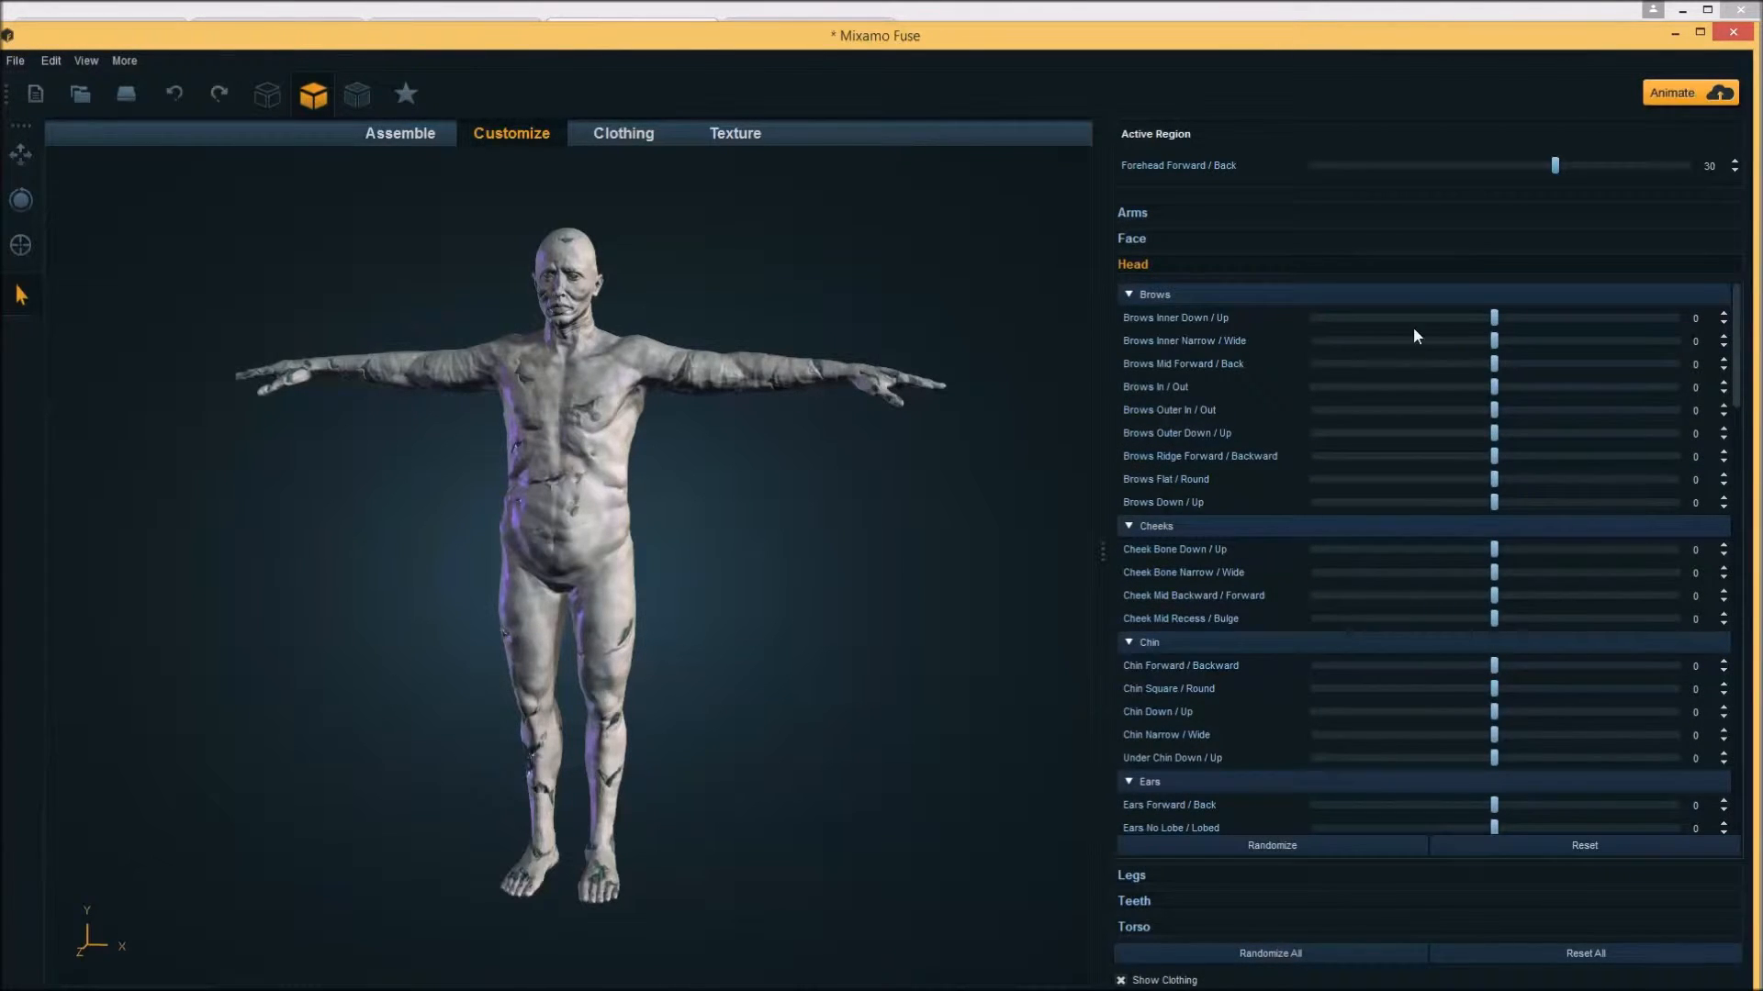
left_click_drag(1495, 549, 1526, 549)
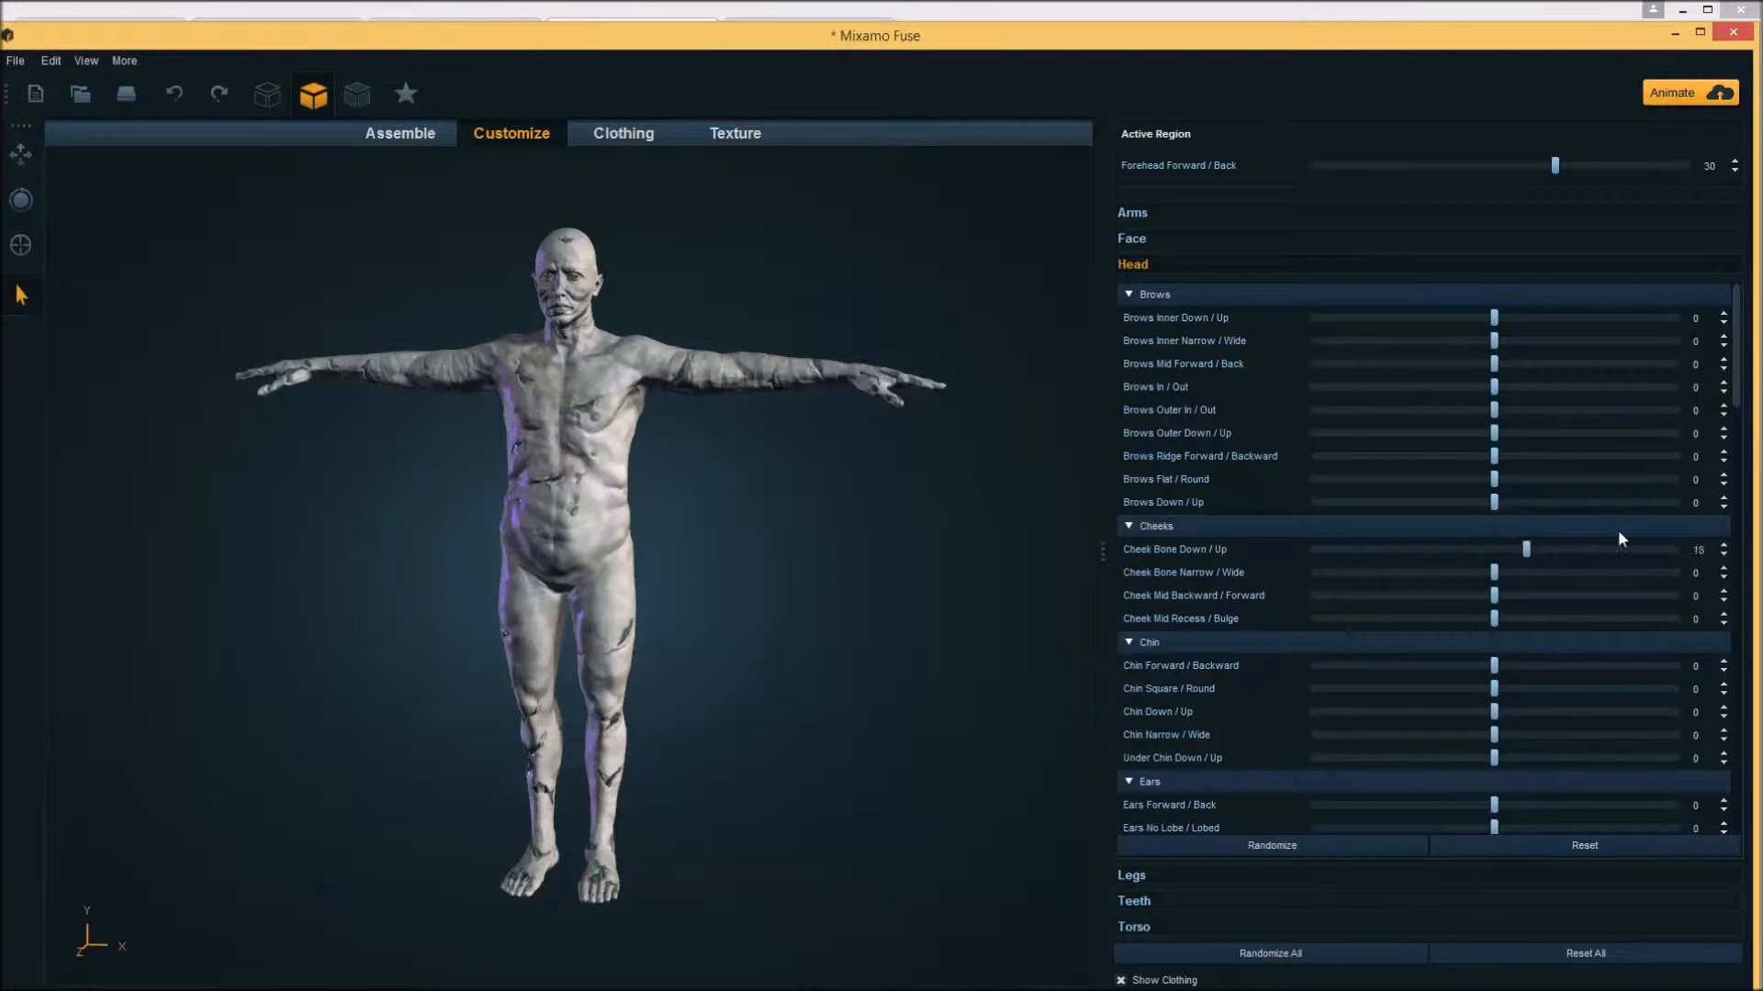
left_click_drag(1526, 549, 1538, 549)
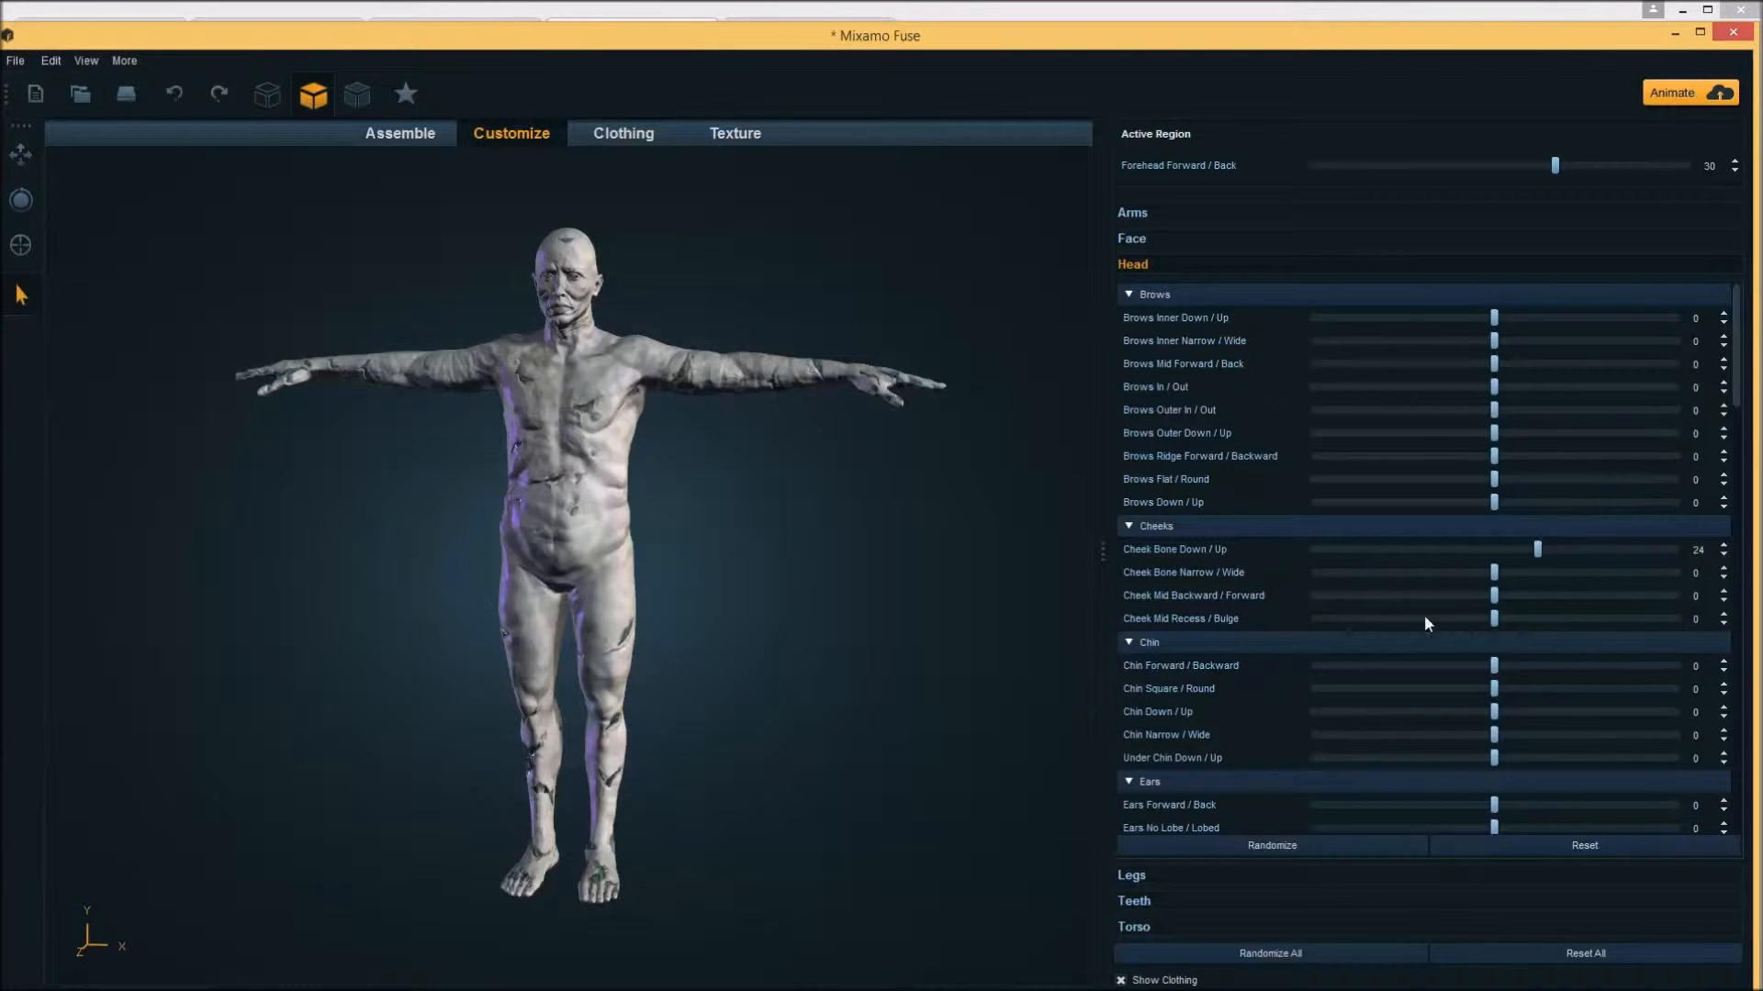
Randomize the head shape, then Randomize All proportions several times until a look is kept
left_click(1270, 845)
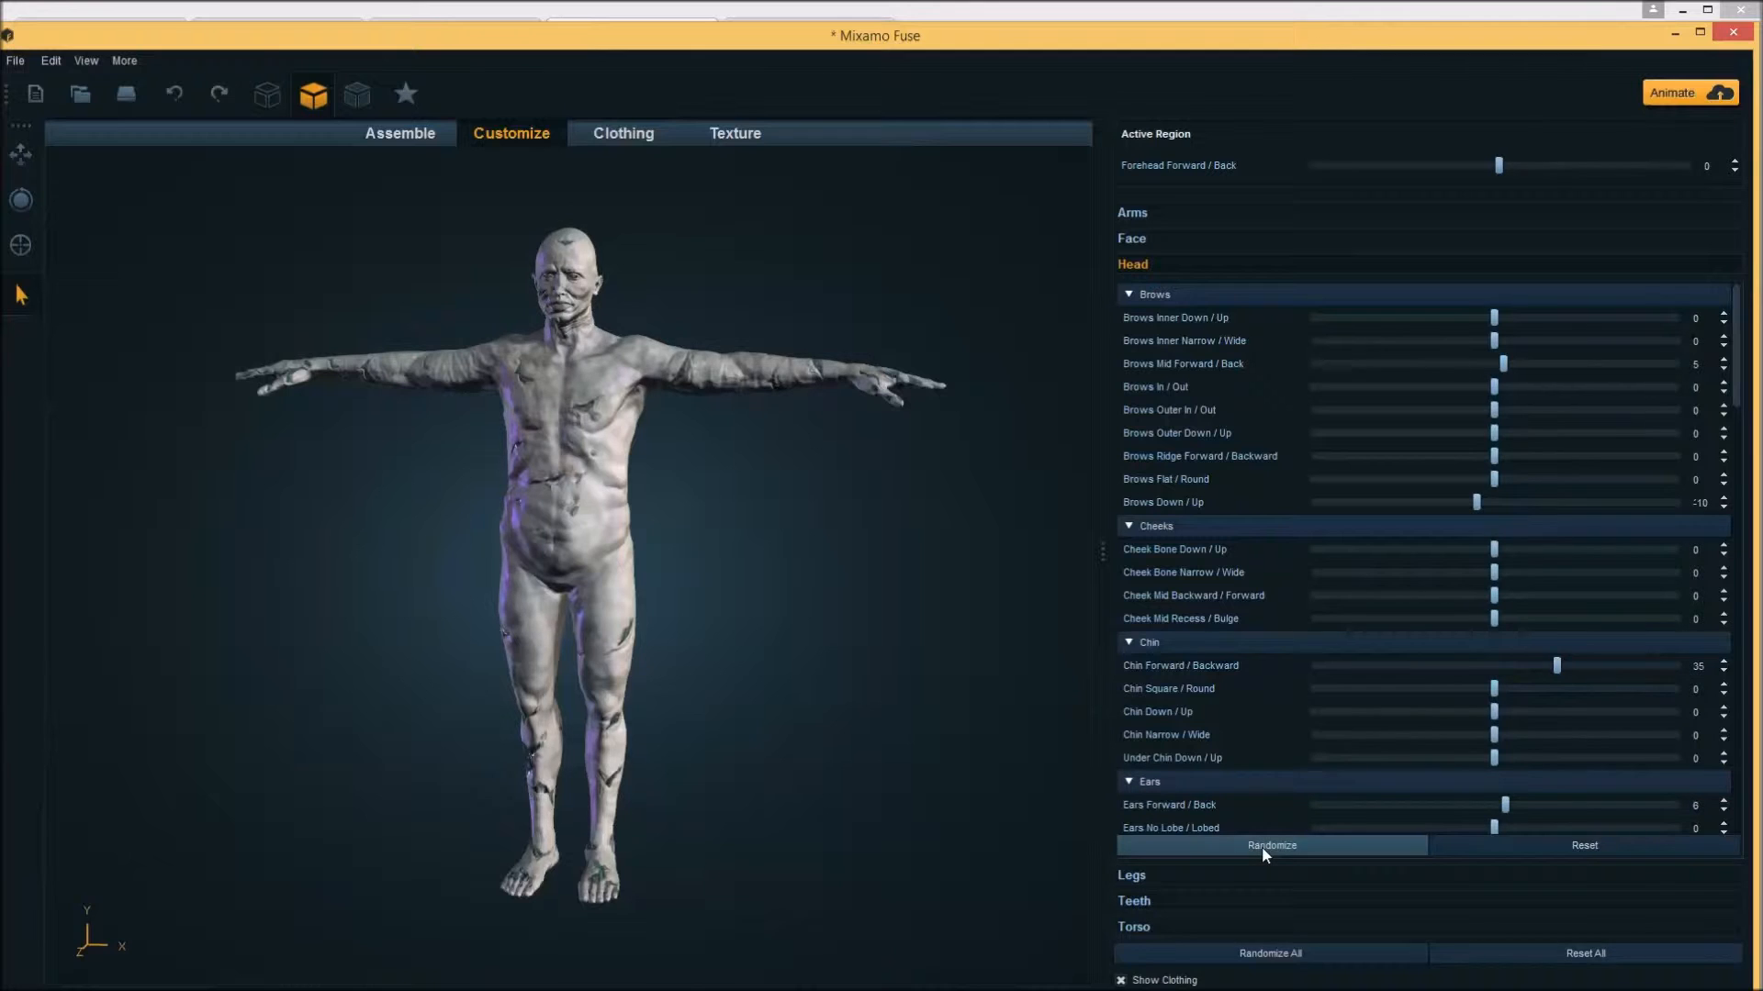
left_click(1269, 845)
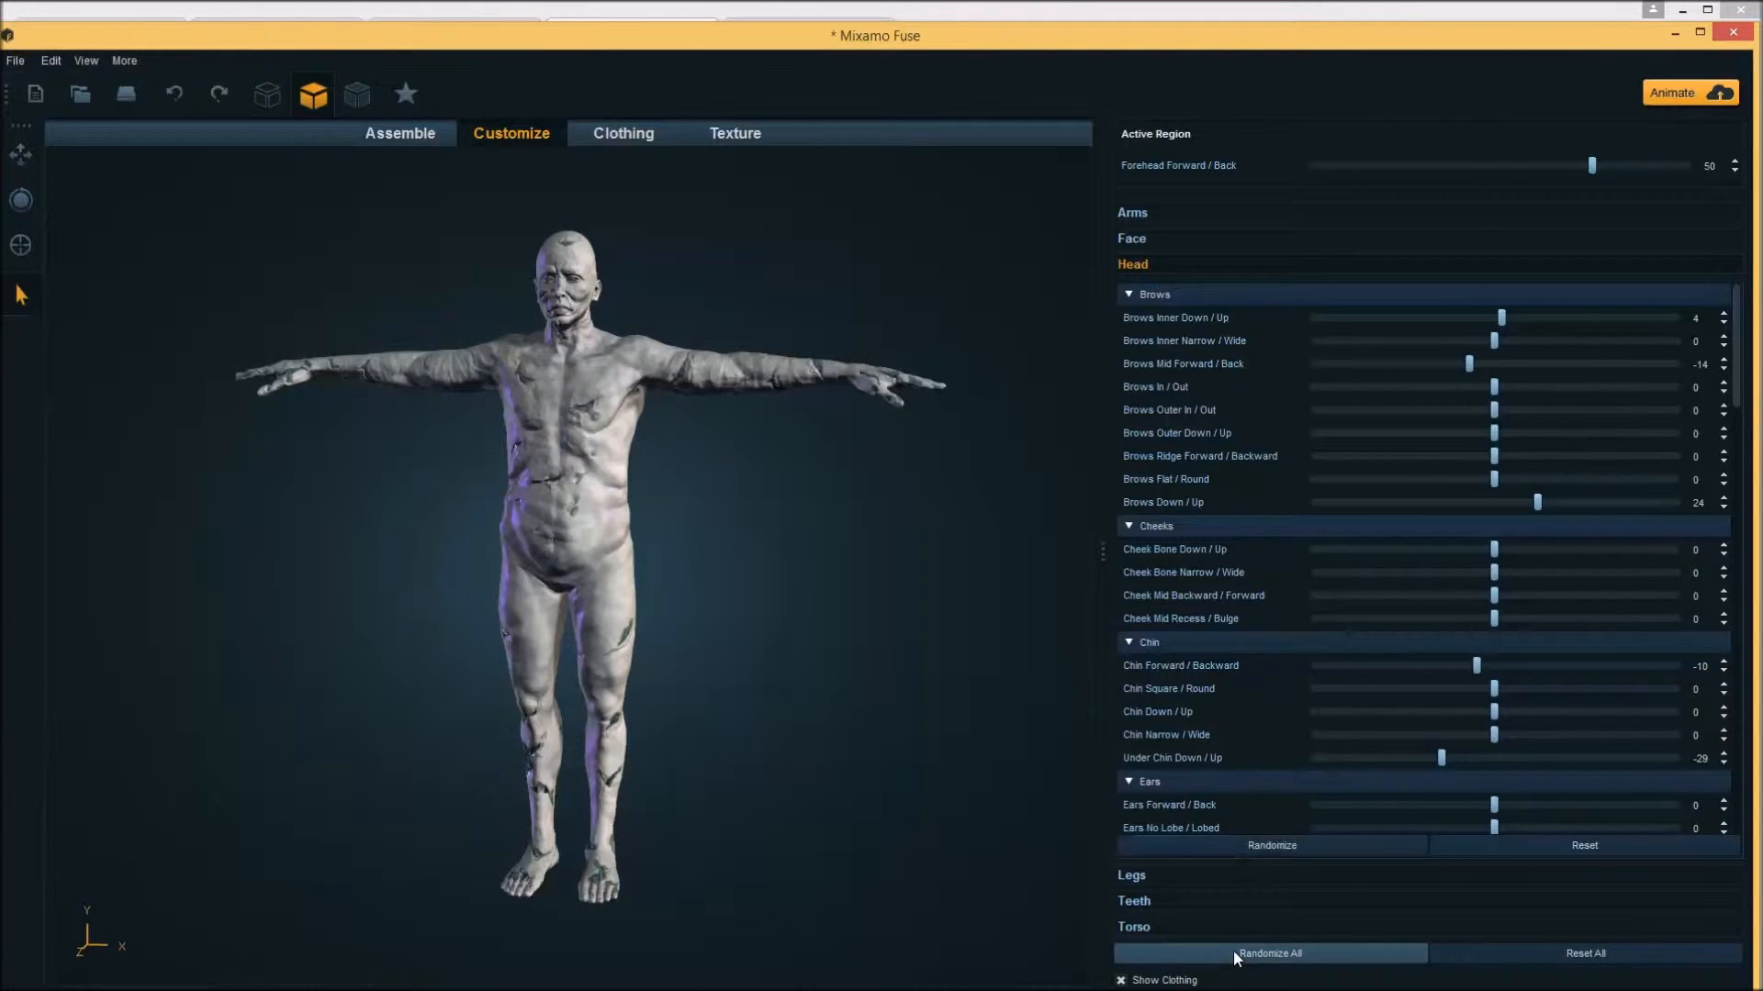
left_click(1268, 953)
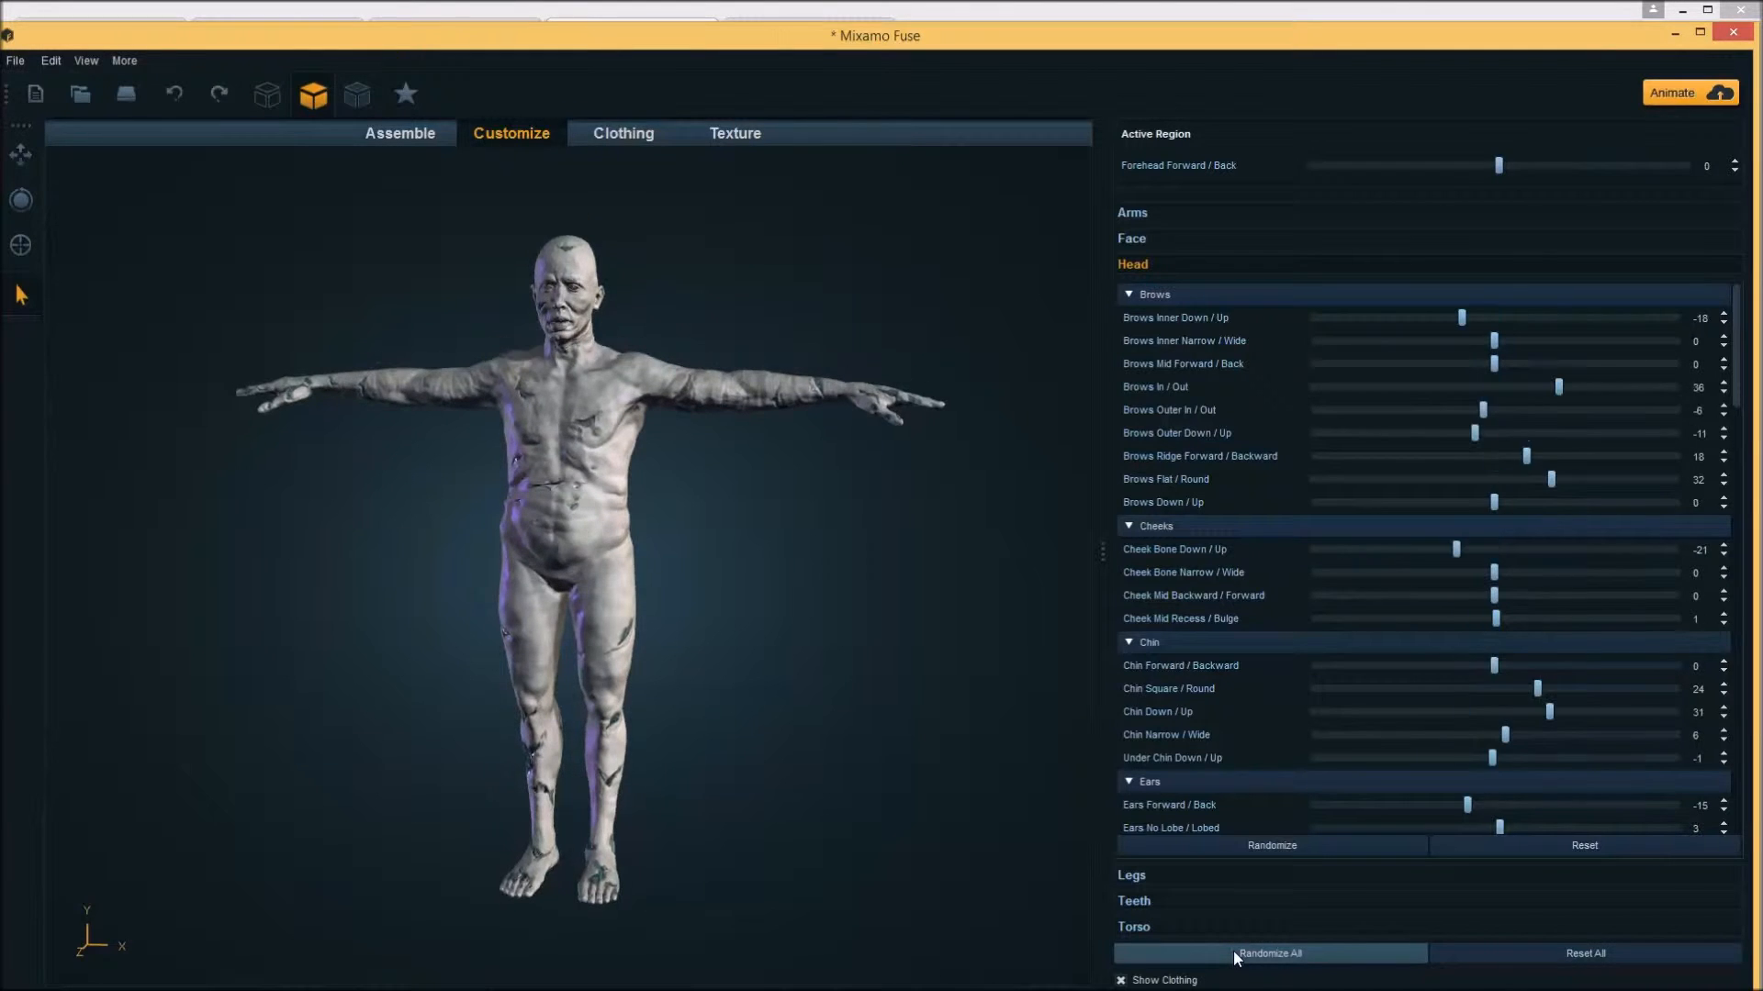
left_click(1269, 953)
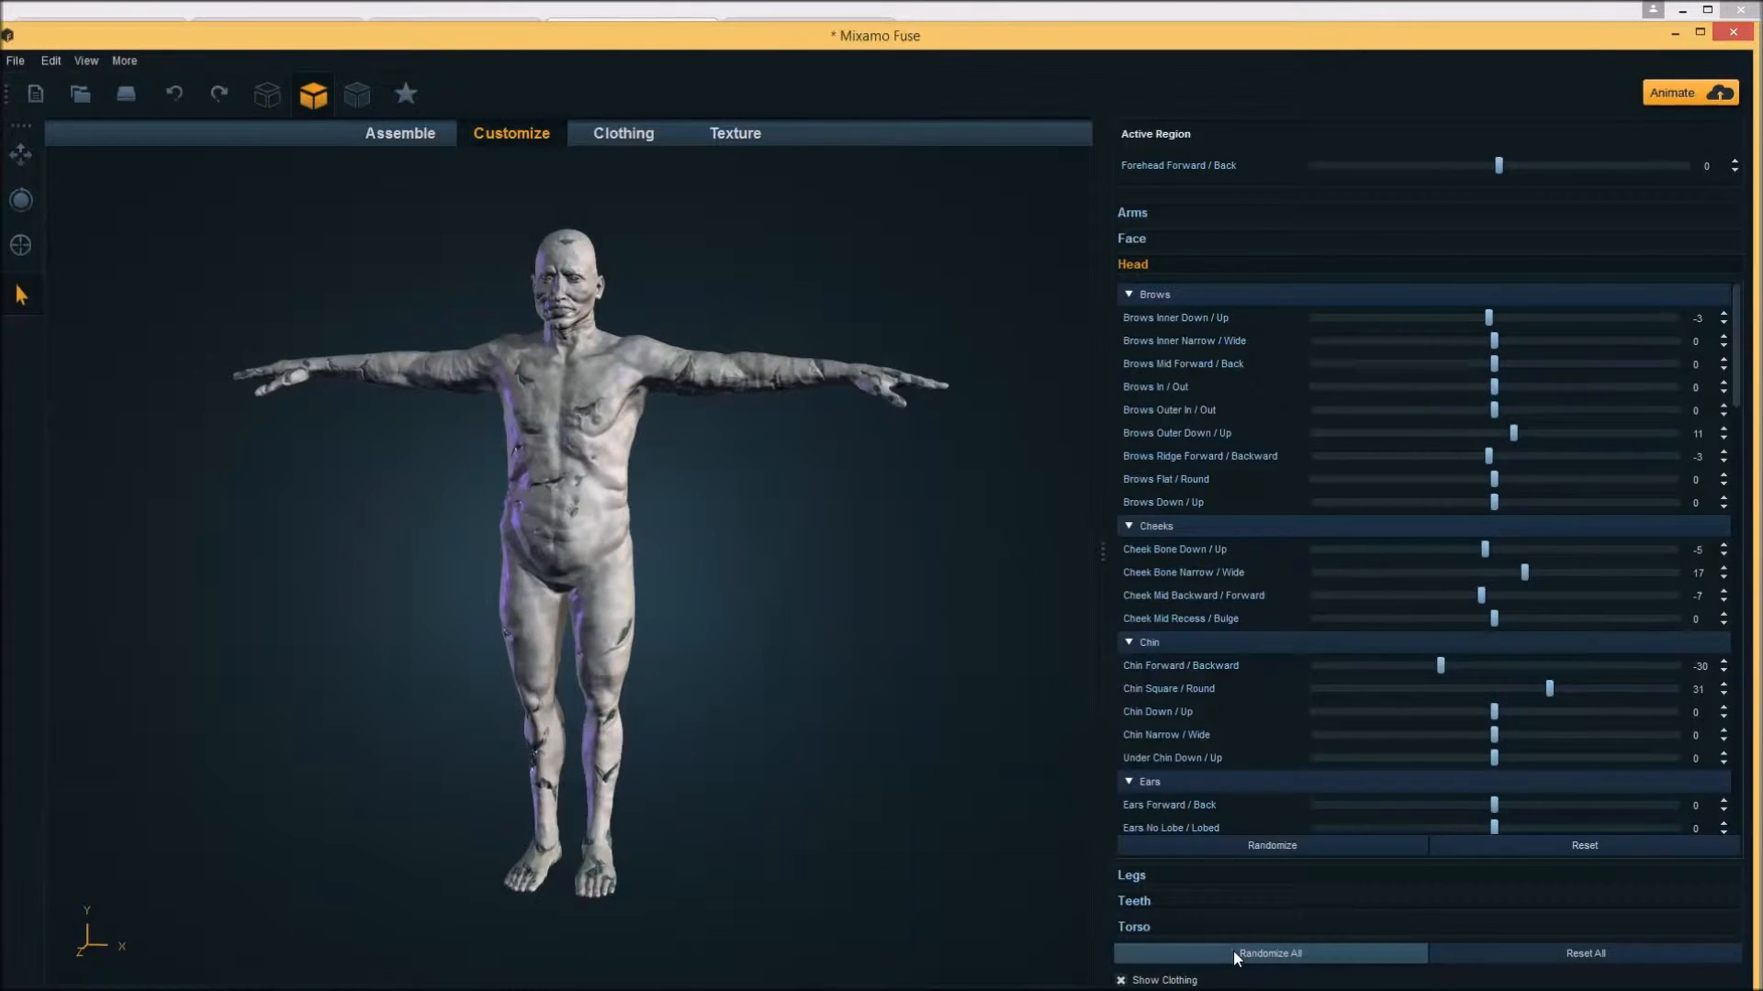
left_click(1268, 953)
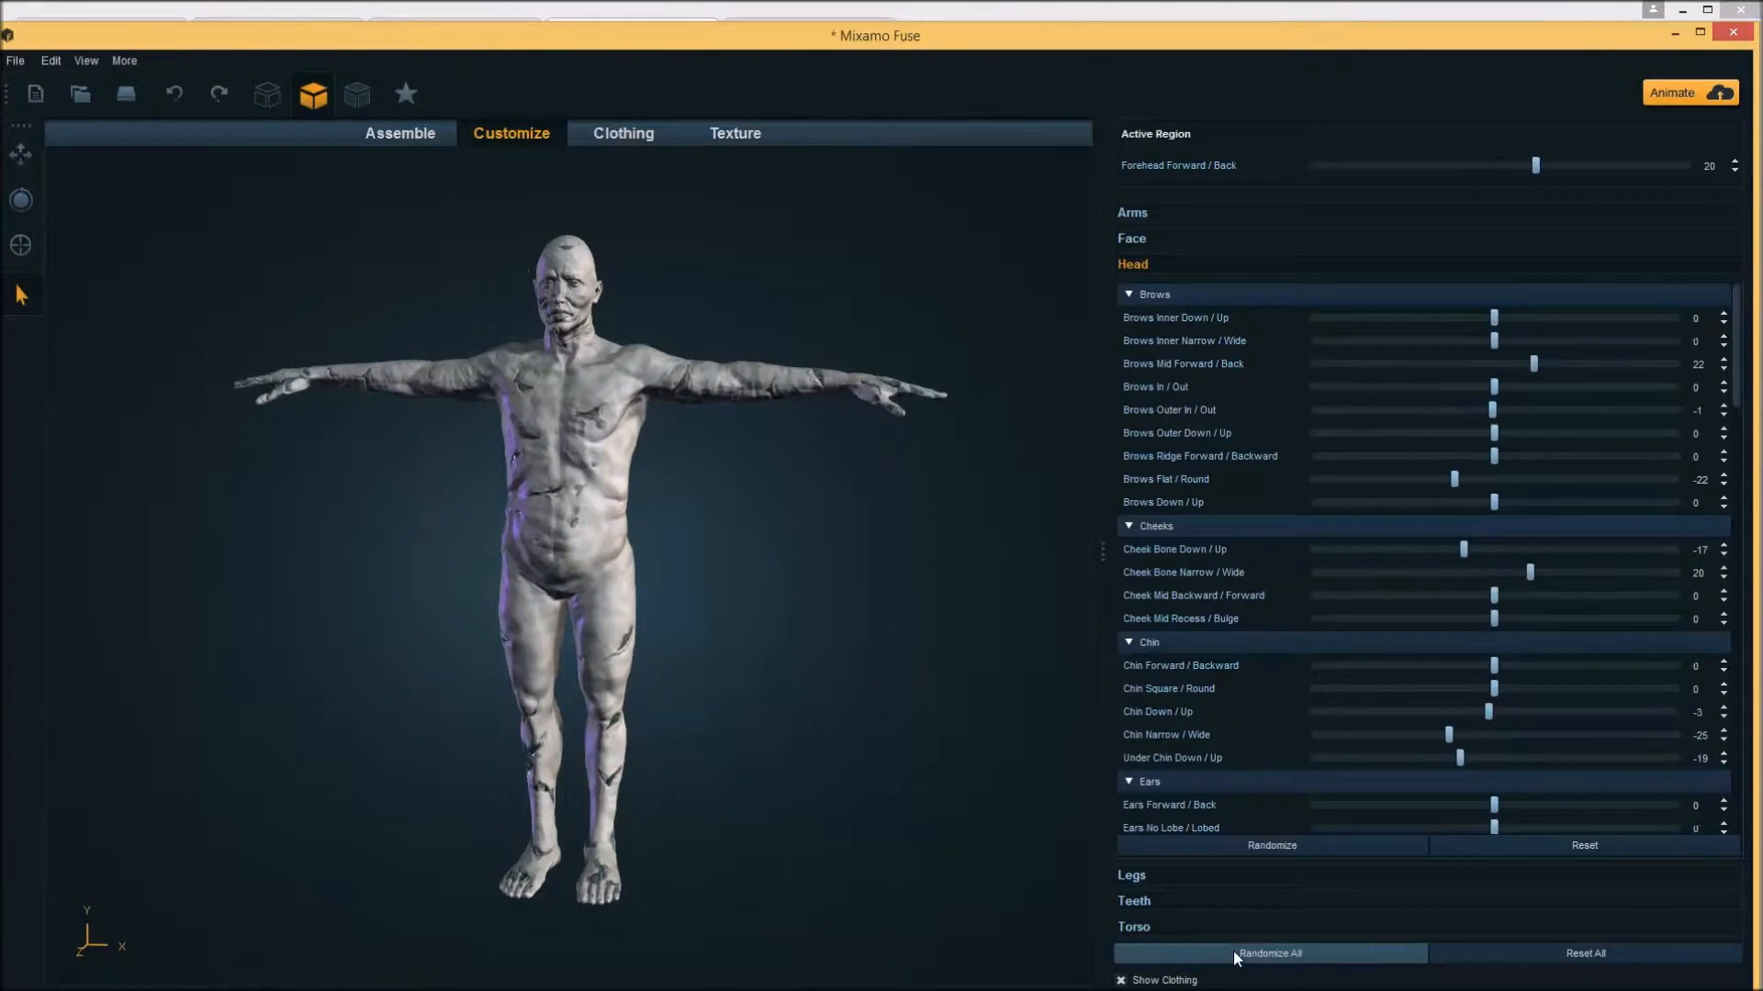
left_click(1269, 953)
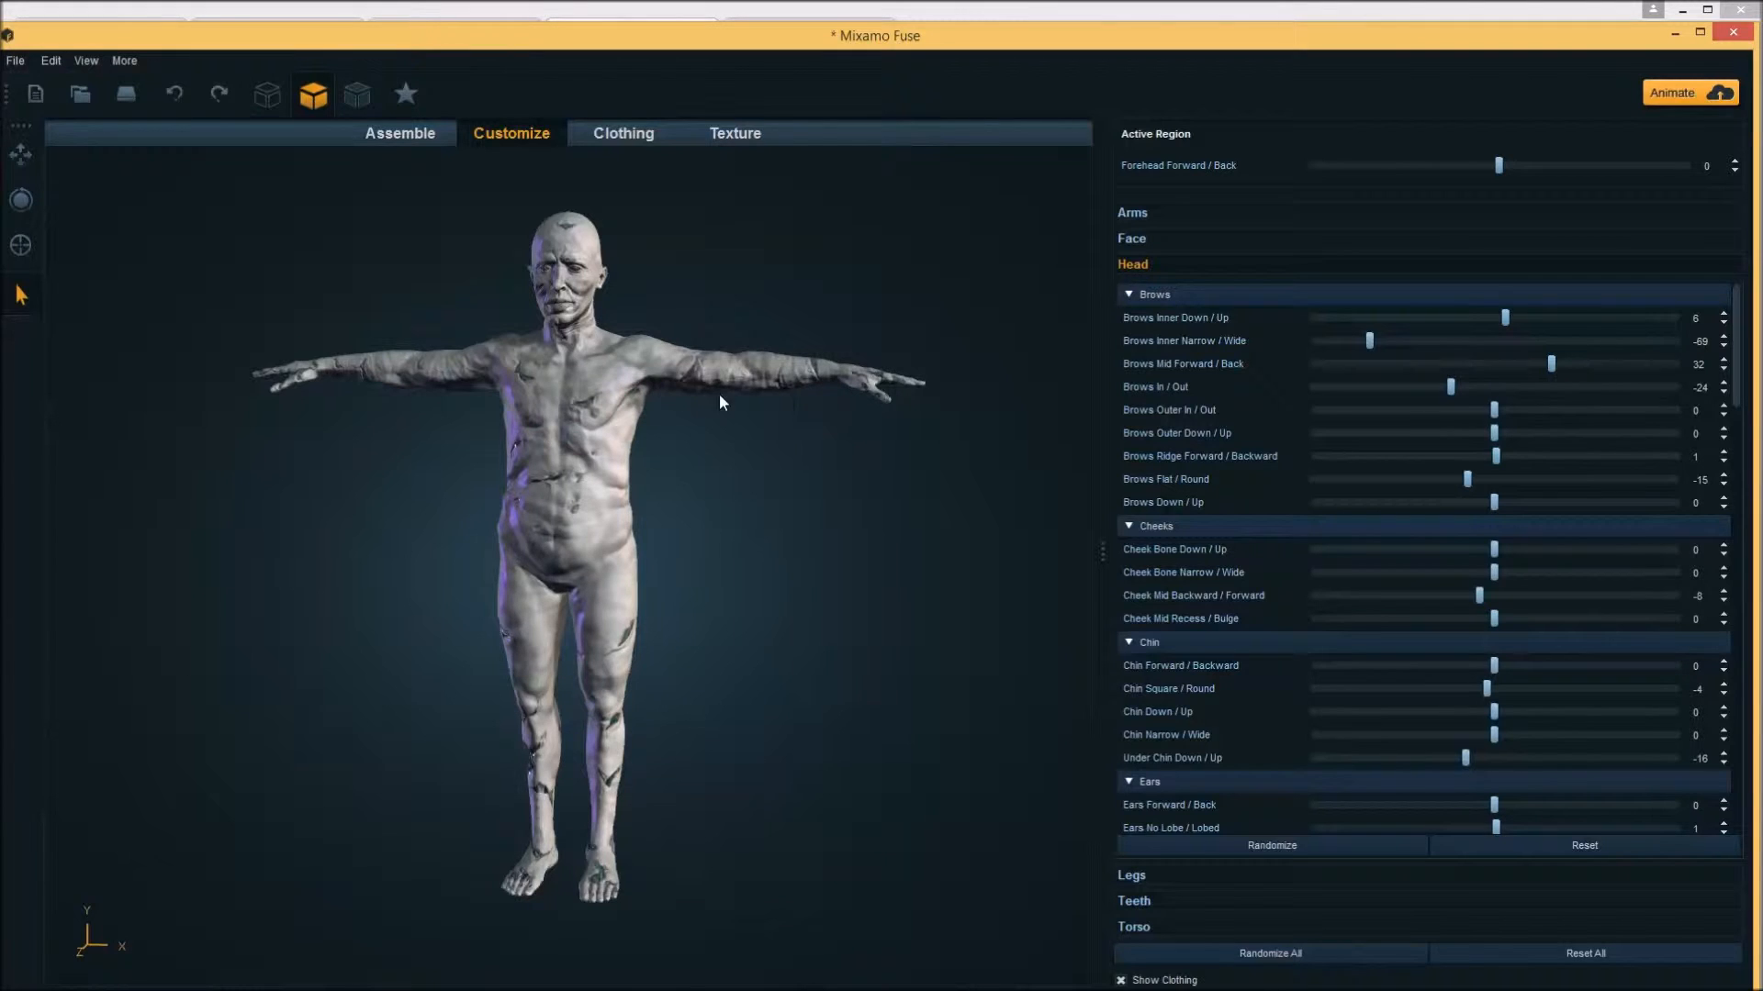
left_click(735, 132)
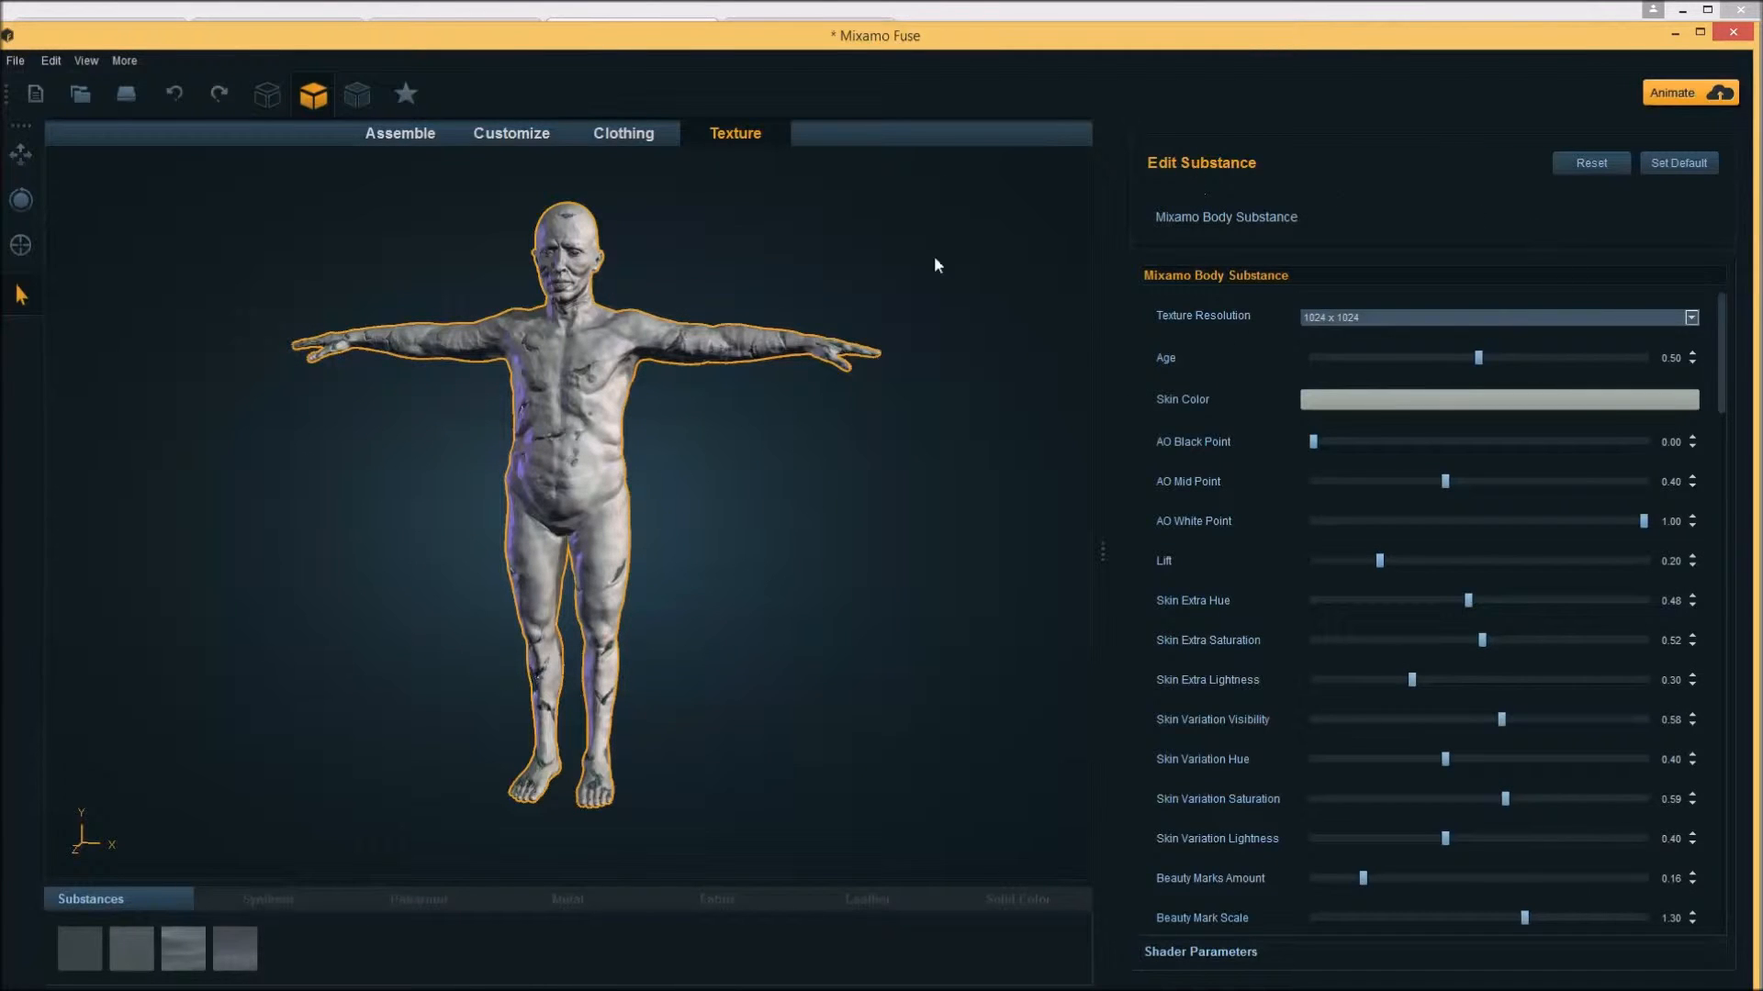
mouse_move(292, 934)
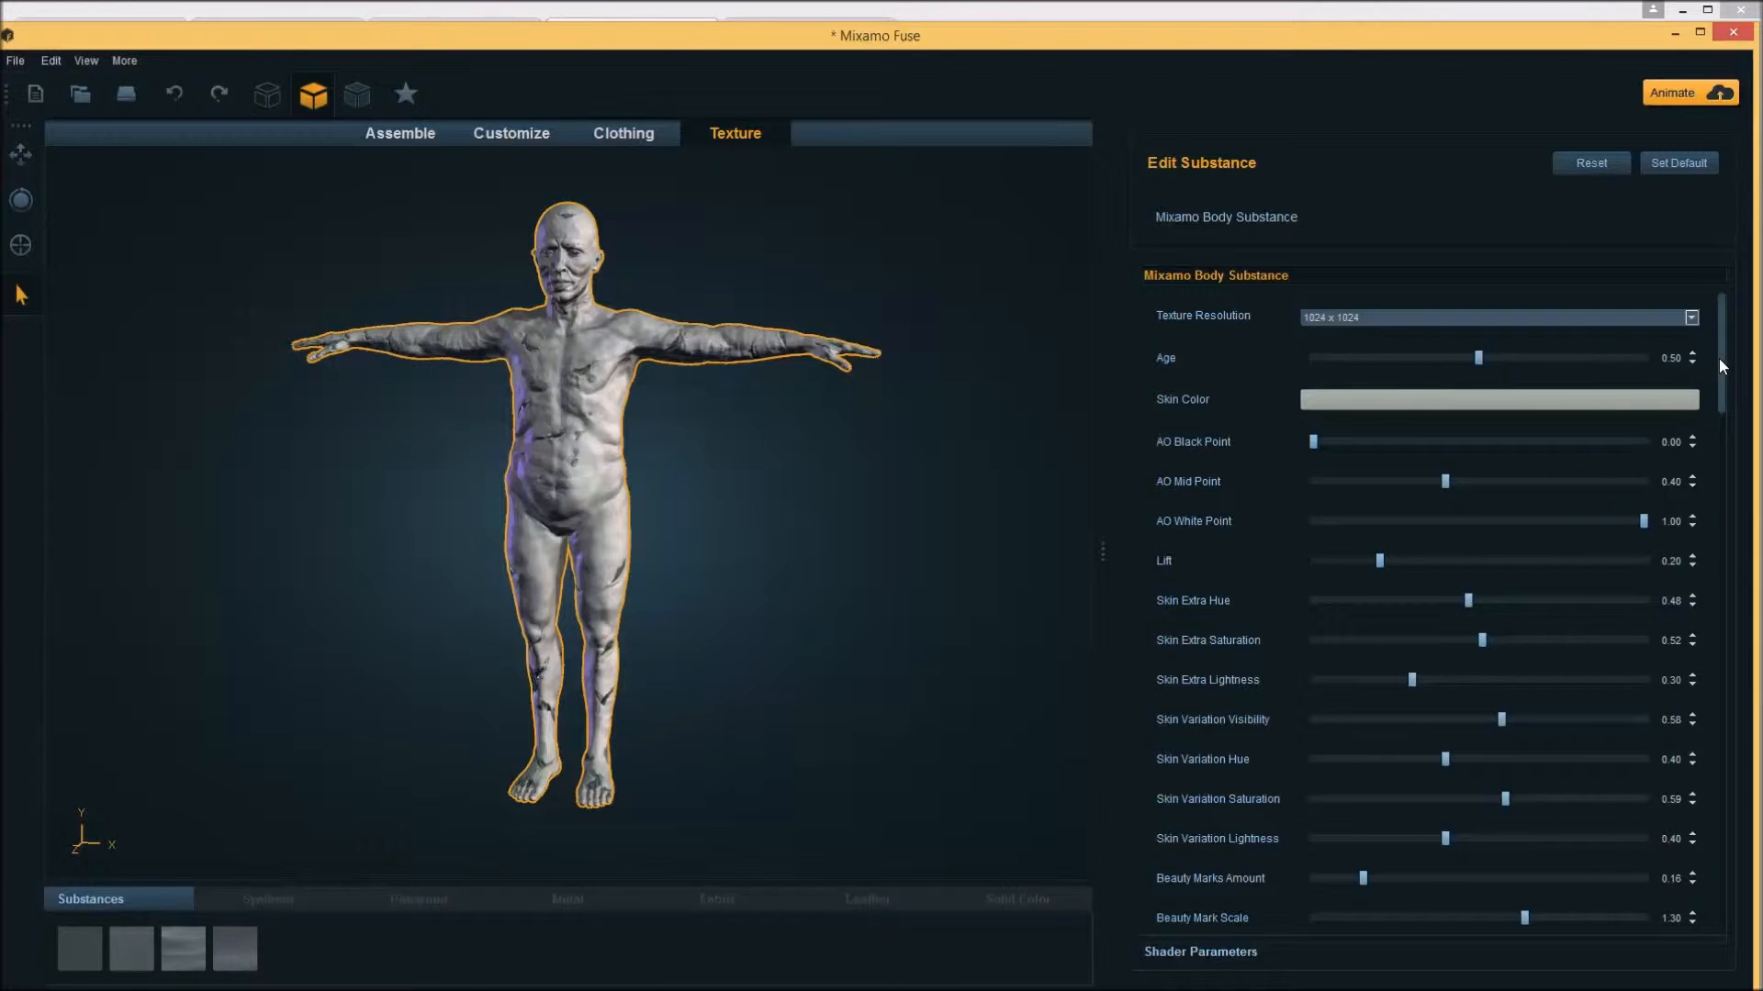
Change the Skin Color swatch to a pale yellowish tan and confirm it
left_click(1497, 398)
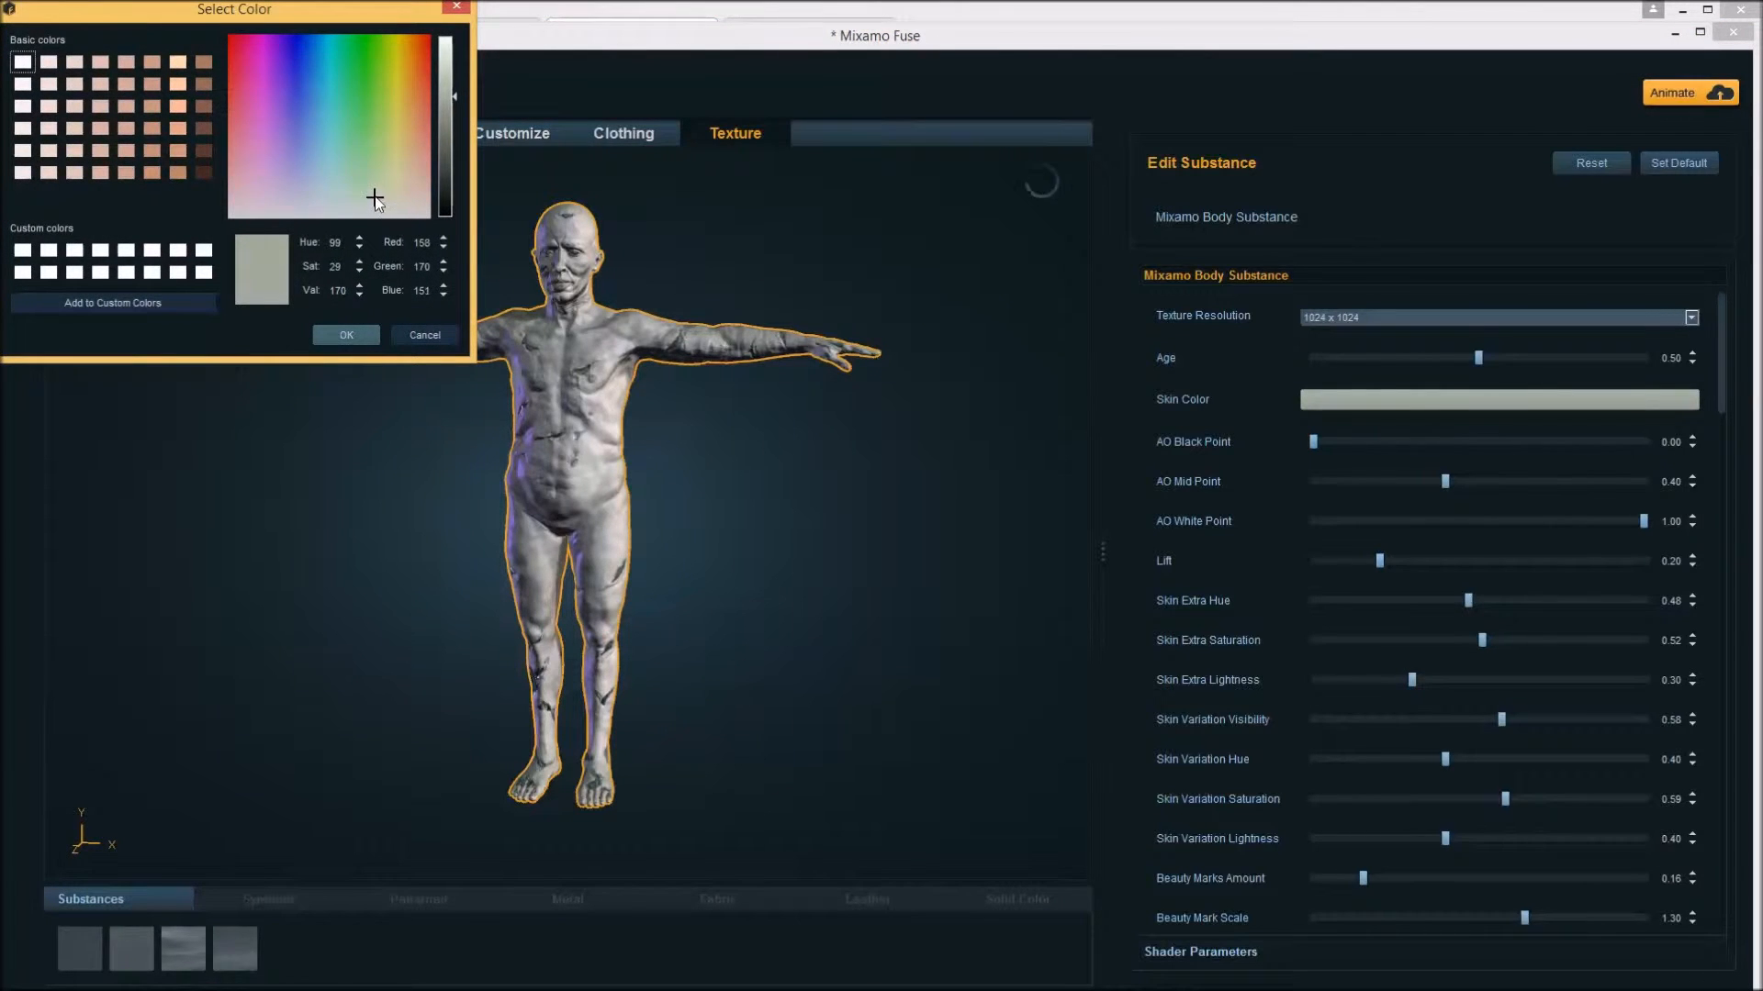
left_click(393, 191)
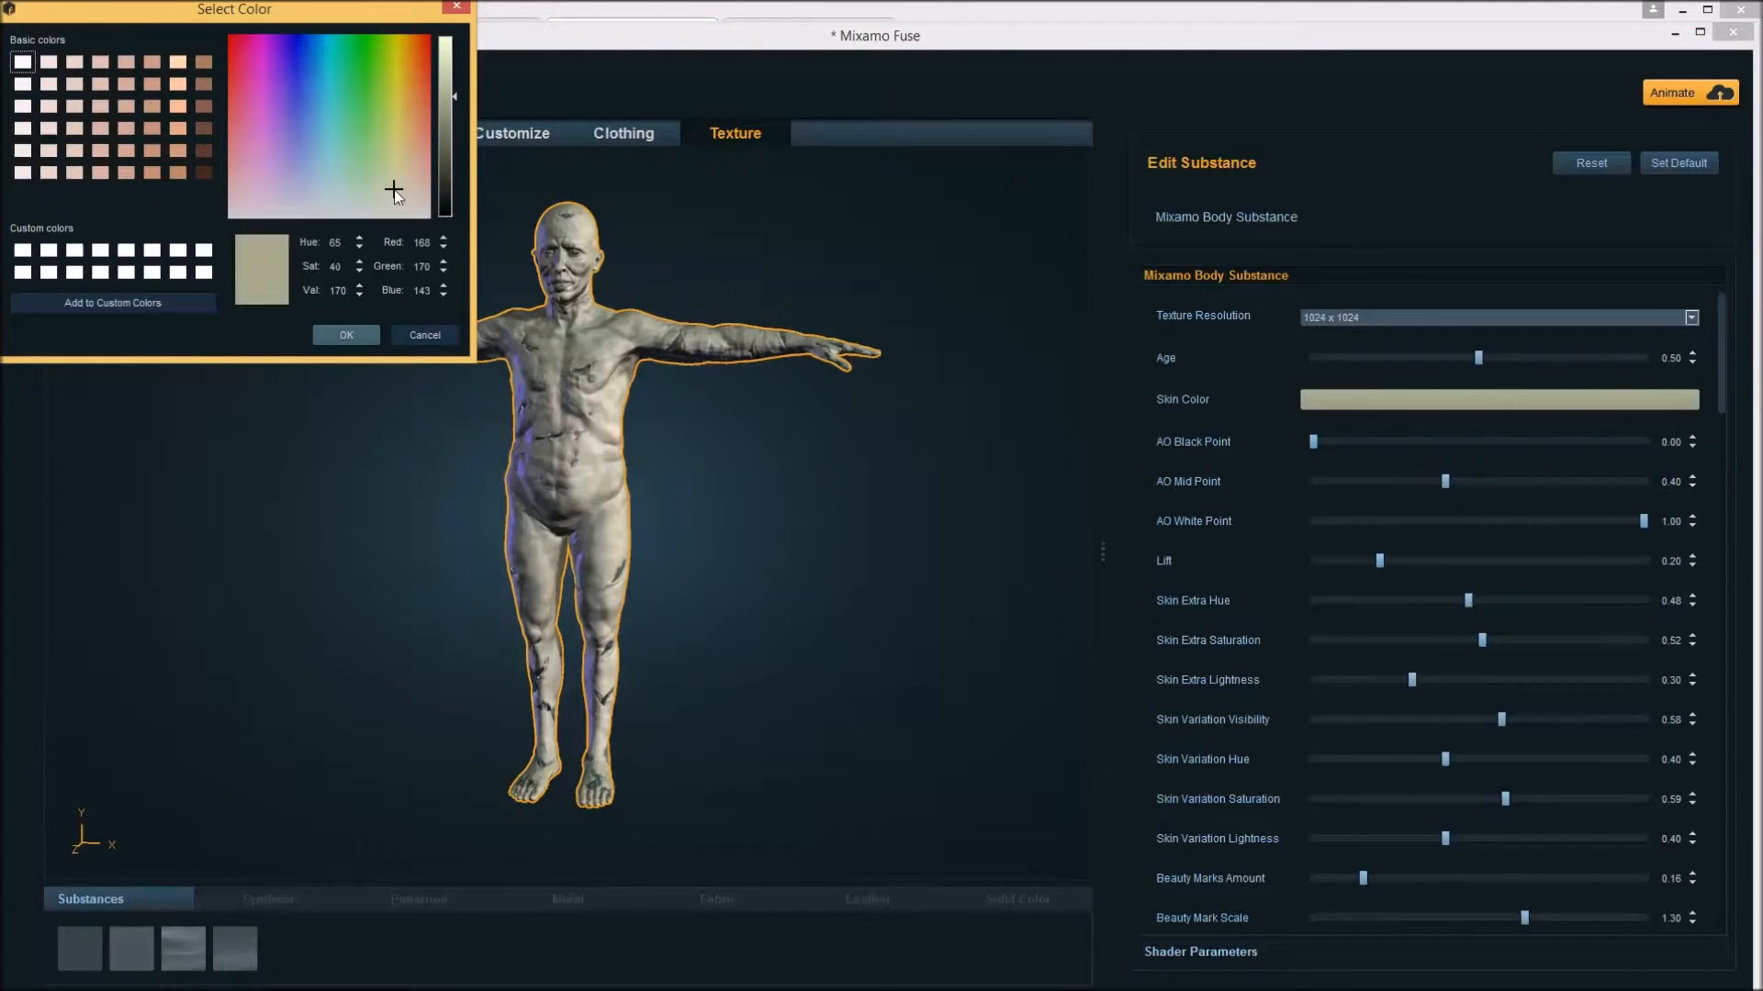
left_click(395, 180)
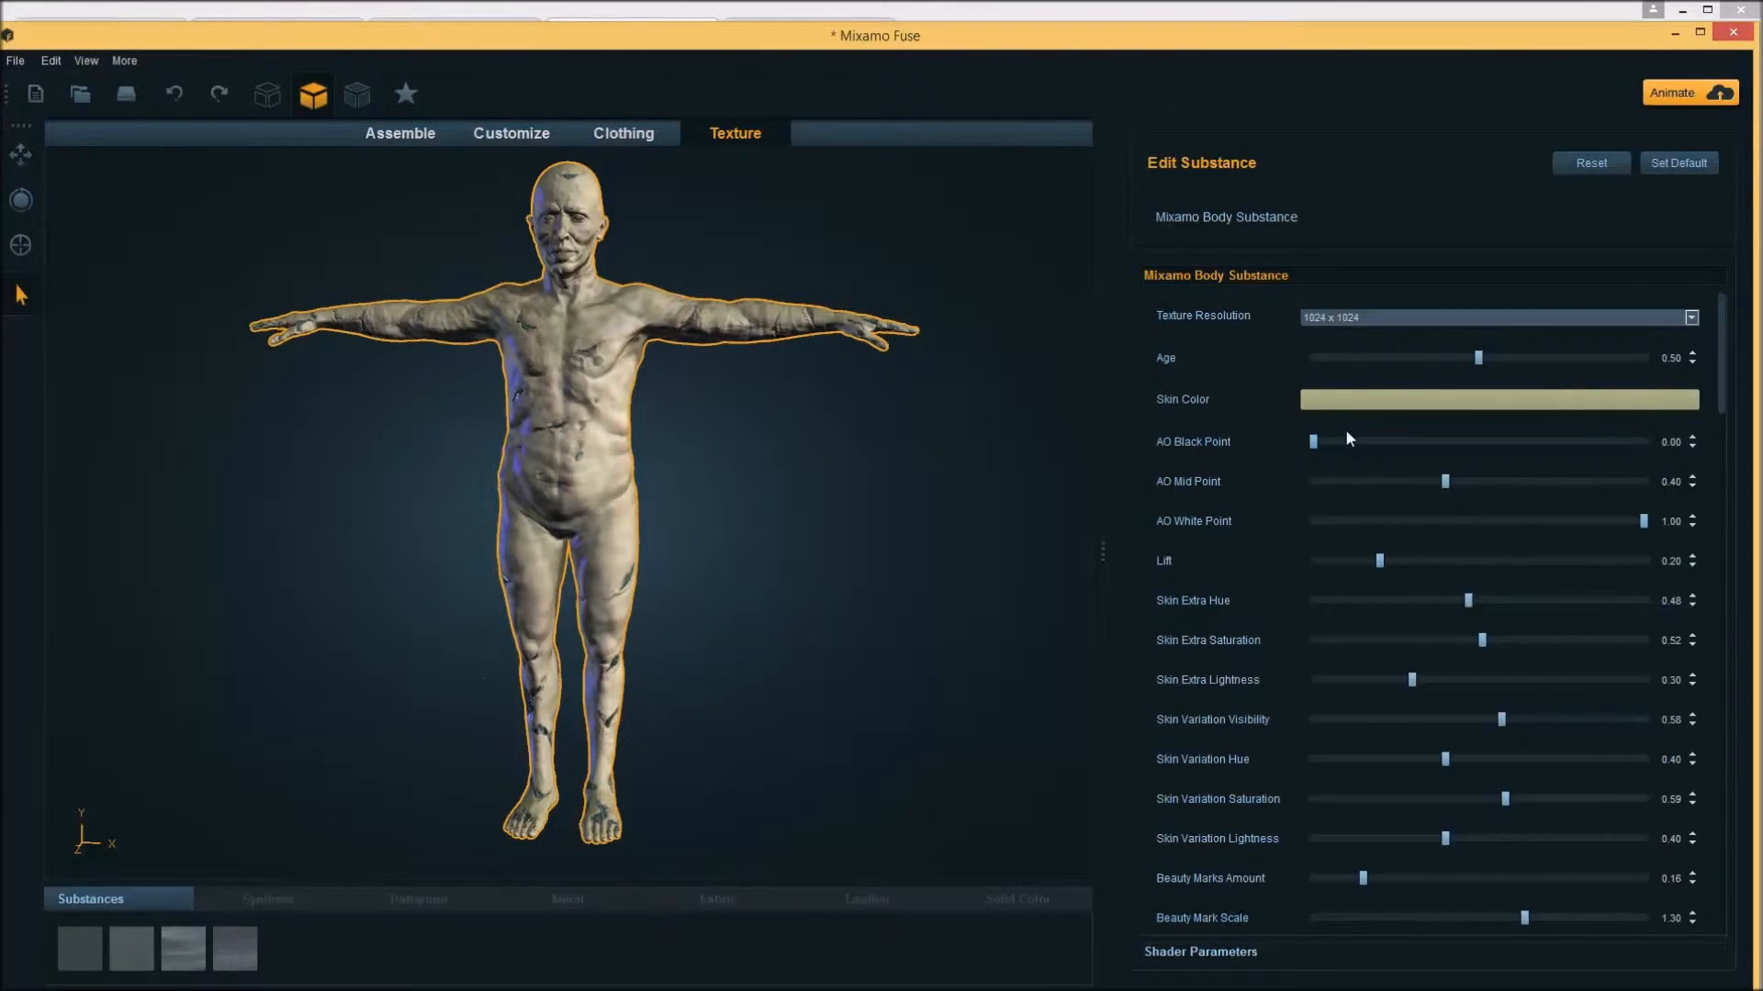
Raise skin lift and skin marks amount, enlarge the beauty marks and vary their pattern
left_click_drag(1445, 481, 1535, 481)
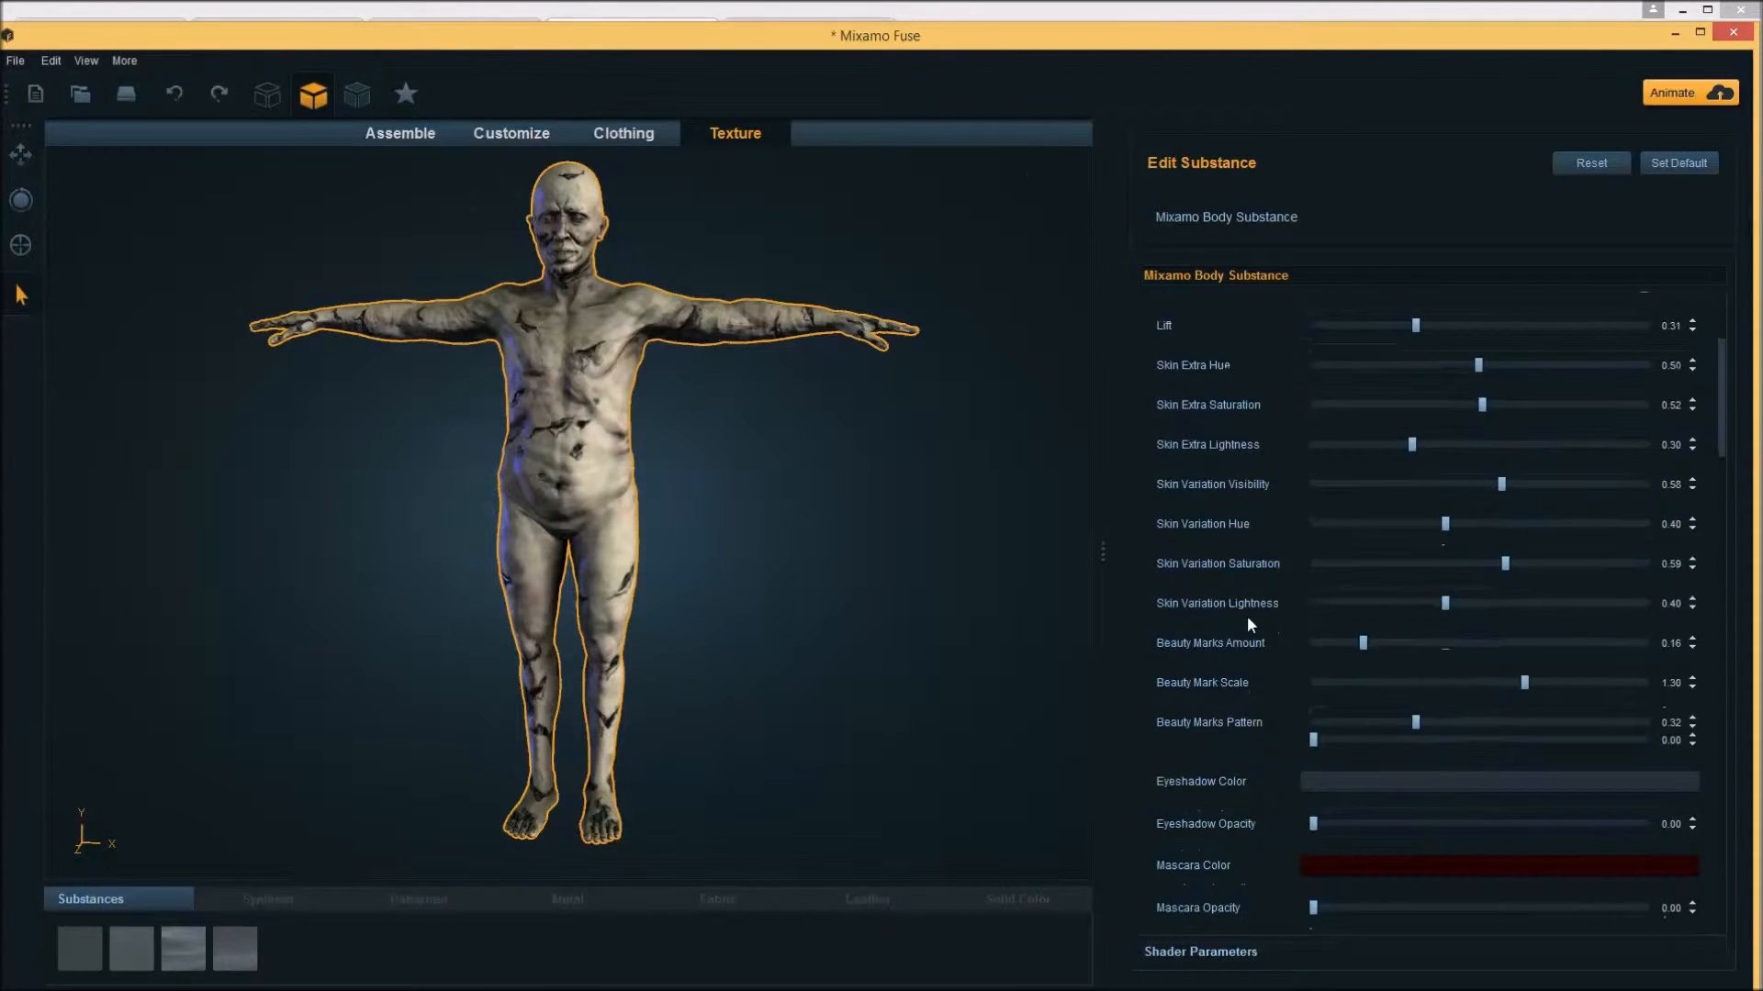
scroll("down", 3)
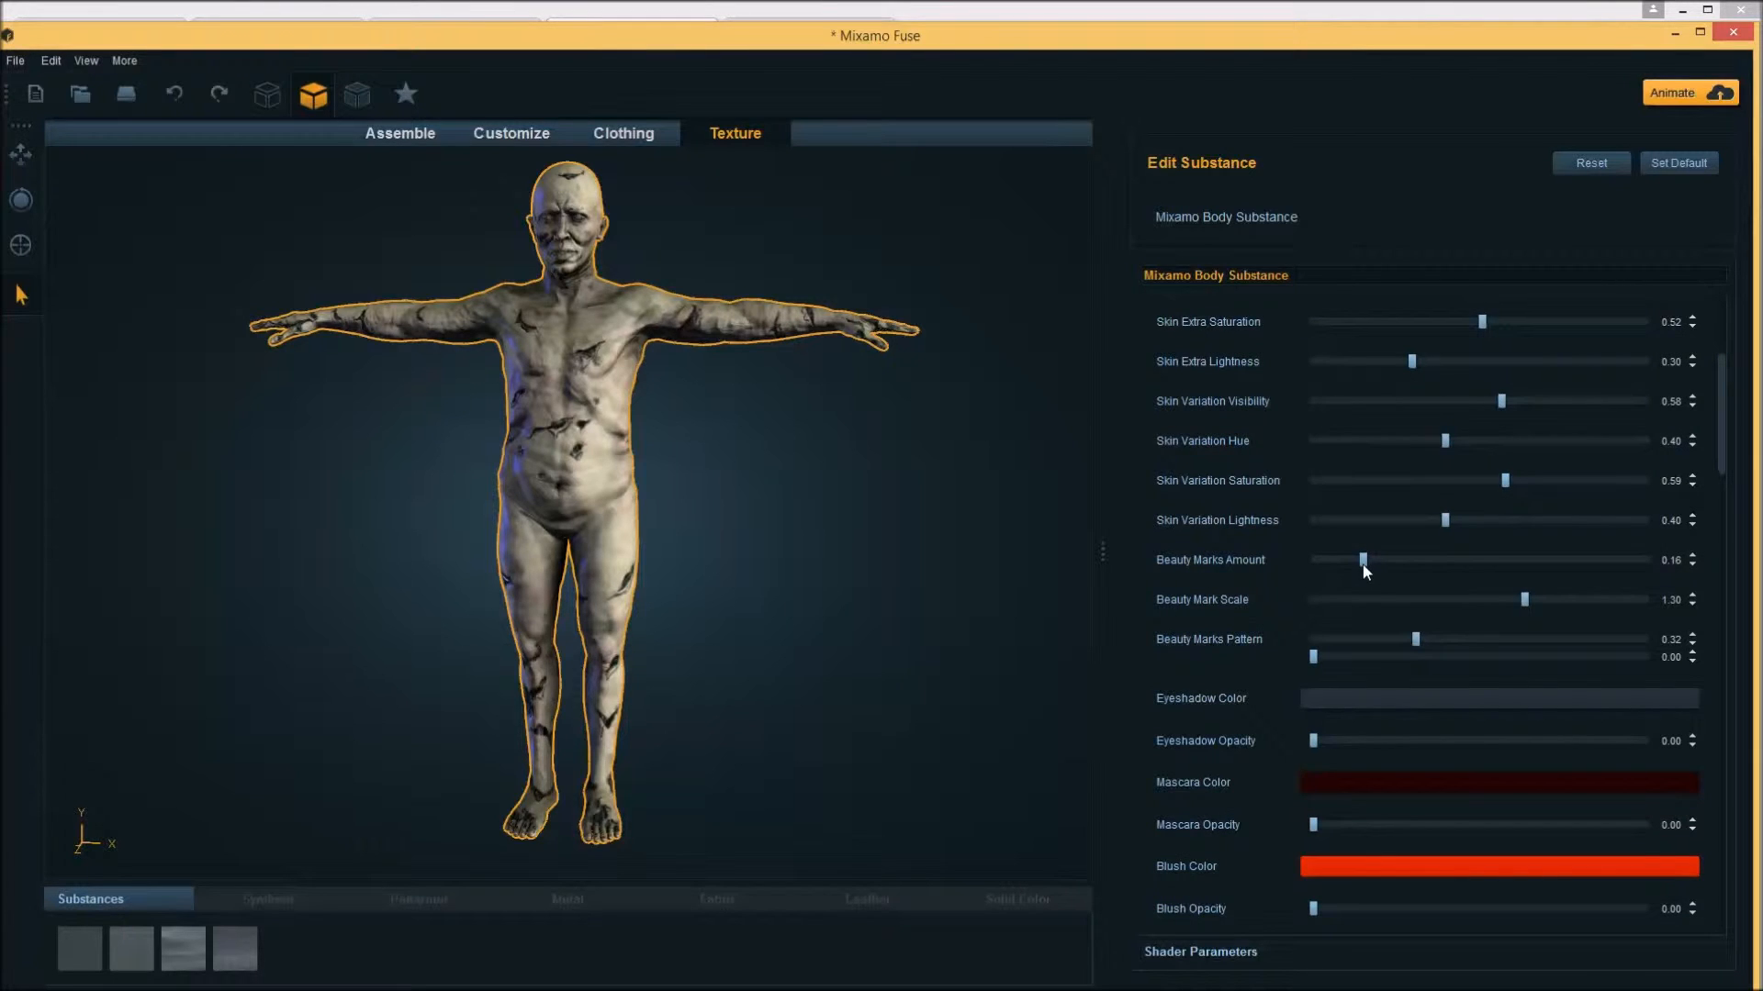
left_click_drag(1364, 562, 1498, 562)
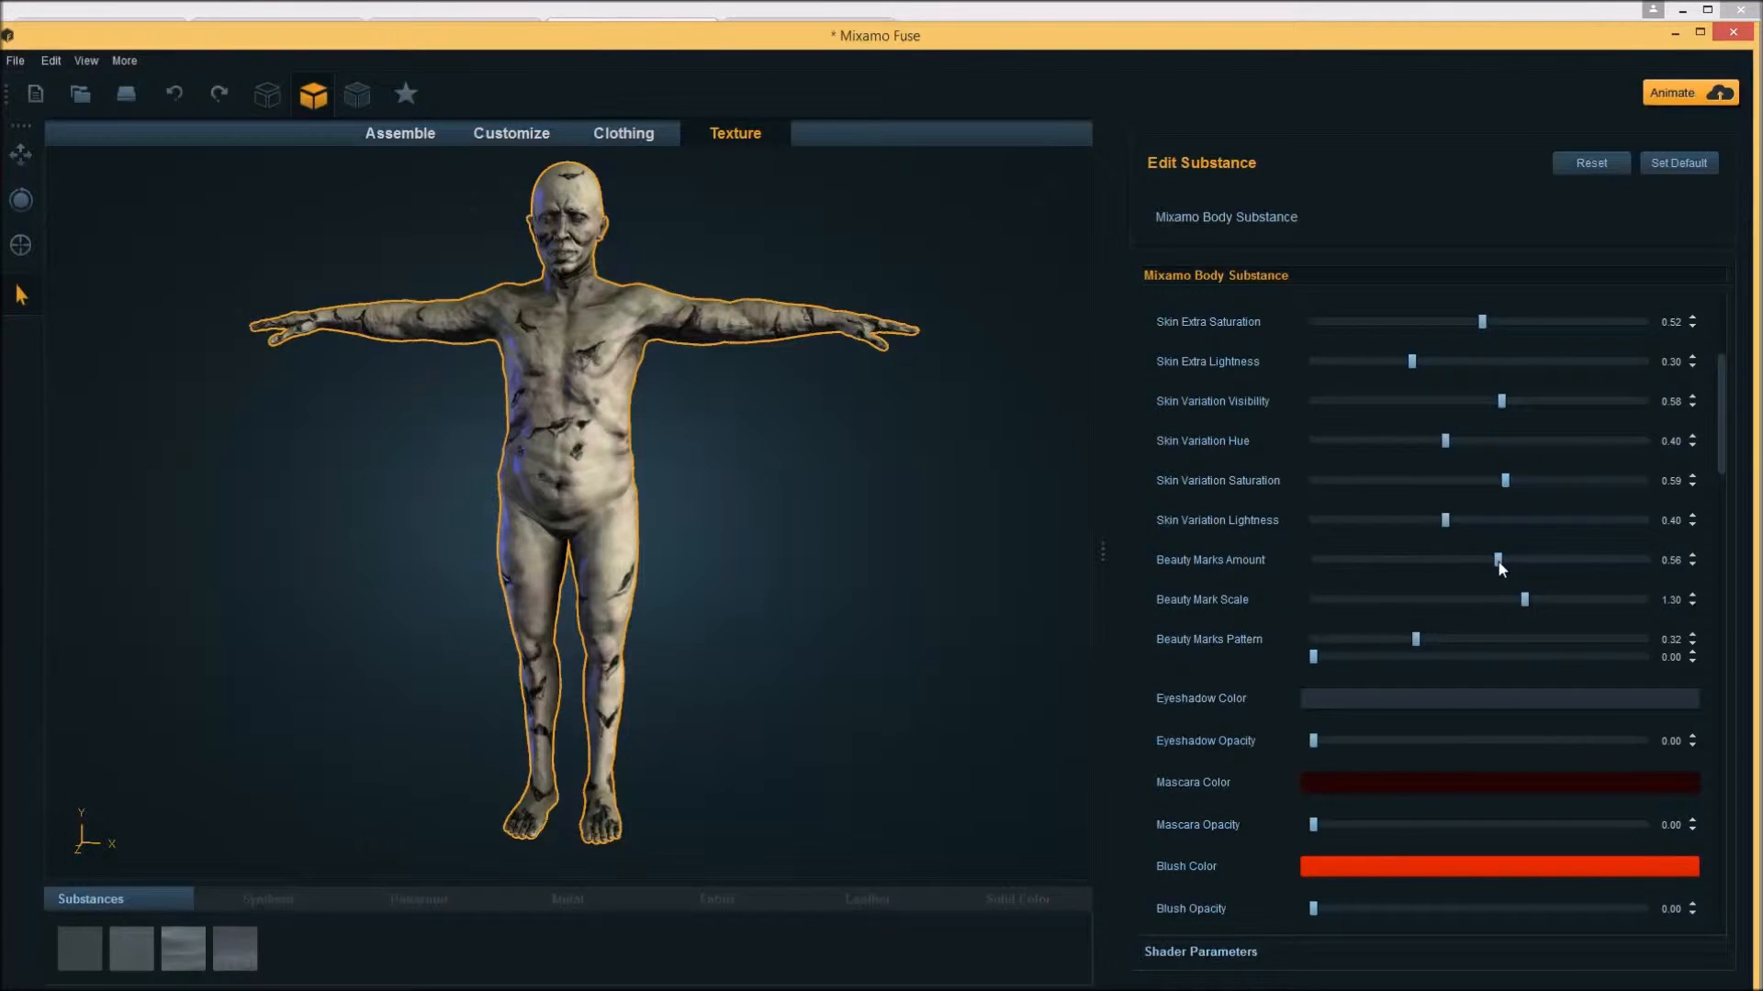
left_click_drag(1496, 560, 1579, 560)
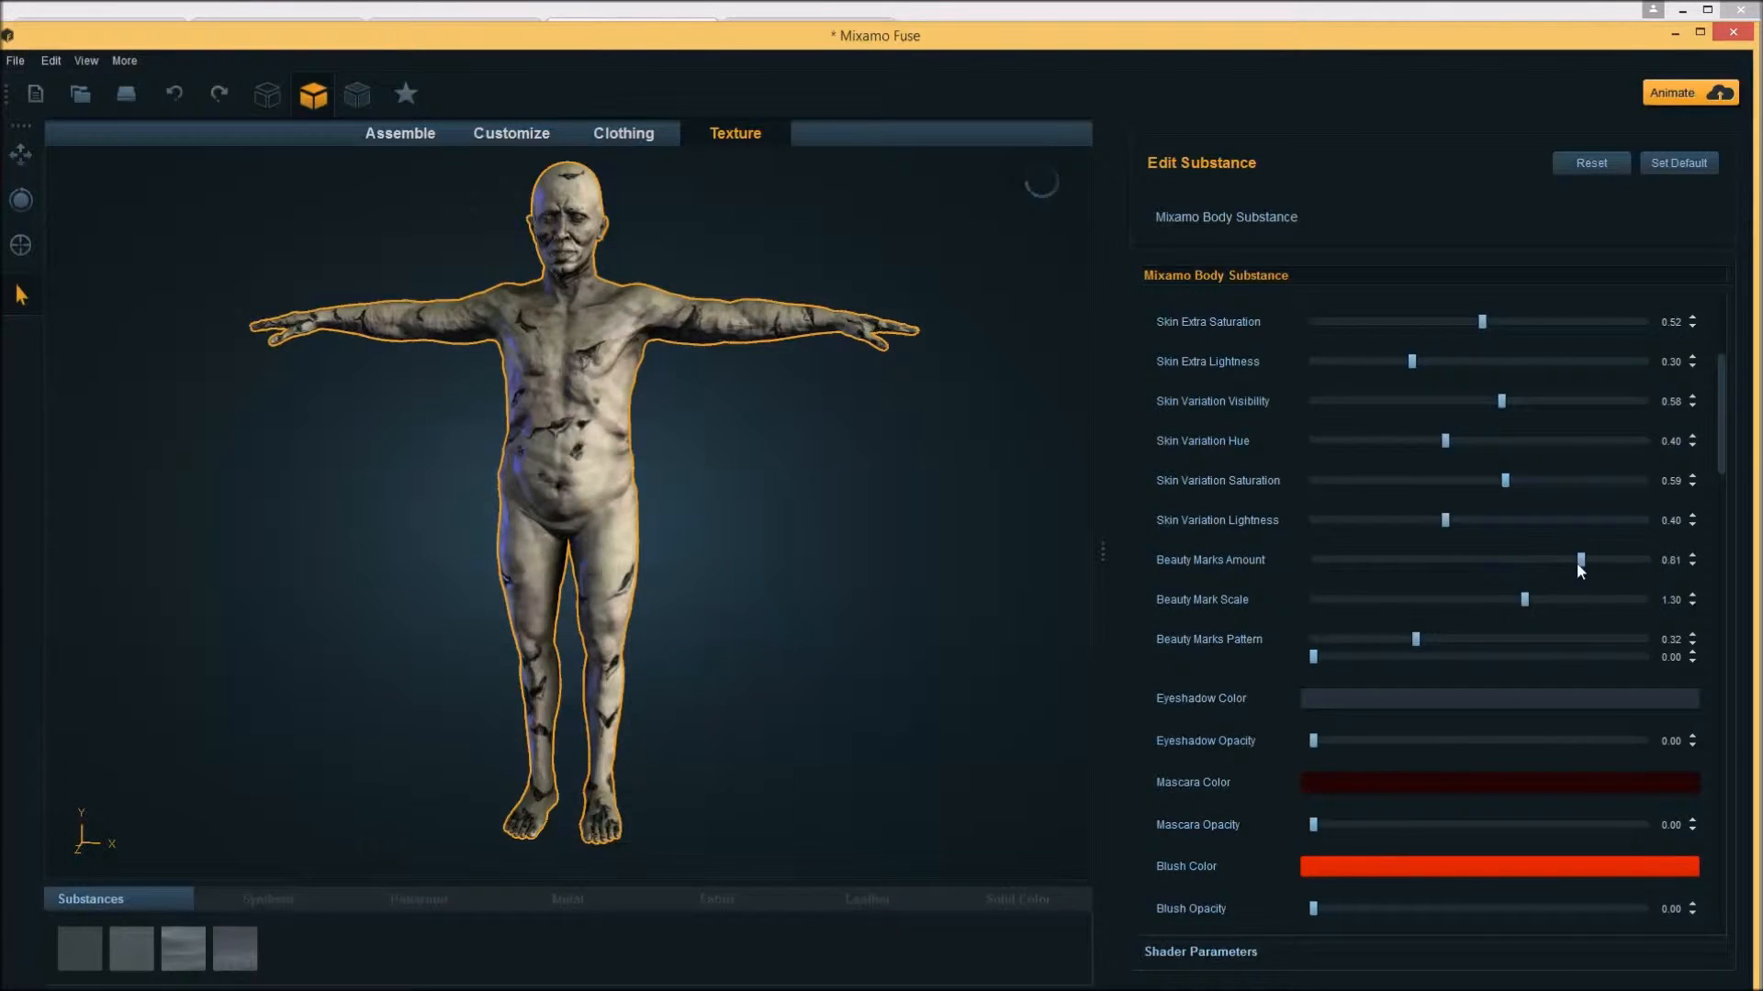
left_click_drag(1526, 598, 1581, 598)
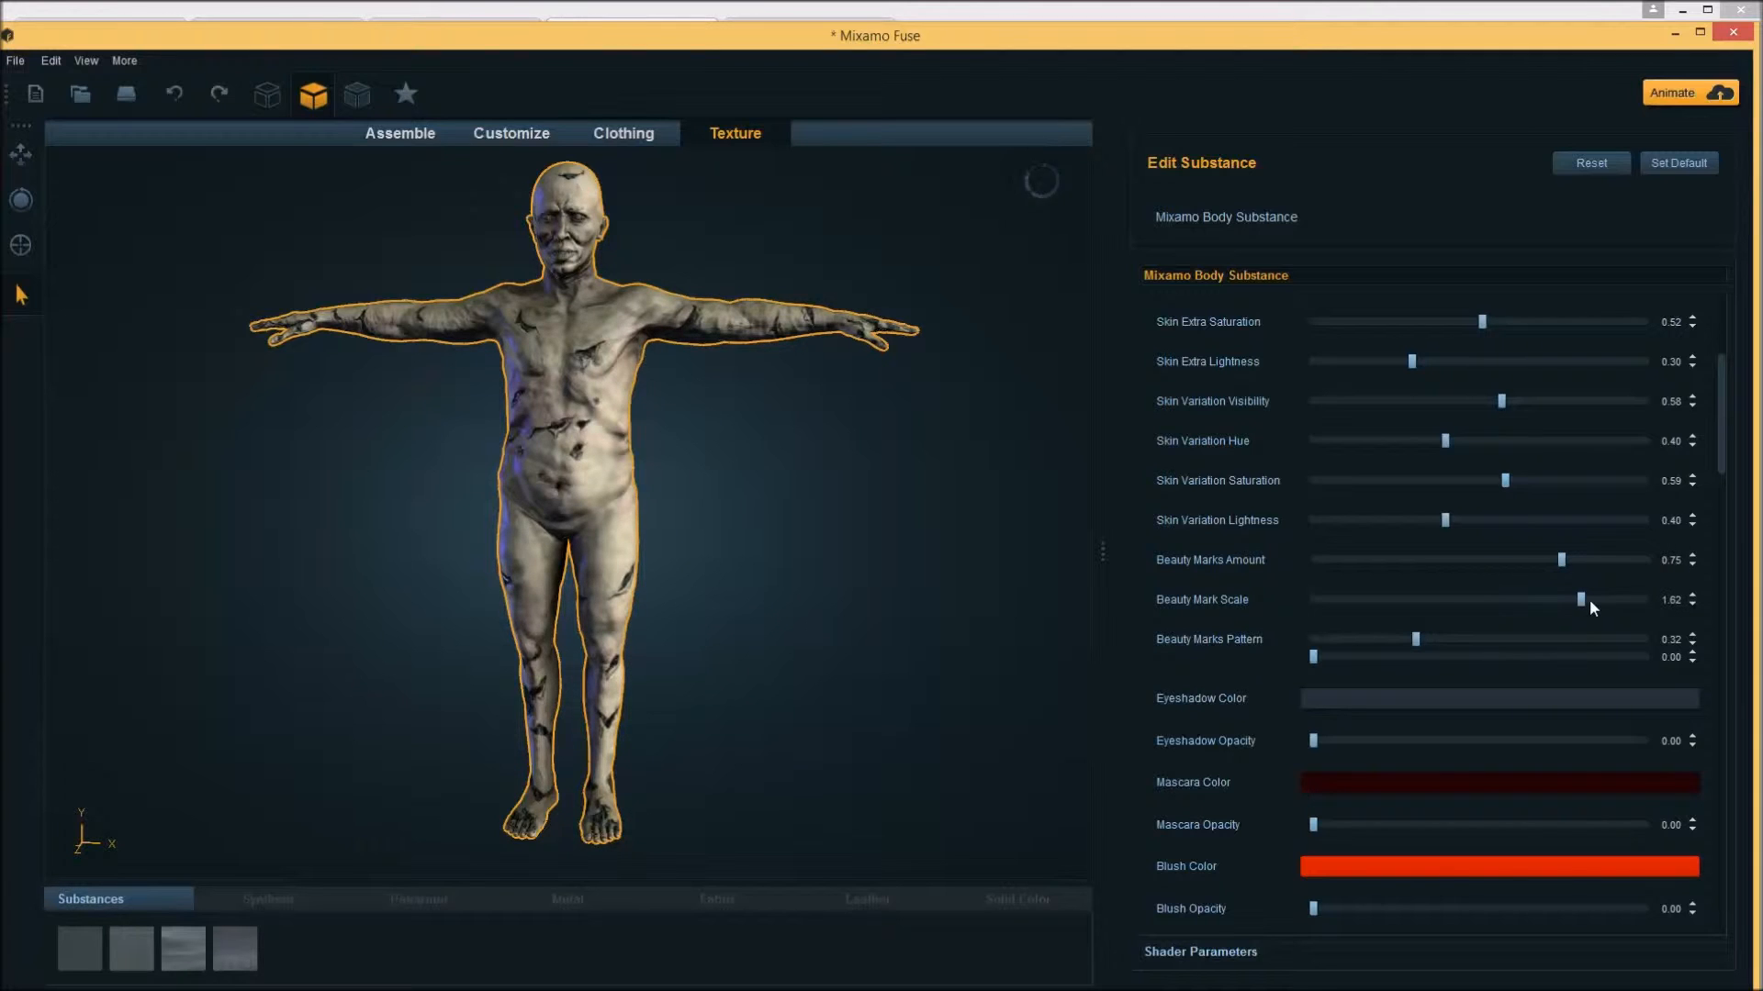
left_click_drag(1416, 639, 1499, 639)
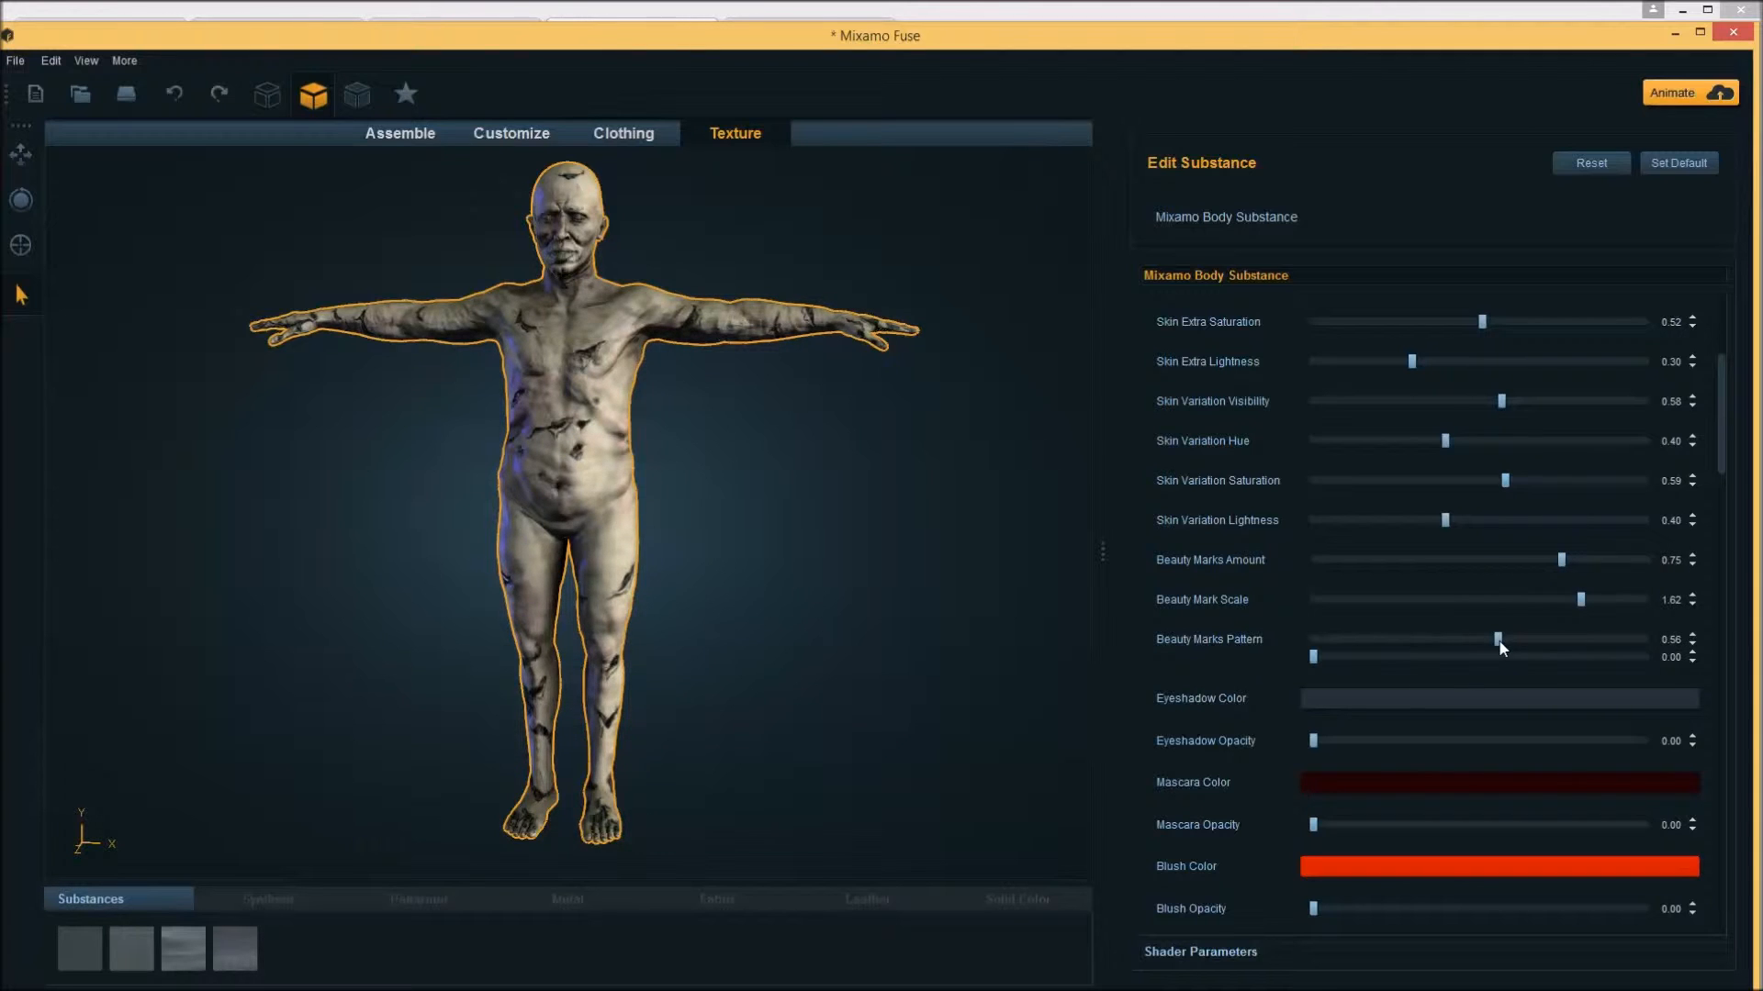
Raise Eyeshadow Opacity to about 0.28 and move down the body substance list
scroll("down", 3)
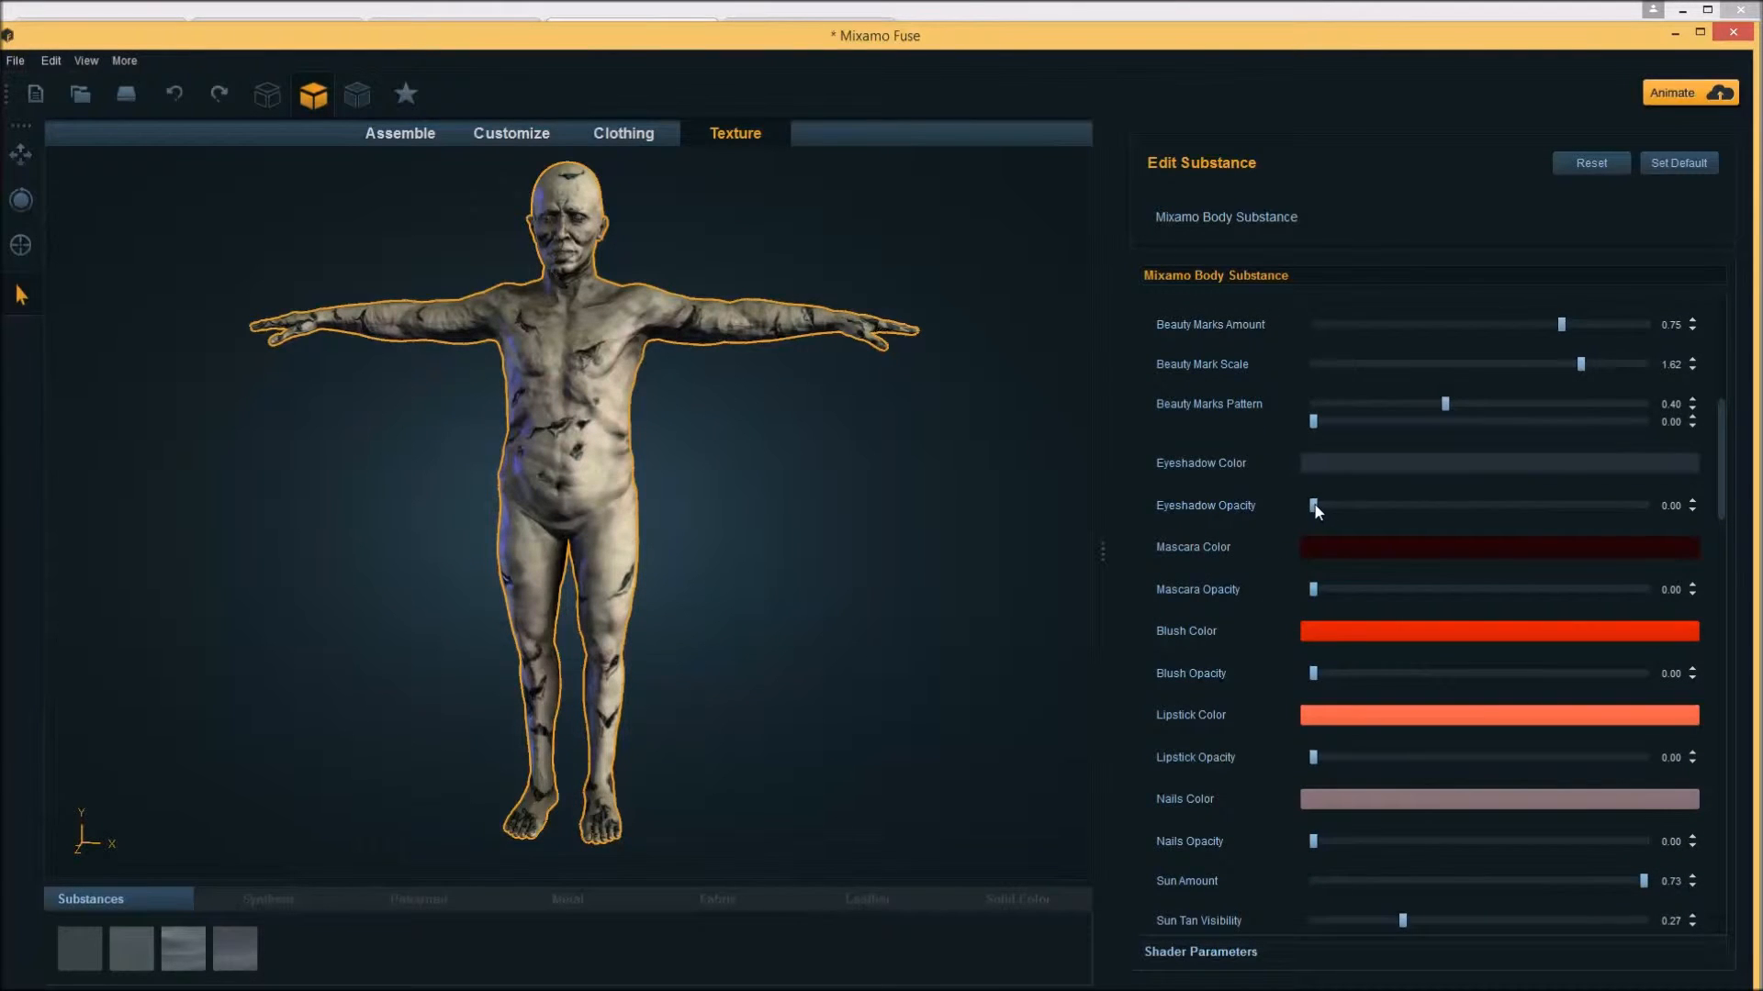
left_click_drag(1313, 505, 1405, 505)
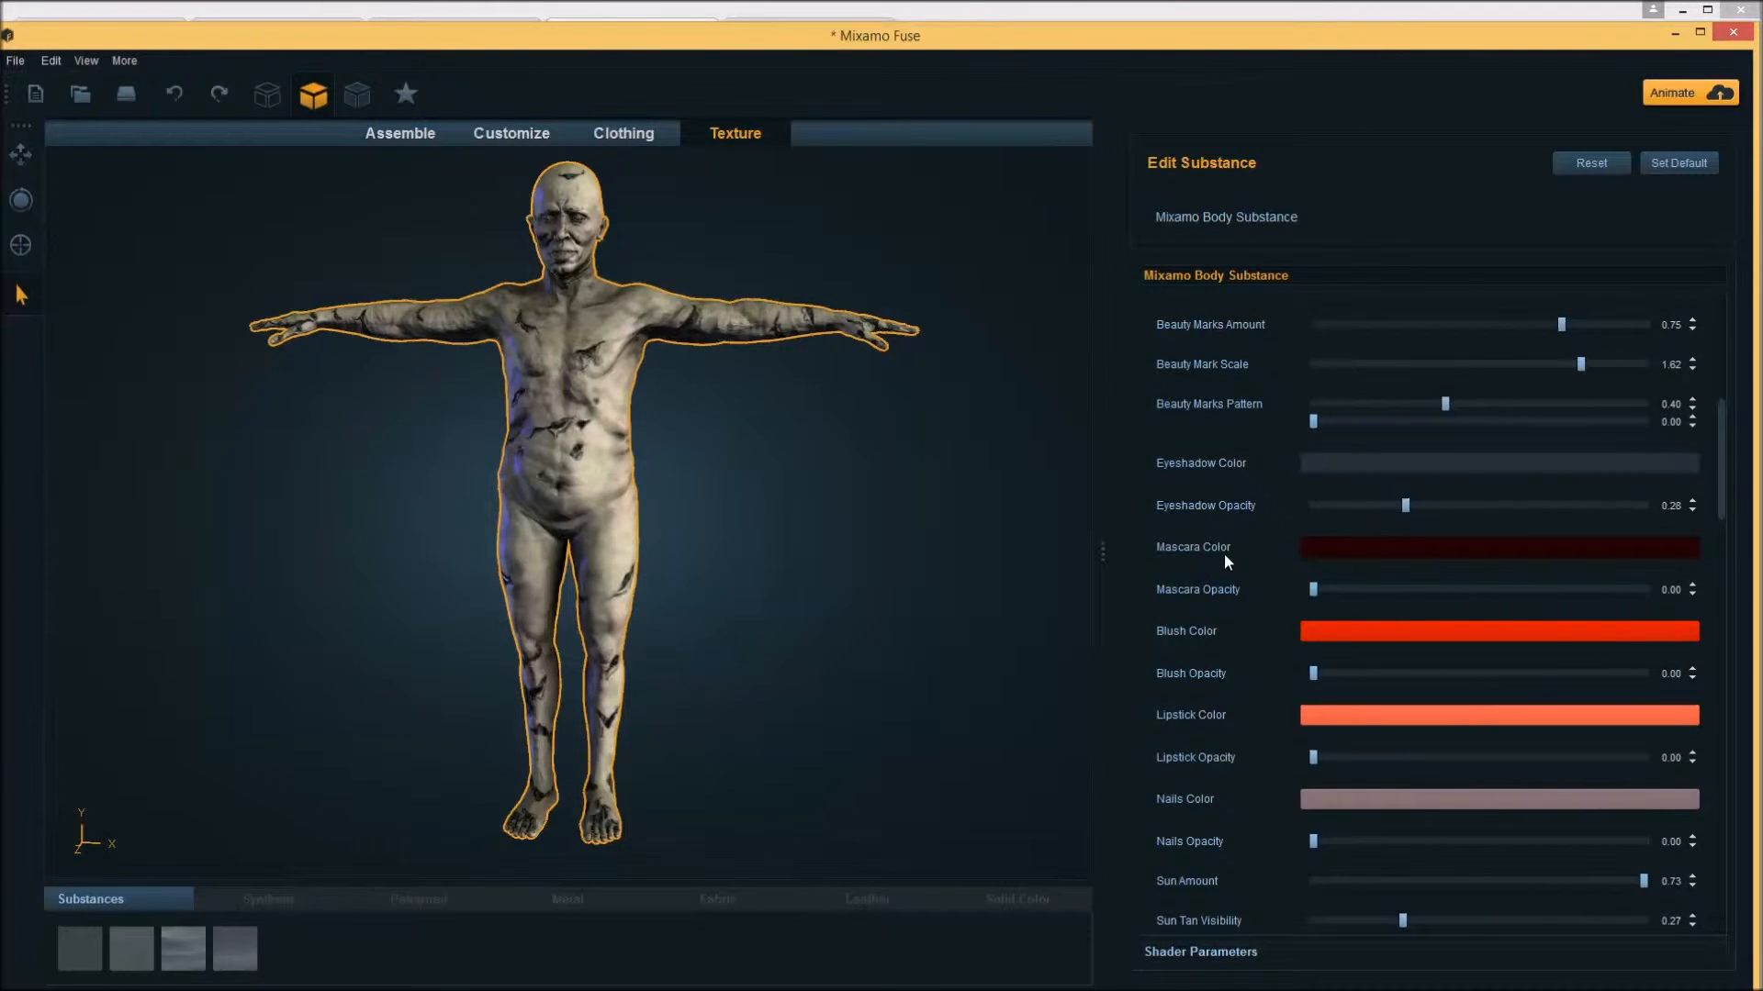
scroll("down", 3)
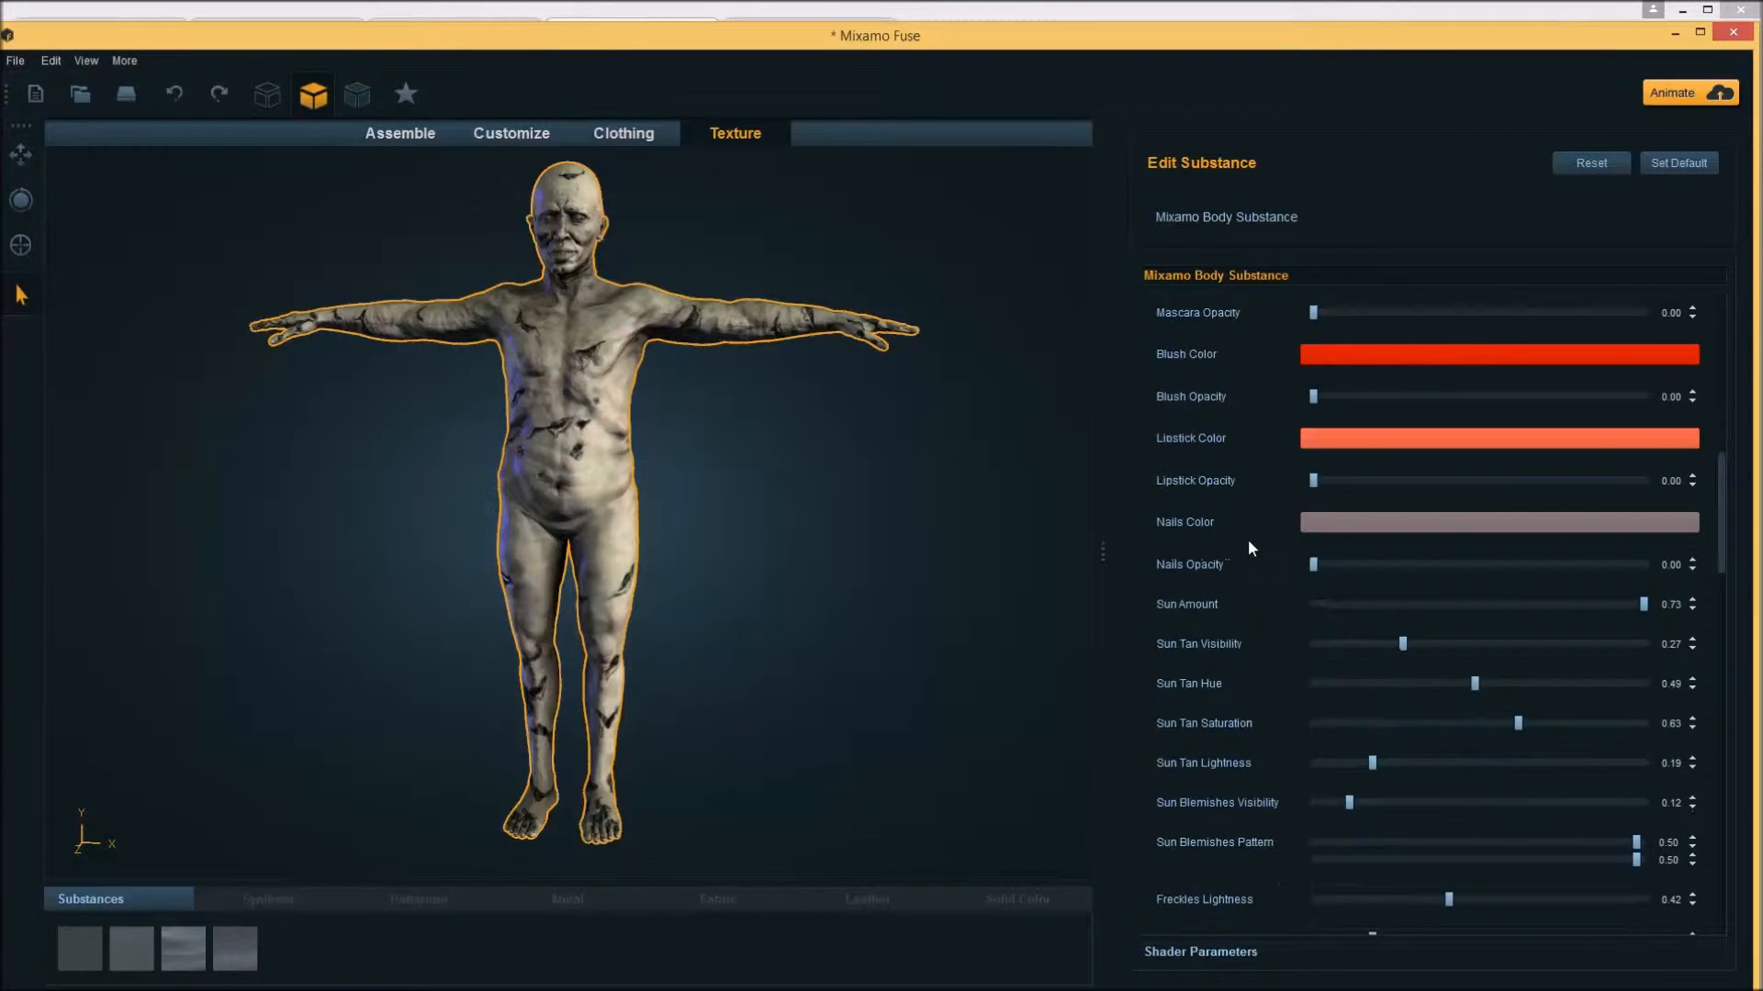
scroll("down", 3)
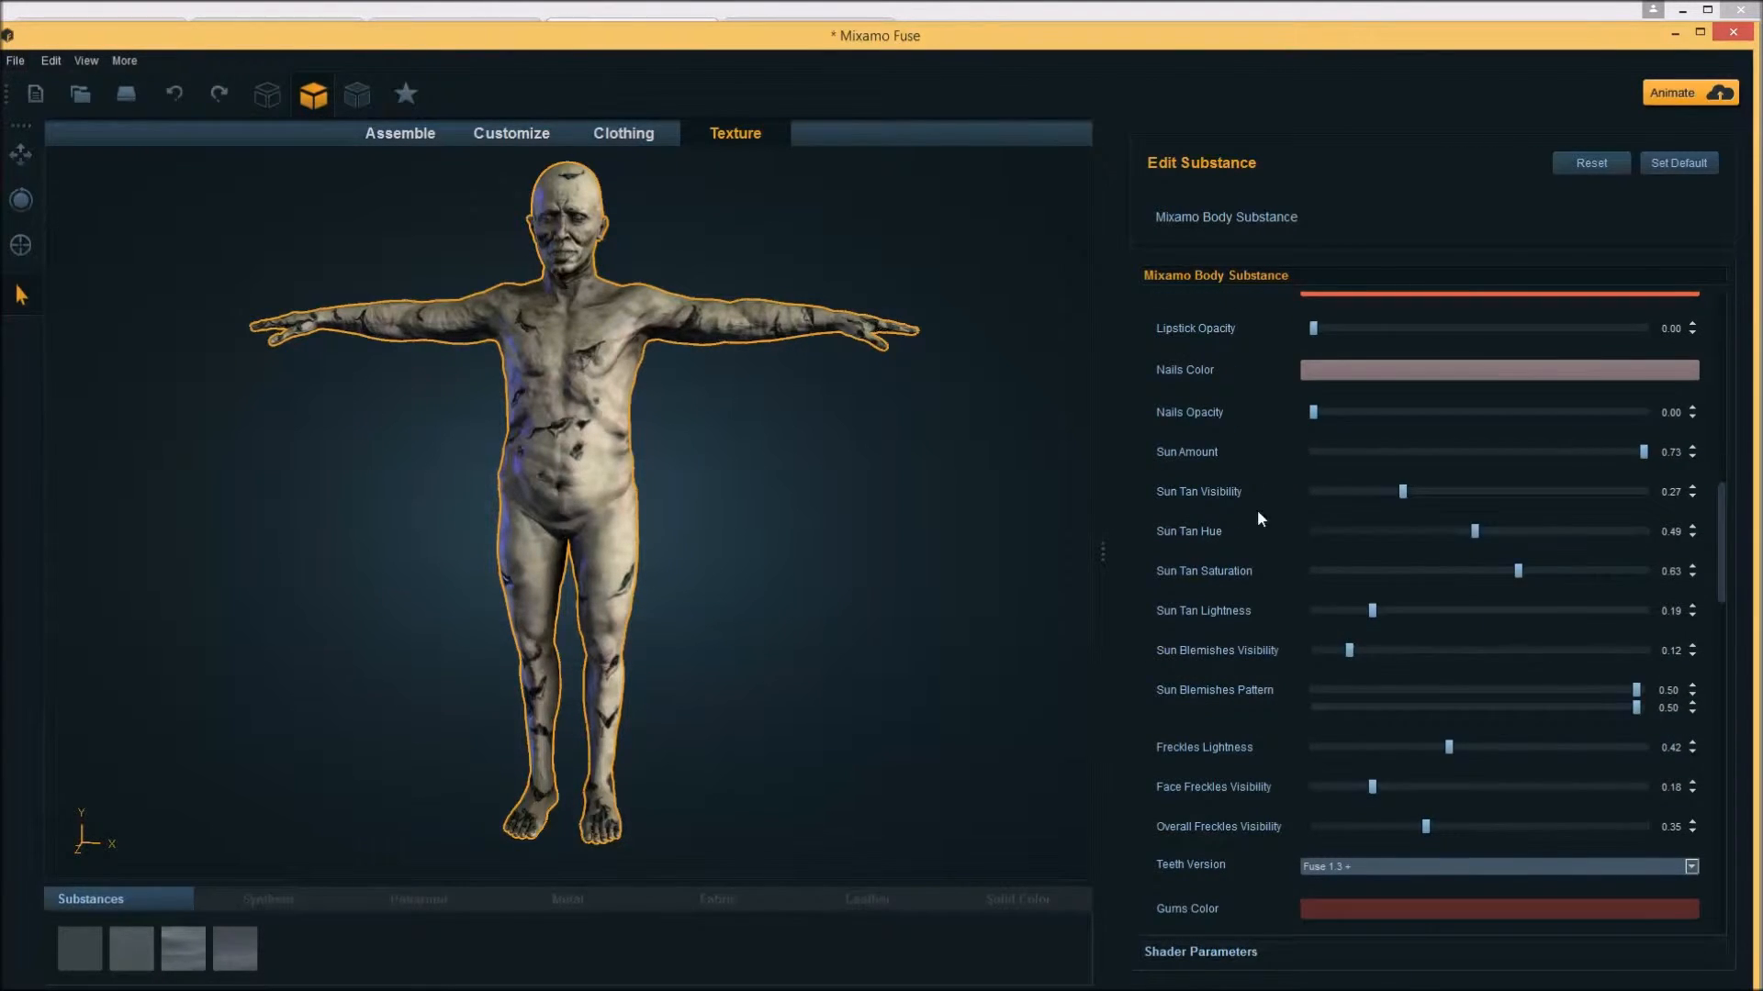
scroll("down", 3)
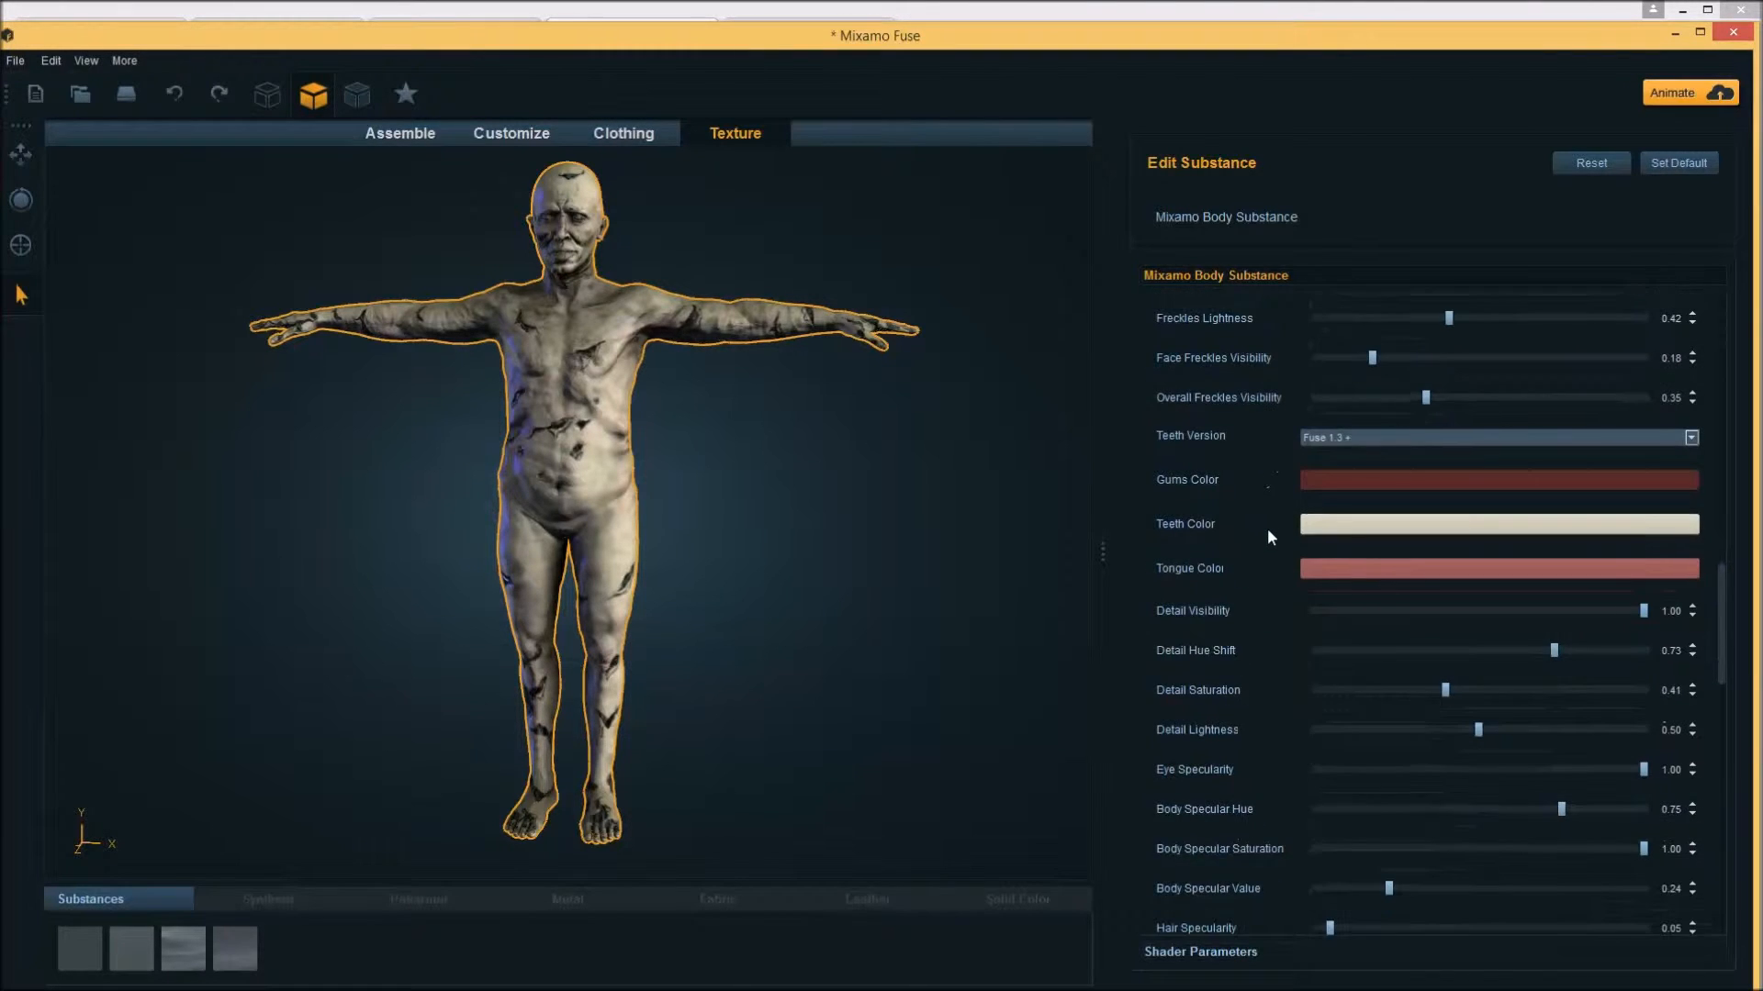
scroll("down", 3)
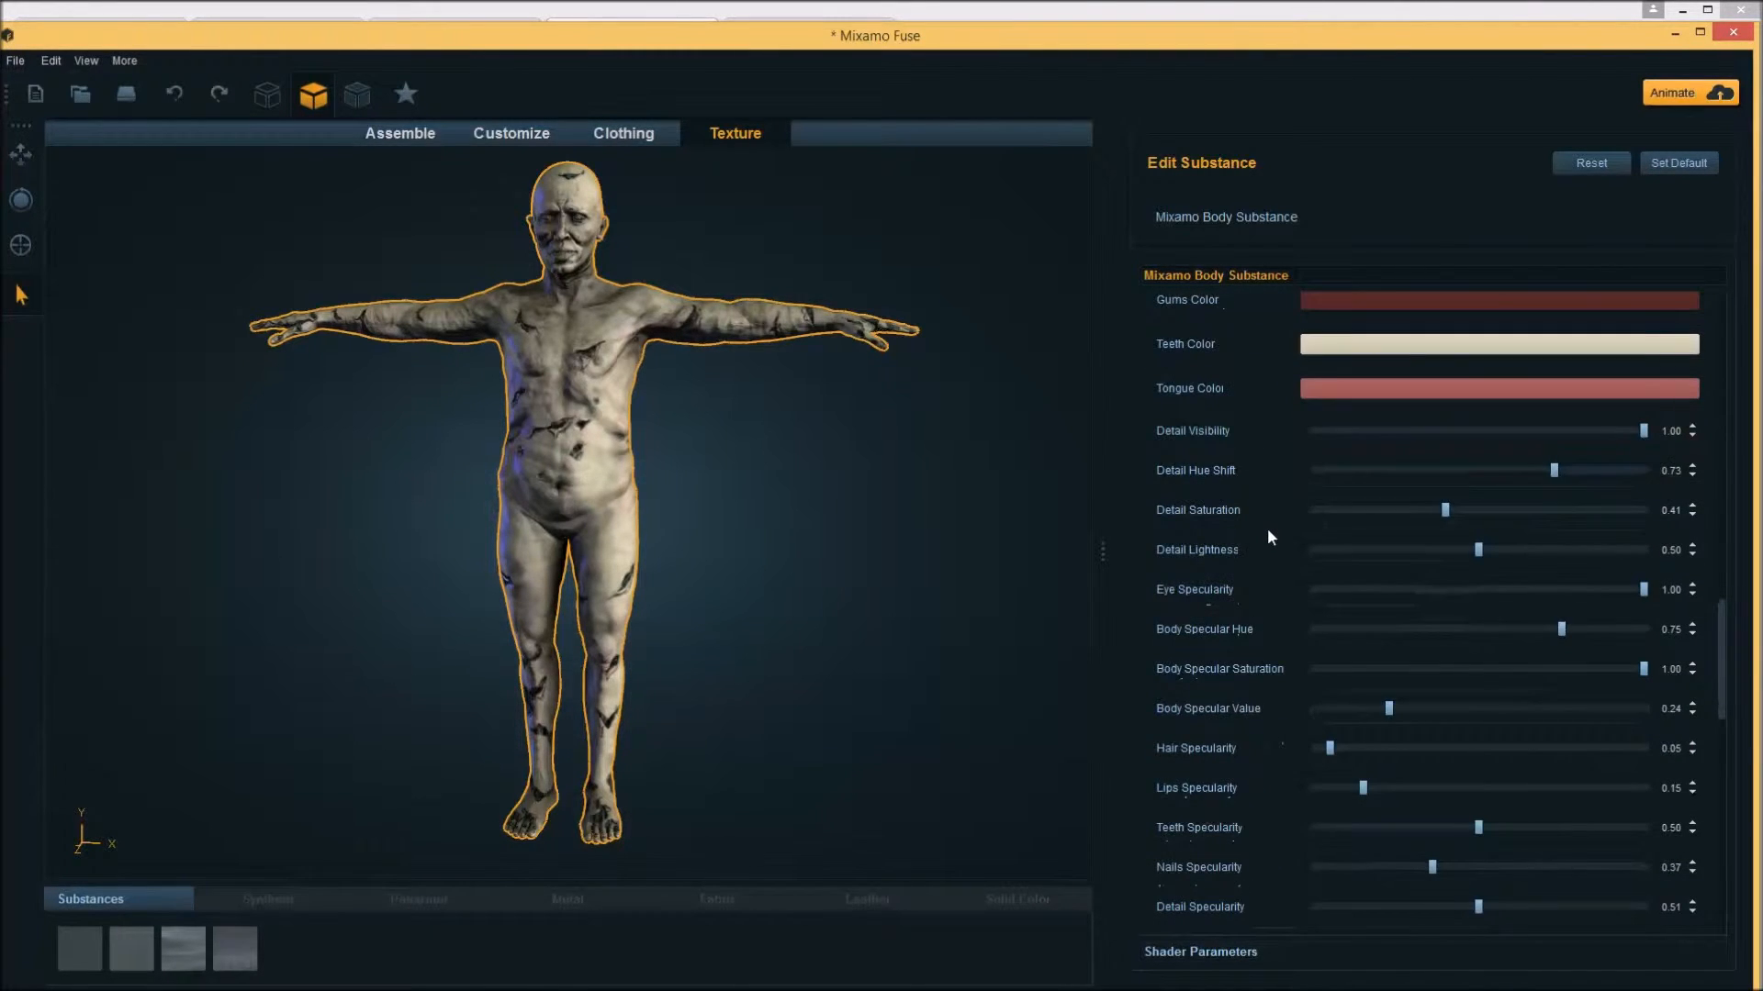
scroll("down", 3)
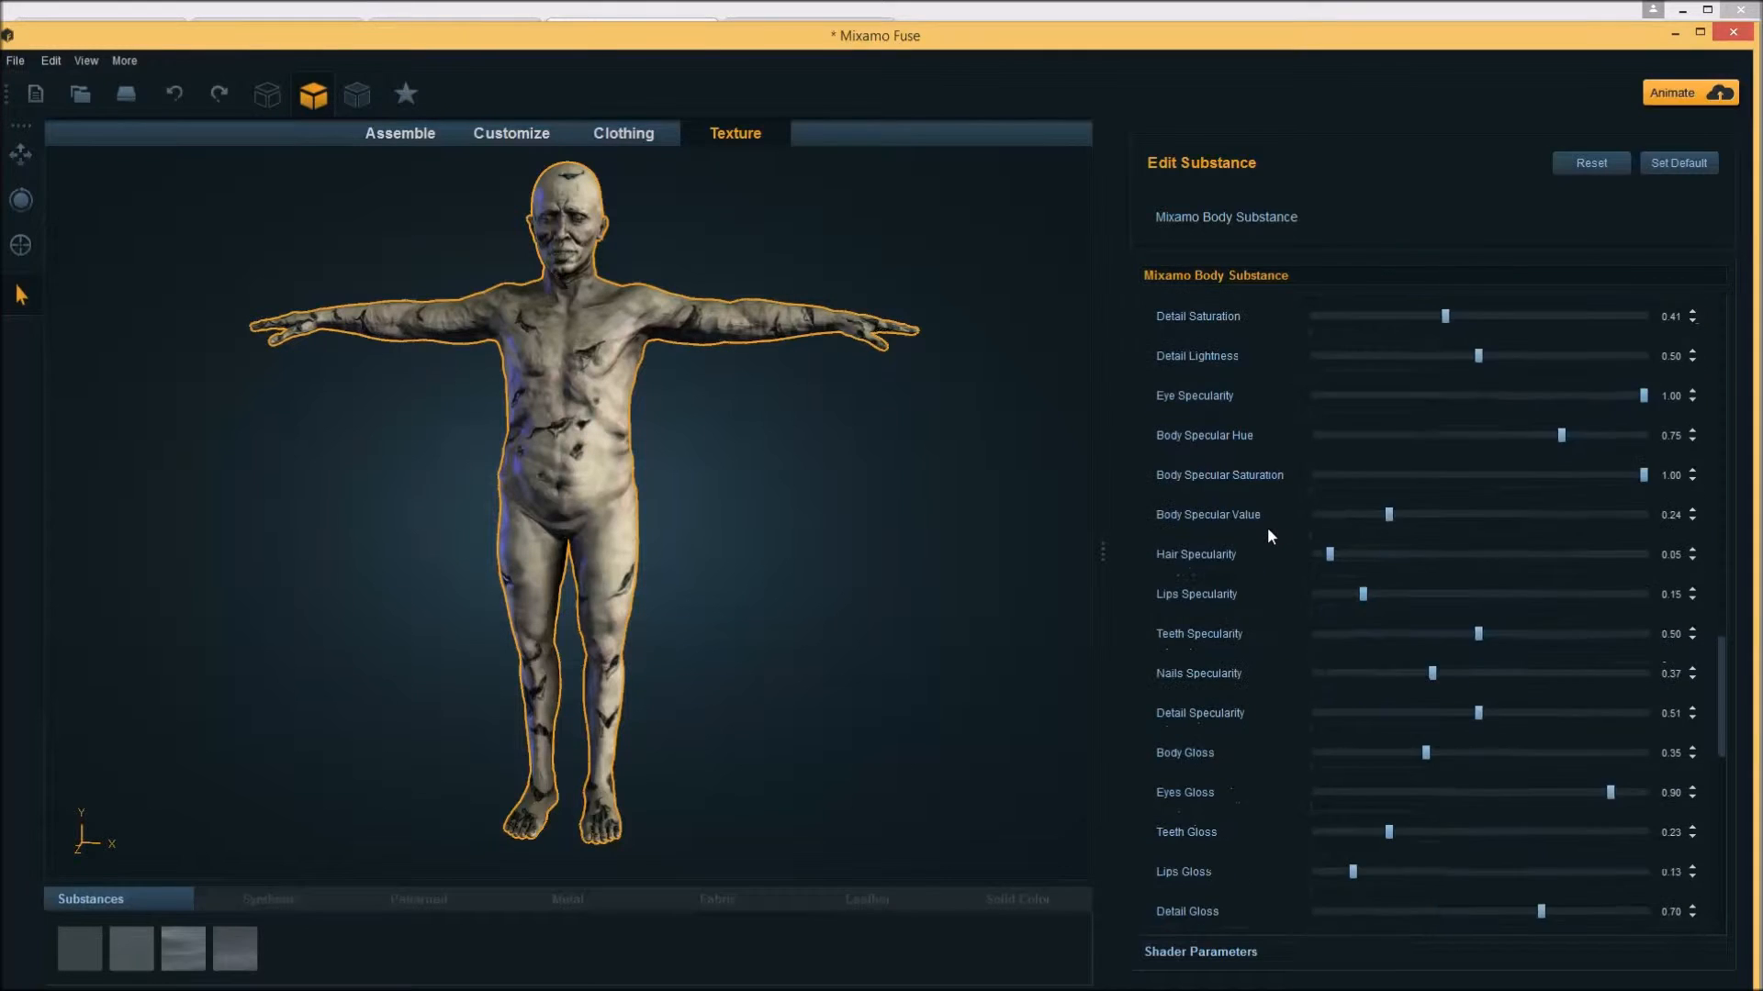
Choose the Buzzed 1 hair style and zoom the viewport onto the zombie's head
scroll("down", 3)
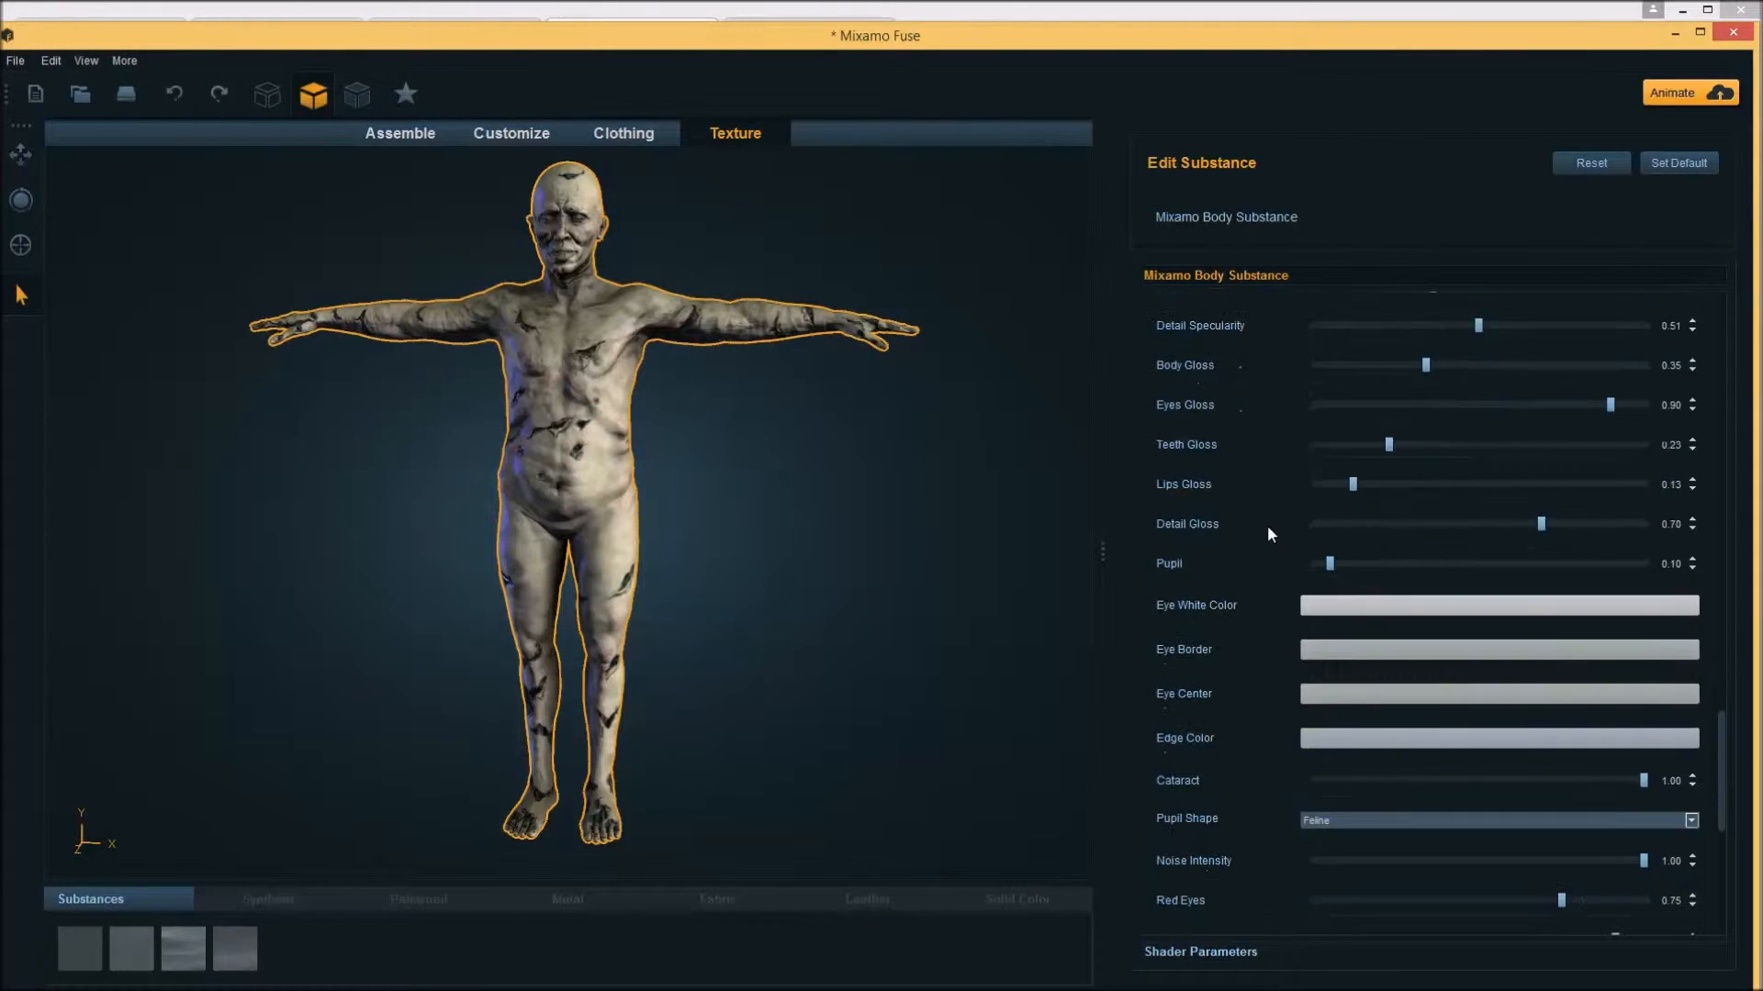
scroll("down", 3)
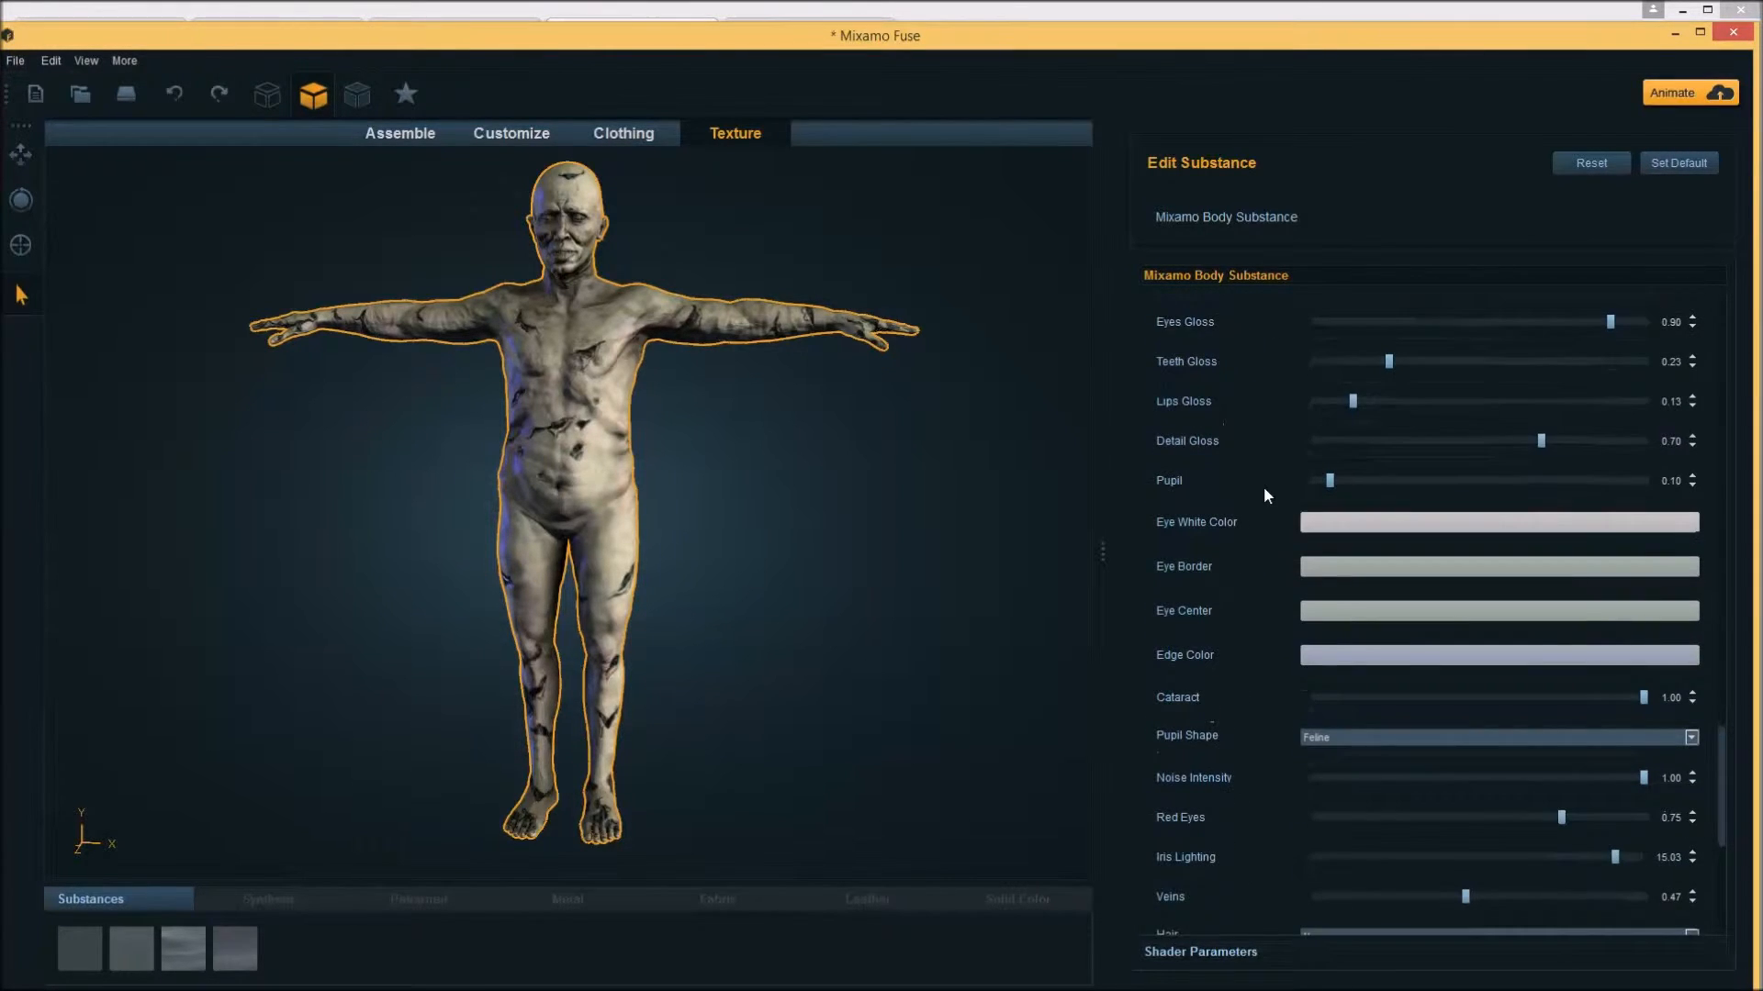
scroll("down", 3)
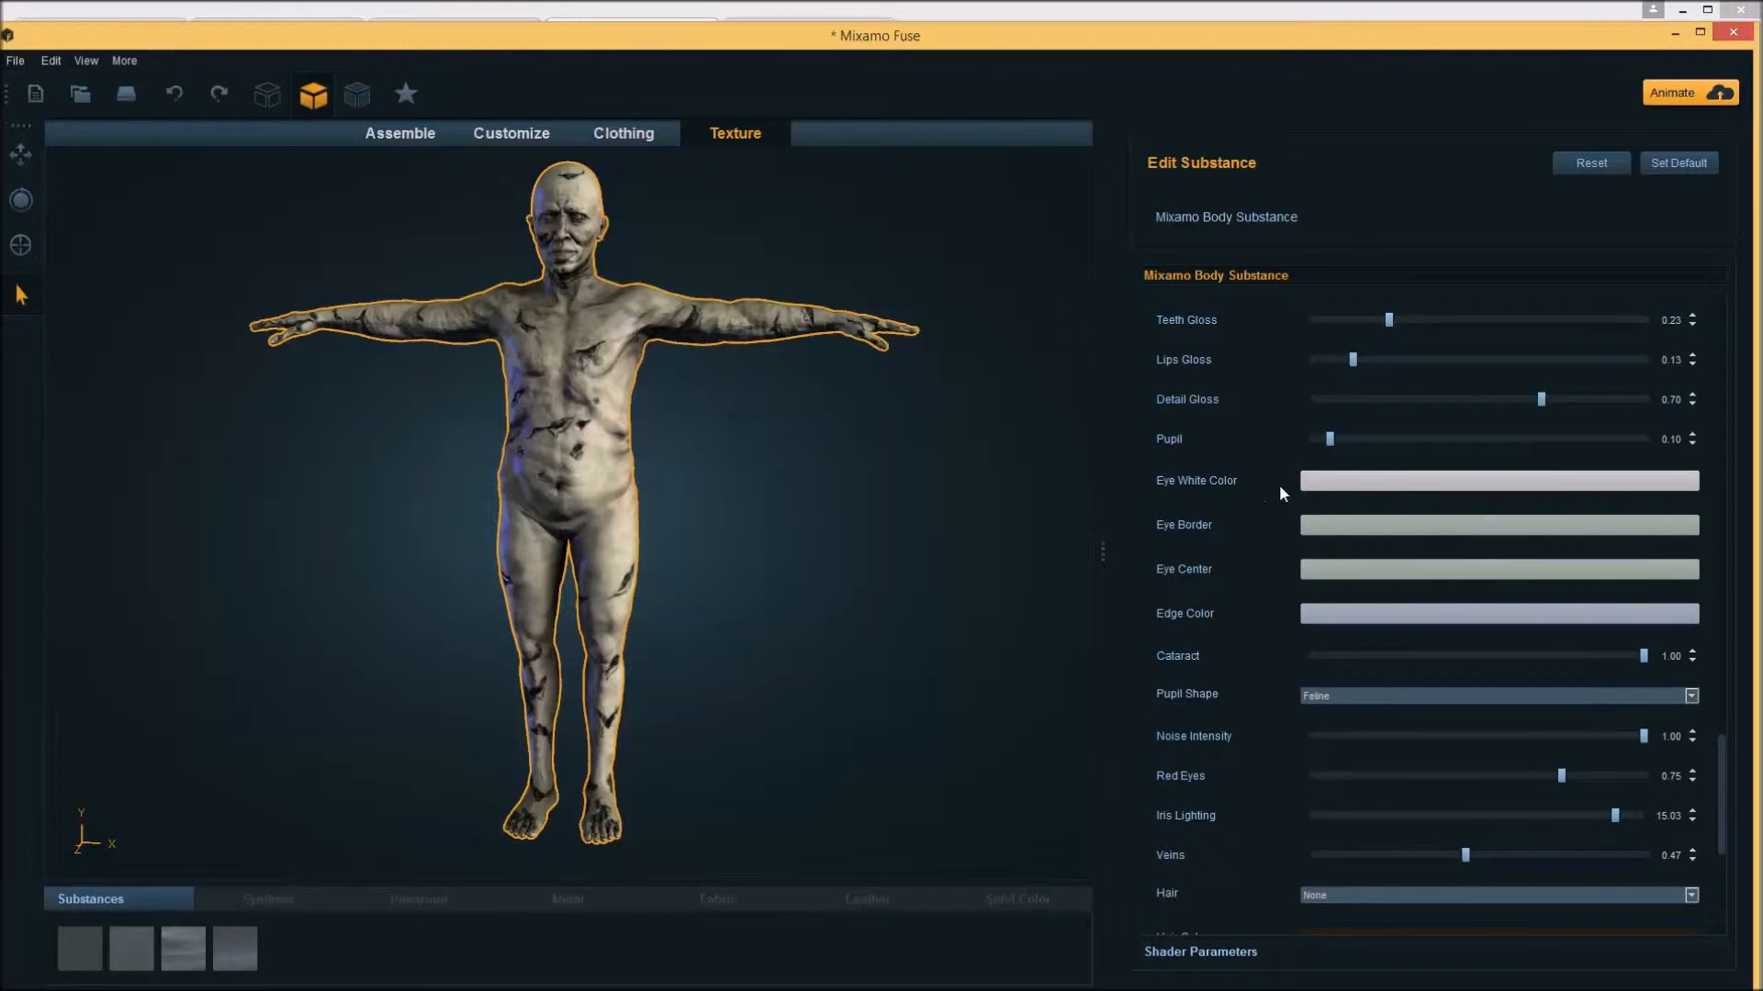
scroll("down", 3)
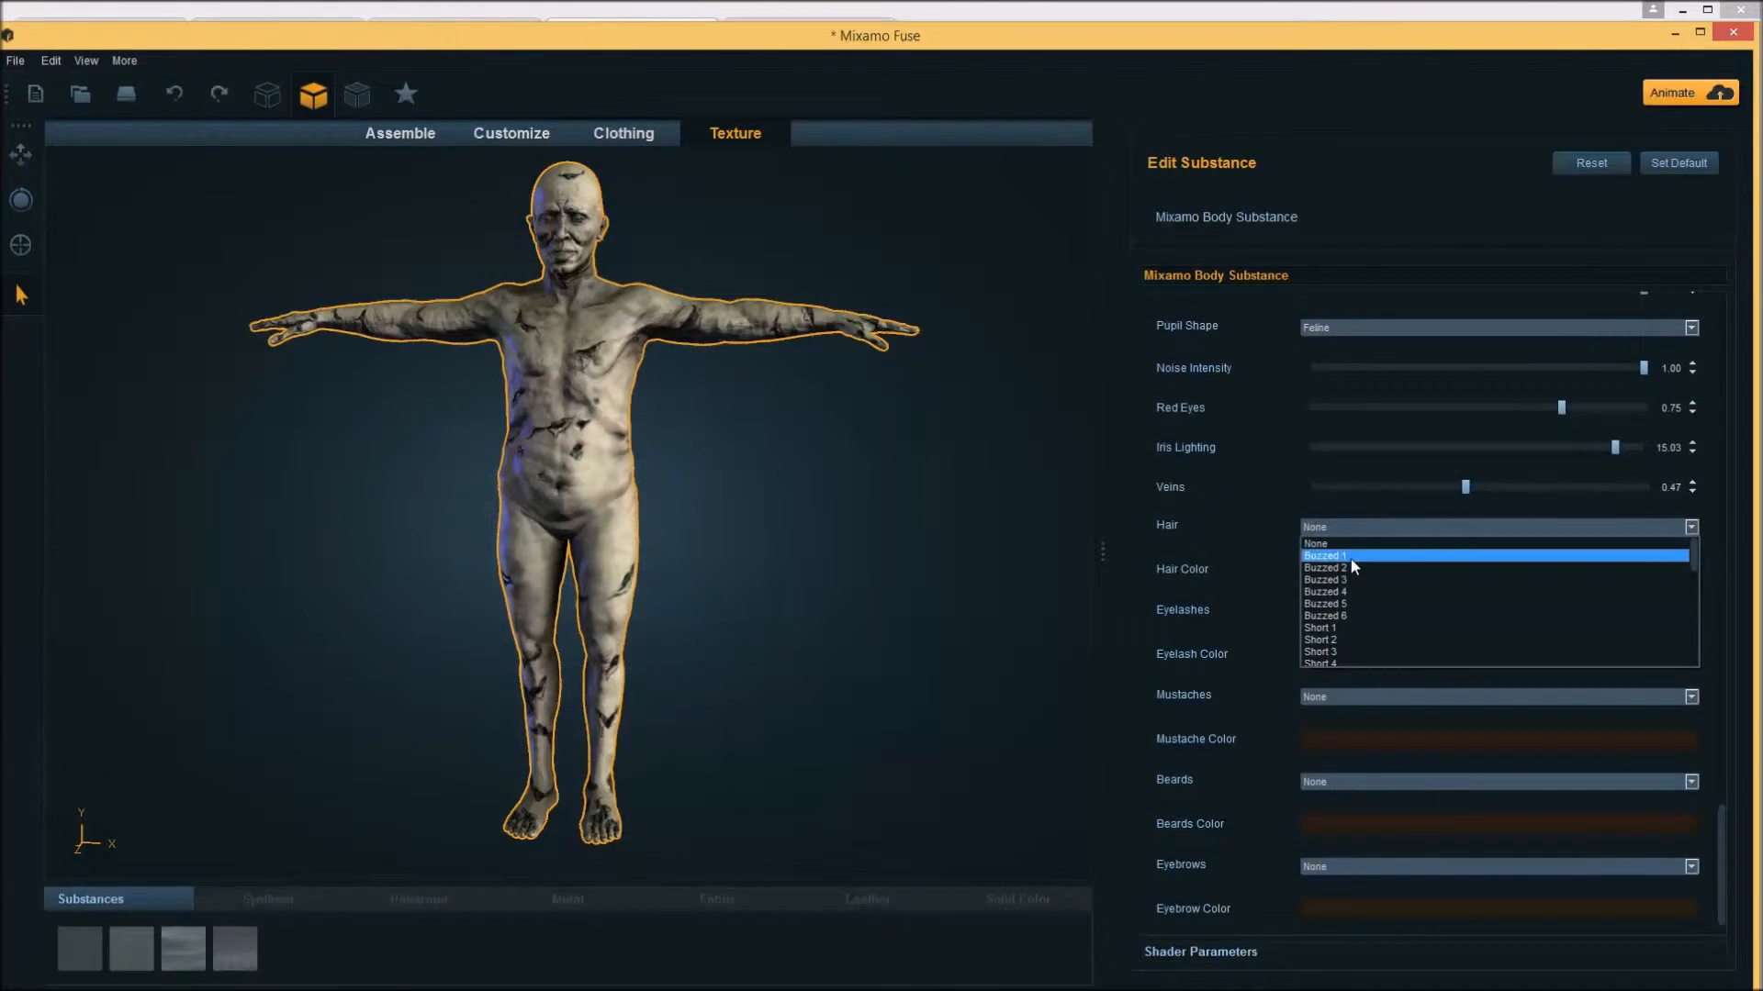
left_click(1324, 555)
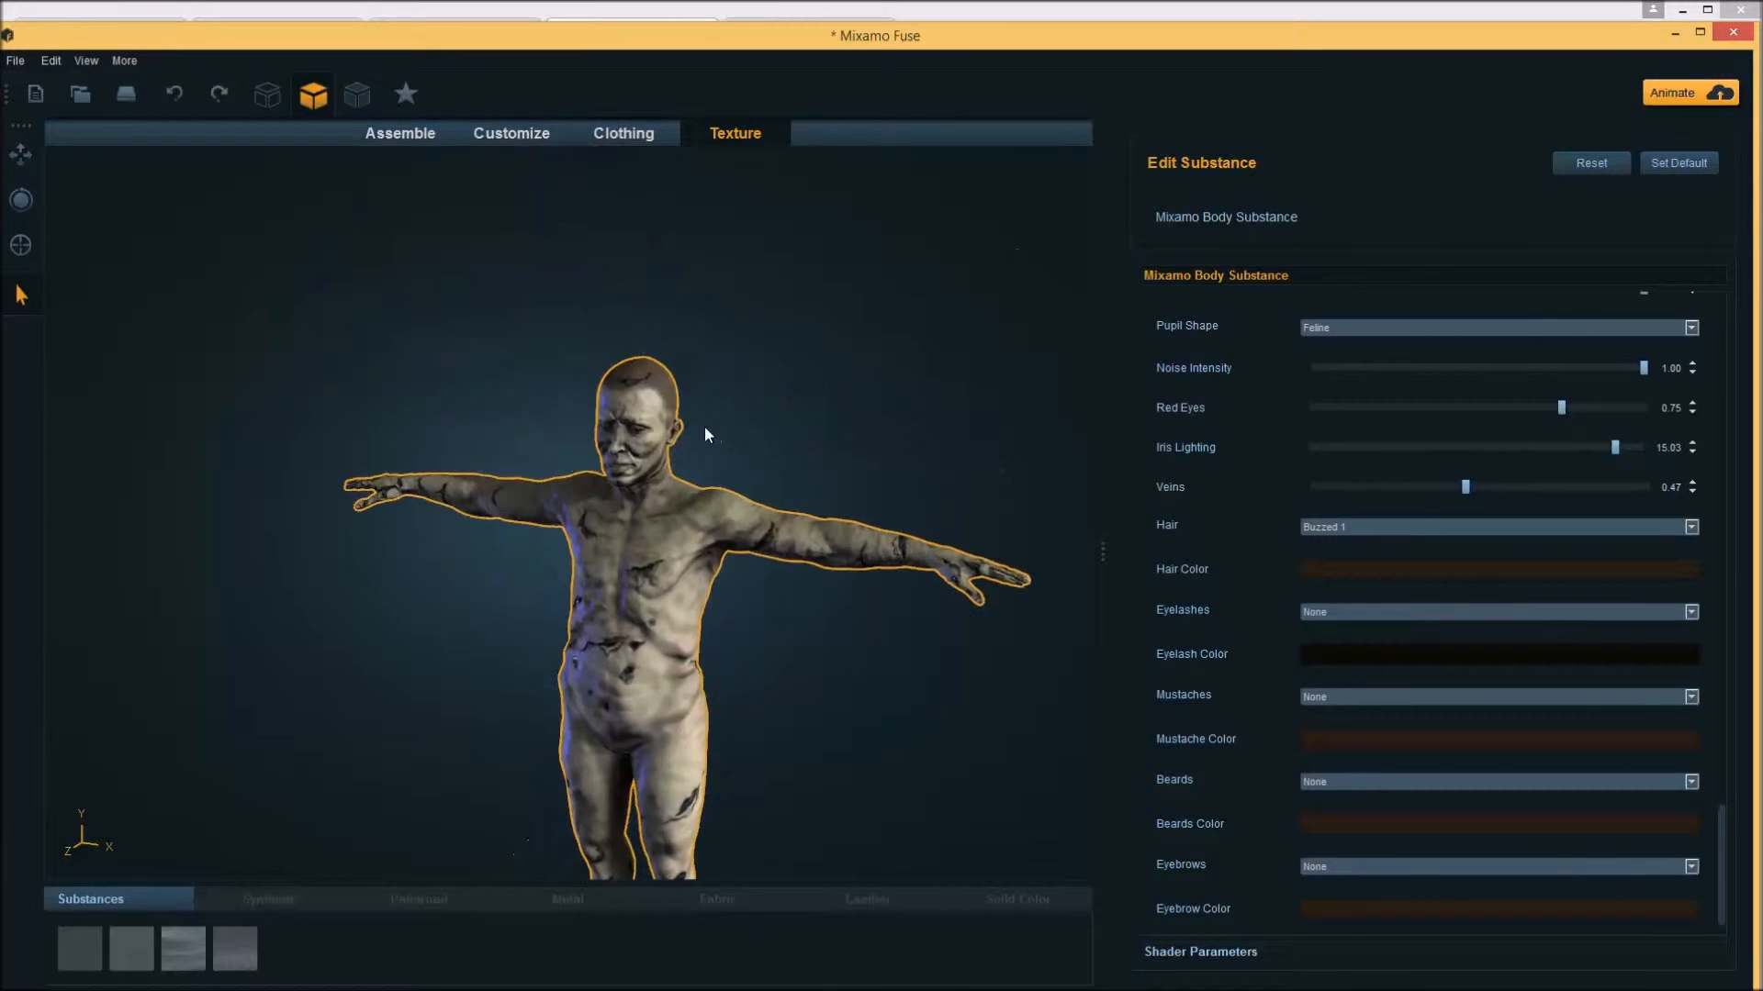
left_click_drag(705, 435, 604, 327)
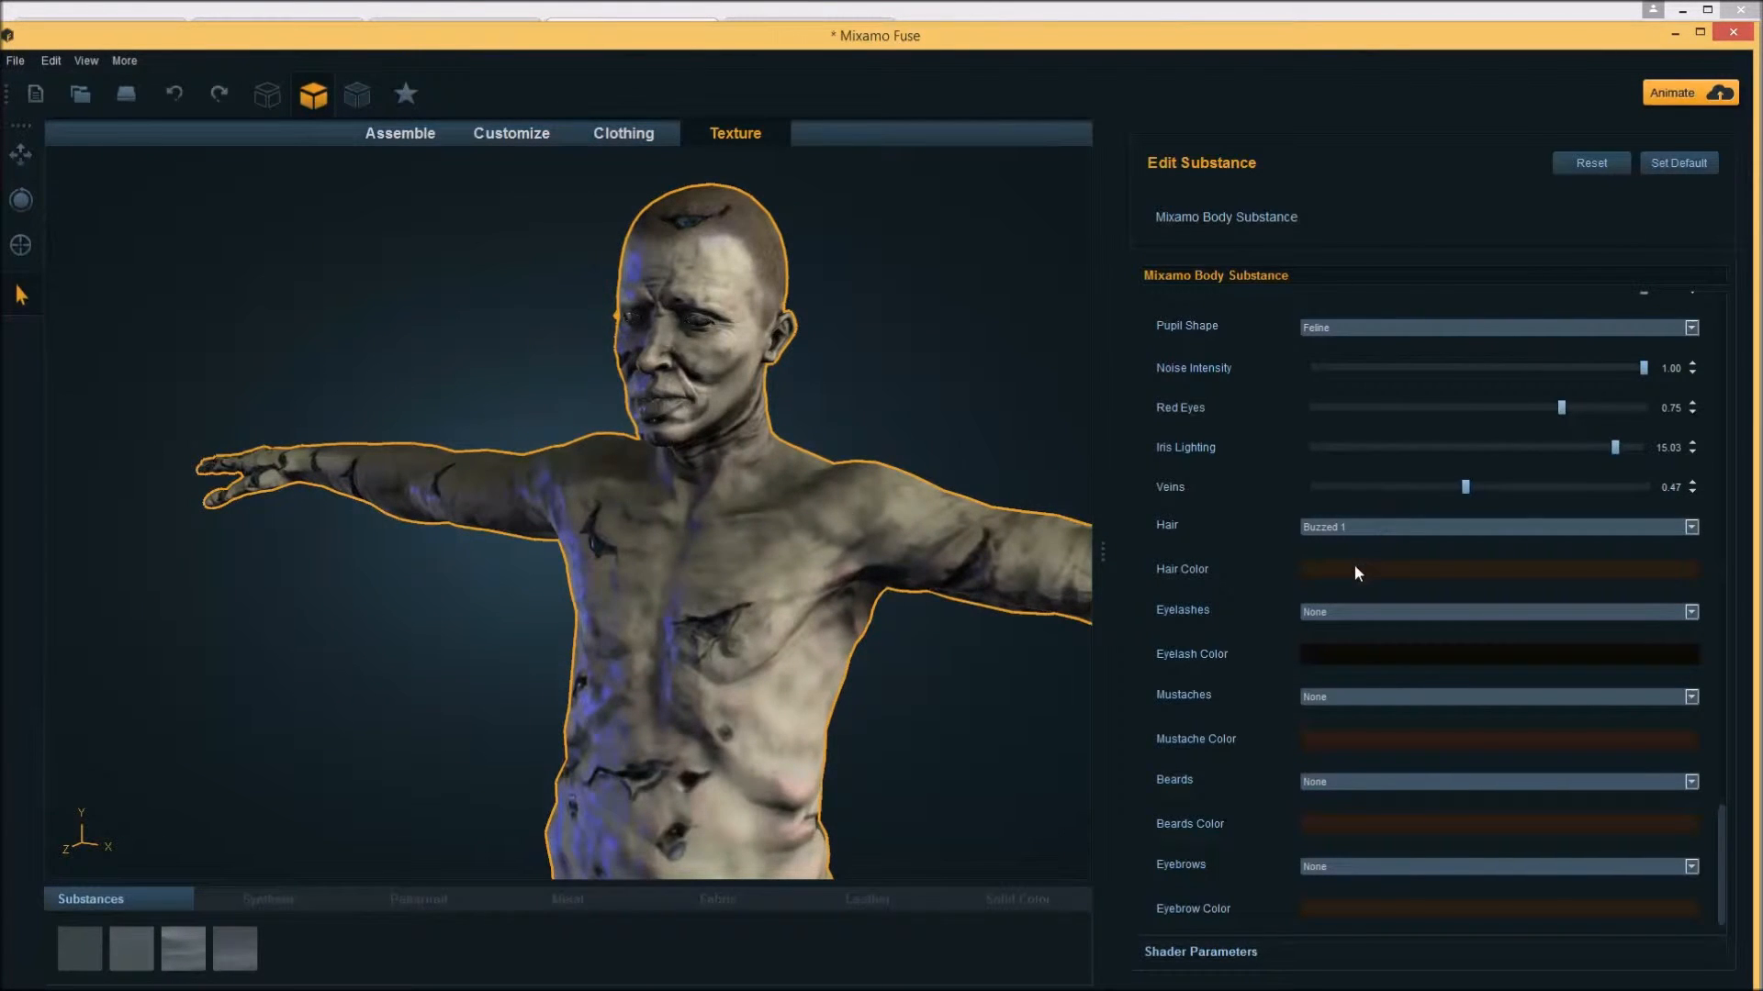
Set the hair colour to a pale grey and switch the hair style to Short 8
left_click(1494, 569)
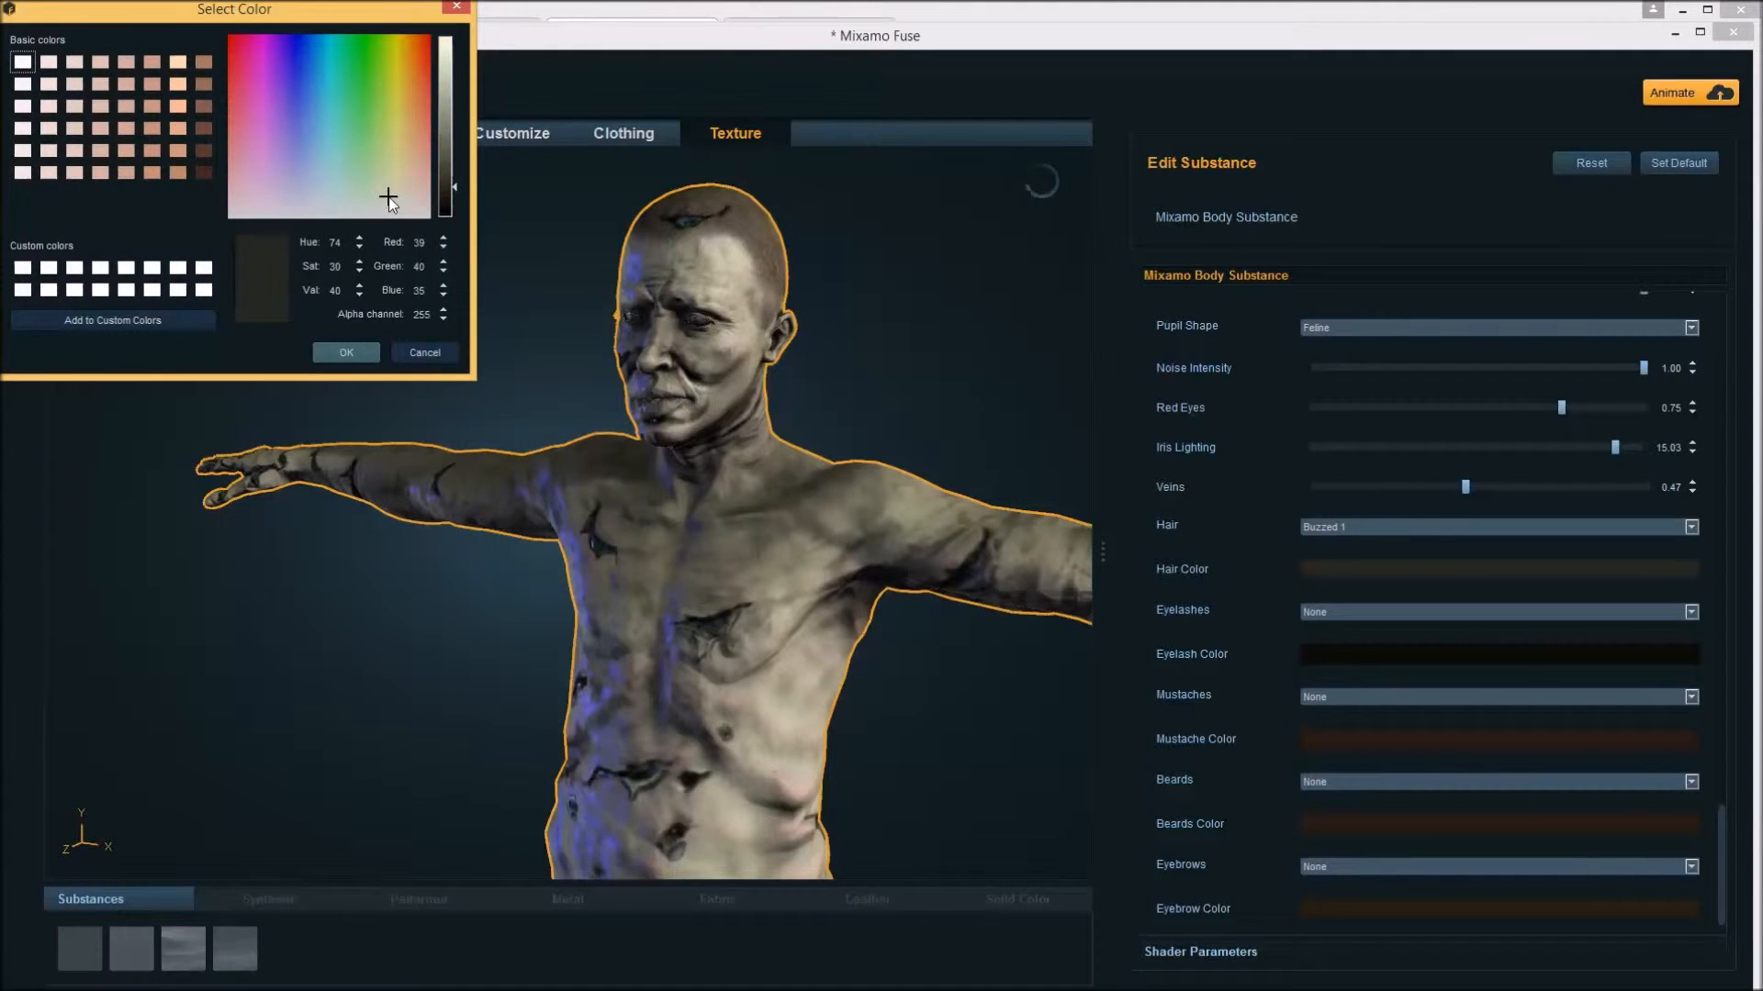
left_click(382, 213)
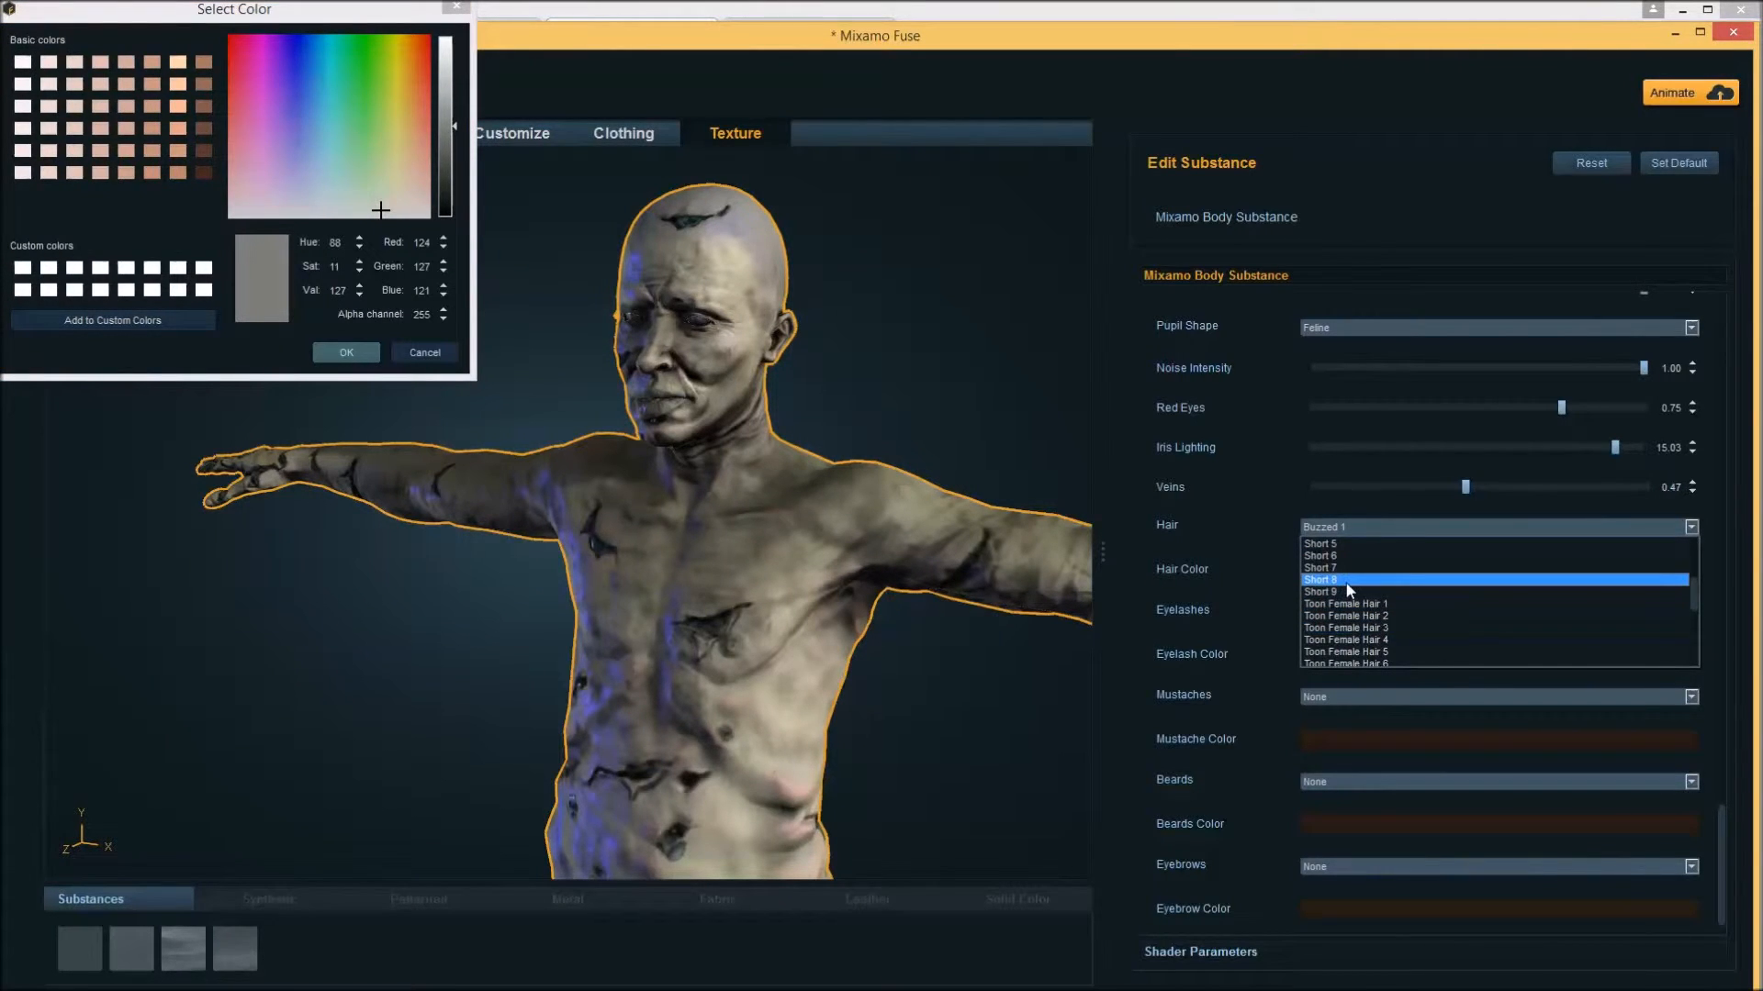
left_click(1320, 580)
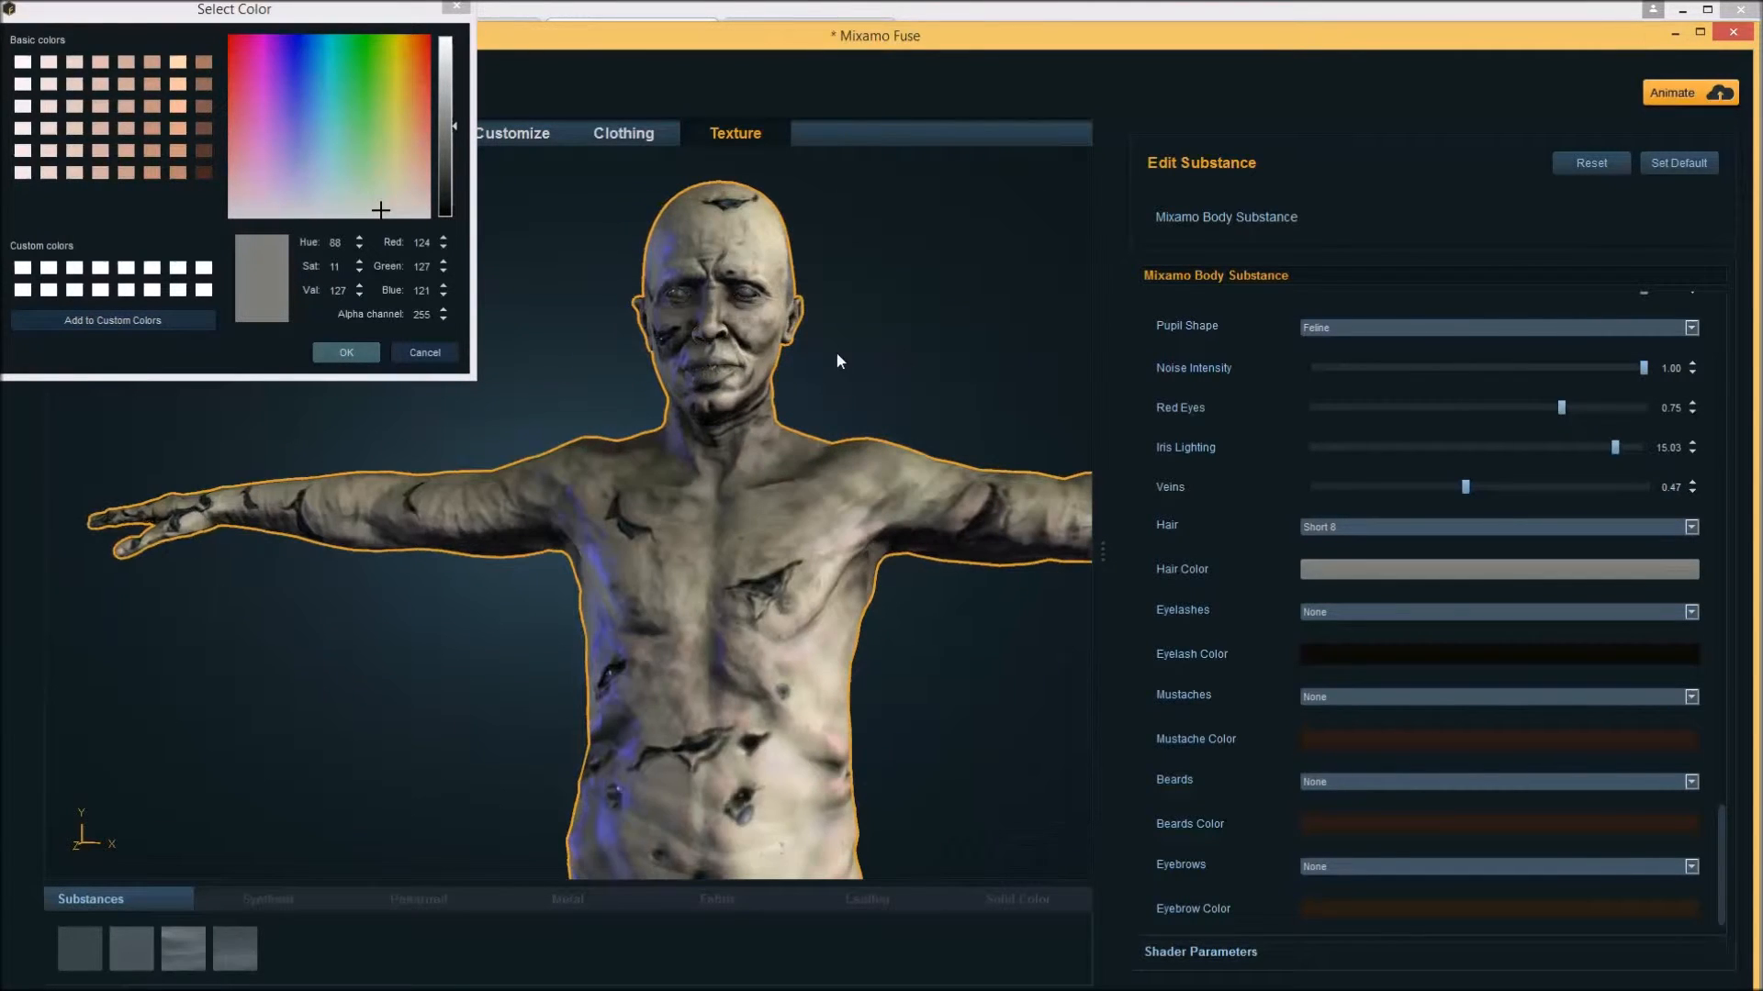
left_click(424, 353)
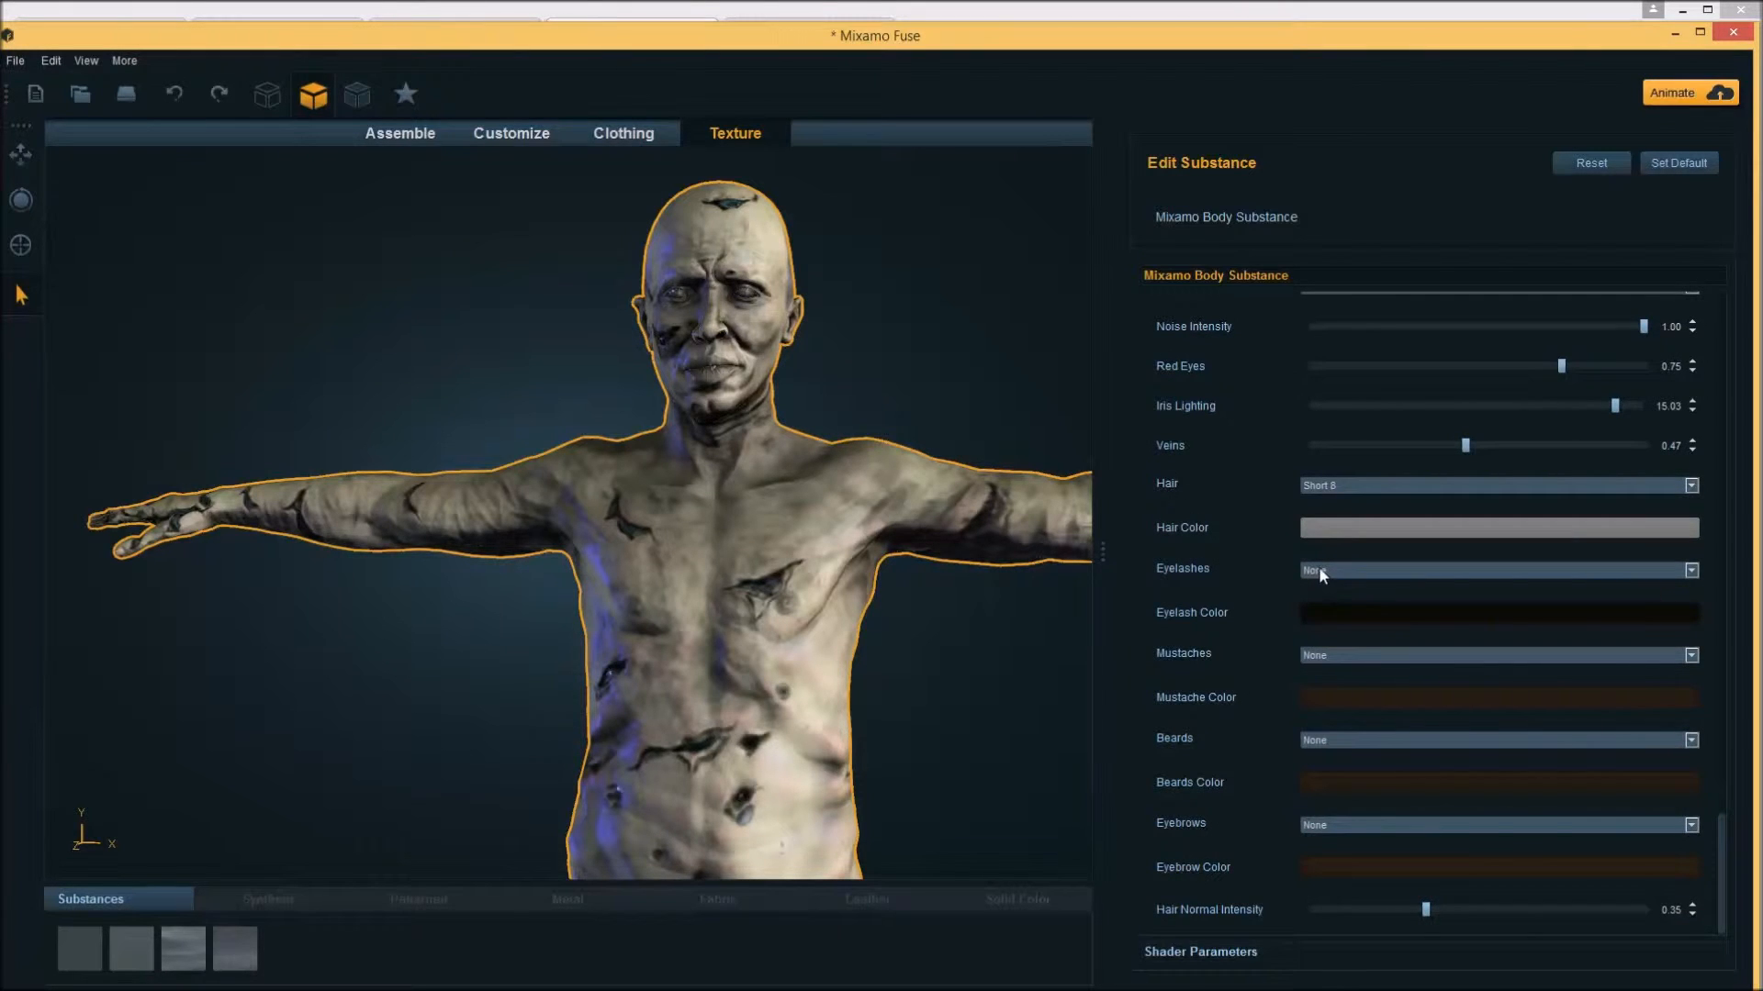
Give the zombie Toon Mustache 7 from the Mustaches list
left_click(1494, 653)
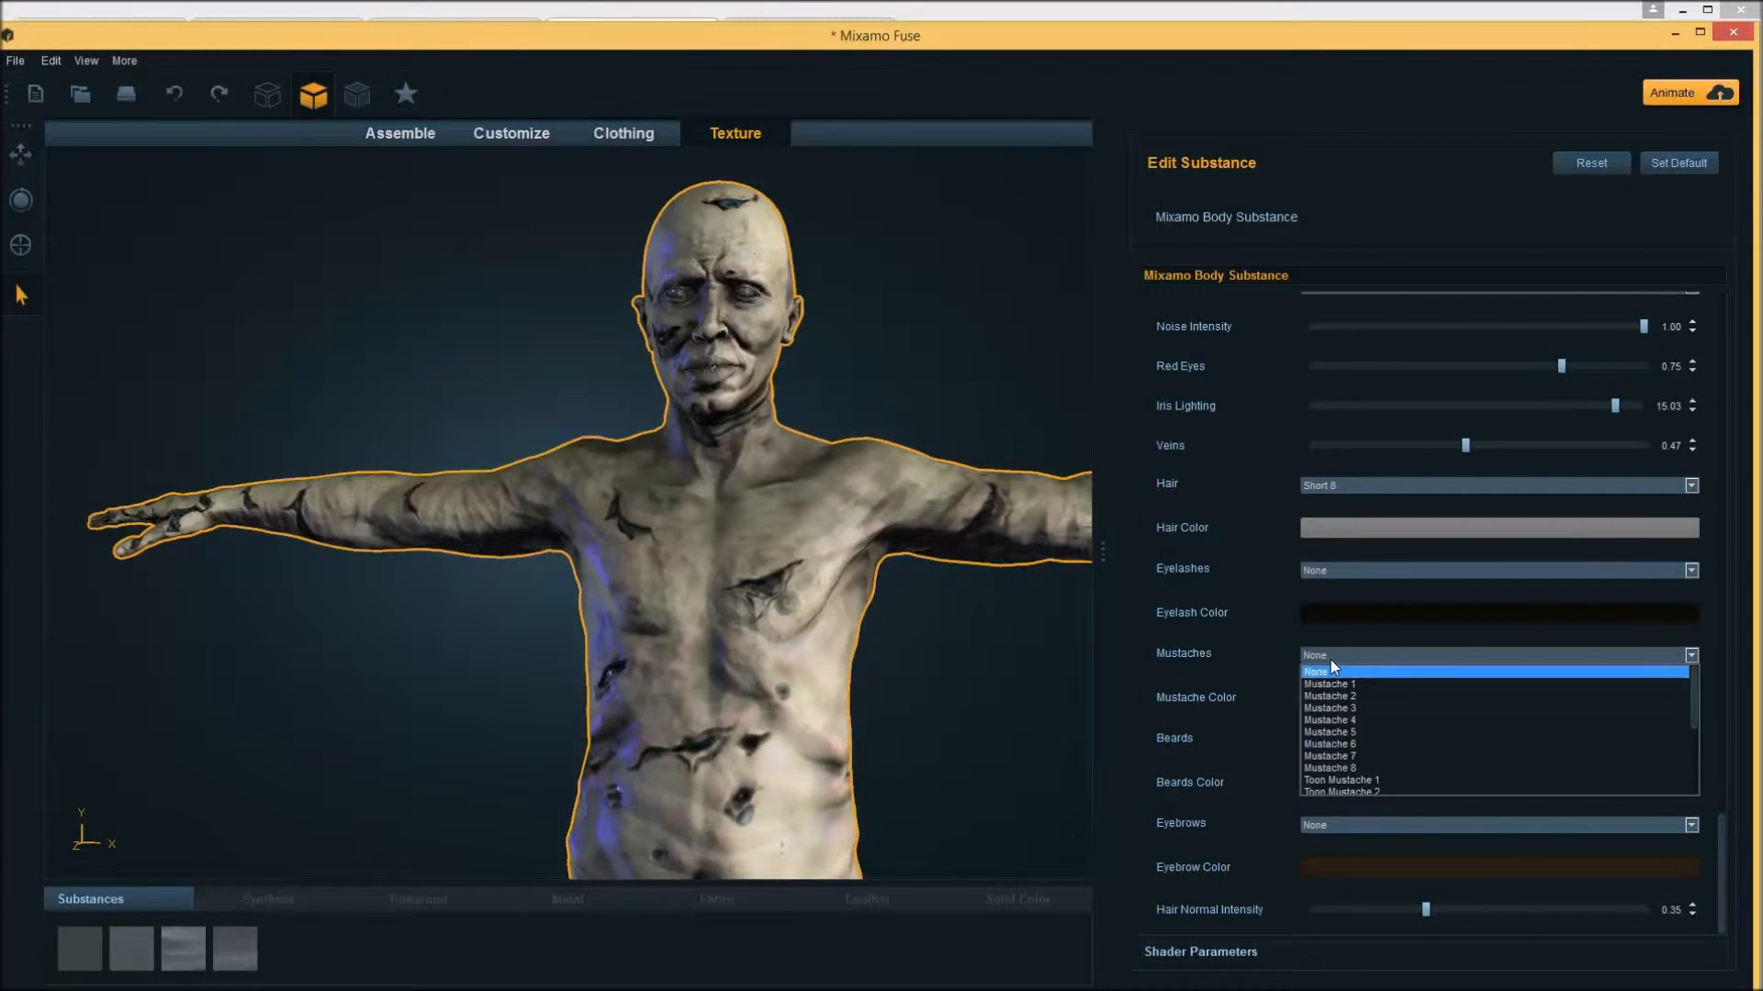
mouse_move(1355, 732)
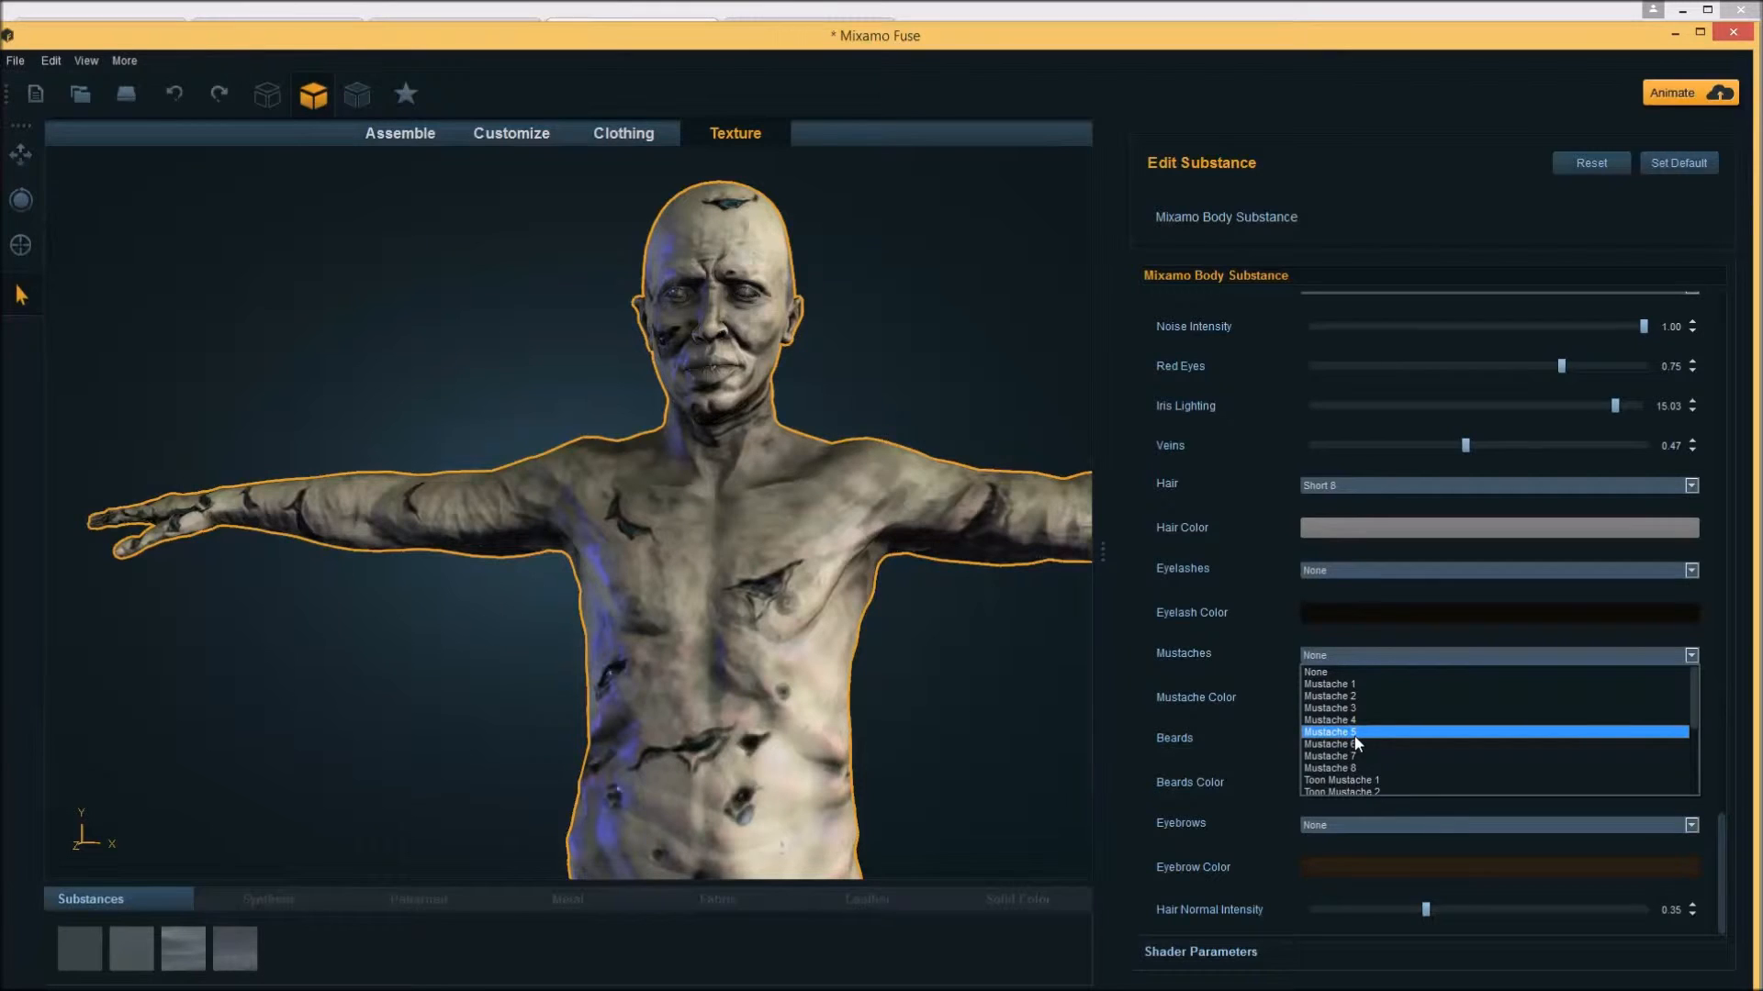
left_click(1339, 755)
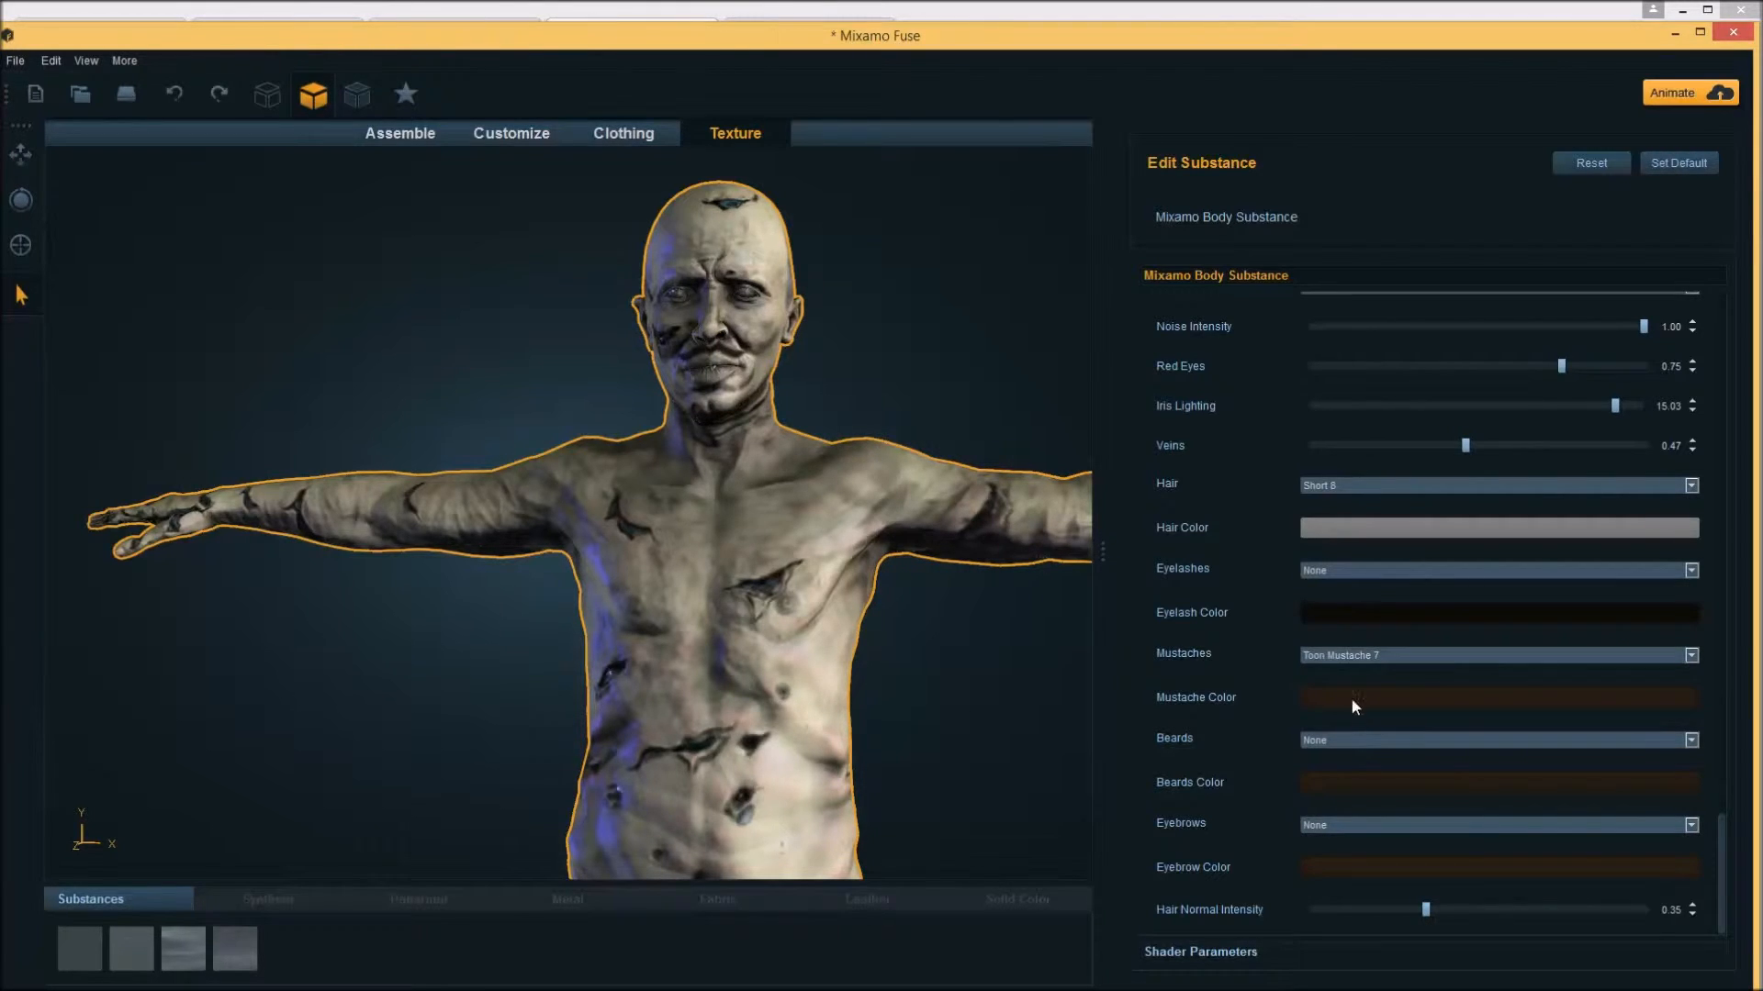
mouse_move(1212, 768)
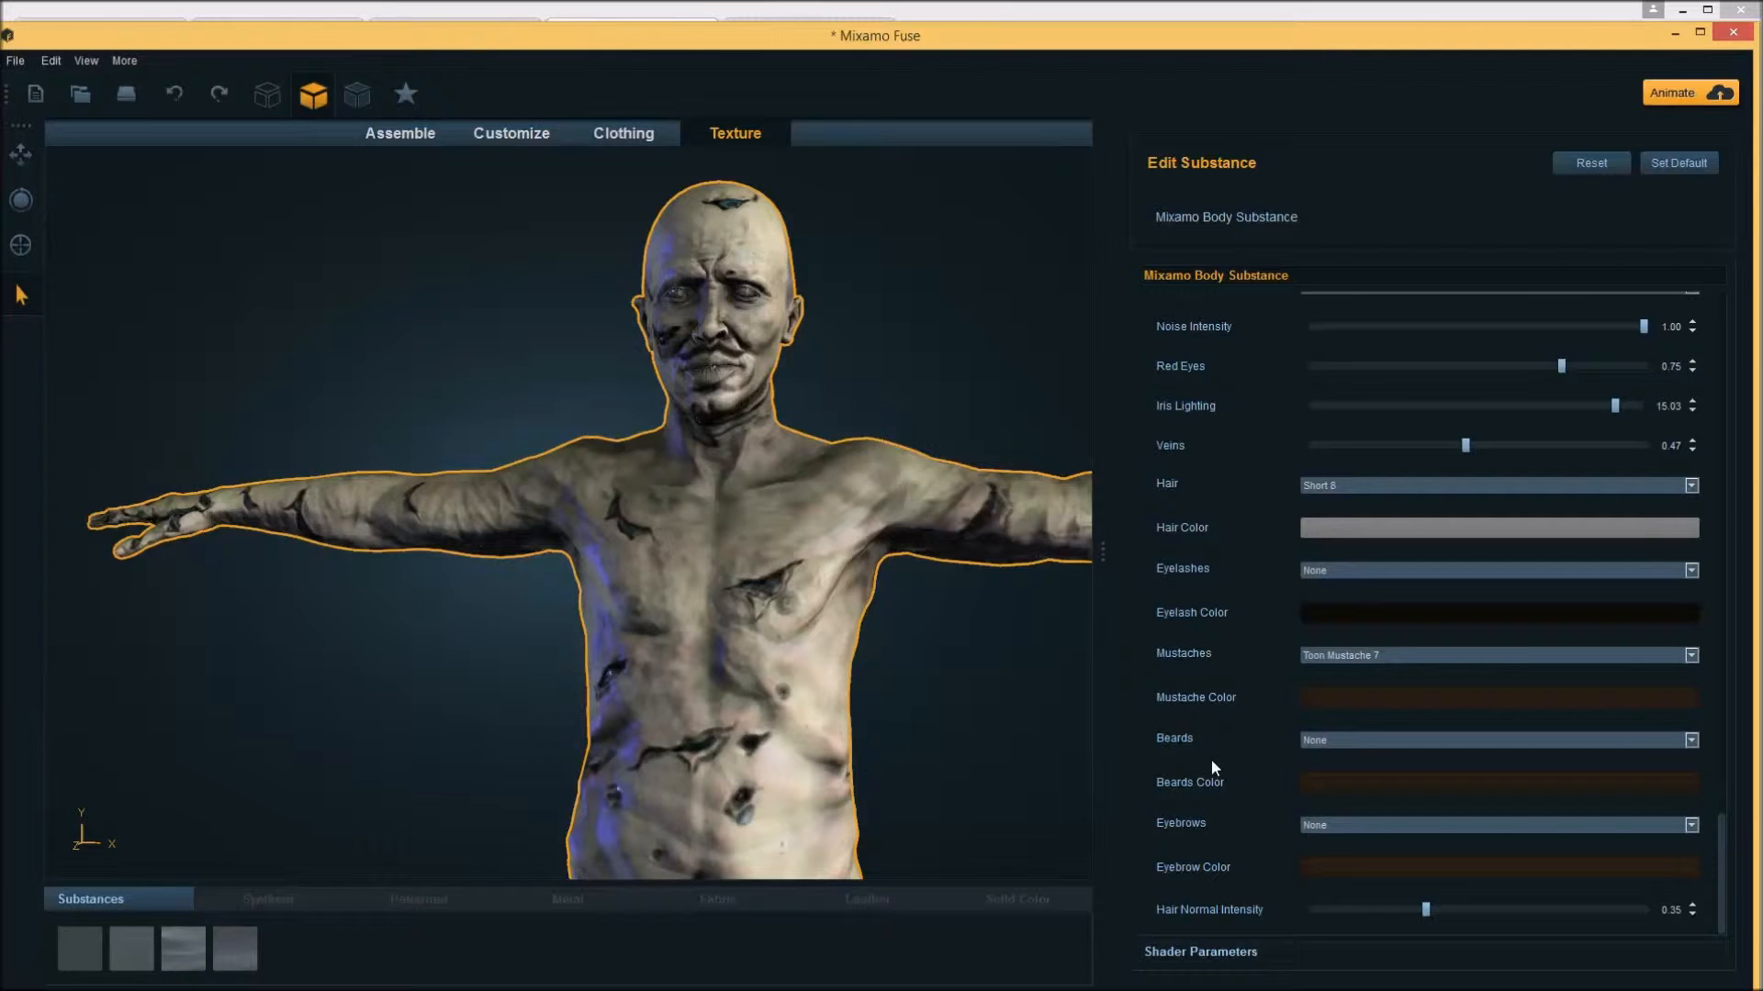
scroll("down", 3)
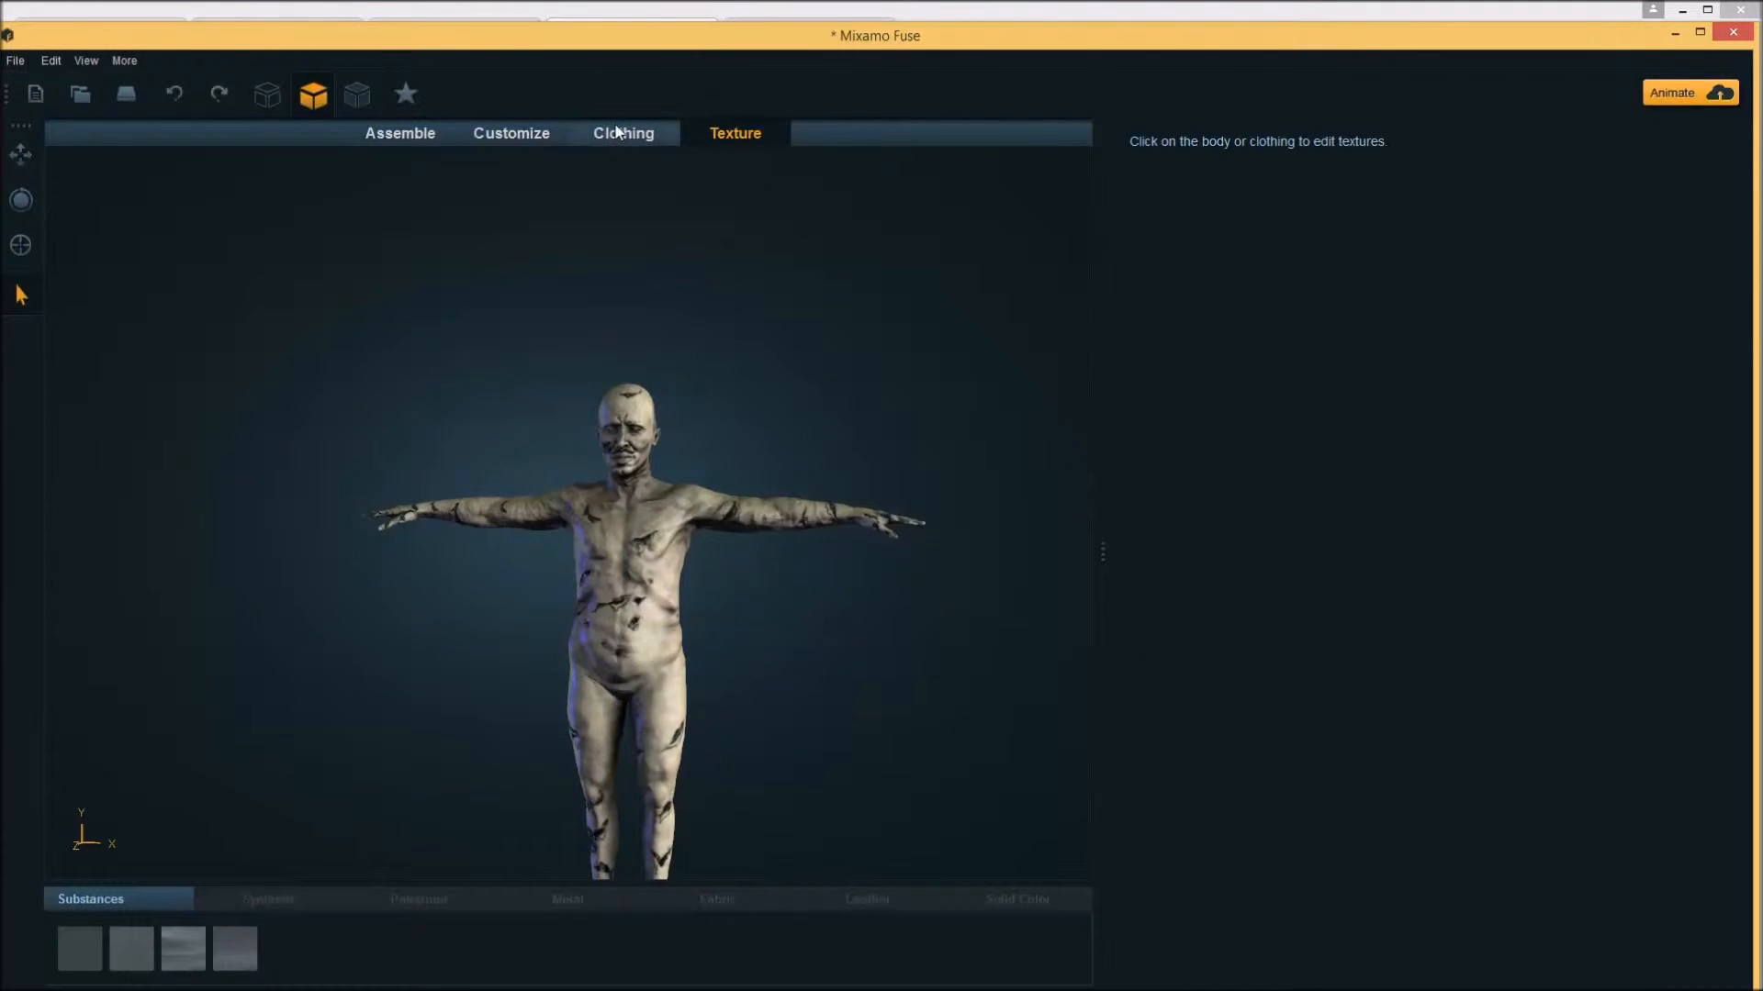
In Clothing, dress the zombie in the Torn Khakis from the Bottoms catalogue
left_click(623, 132)
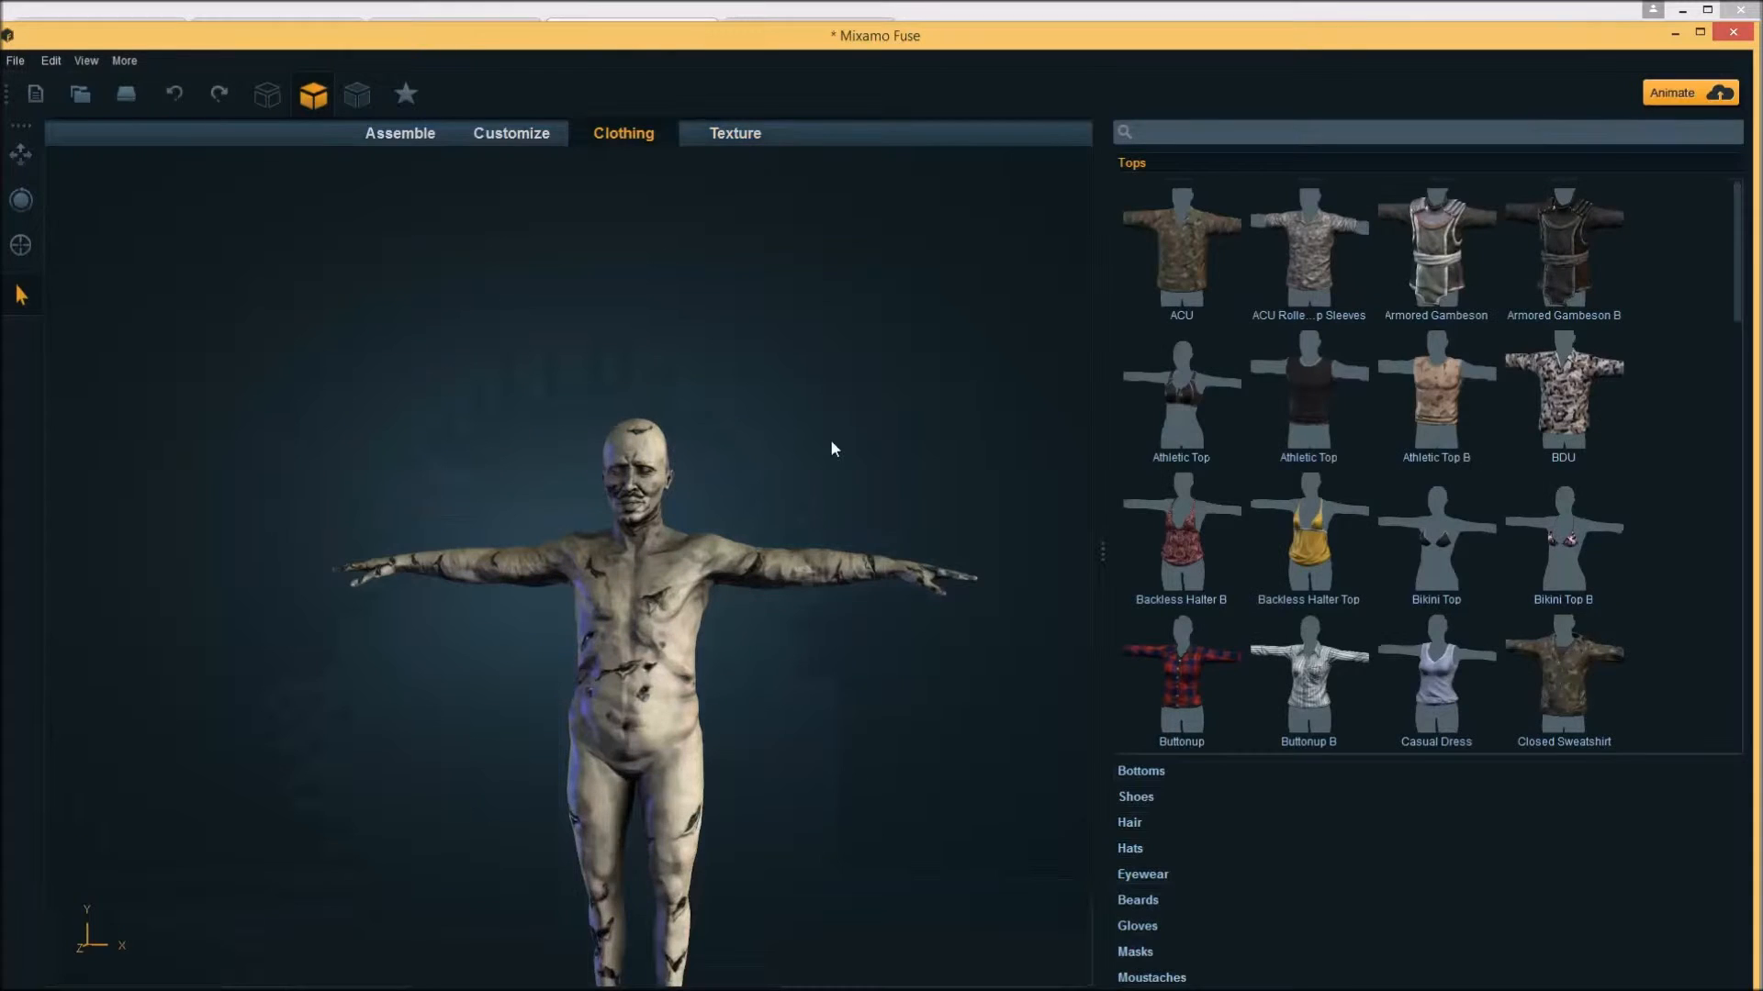
mouse_move(1159, 853)
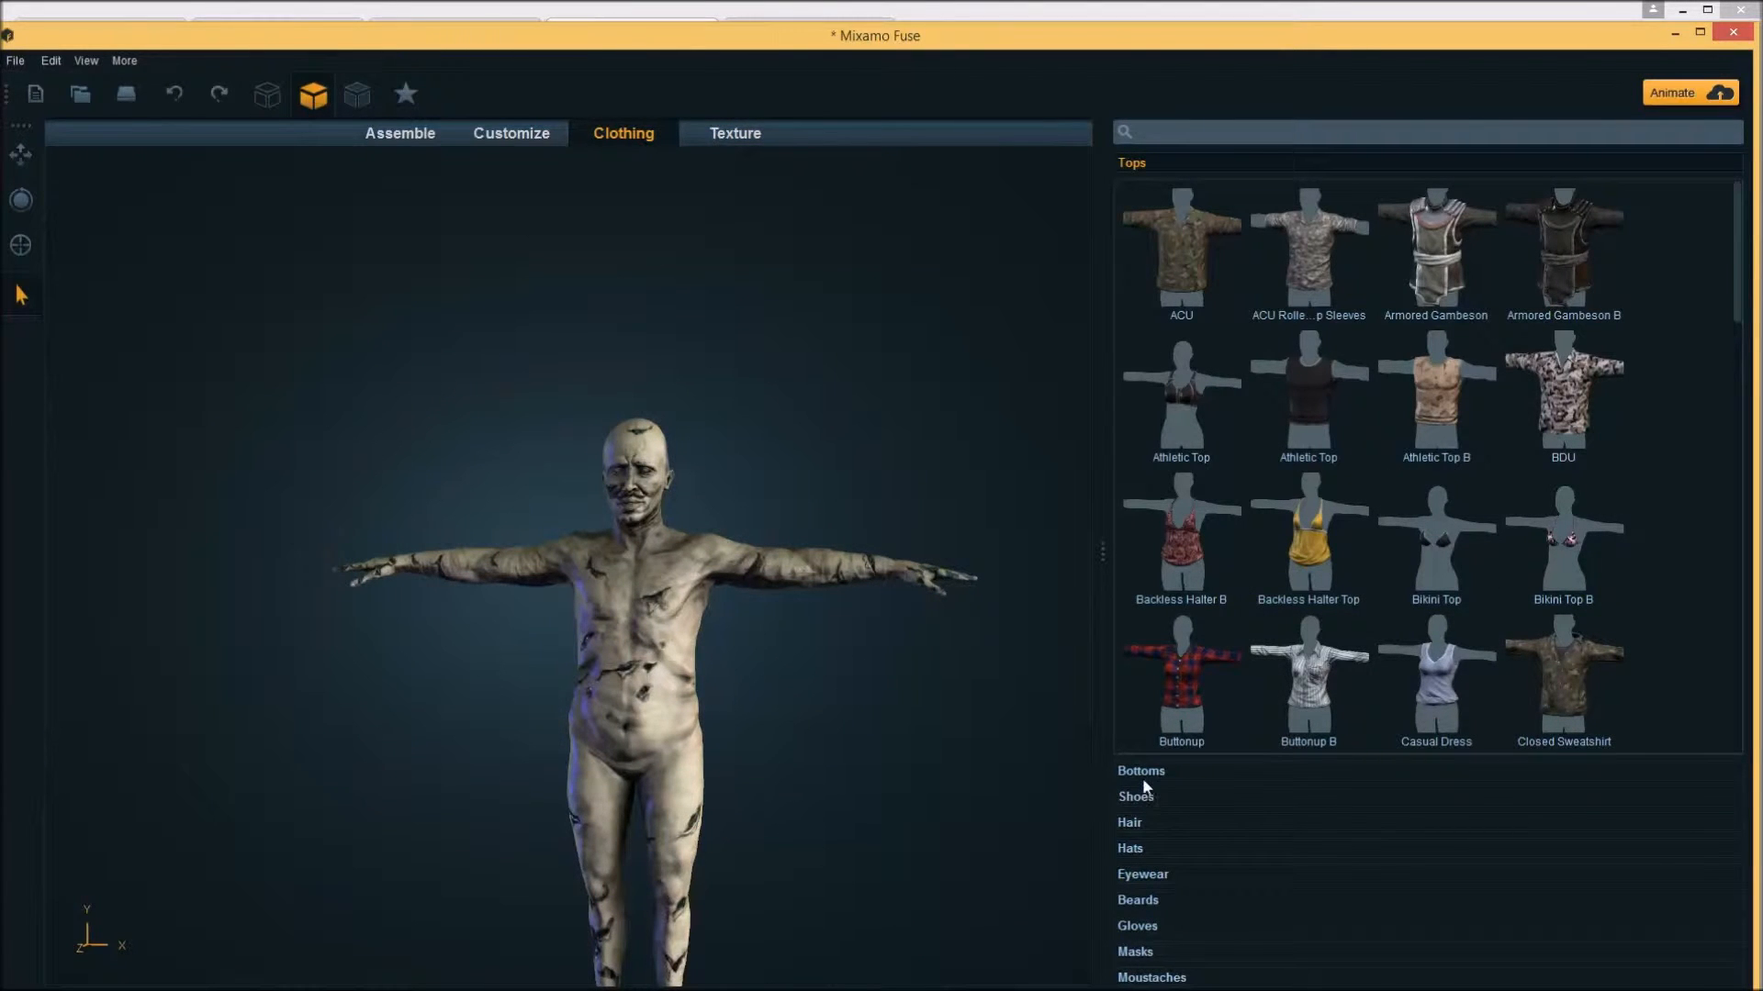
left_click(1140, 769)
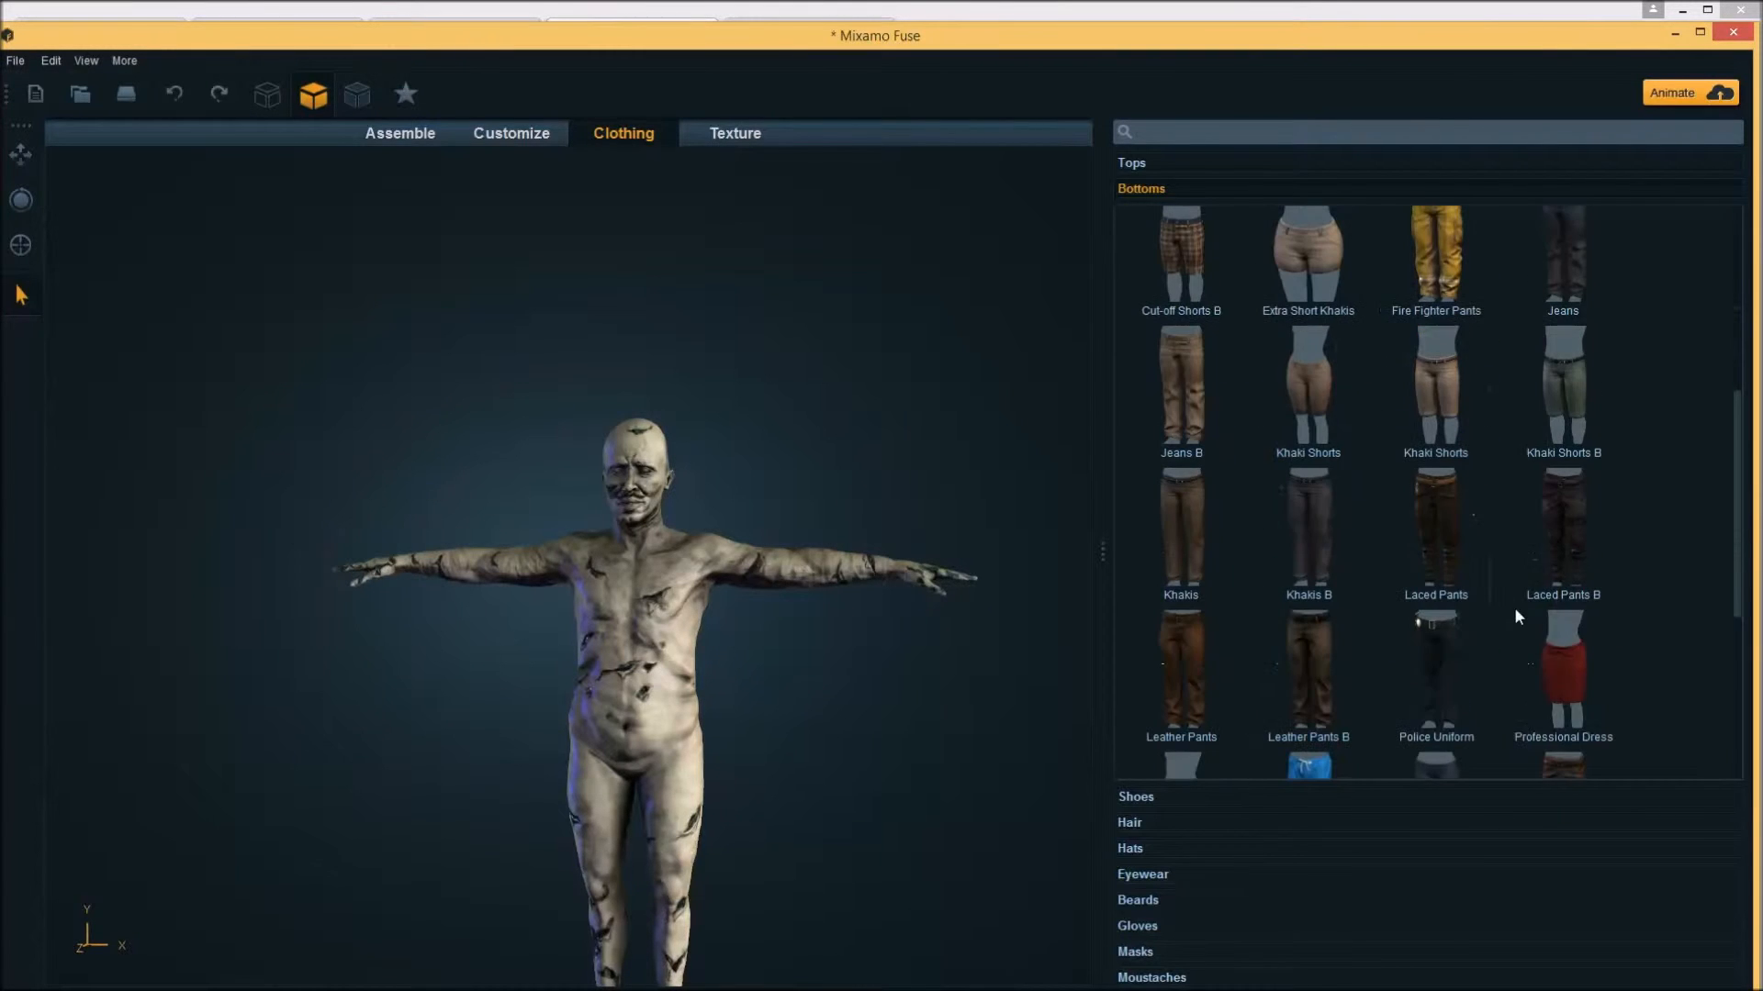
scroll("down", 3)
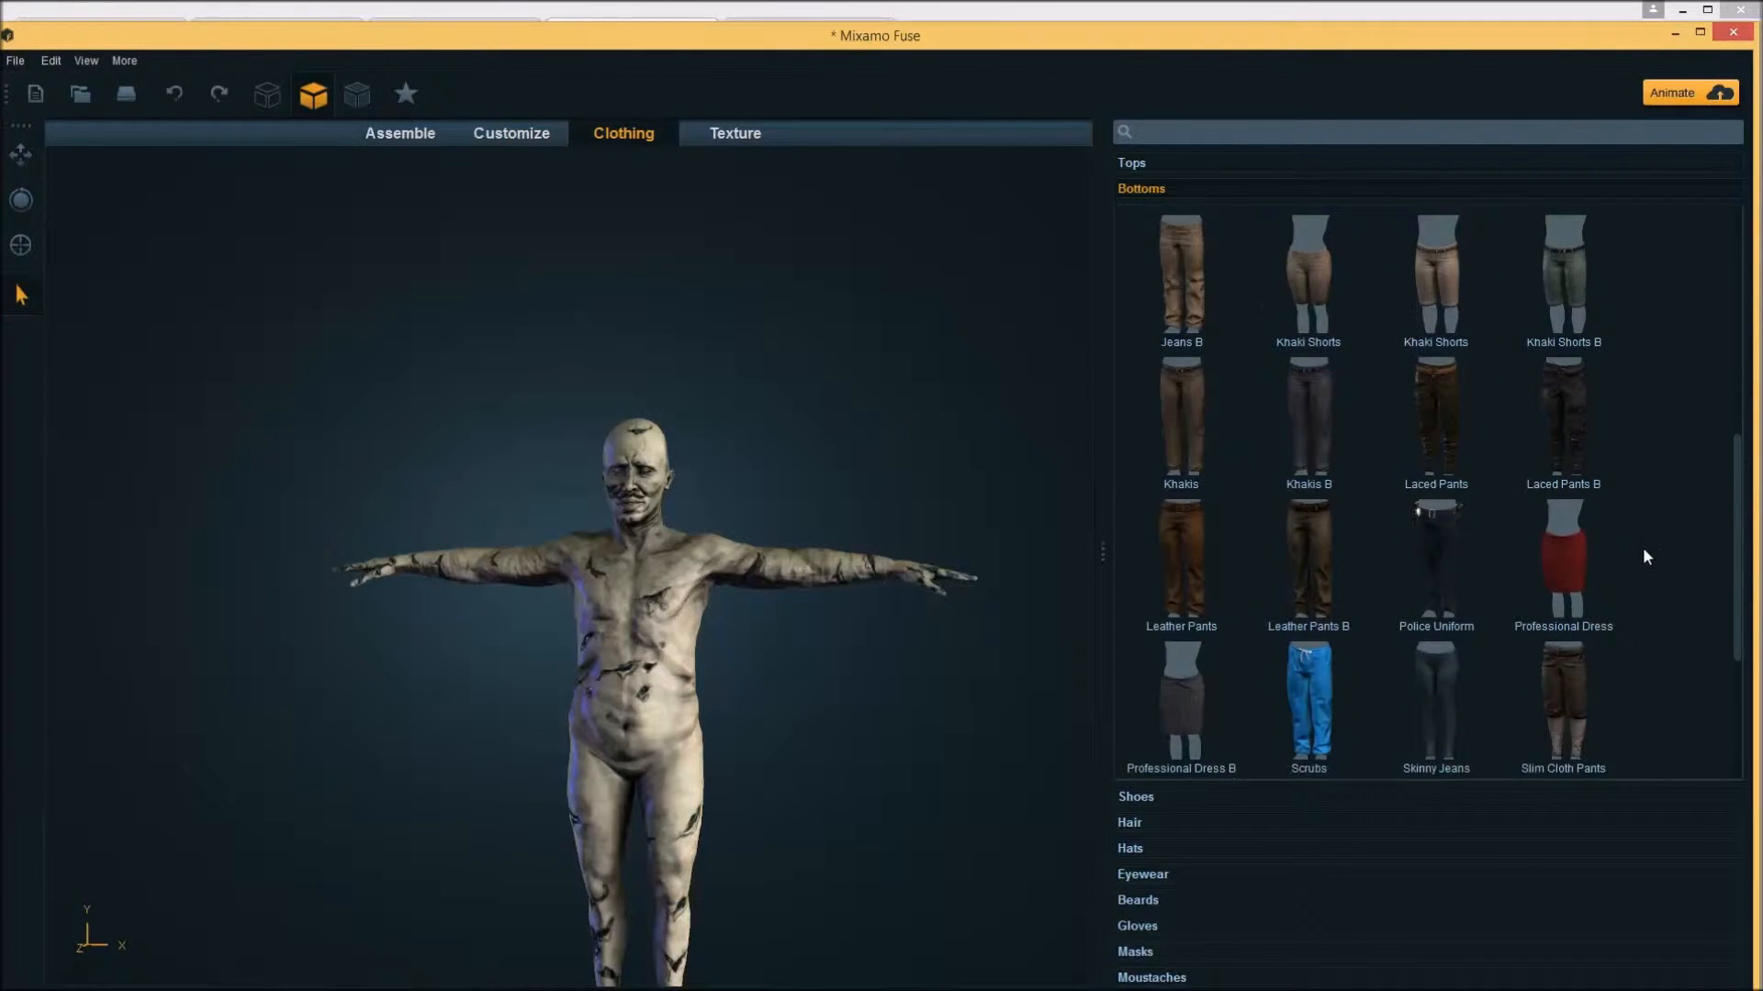
scroll("down", 3)
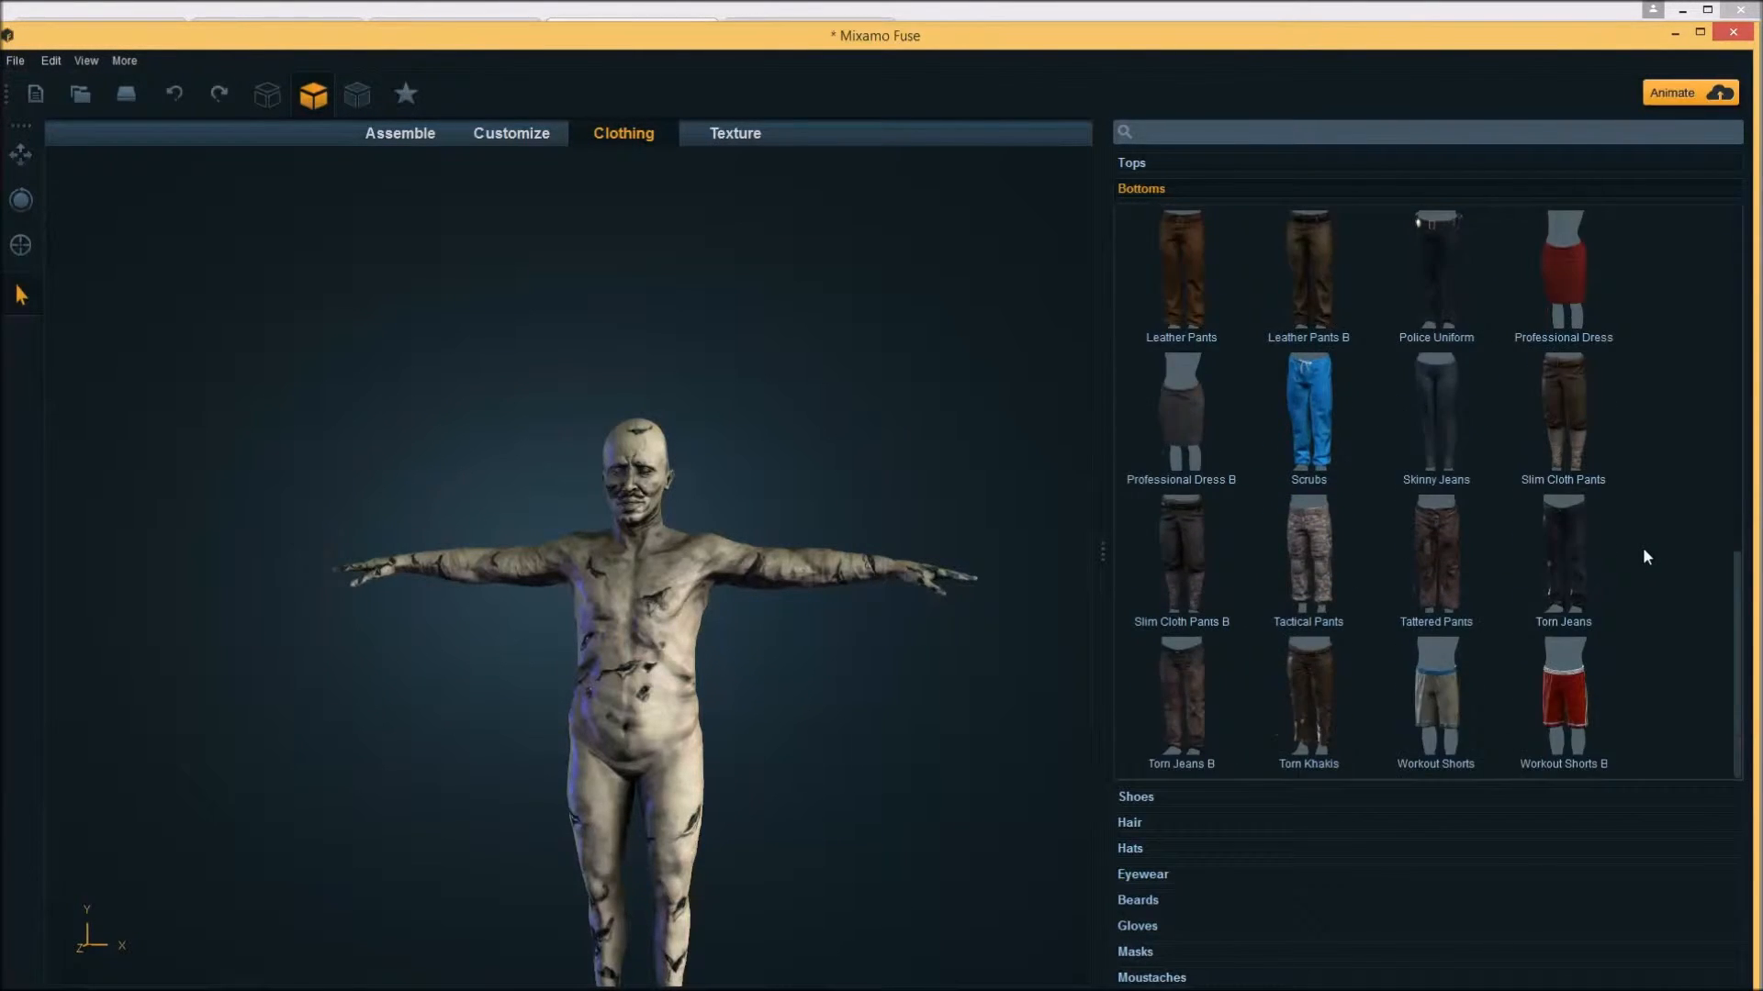
mouse_move(1307, 698)
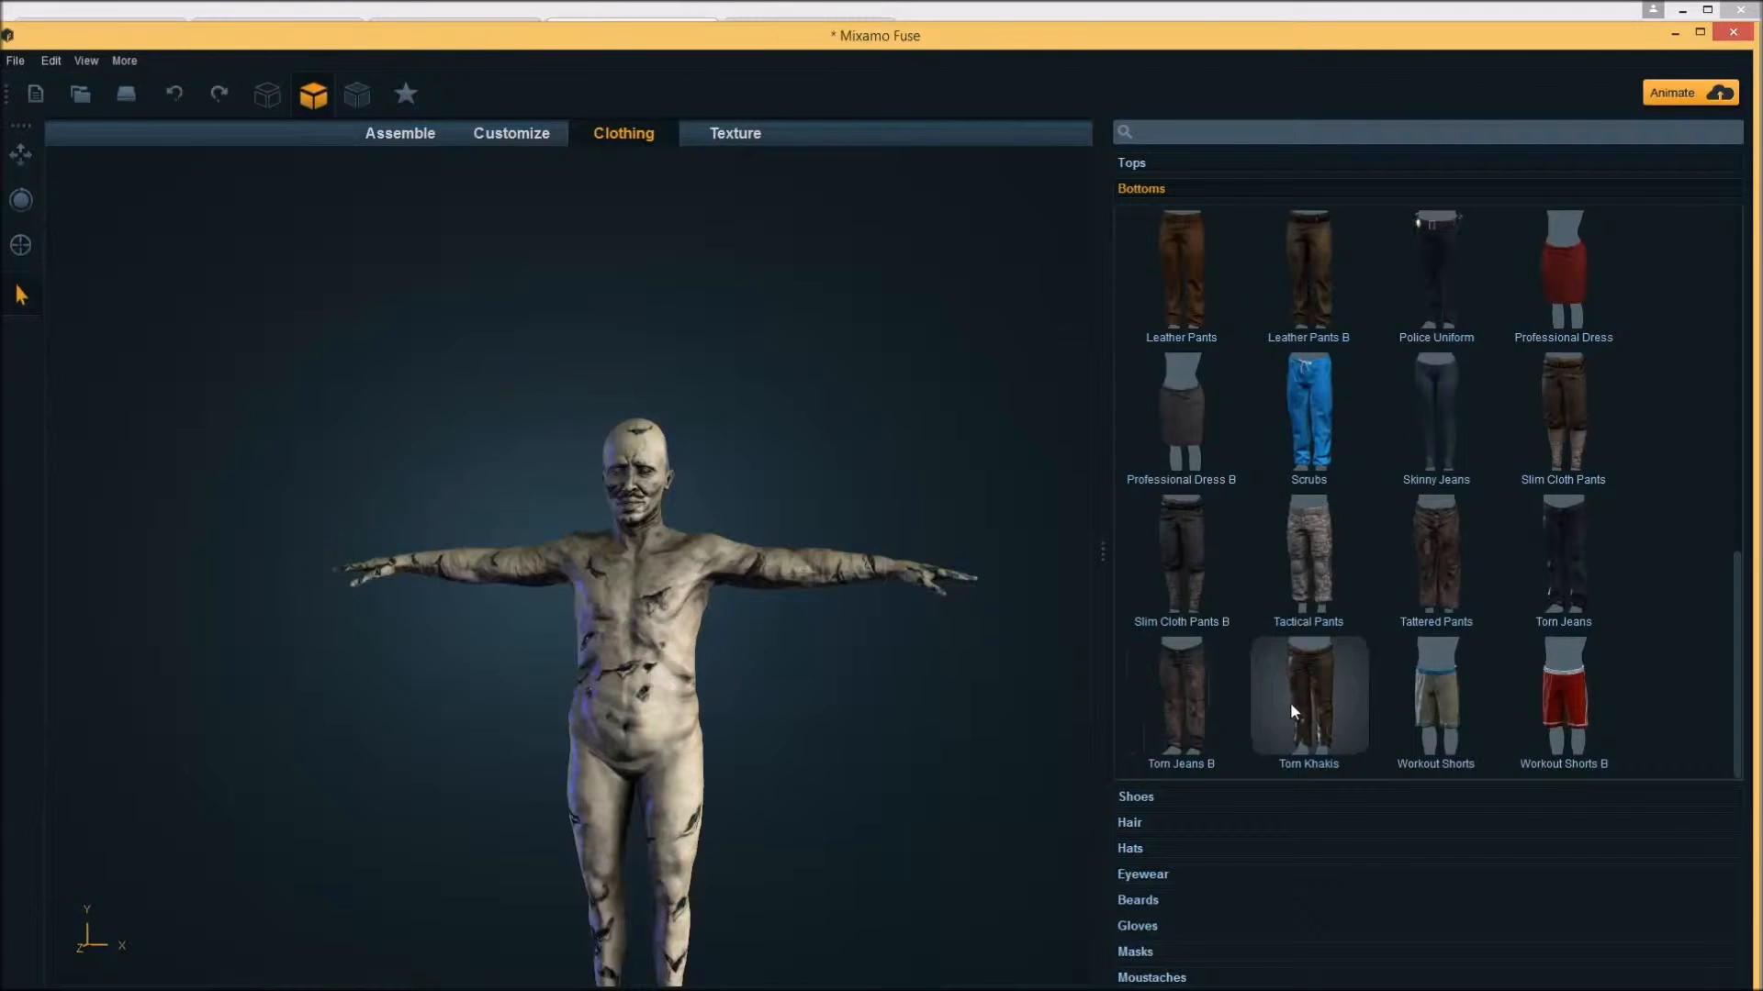
left_click(1307, 698)
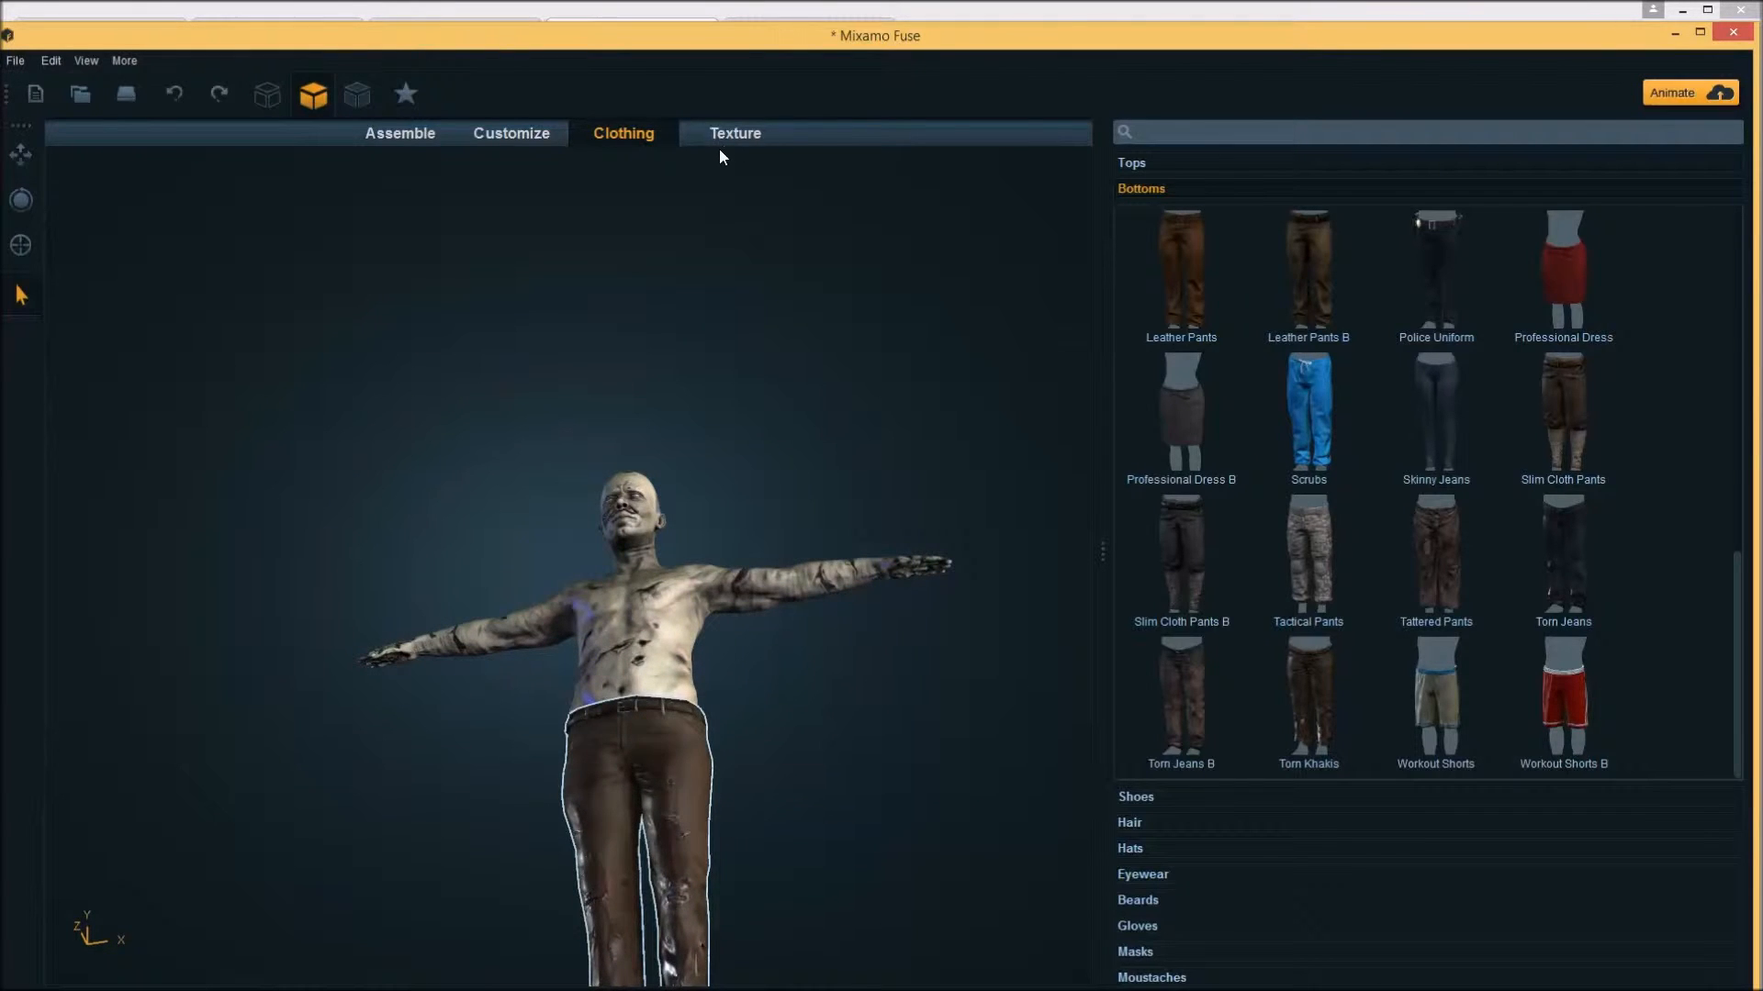
Raise the khakis' Strengthen Material Normals to 0.37 and Edge Wear Level to about 0.93
left_click(735, 132)
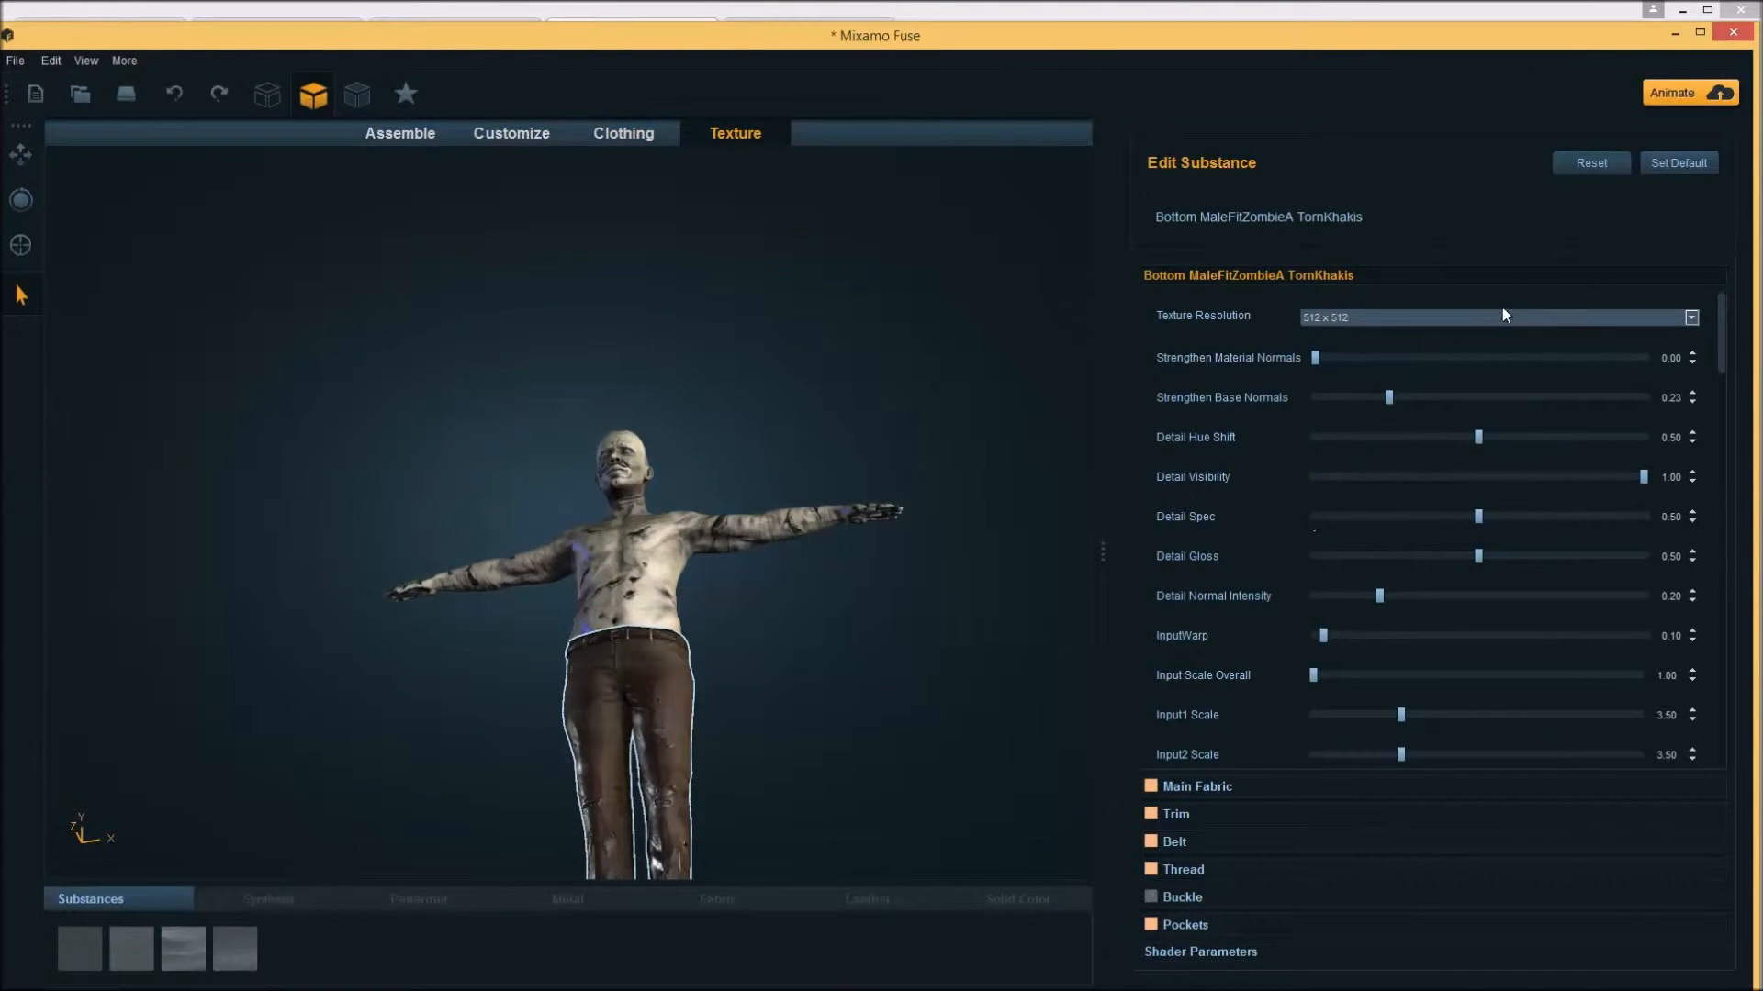
left_click_drag(1312, 358, 1436, 358)
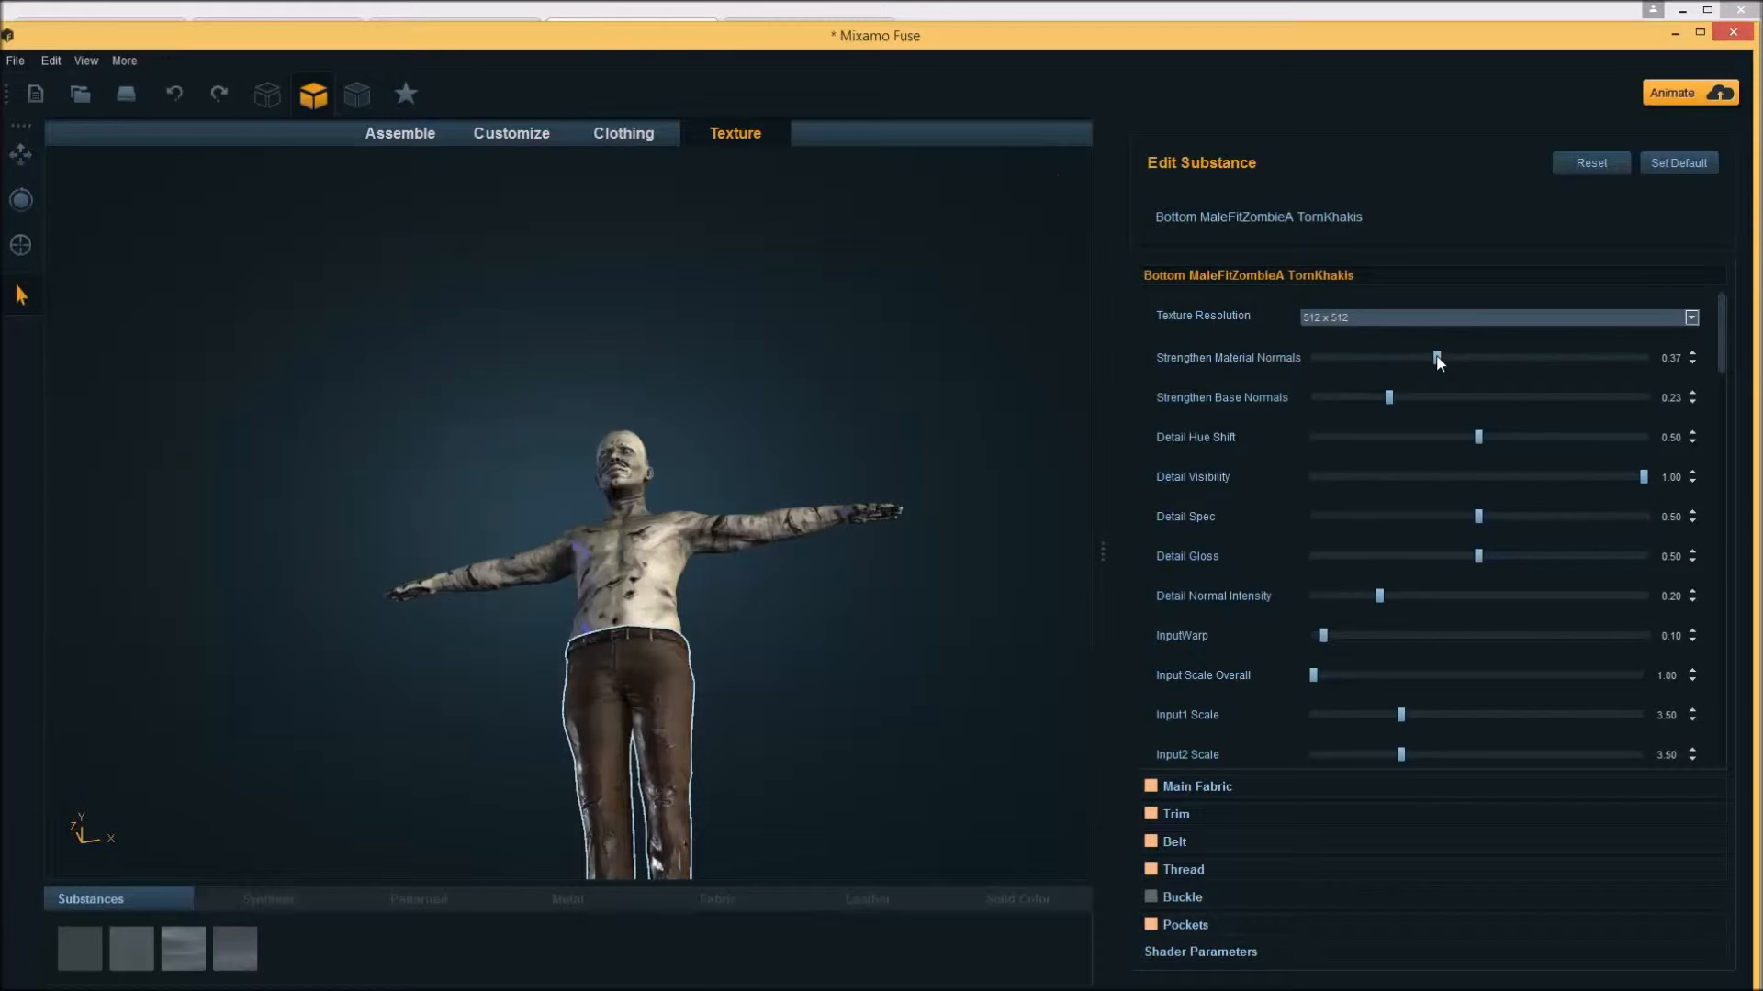
left_click_drag(1436, 358, 1680, 358)
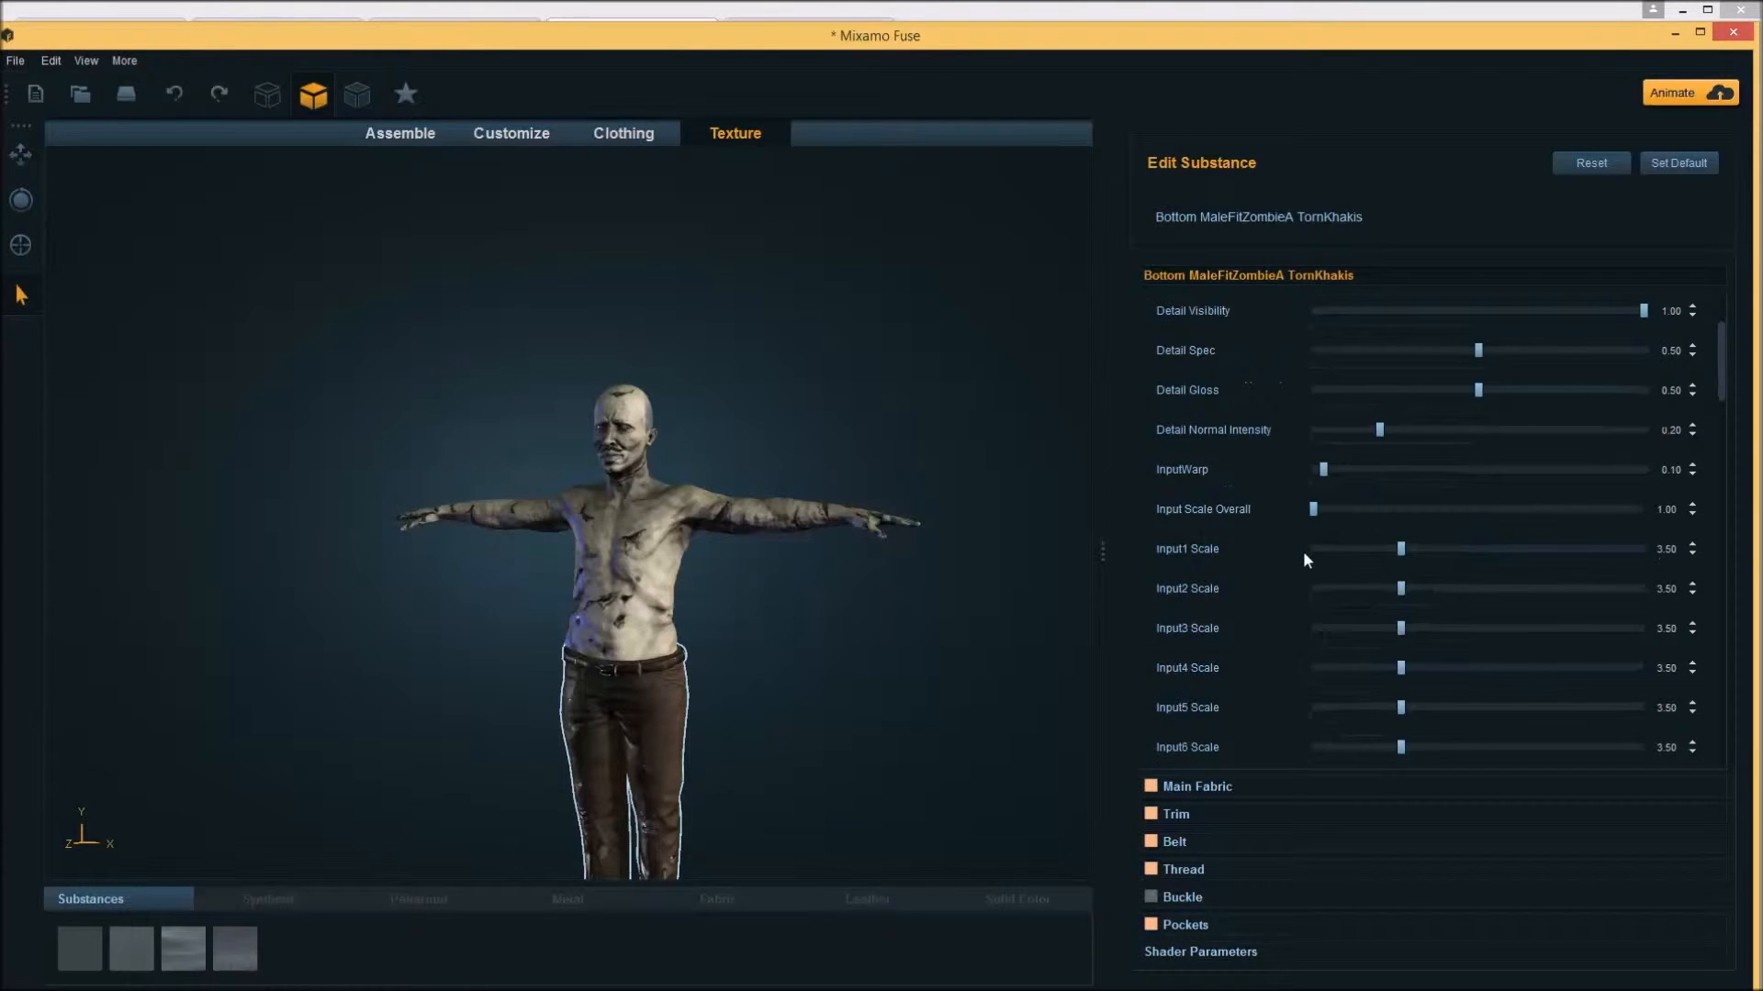
scroll("down", 3)
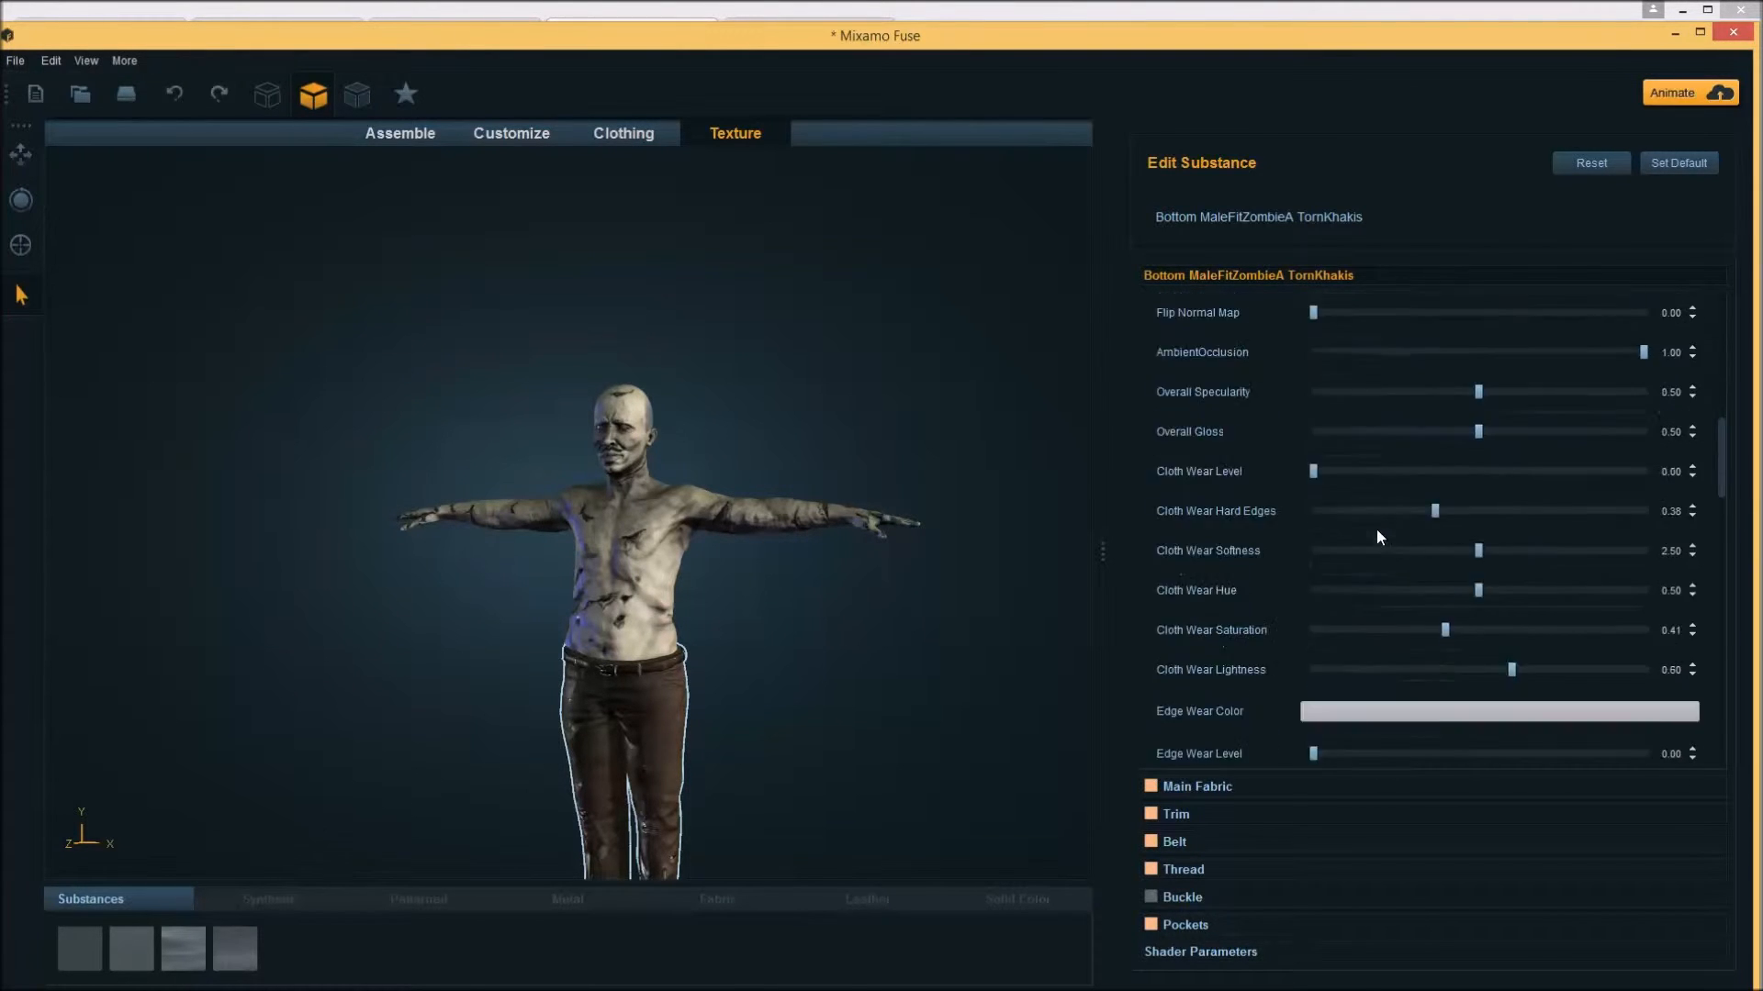
scroll("down", 3)
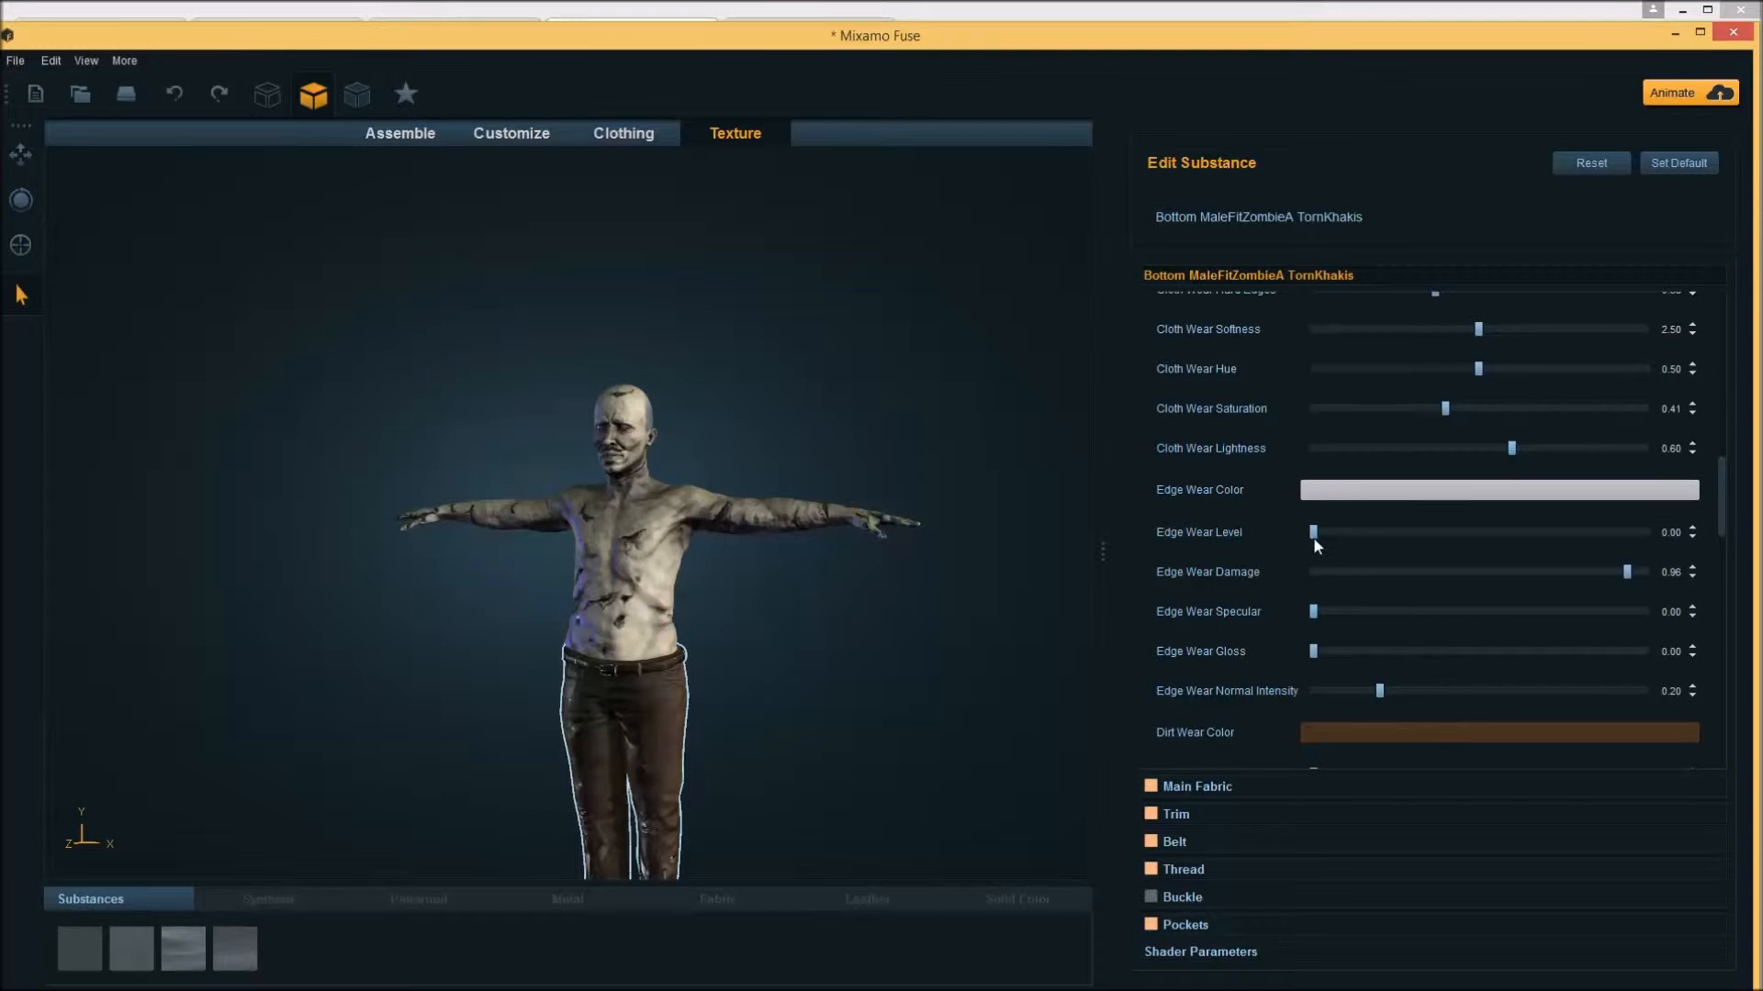
left_click_drag(1310, 532, 1621, 518)
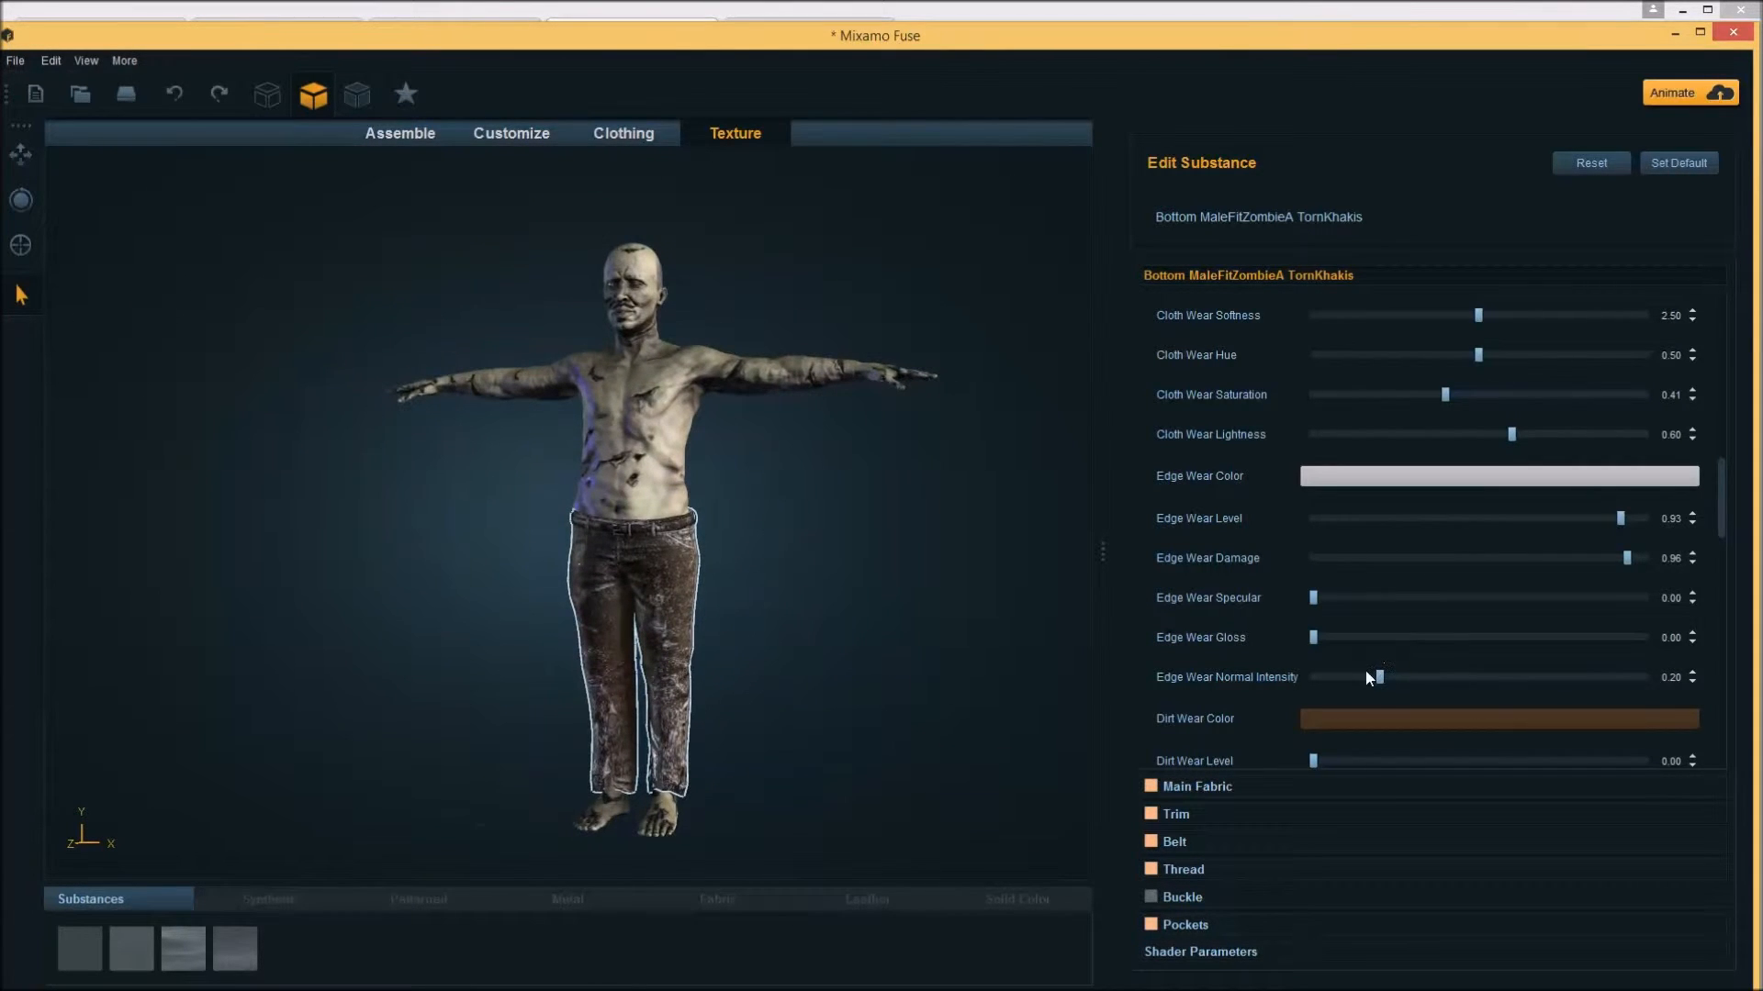
scroll("down", 3)
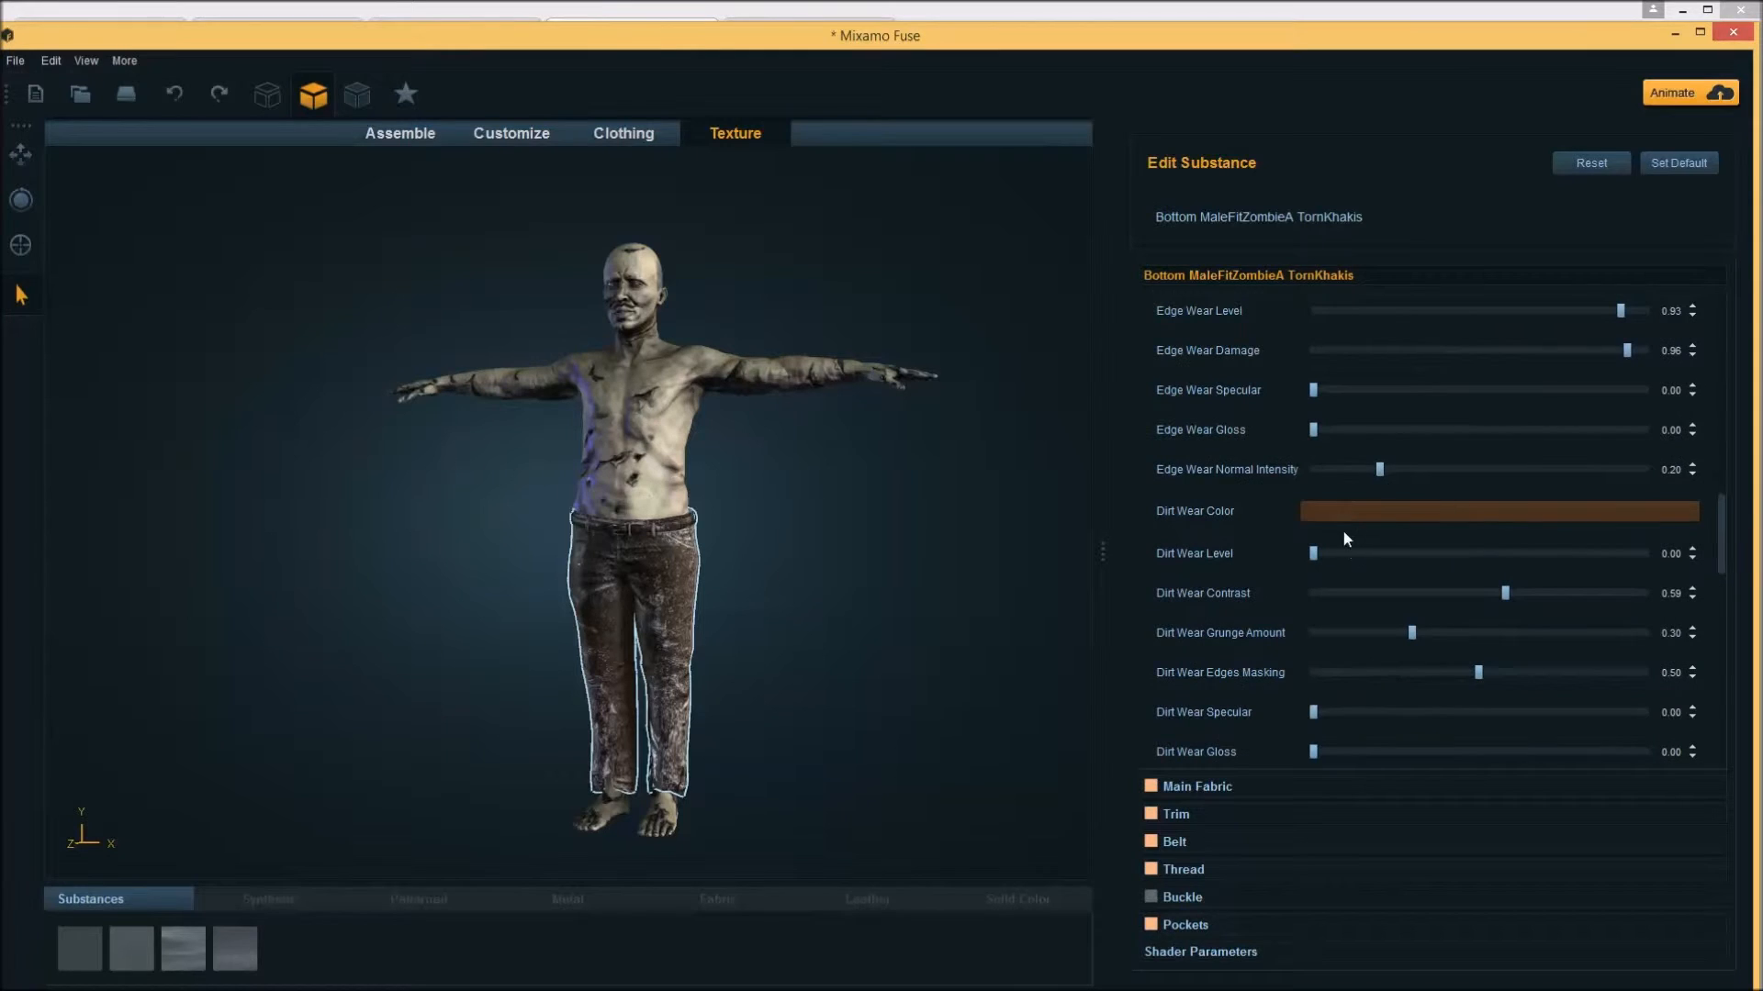
left_click_drag(1311, 553, 1478, 553)
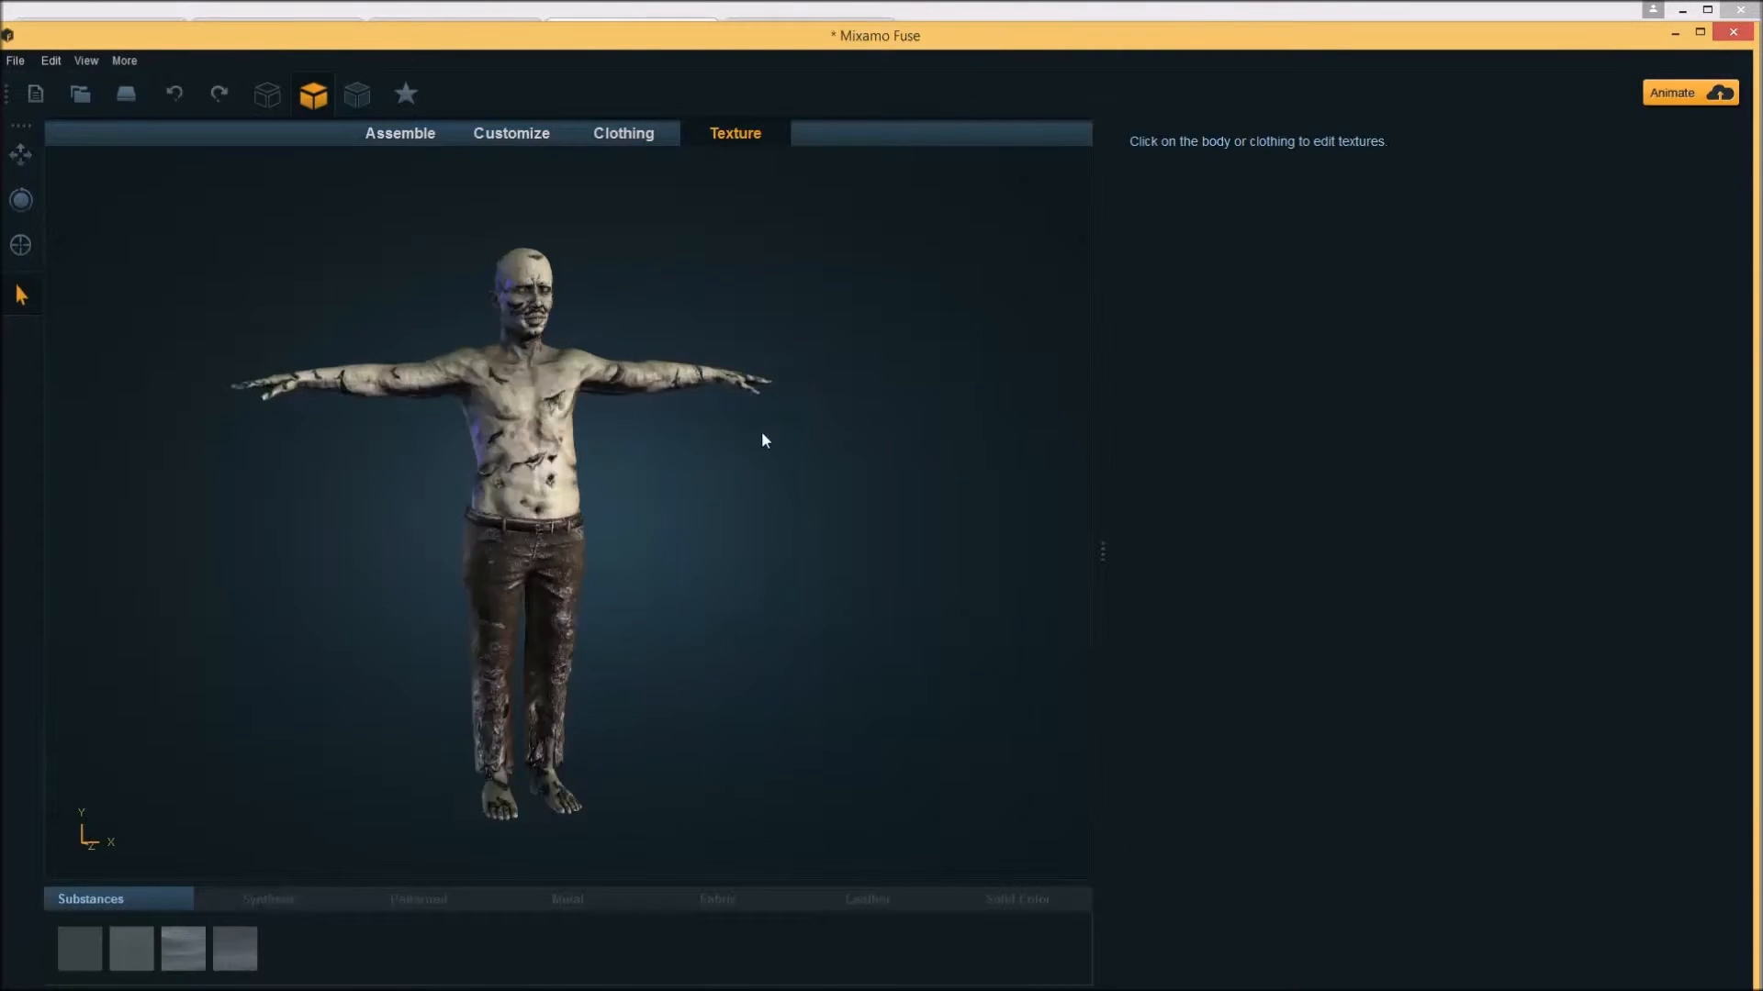
left_click_drag(762, 438, 894, 218)
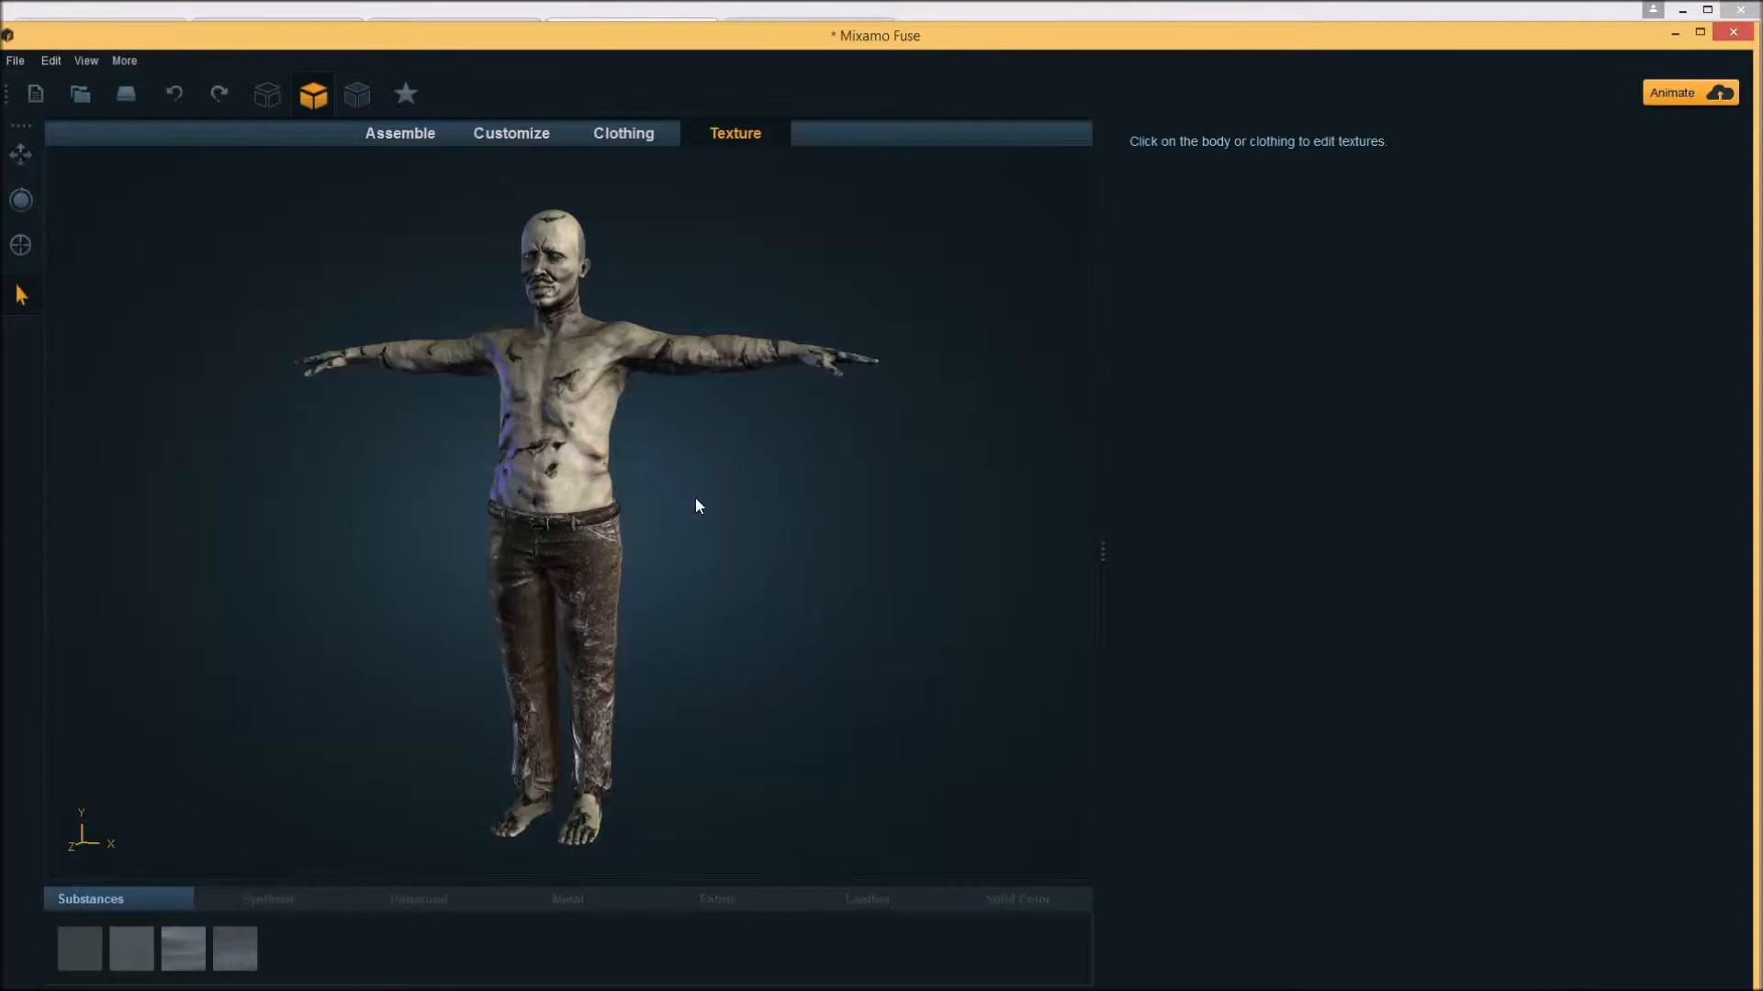
mouse_move(492, 424)
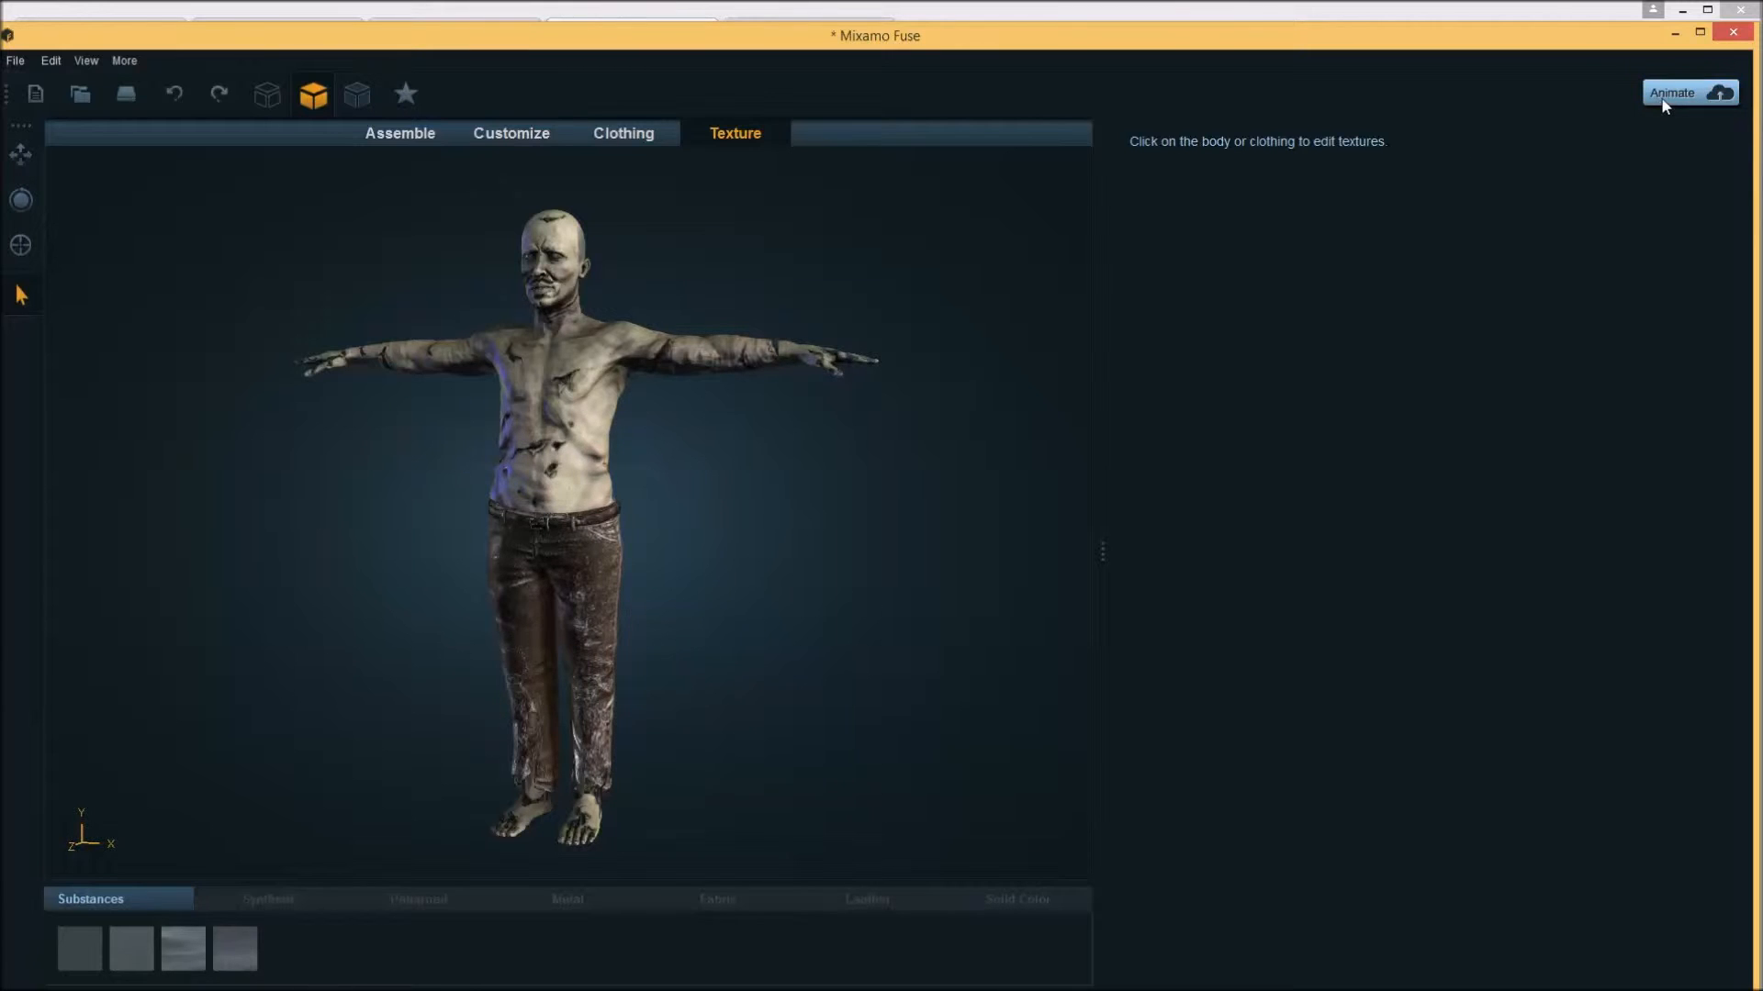
Use Animate to upload the zombie to Mixamo's online Auto-Rigger
left_click(1687, 92)
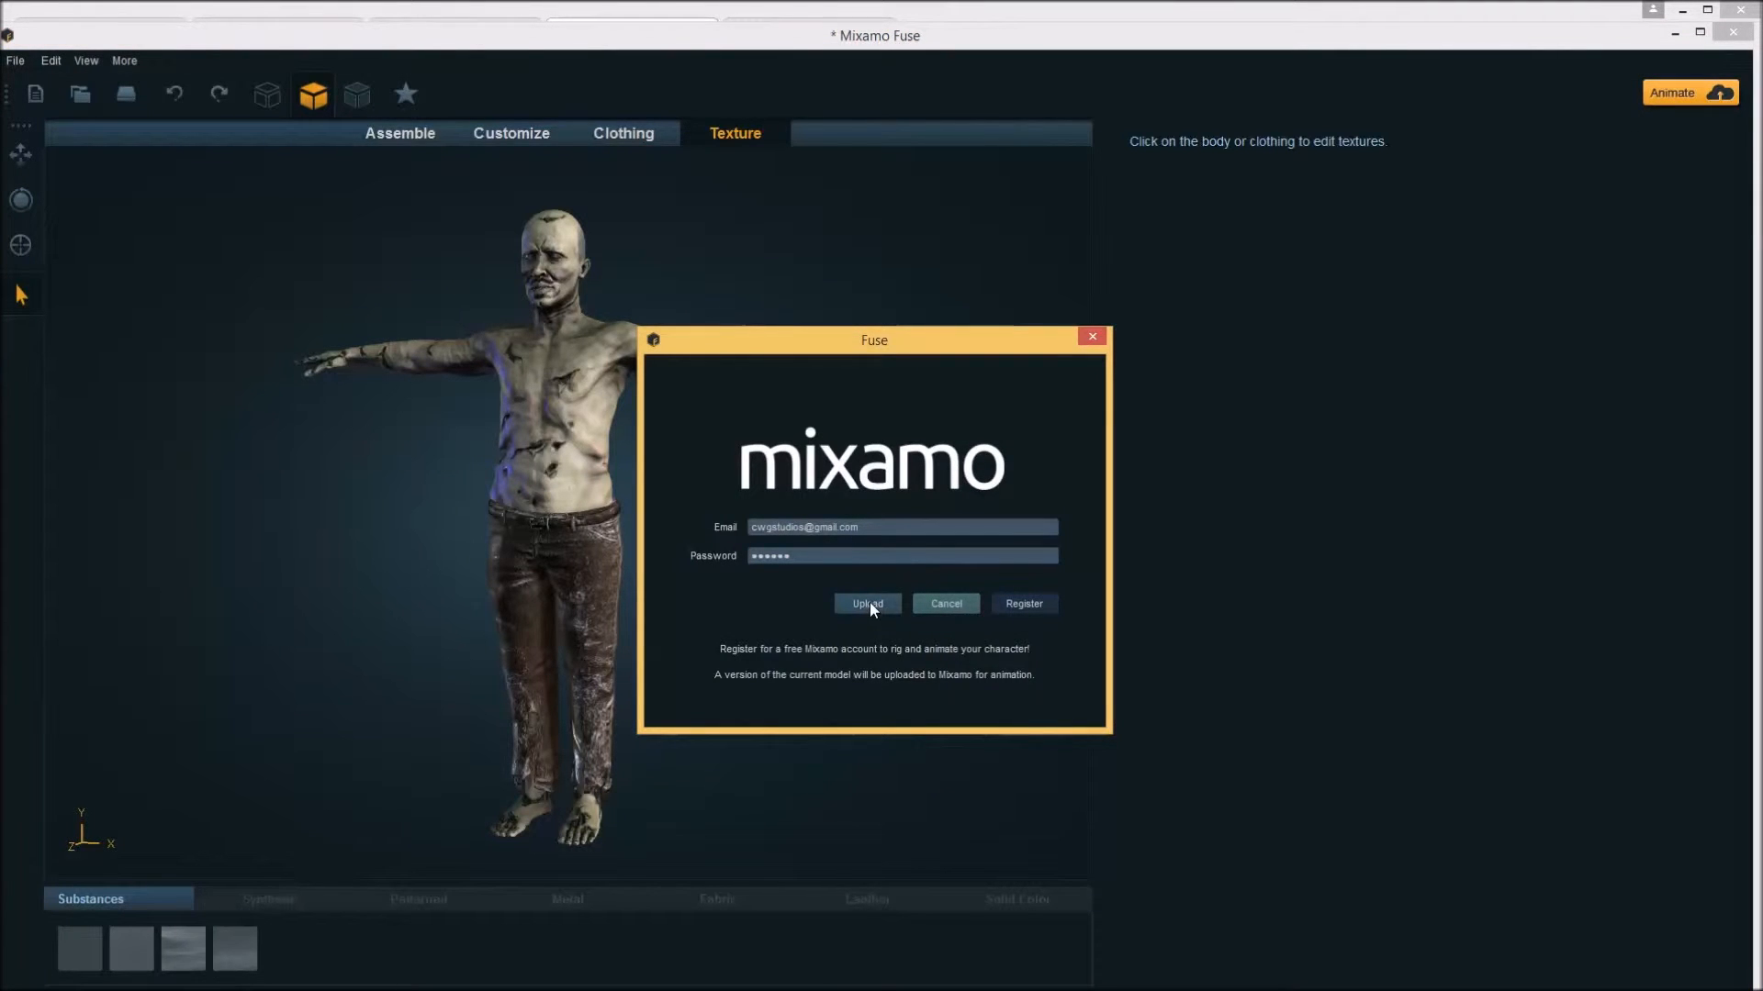
left_click(867, 604)
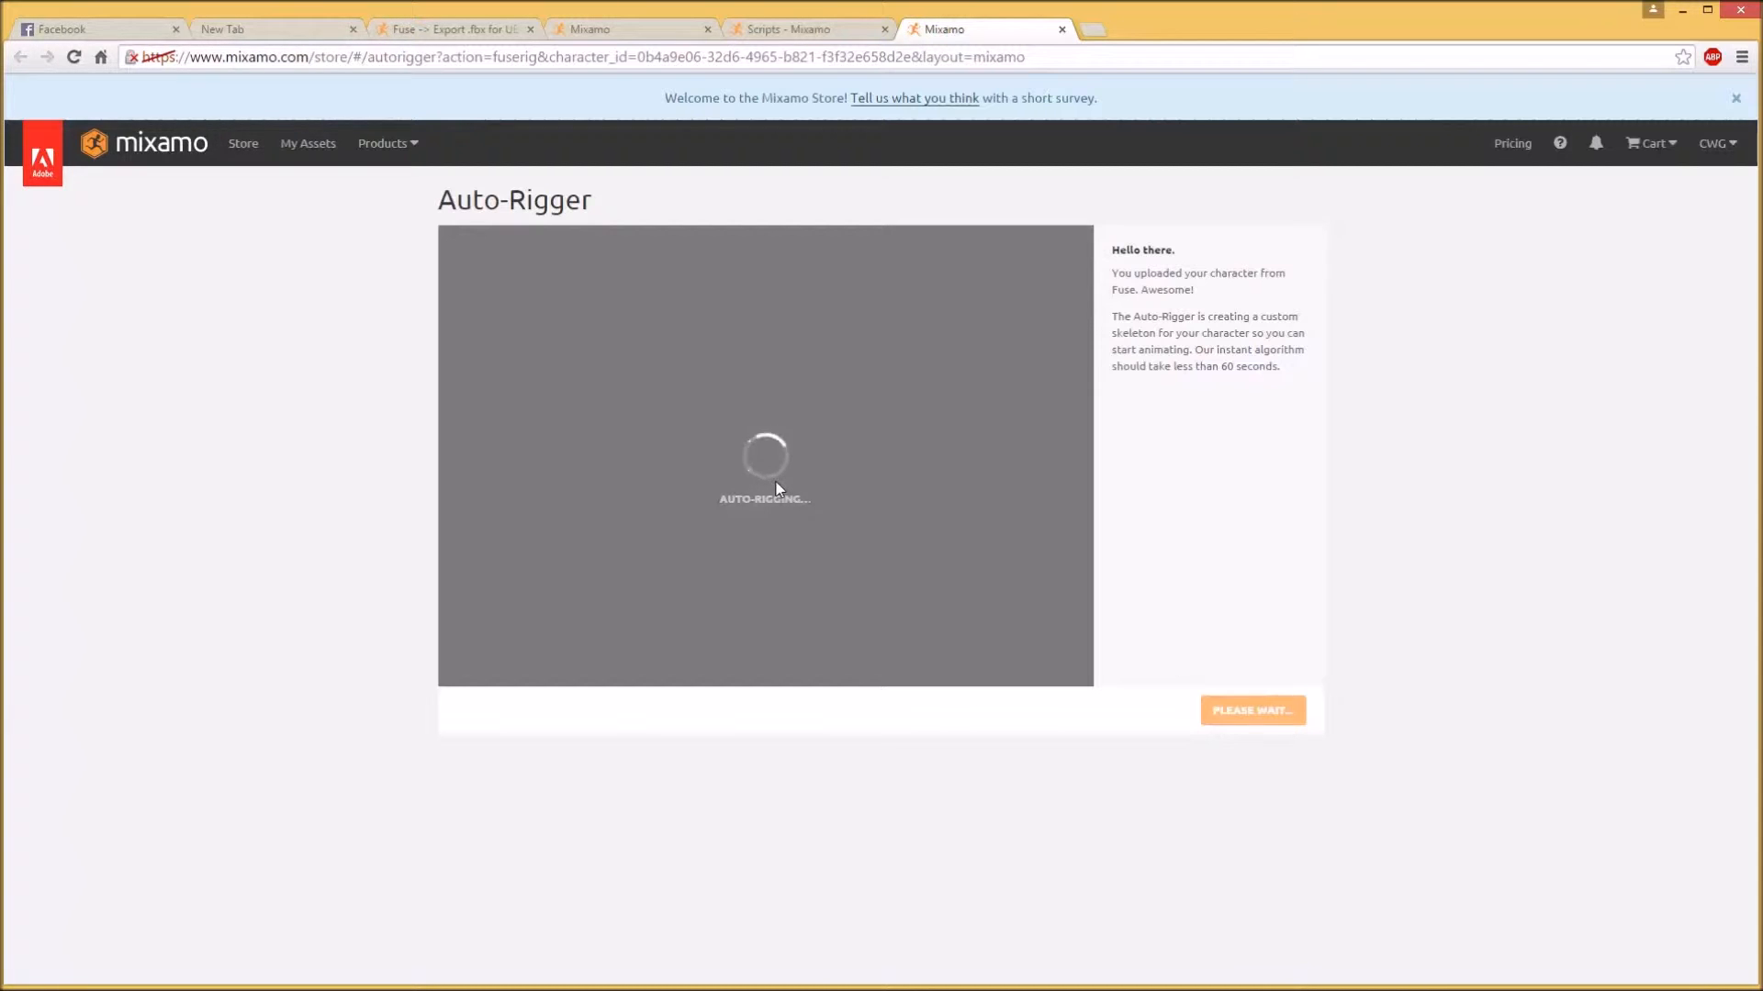
mouse_move(1737, 99)
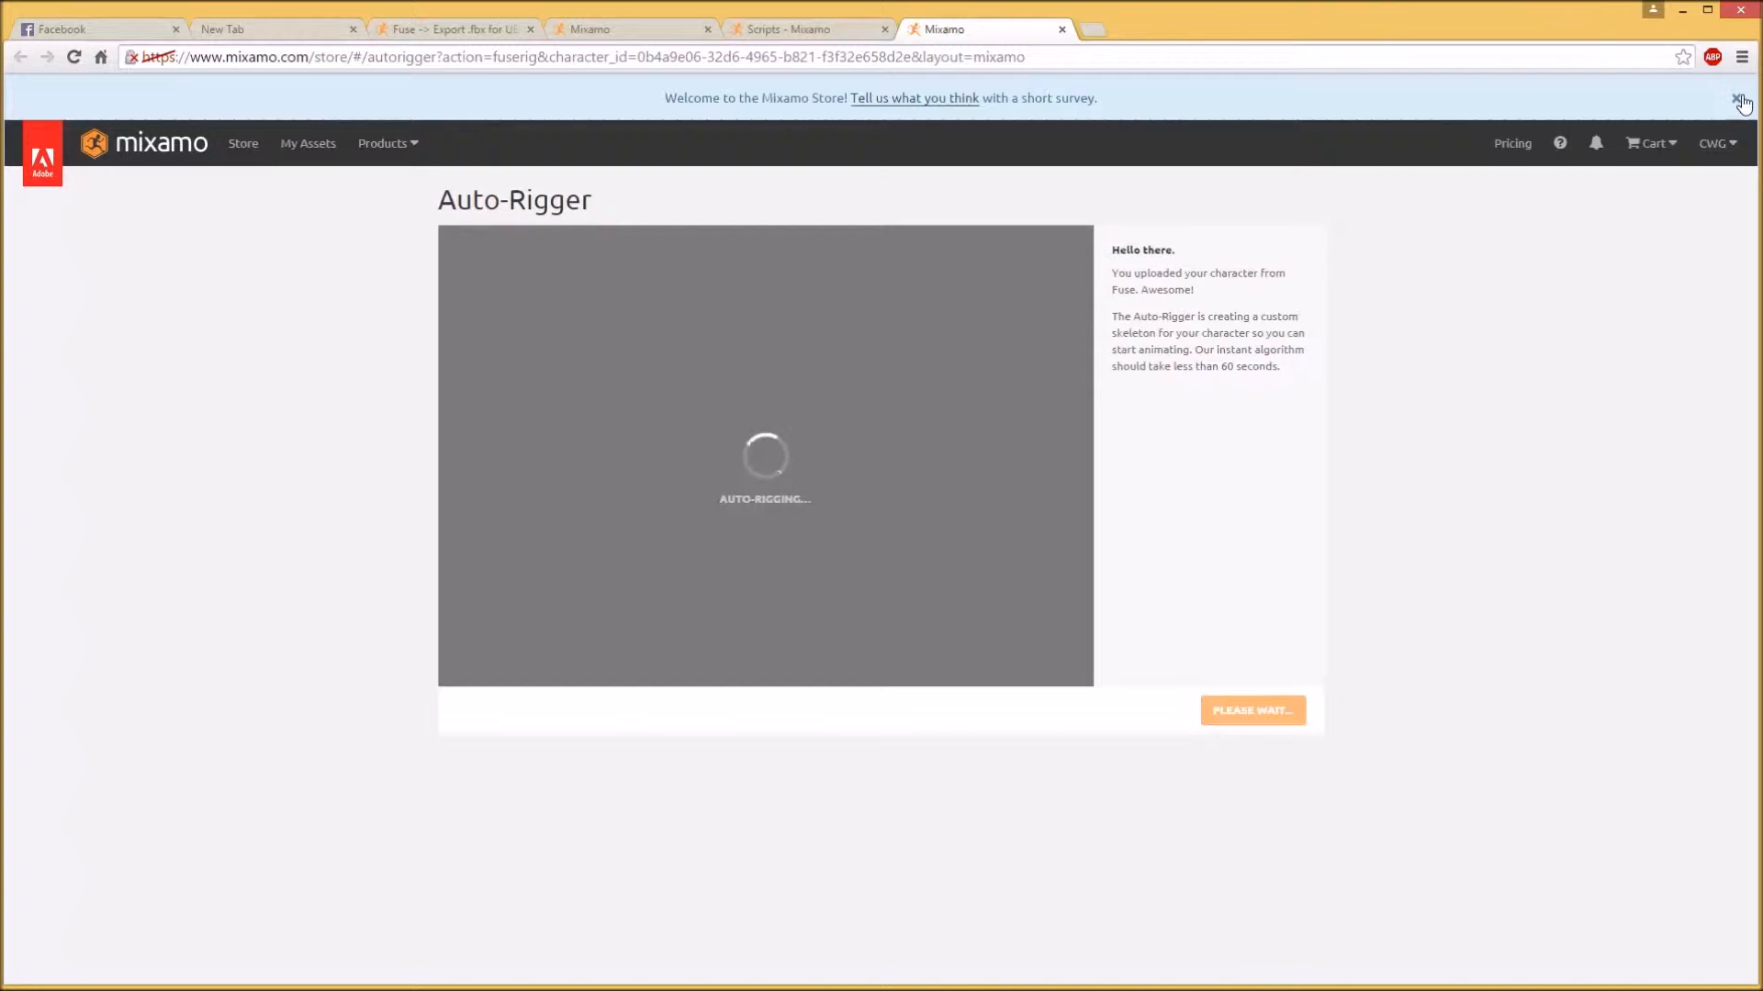
Dismiss the survey banner and keep Skeleton LOD at 3 Chain Fingers (49)
left_click(1739, 99)
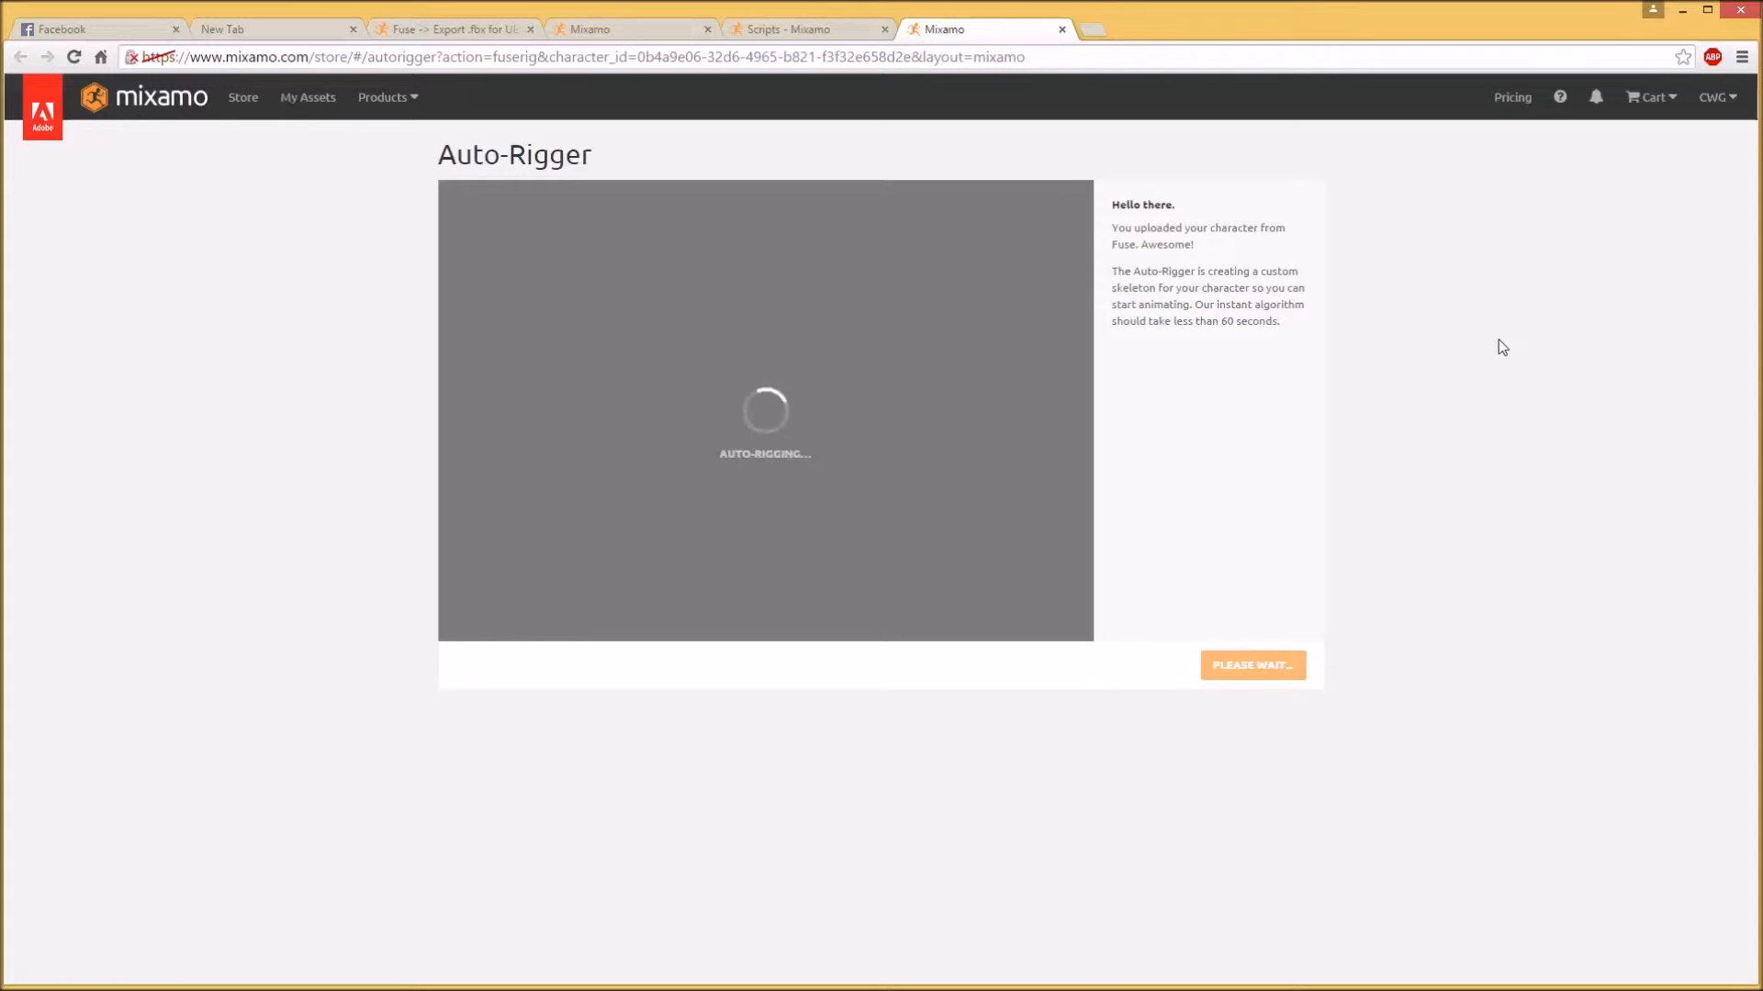
mouse_move(1190, 418)
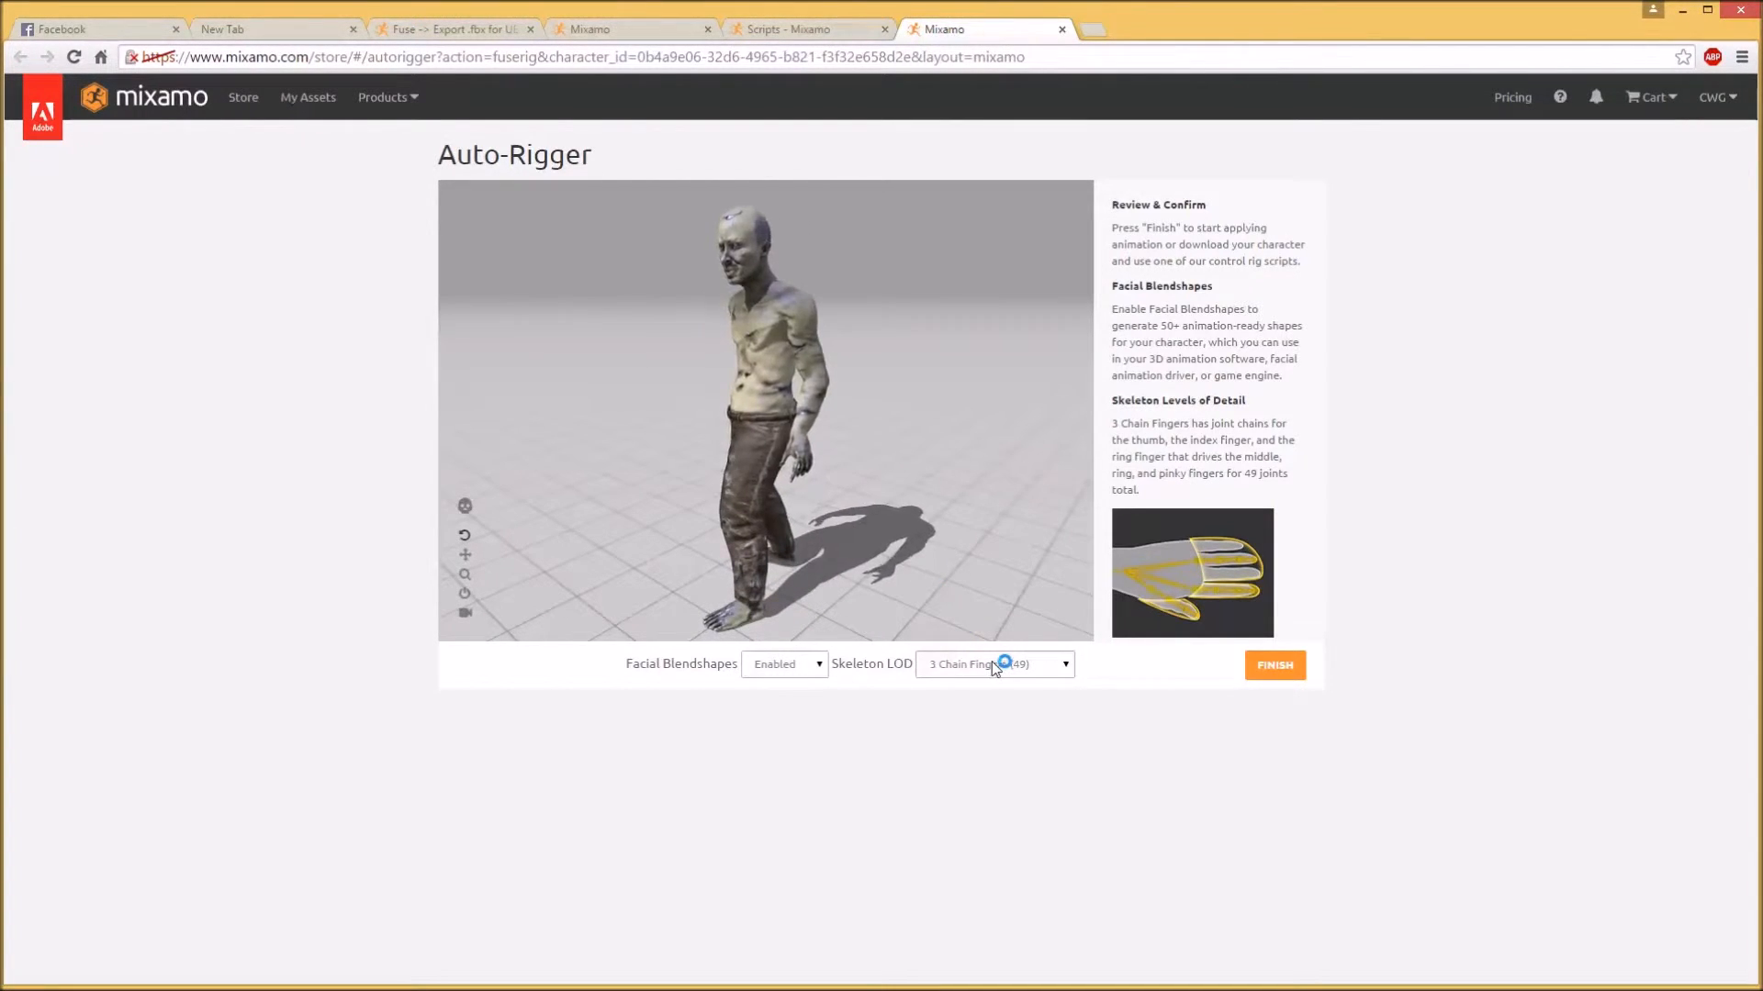
left_click(993, 662)
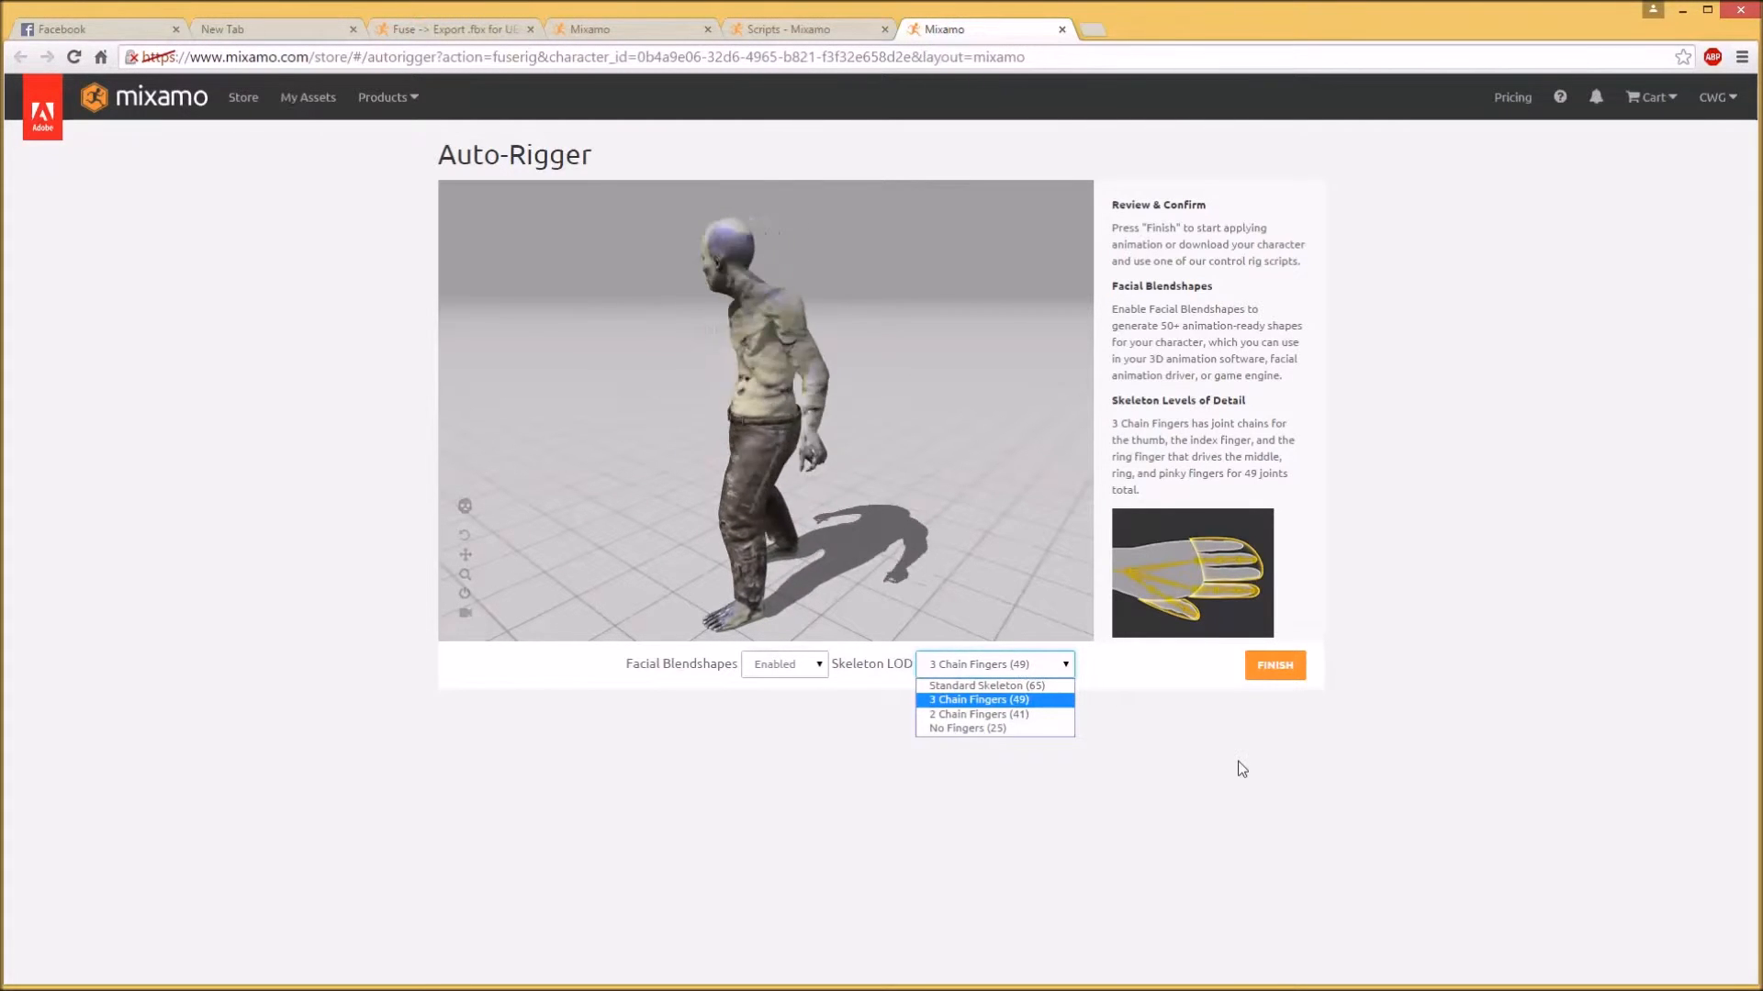
left_click(977, 700)
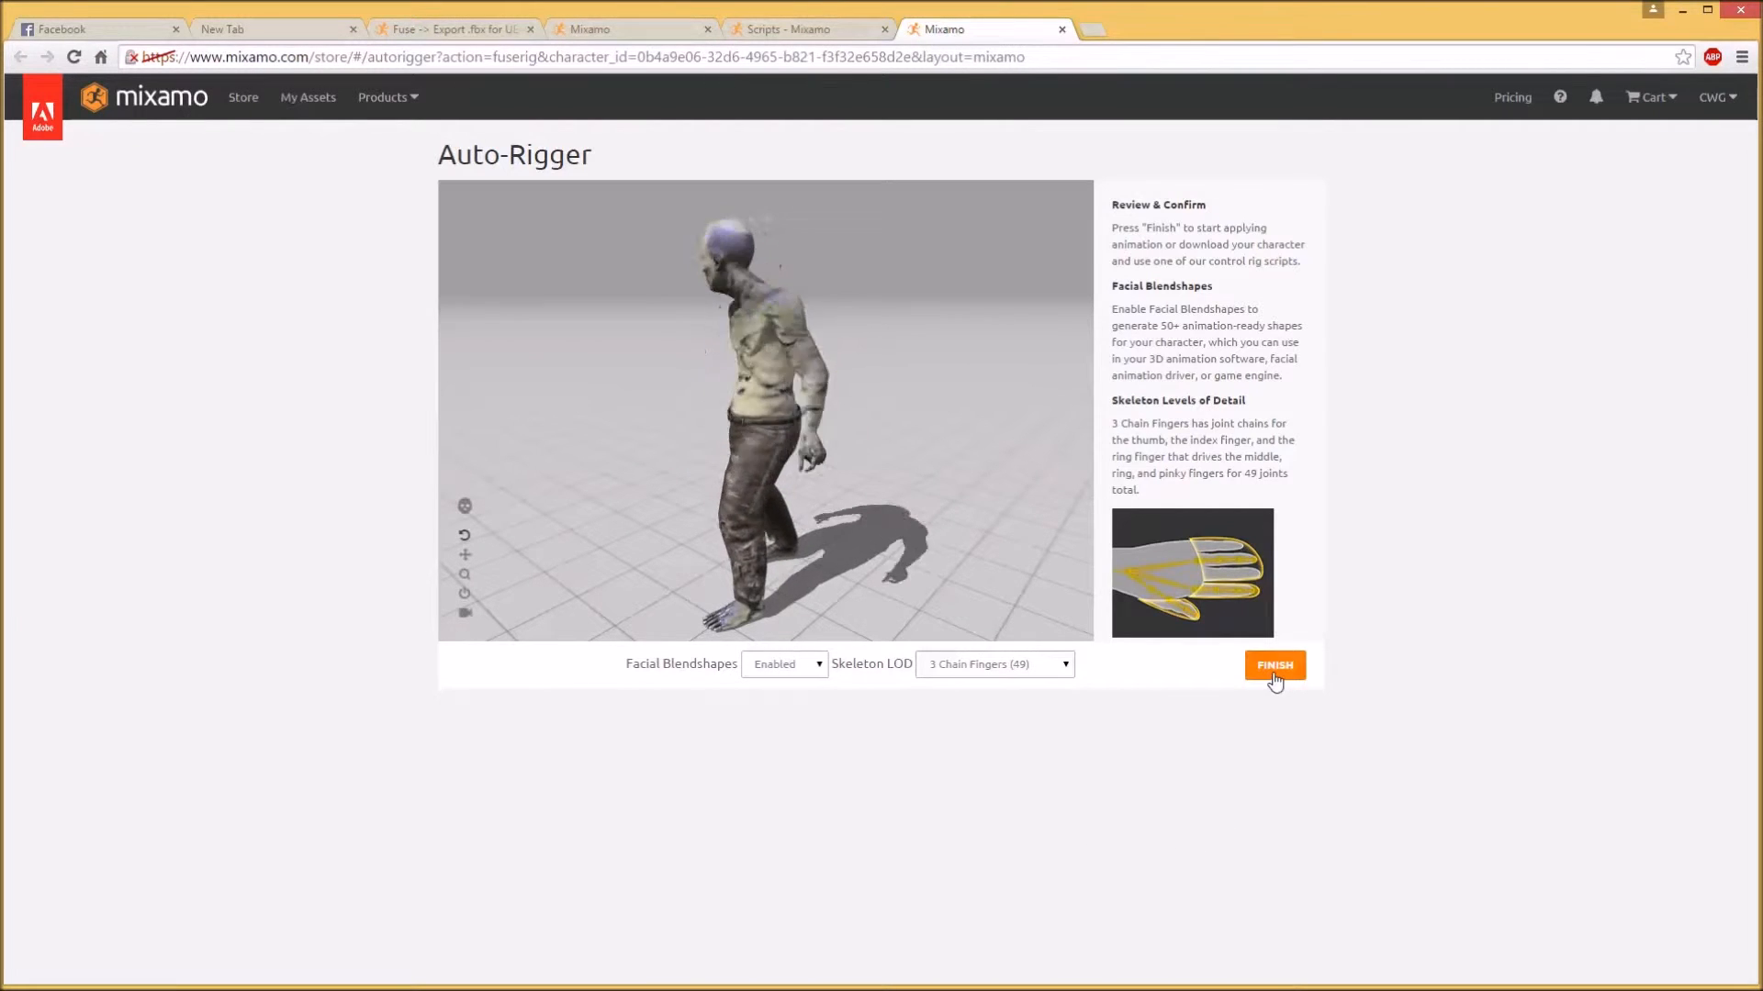
Finish the Auto-Rigger so the rigged zombie is saved to the account
left_click(1274, 665)
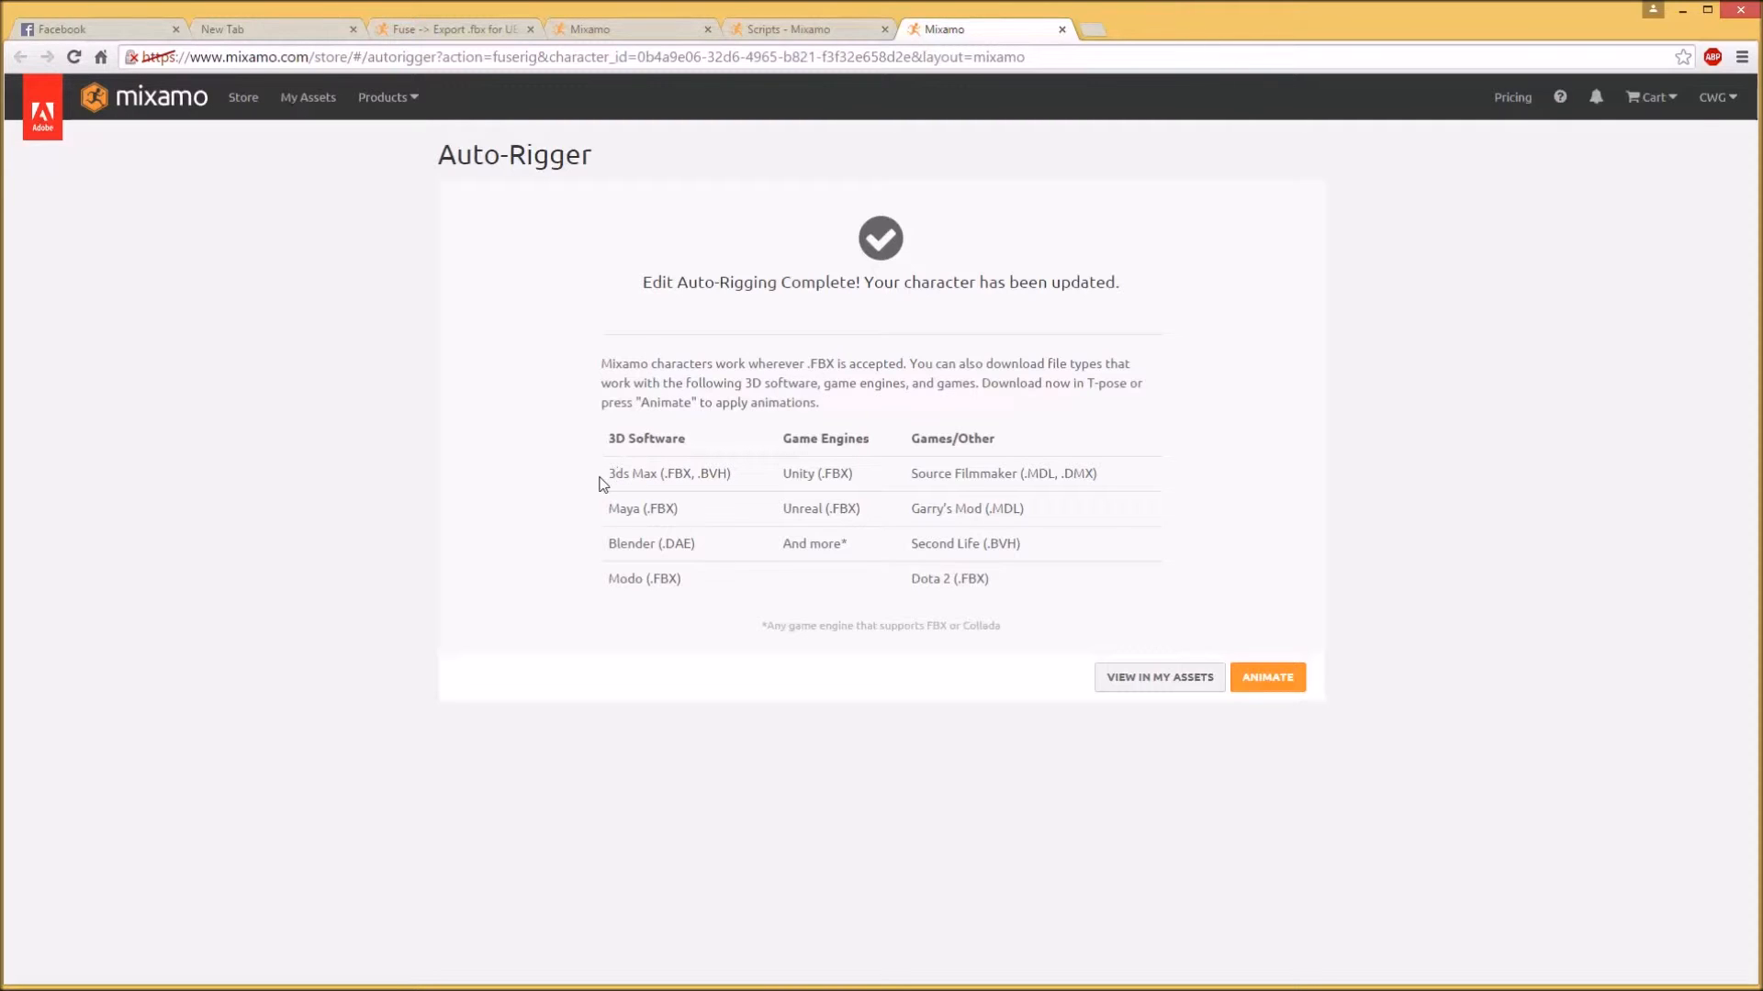
mouse_move(683, 472)
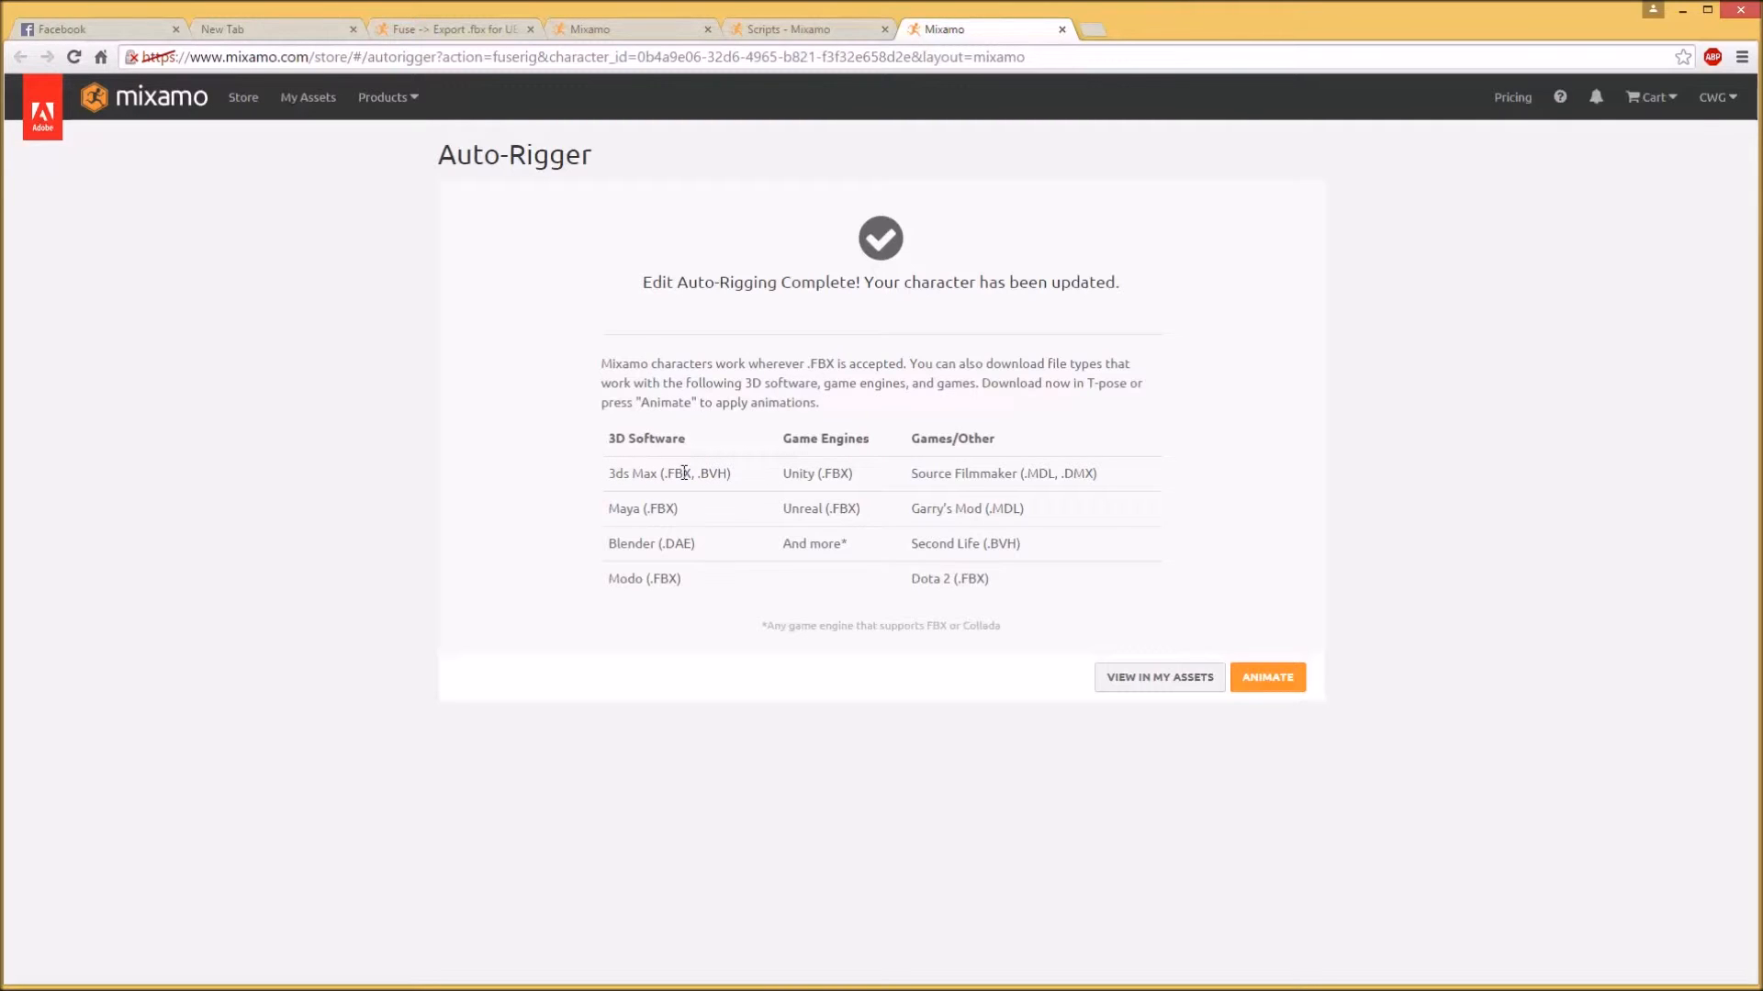
mouse_move(694, 519)
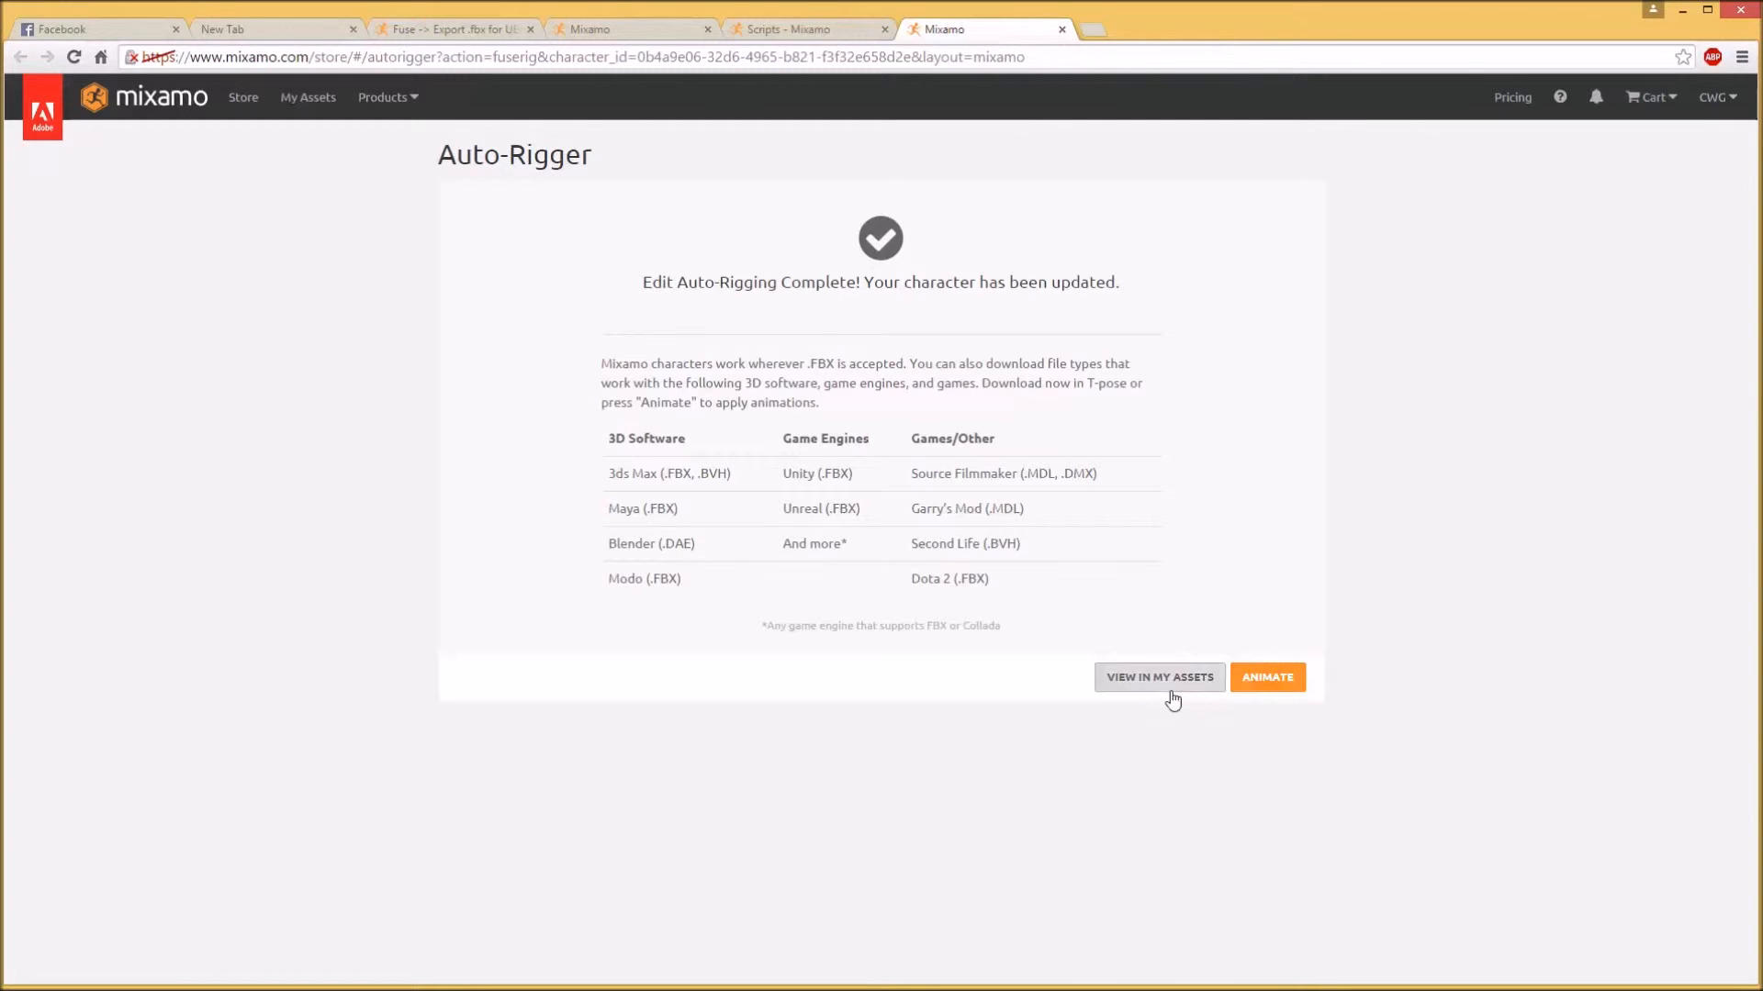
Queue an FBX T-pose download of the rigged FuseModel character from My Assets
left_click(1159, 678)
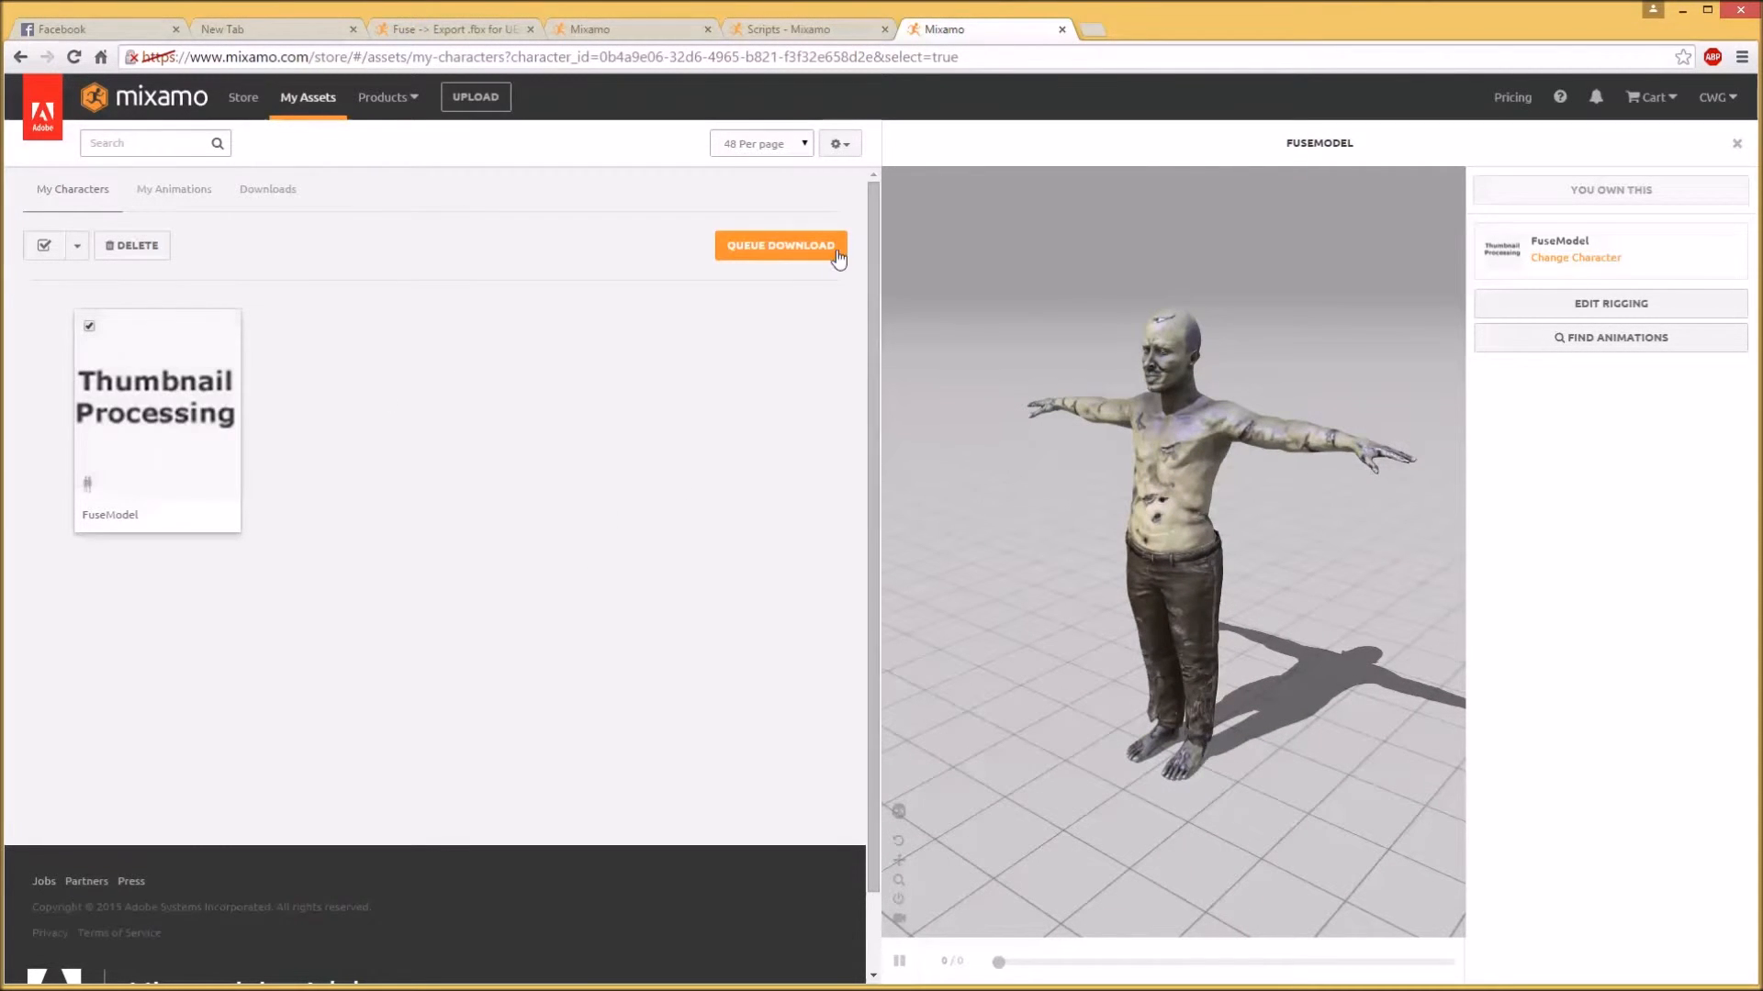
mouse_move(780, 244)
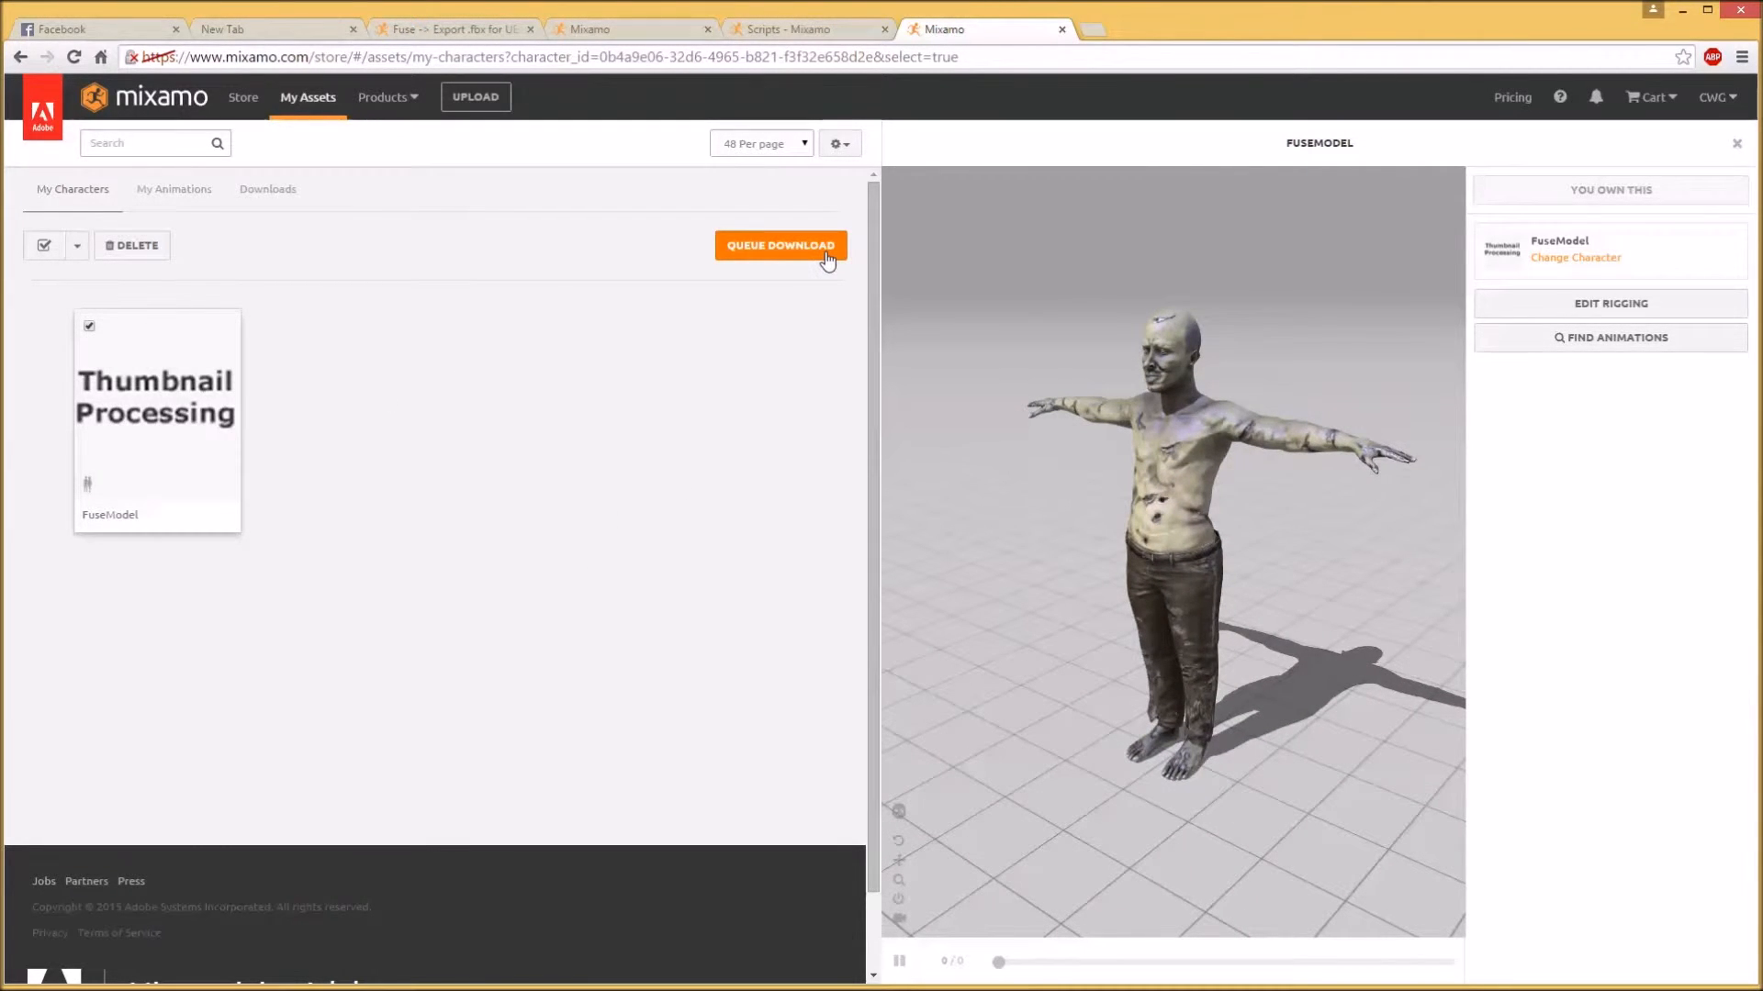
left_click(780, 245)
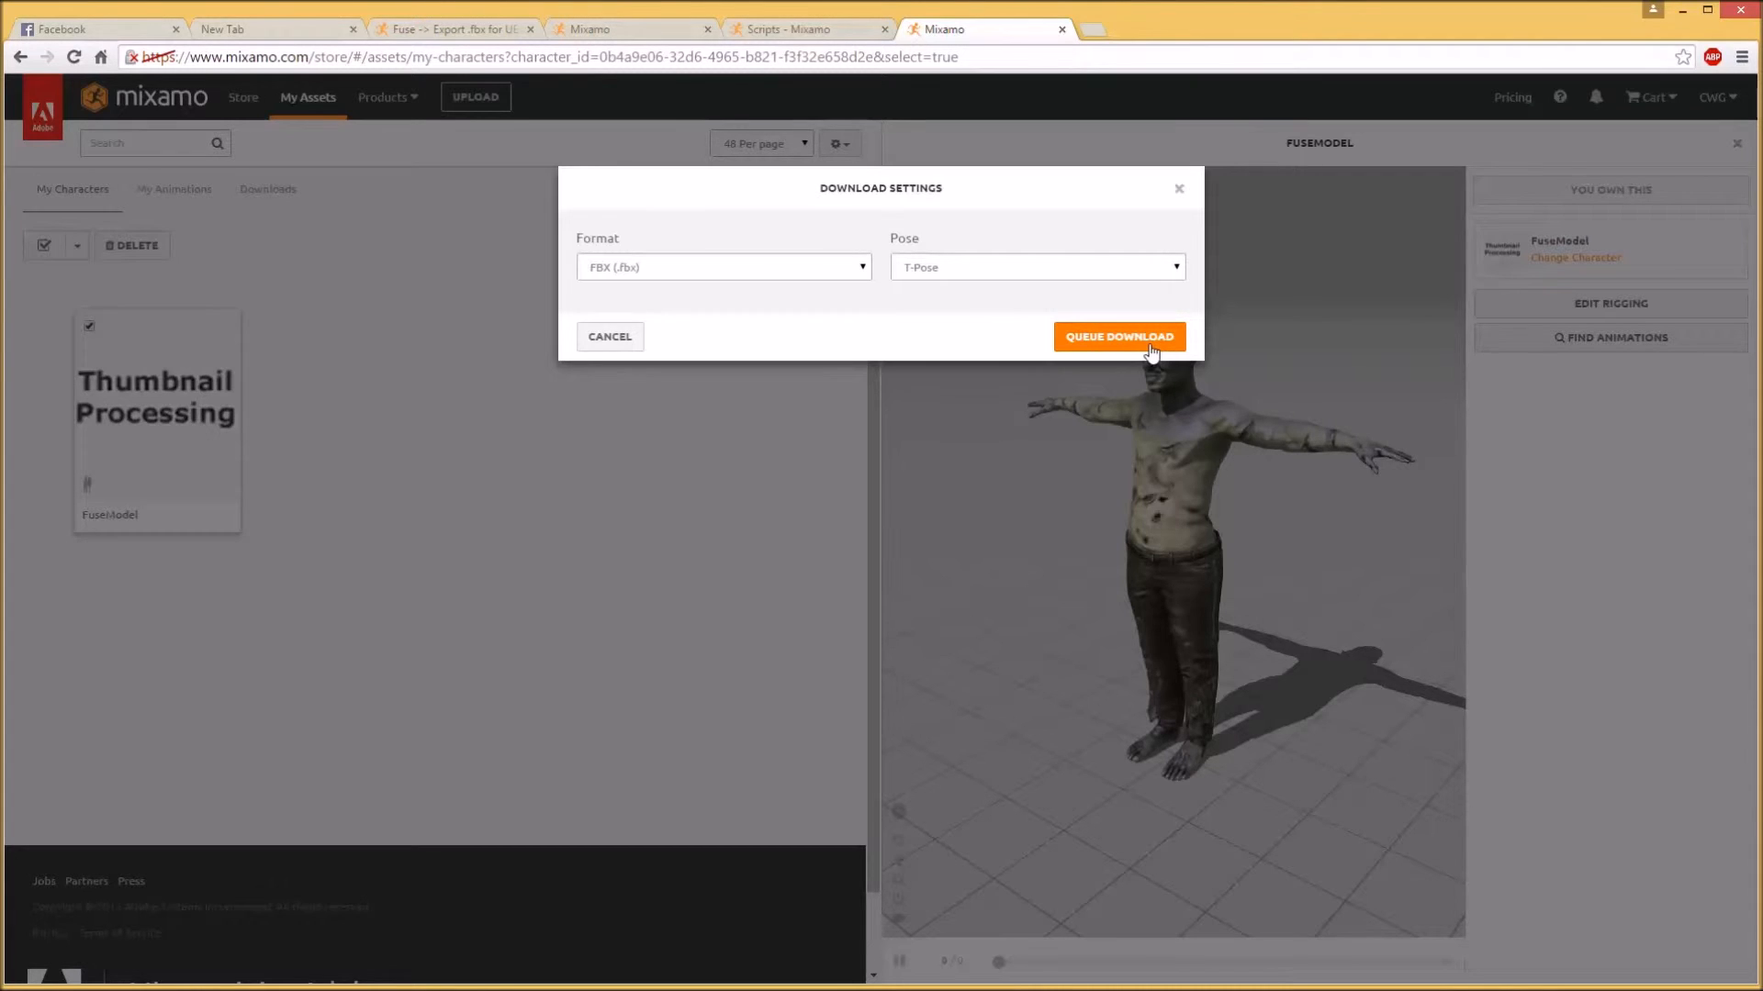
left_click(1118, 336)
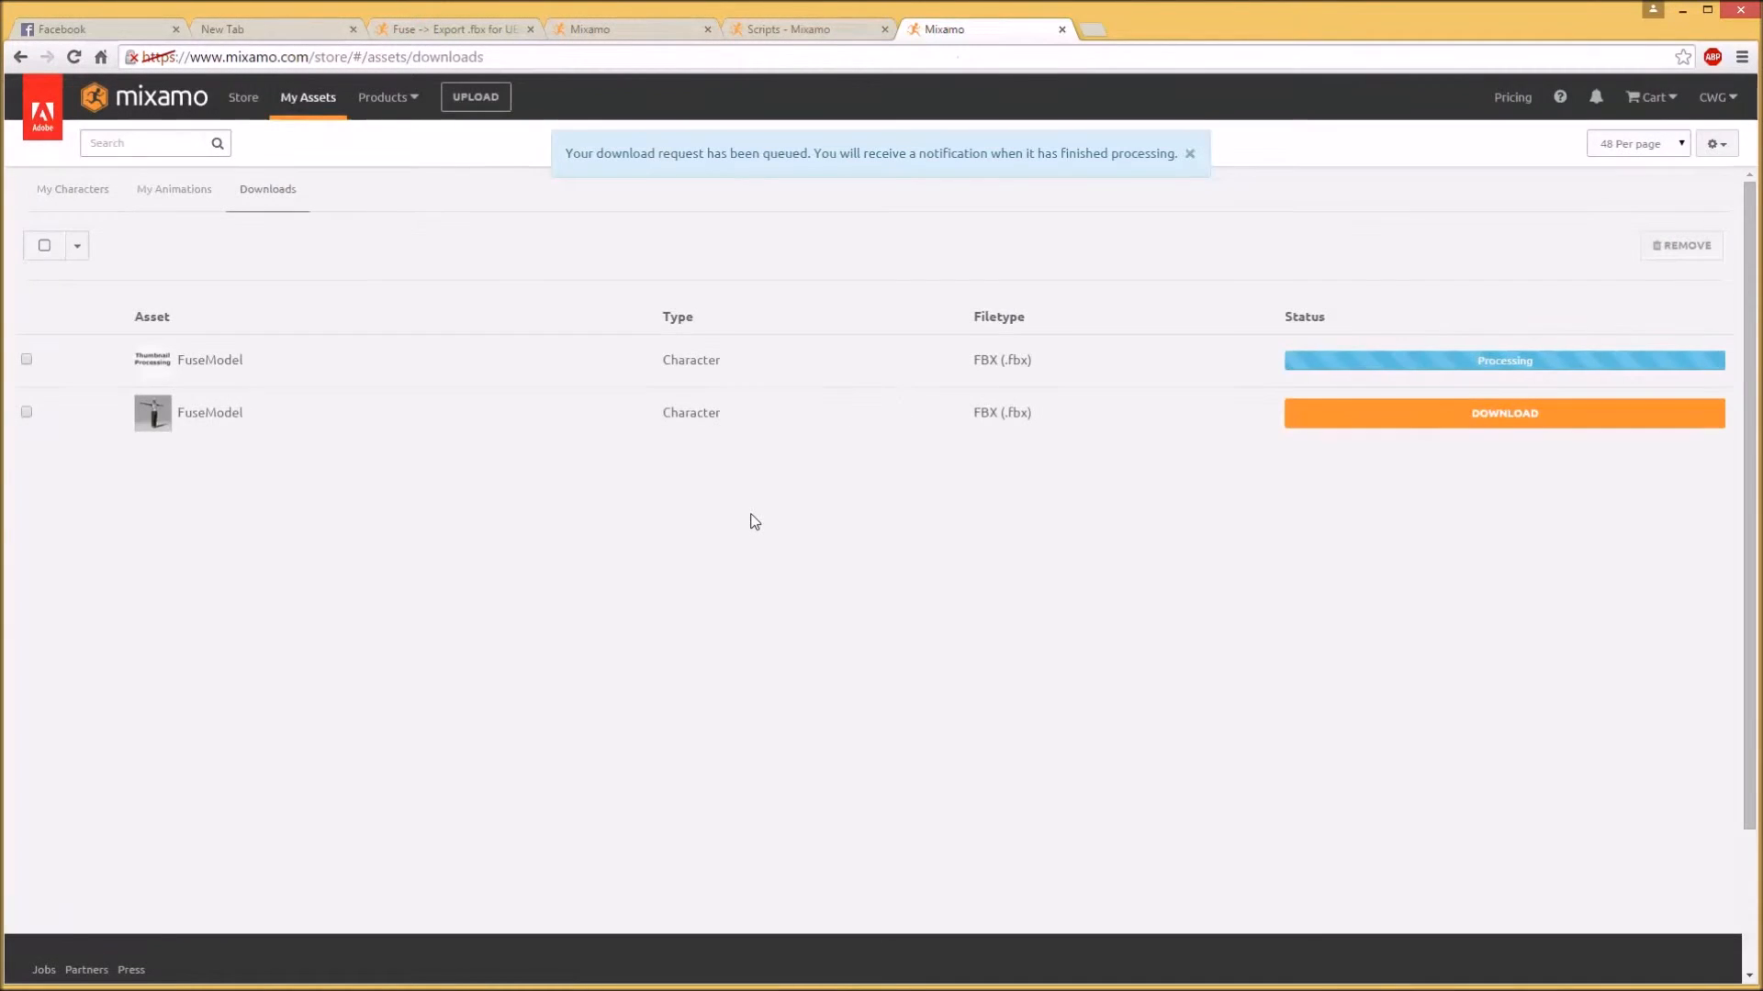
mouse_move(281, 327)
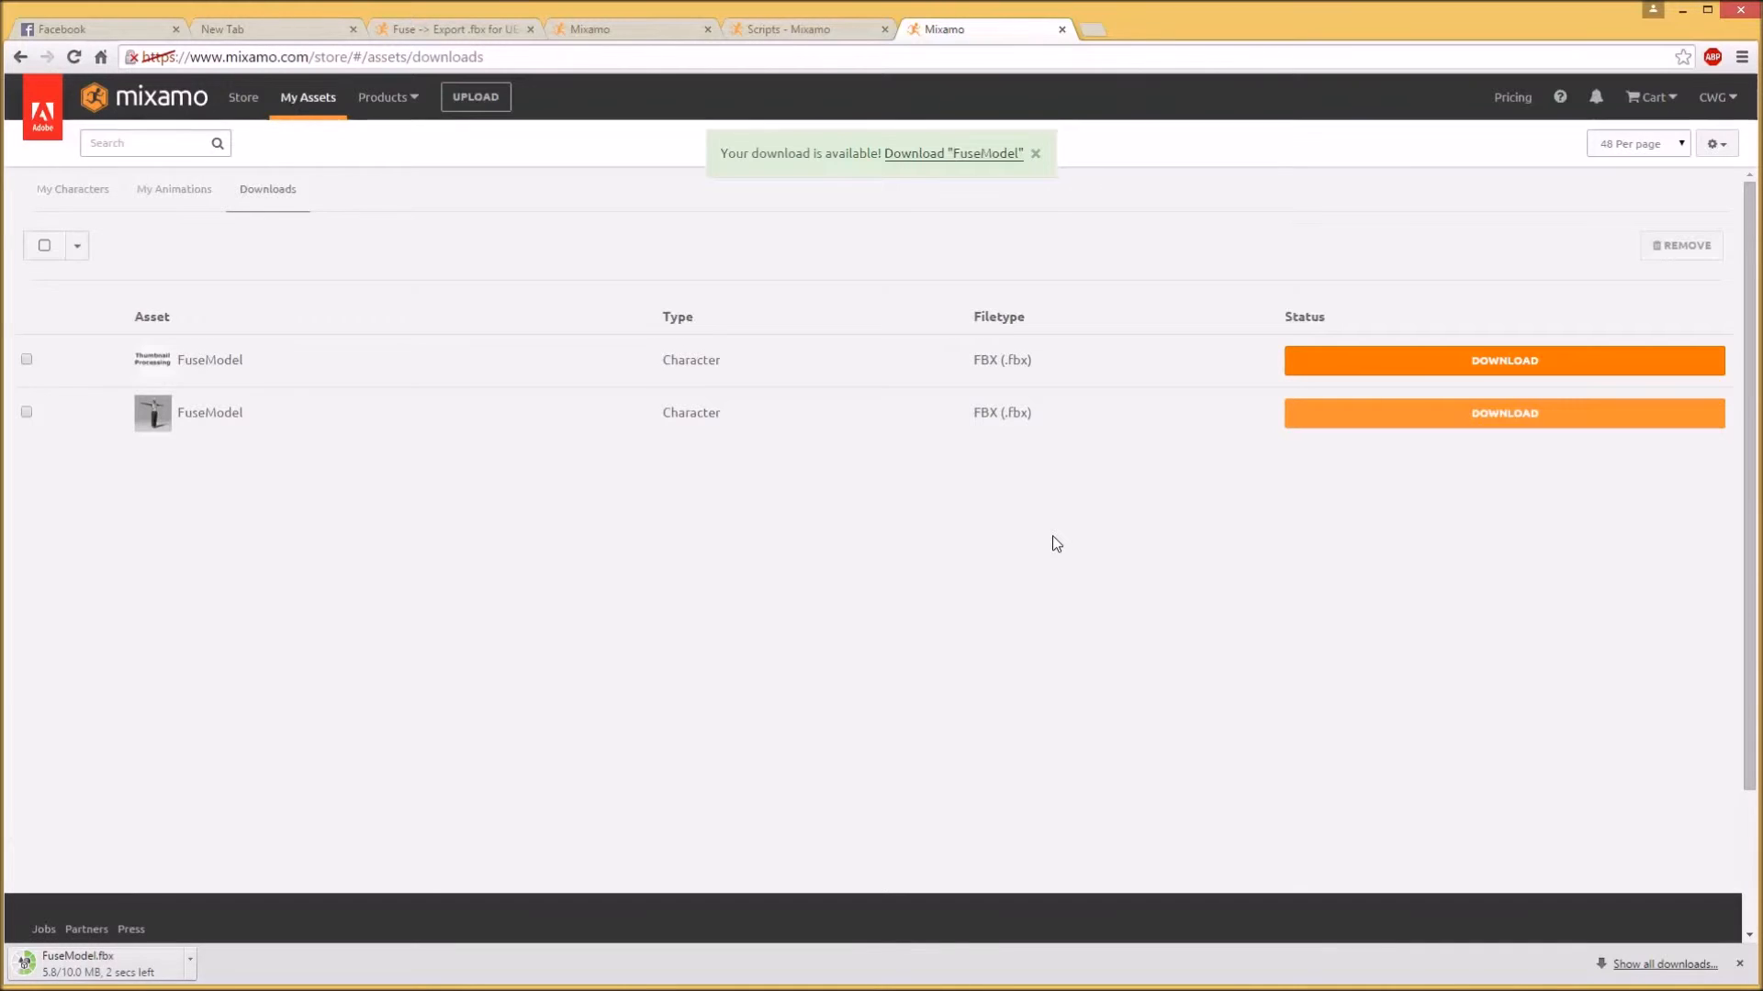
mouse_move(382, 788)
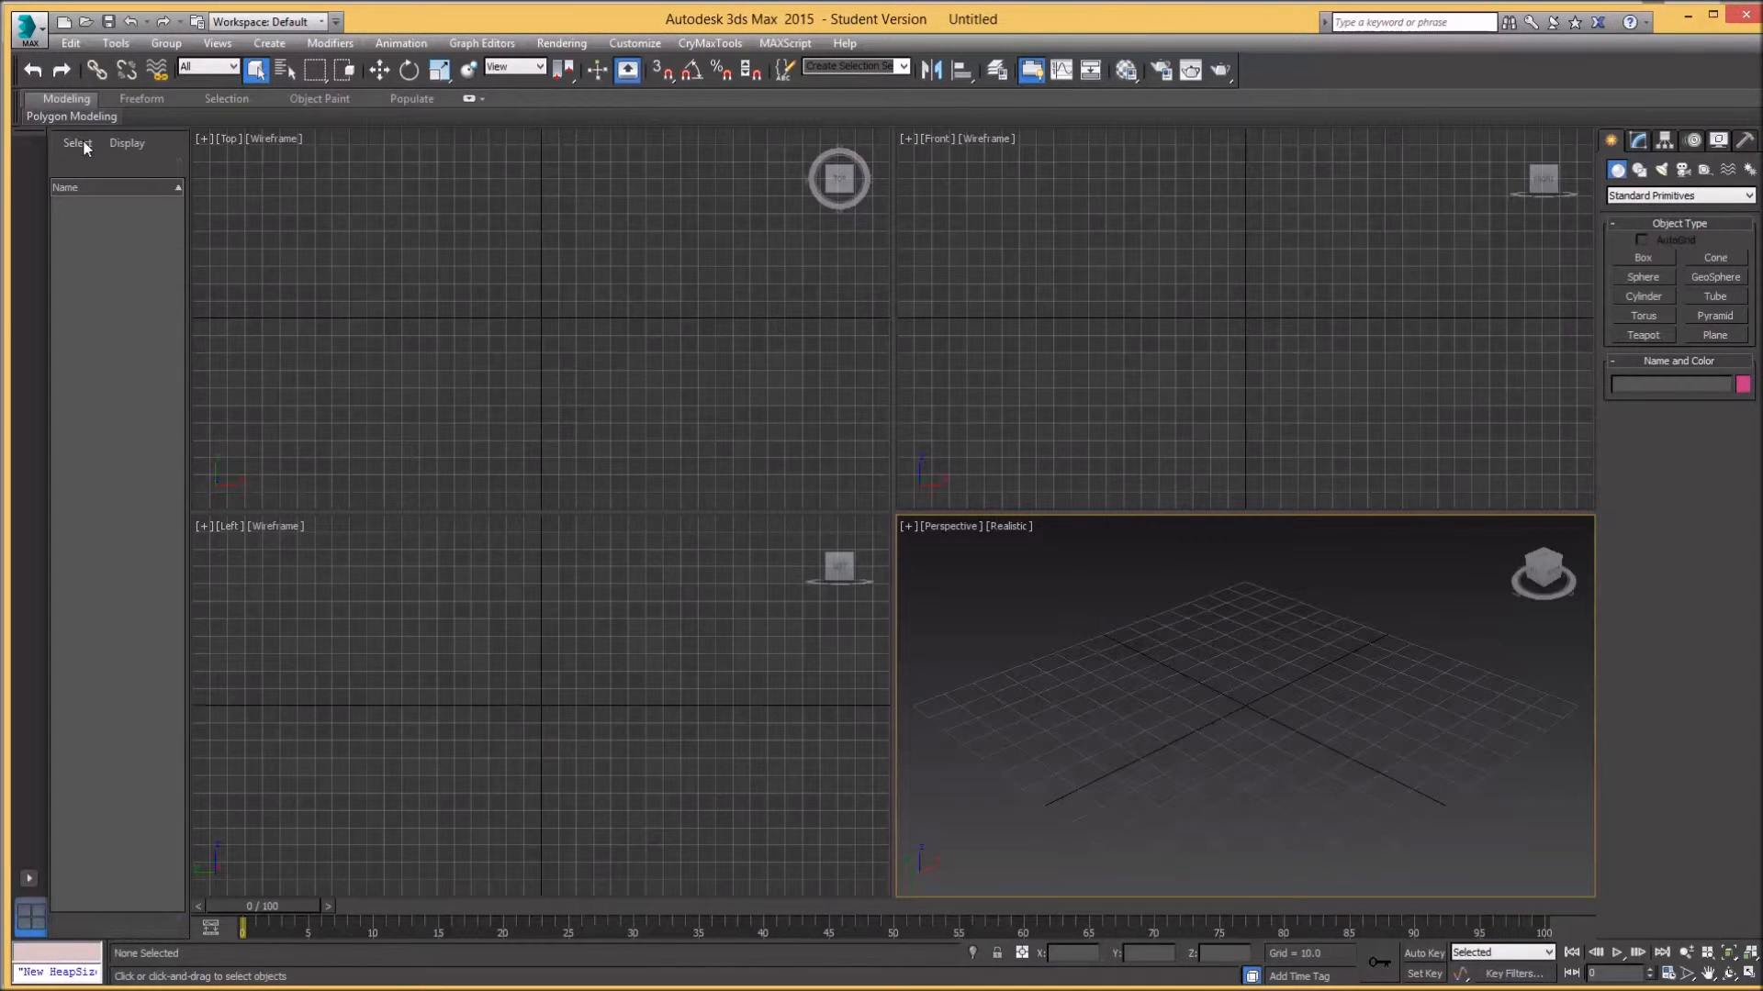
Import FuseModel.fbx into the empty 3ds Max scene with default FBX settings
left_click(27, 28)
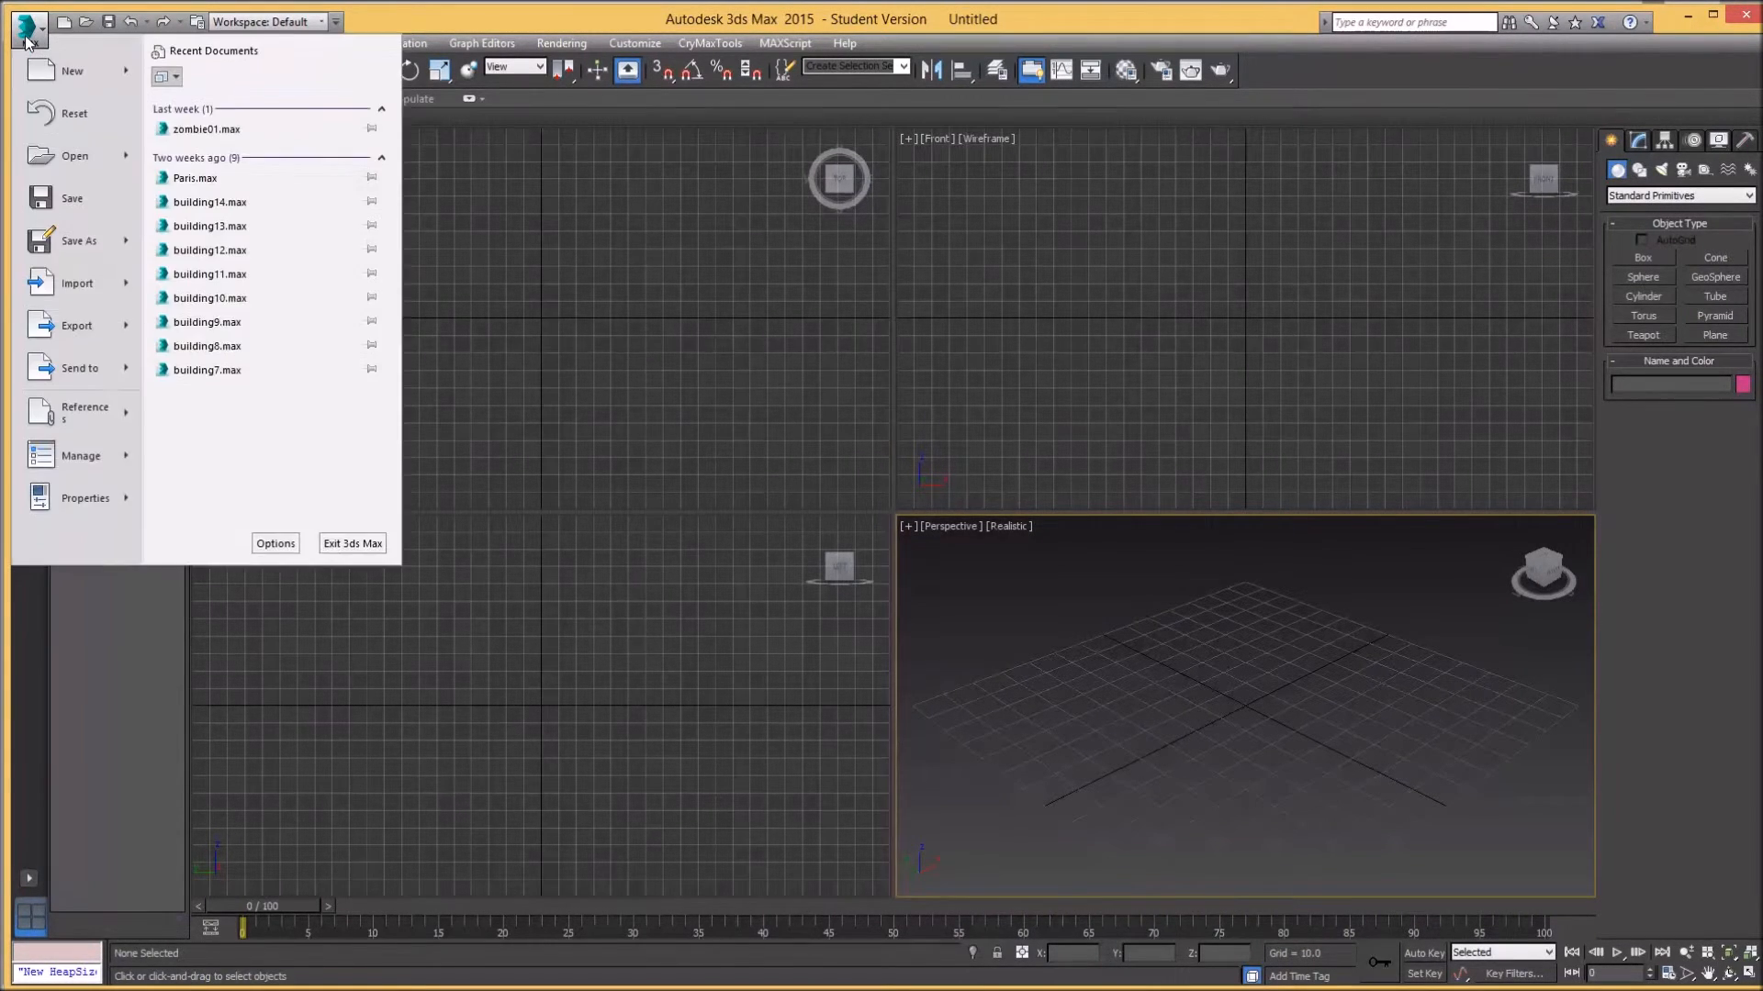
left_click(77, 283)
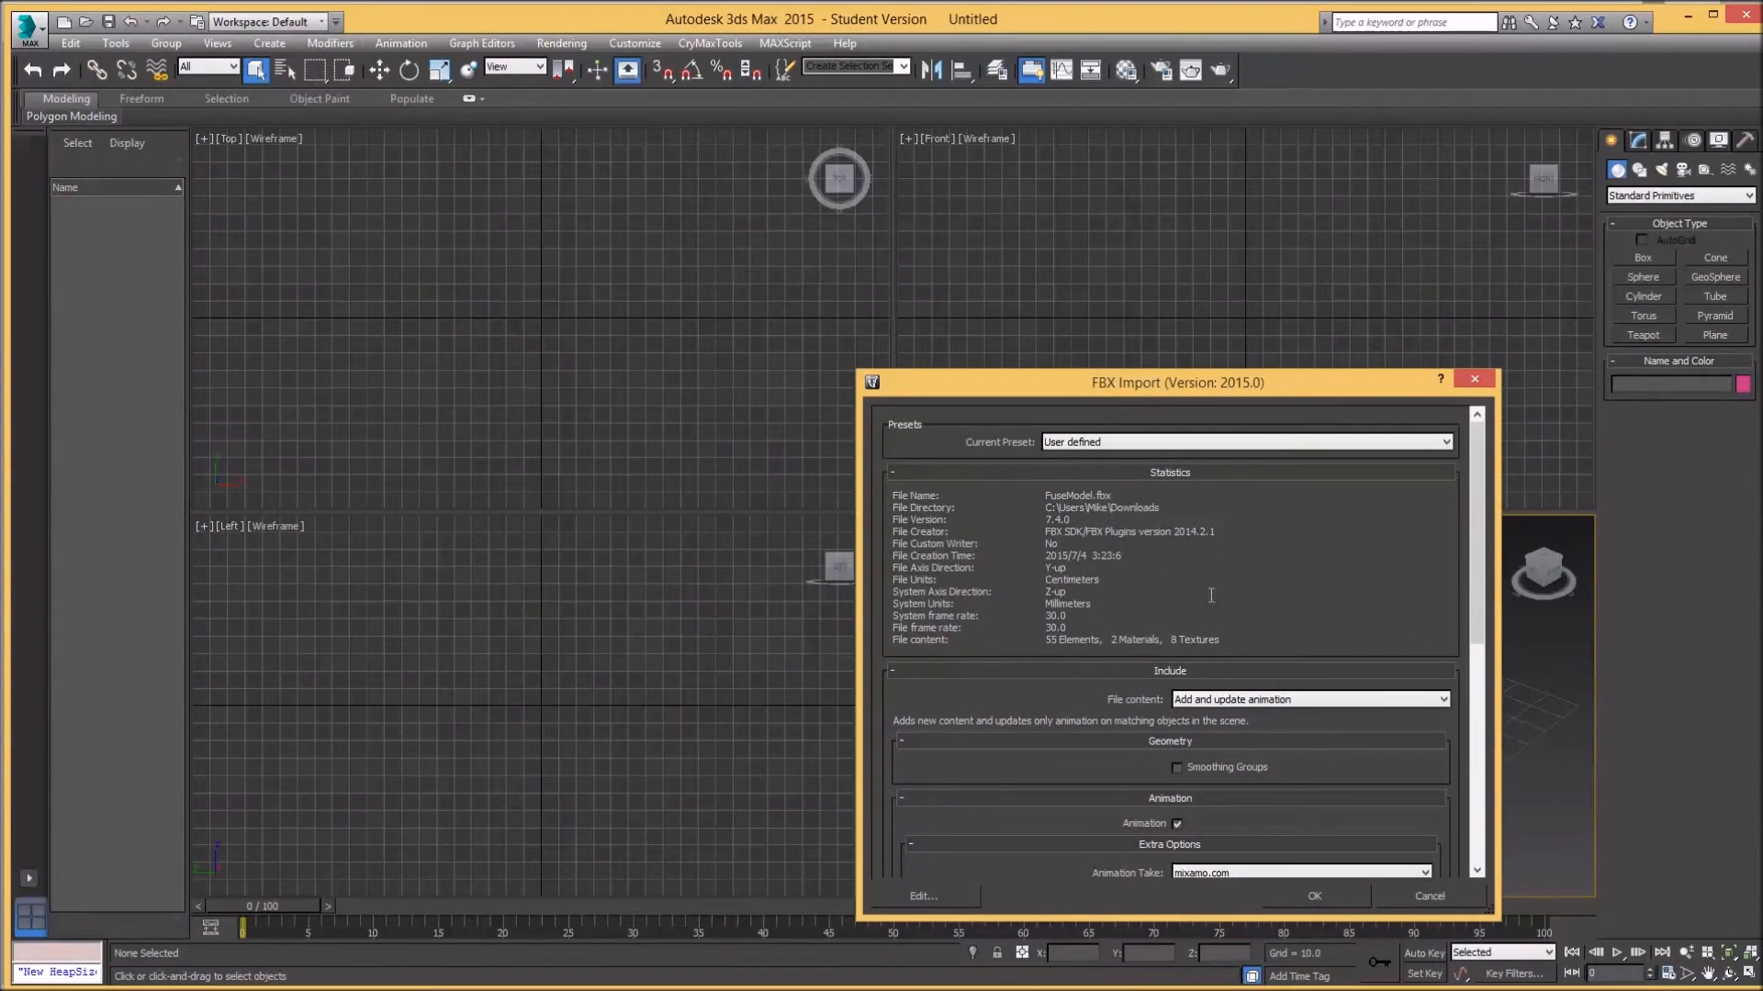
mouse_move(1189, 790)
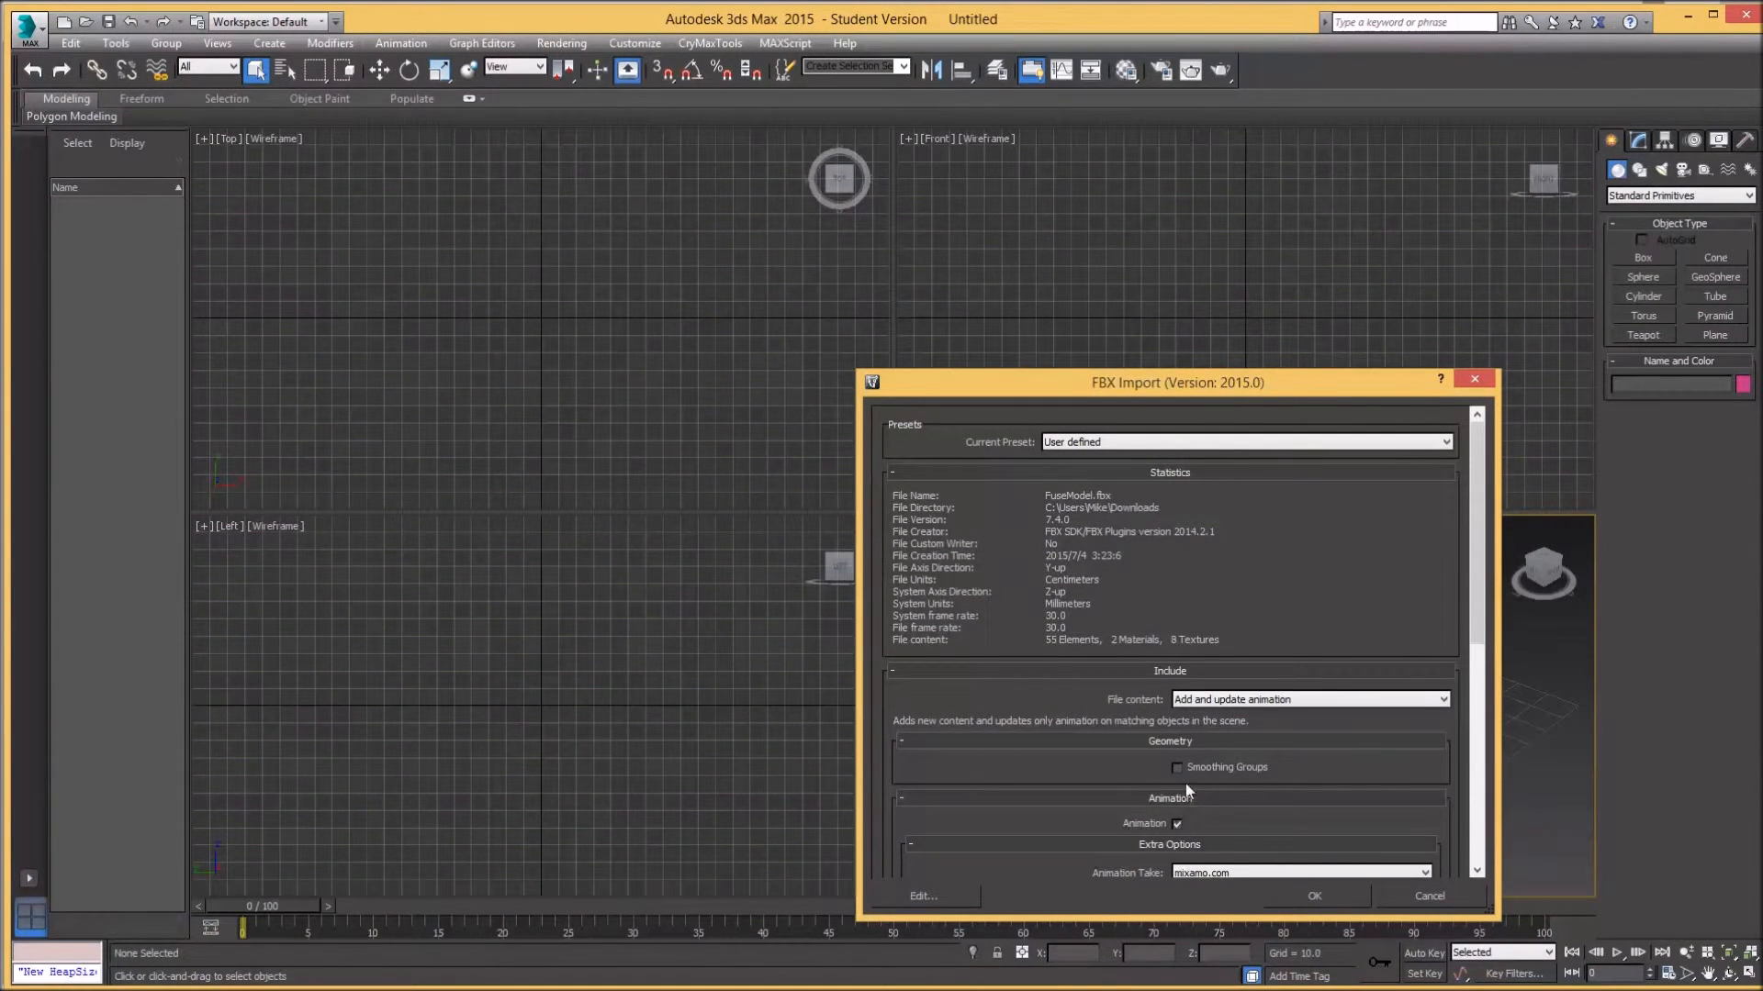
left_click(1313, 896)
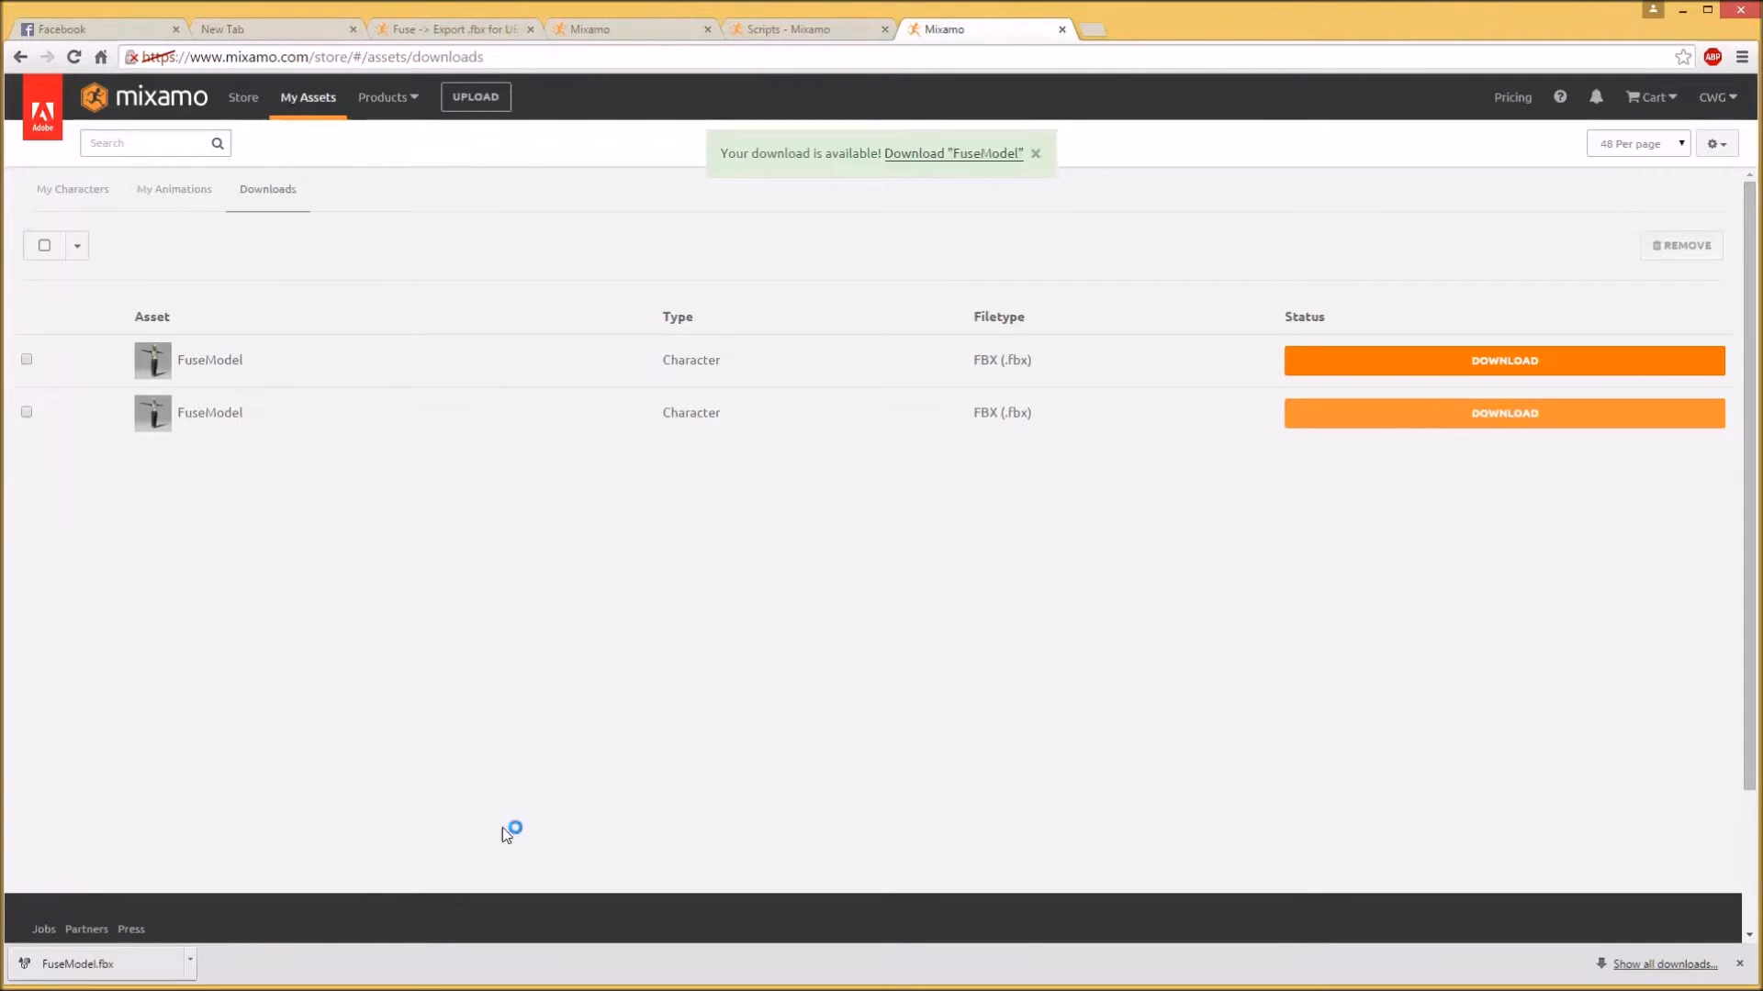
Grab the 3ds Max Auto-Biped Script 2.3.1 download link from Mixamo's Scripts page
left_click(799, 30)
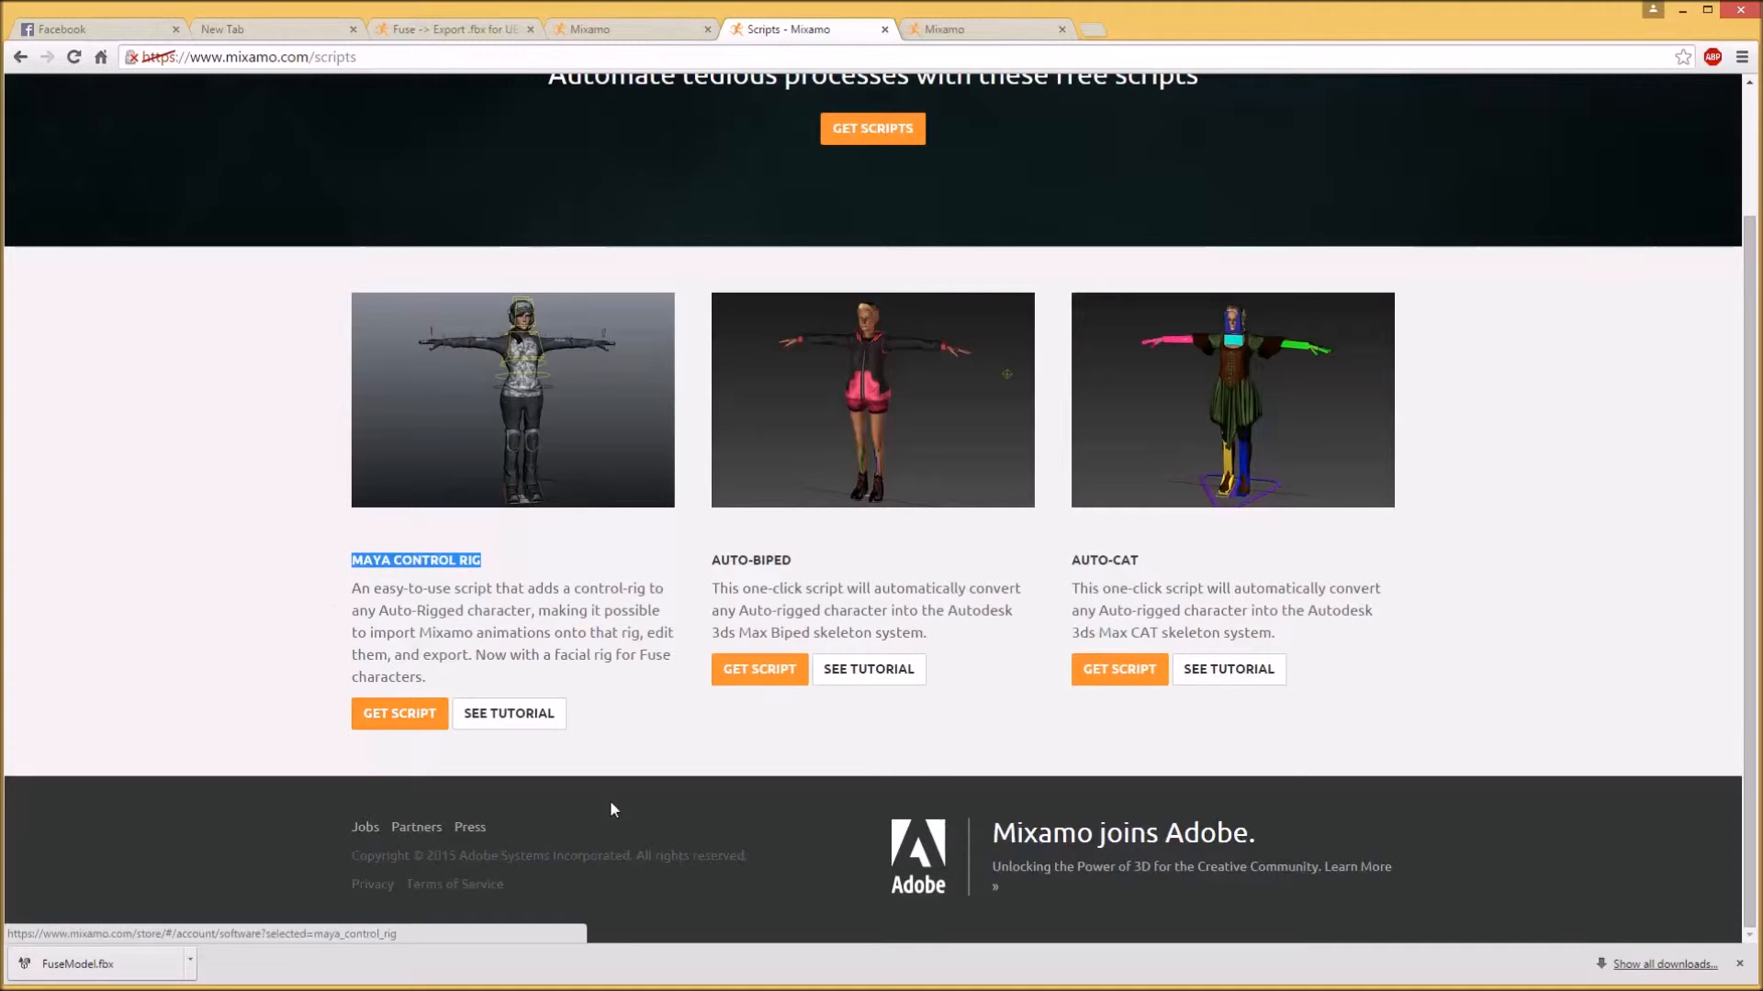
left_click(759, 668)
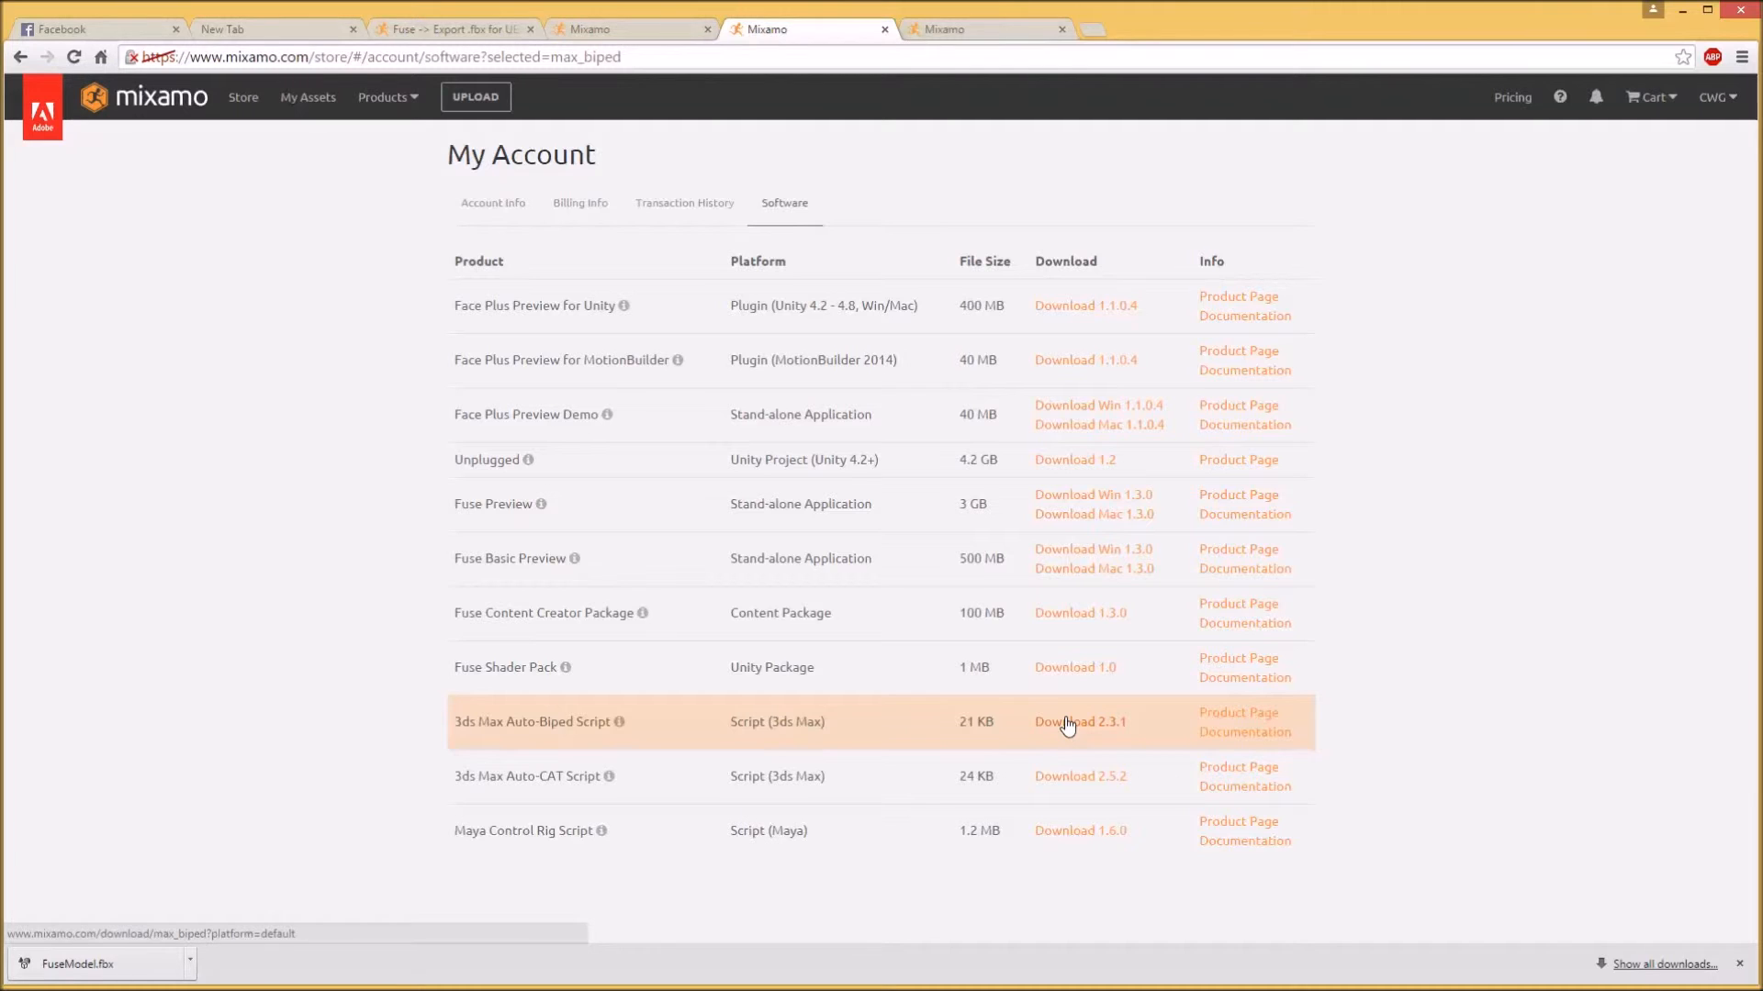
right_click(1077, 722)
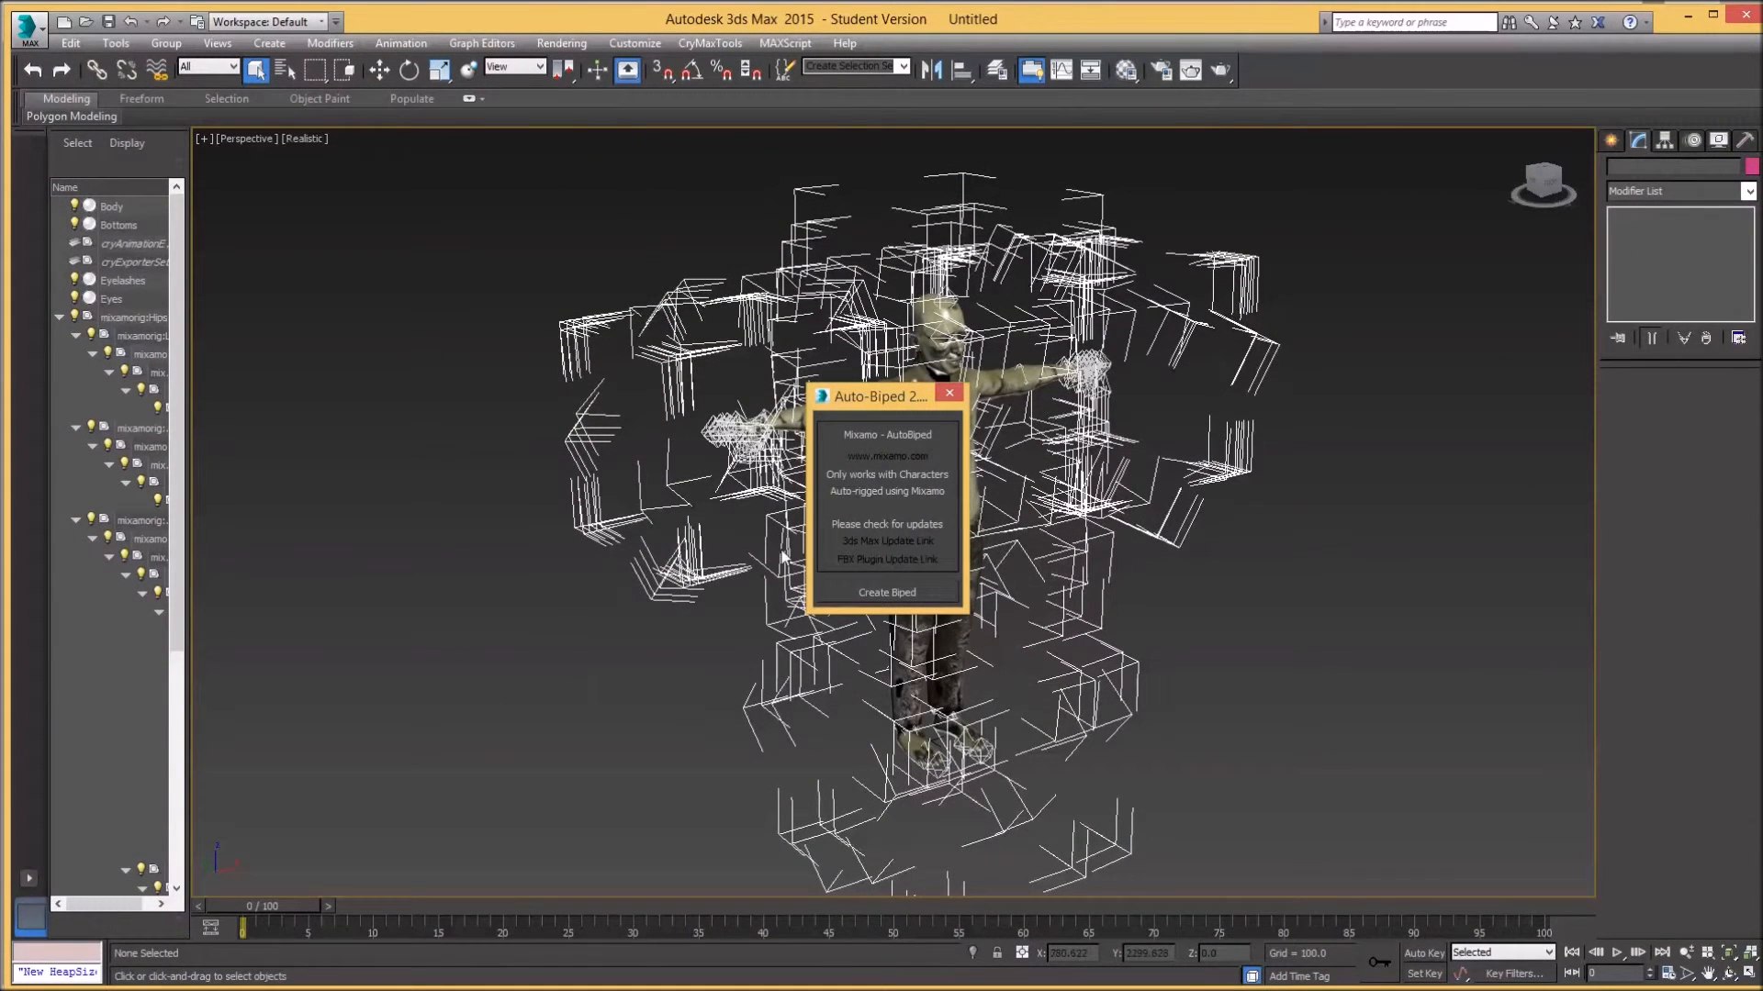
Run Create Biped in the Auto-Biped script, producing Bip001 with skinned meshes, then close the script
left_click_drag(880, 397, 860, 367)
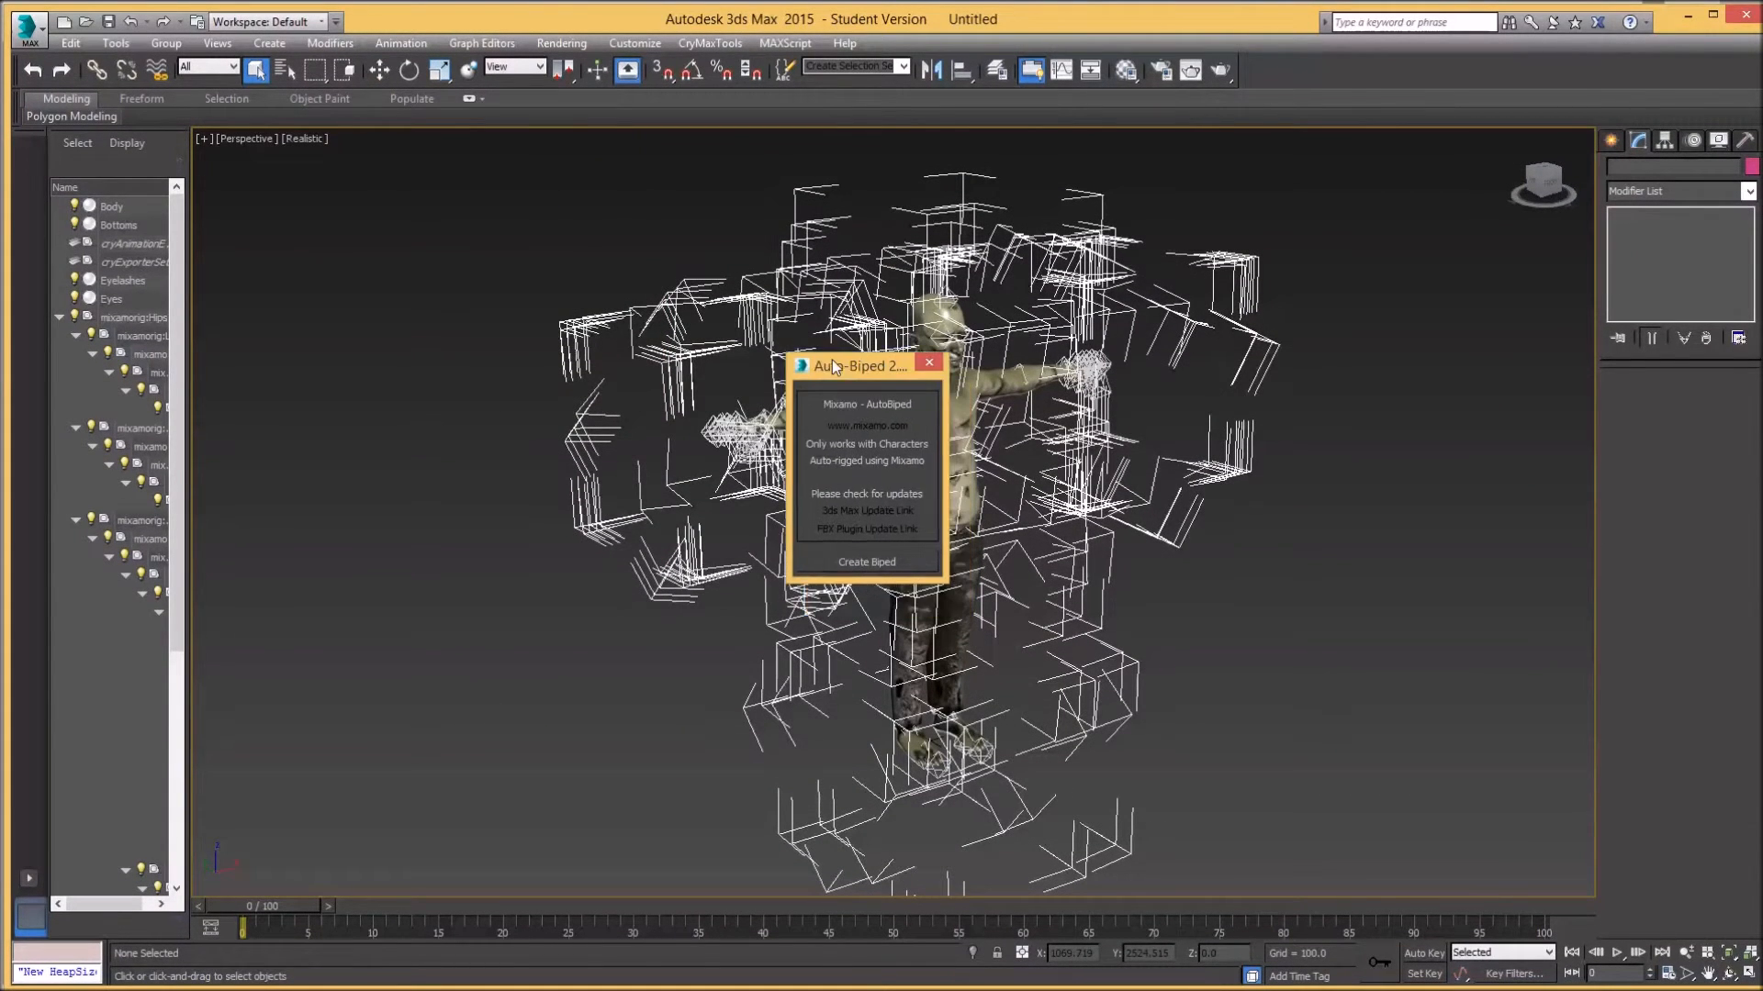
left_click_drag(865, 366, 820, 288)
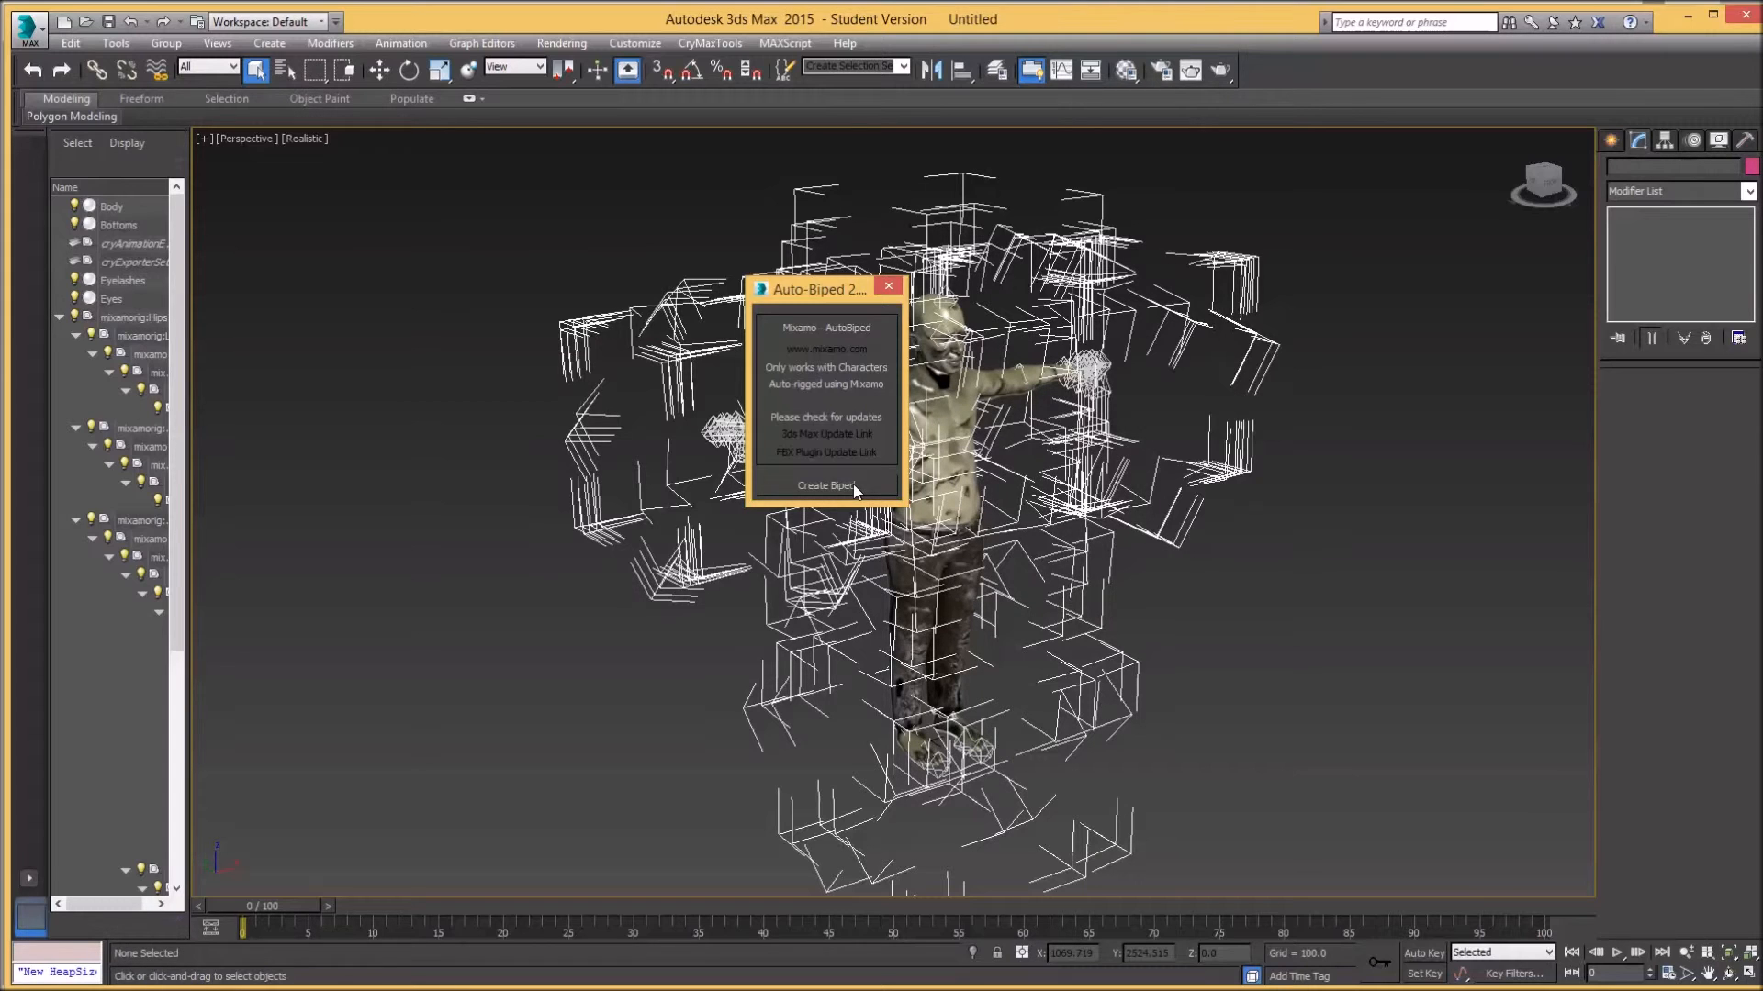
left_click(826, 485)
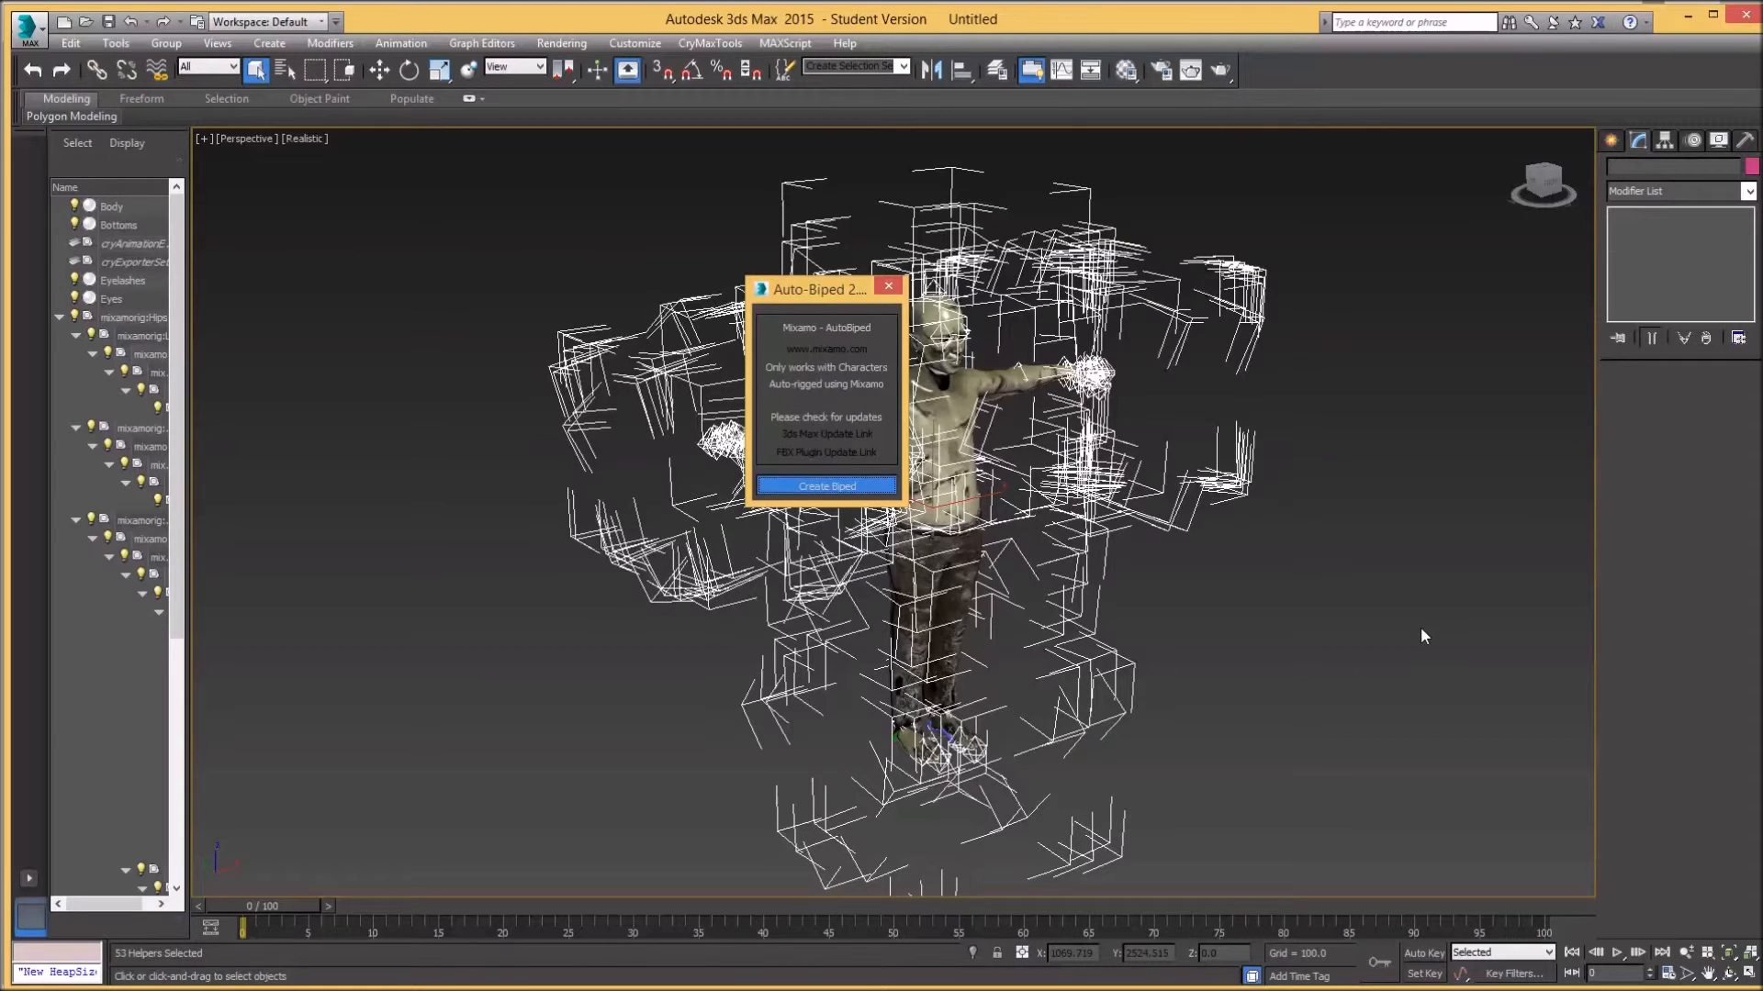
left_click(824, 484)
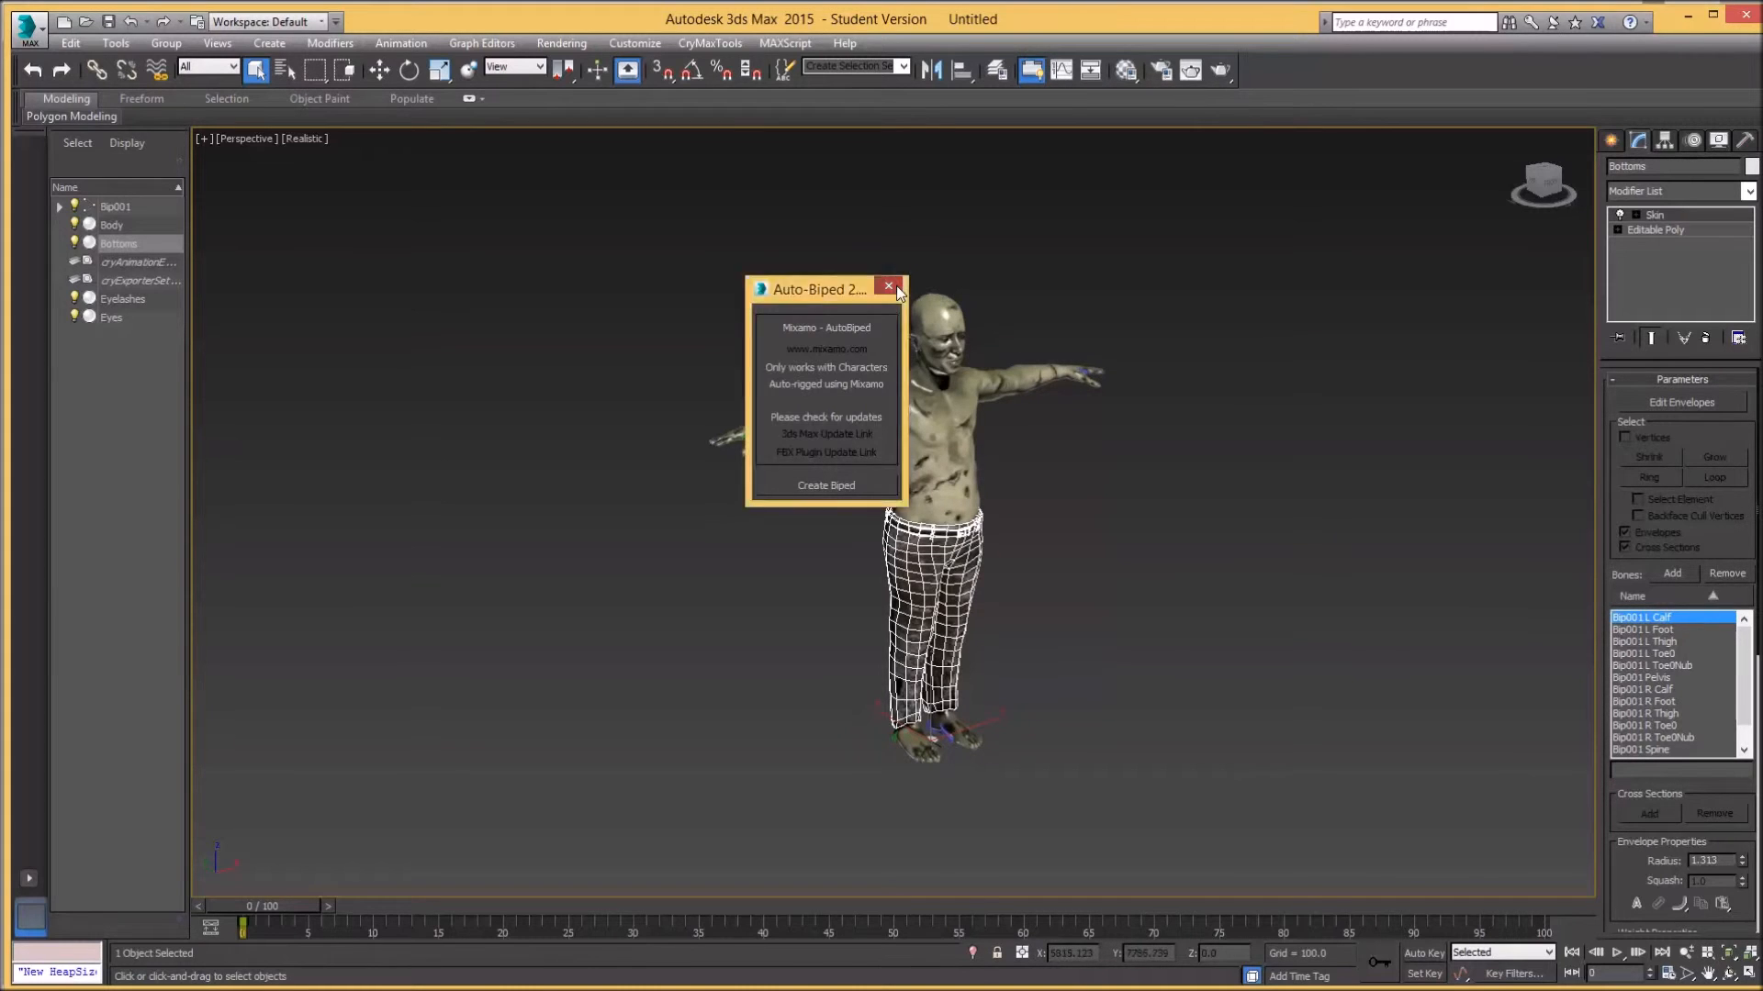
left_click(889, 288)
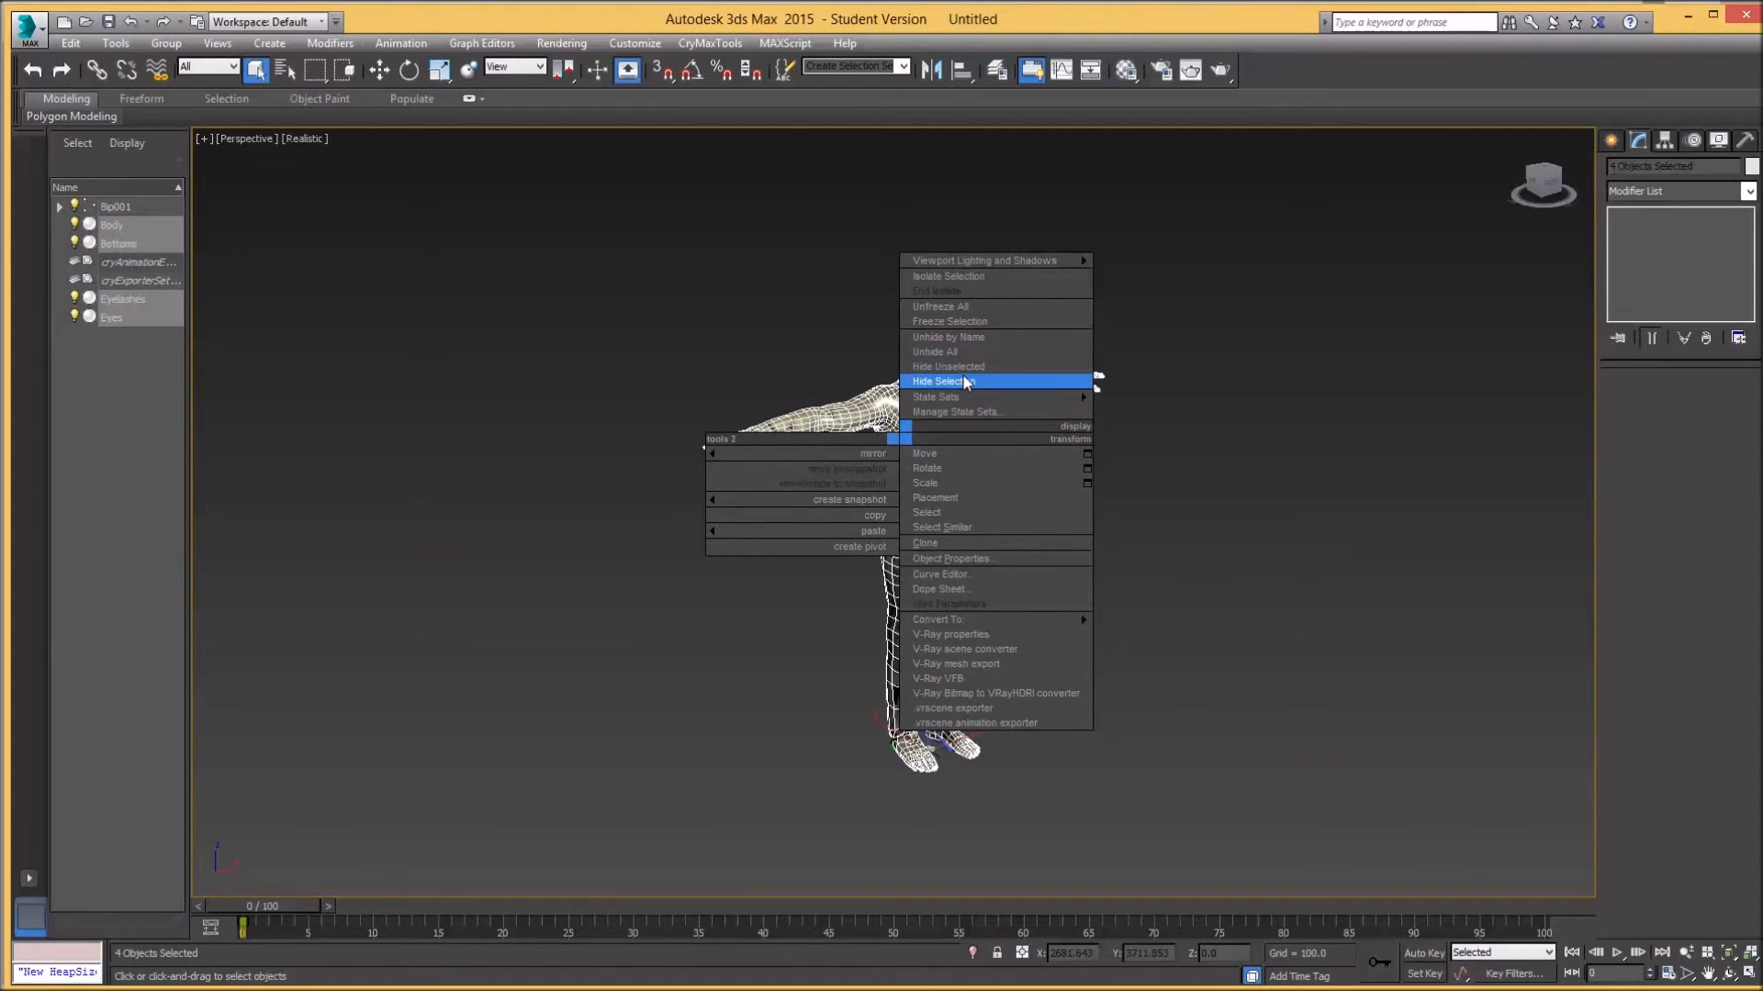
Select a biped part and show its Motion panel settings
left_click(938, 382)
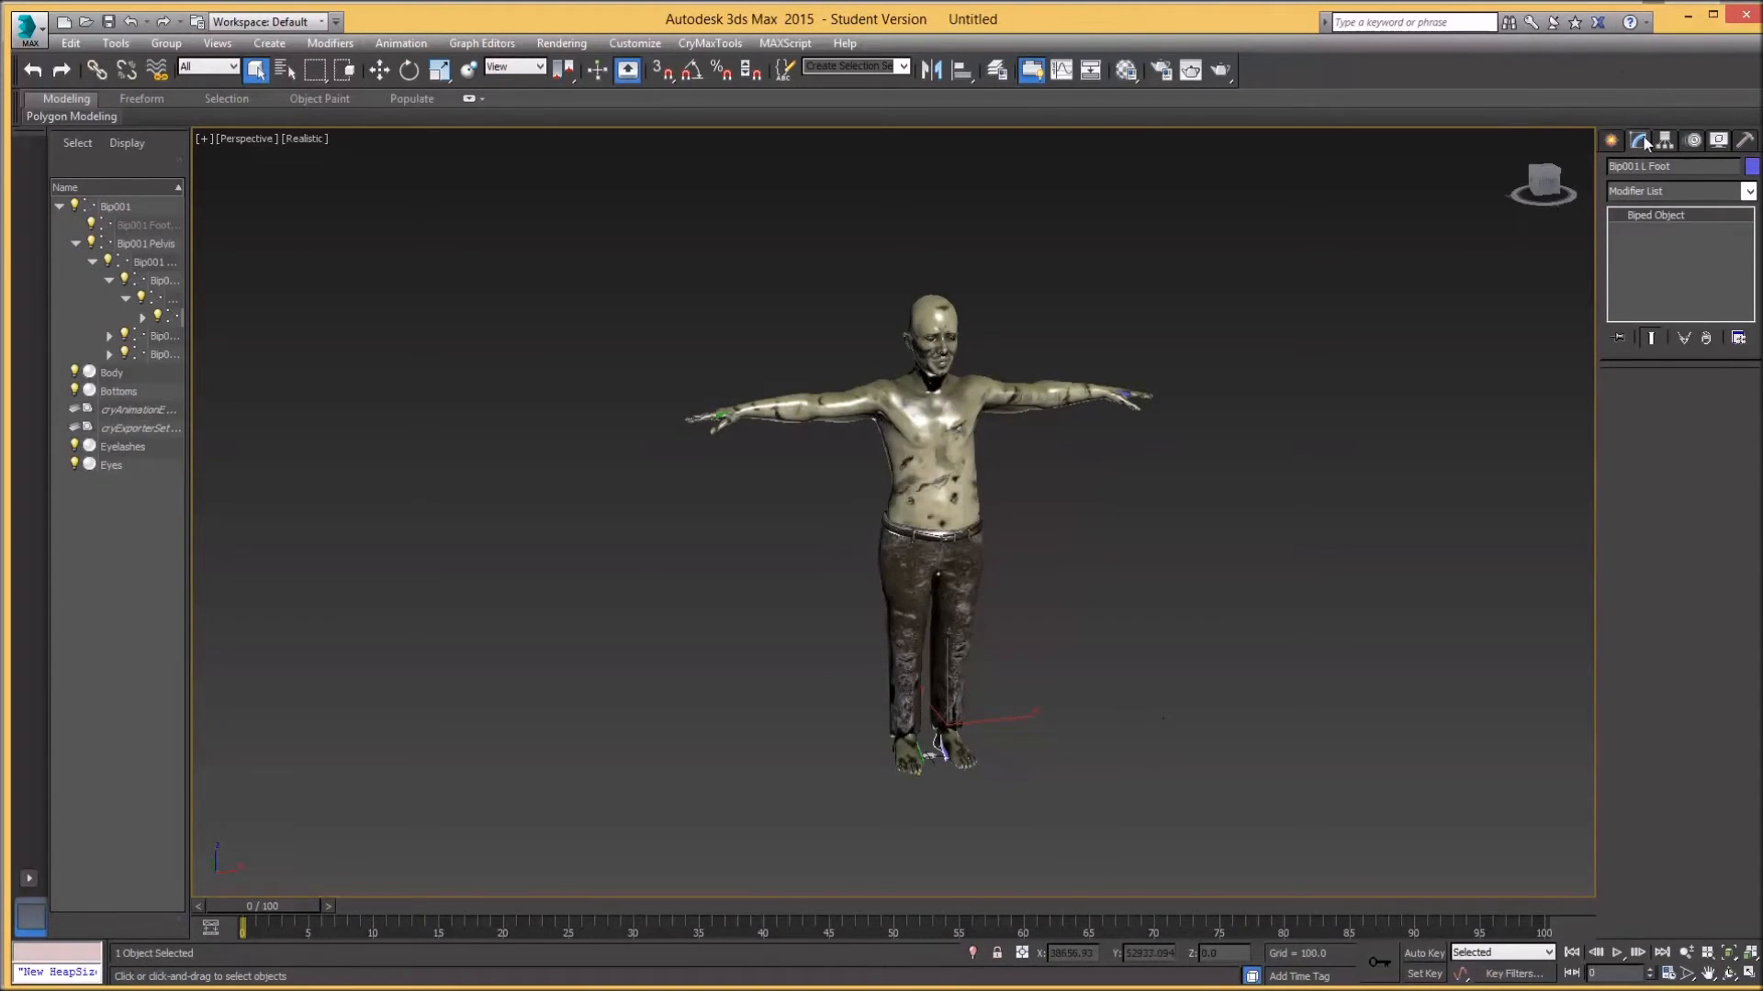
left_click(1637, 139)
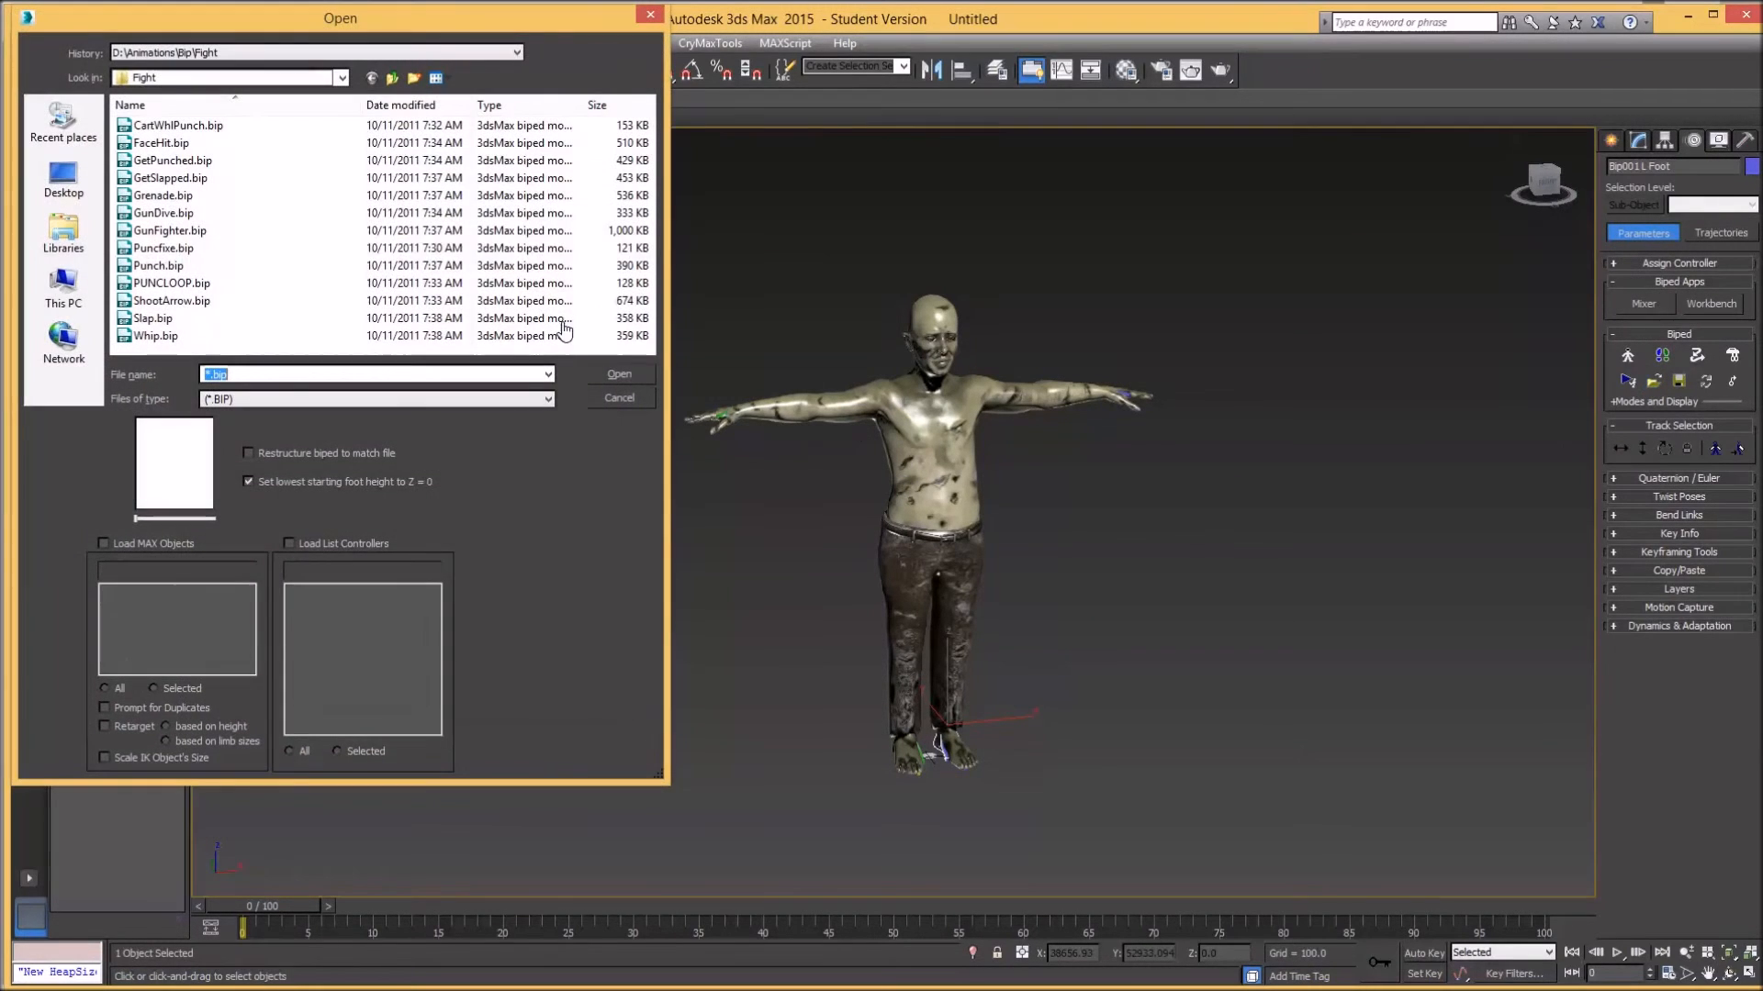
Load CHACHA.bip from the Dance motions folder onto the biped
left_click(171, 179)
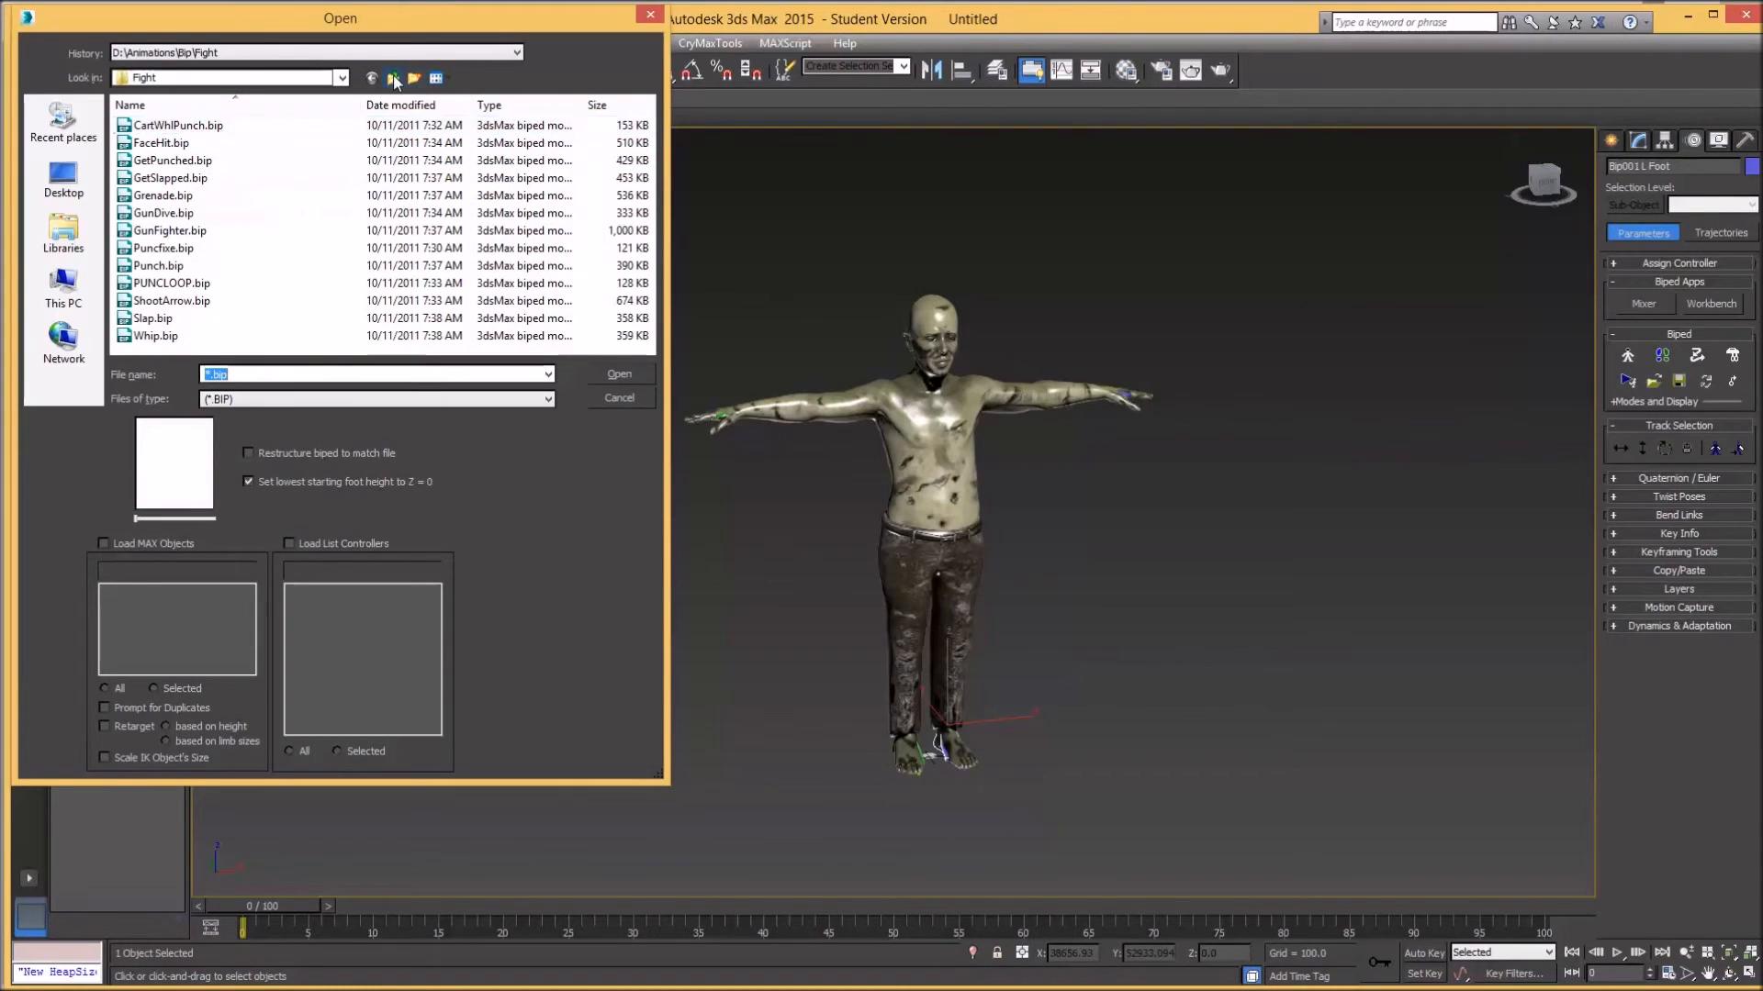
left_click(393, 77)
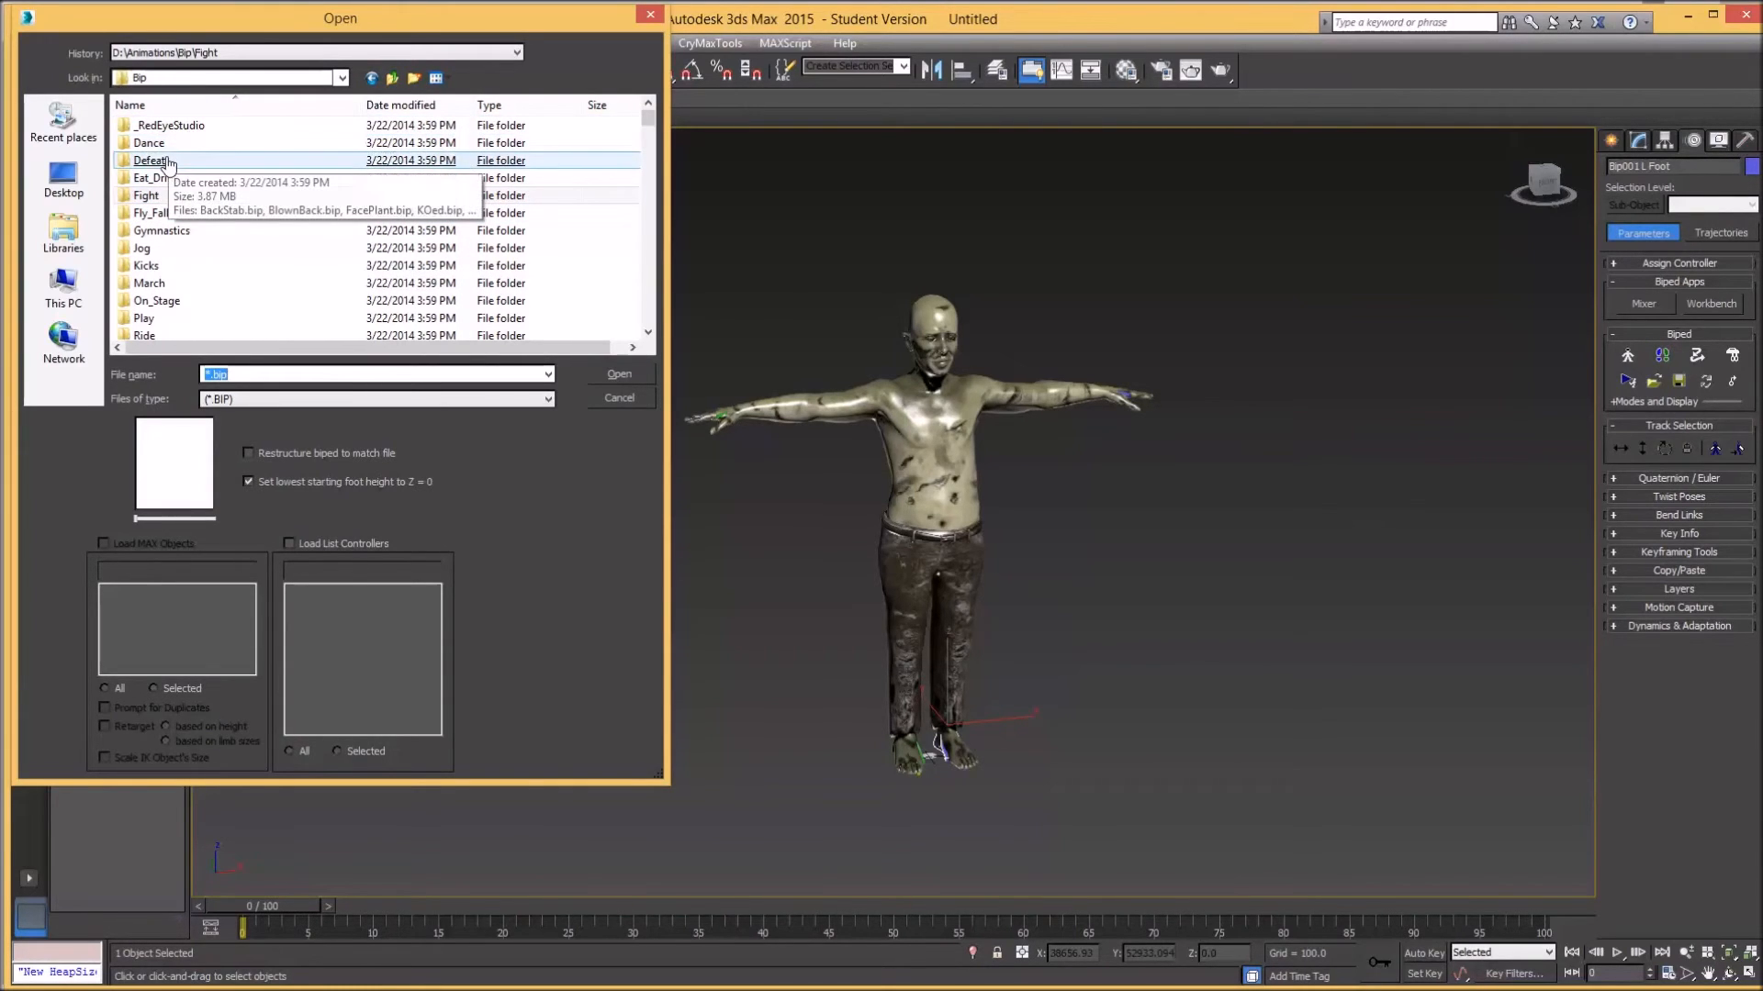
double_click(149, 143)
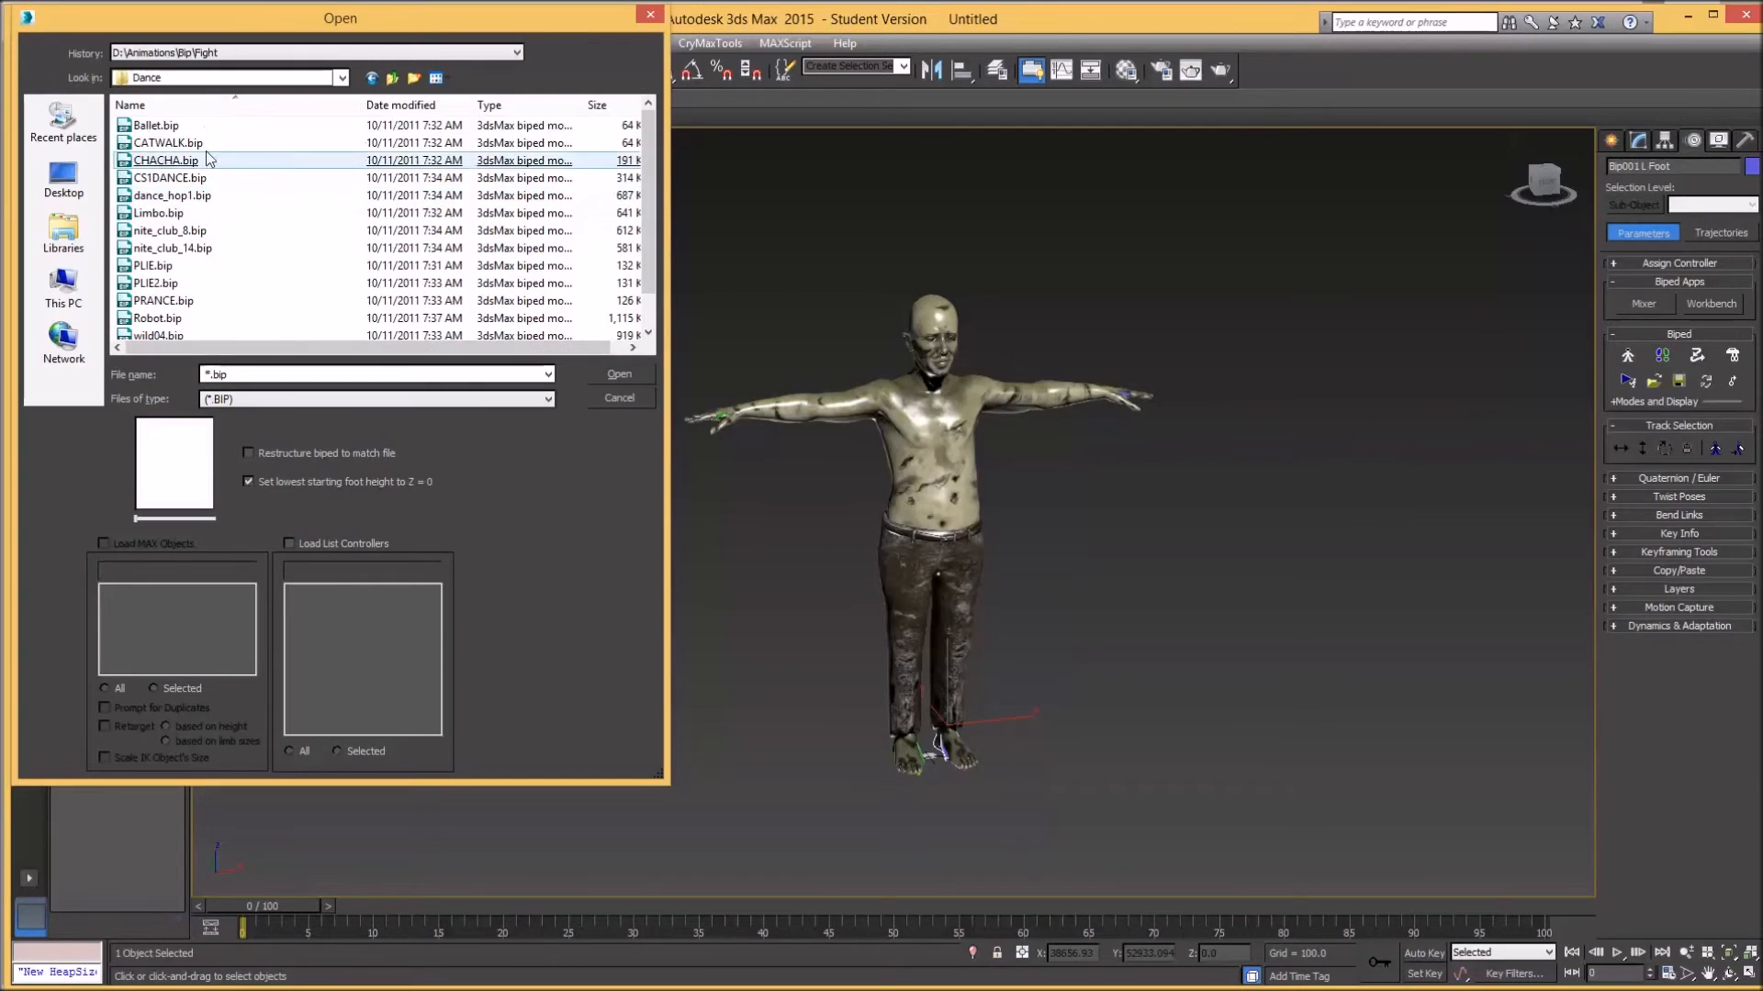
left_click(166, 160)
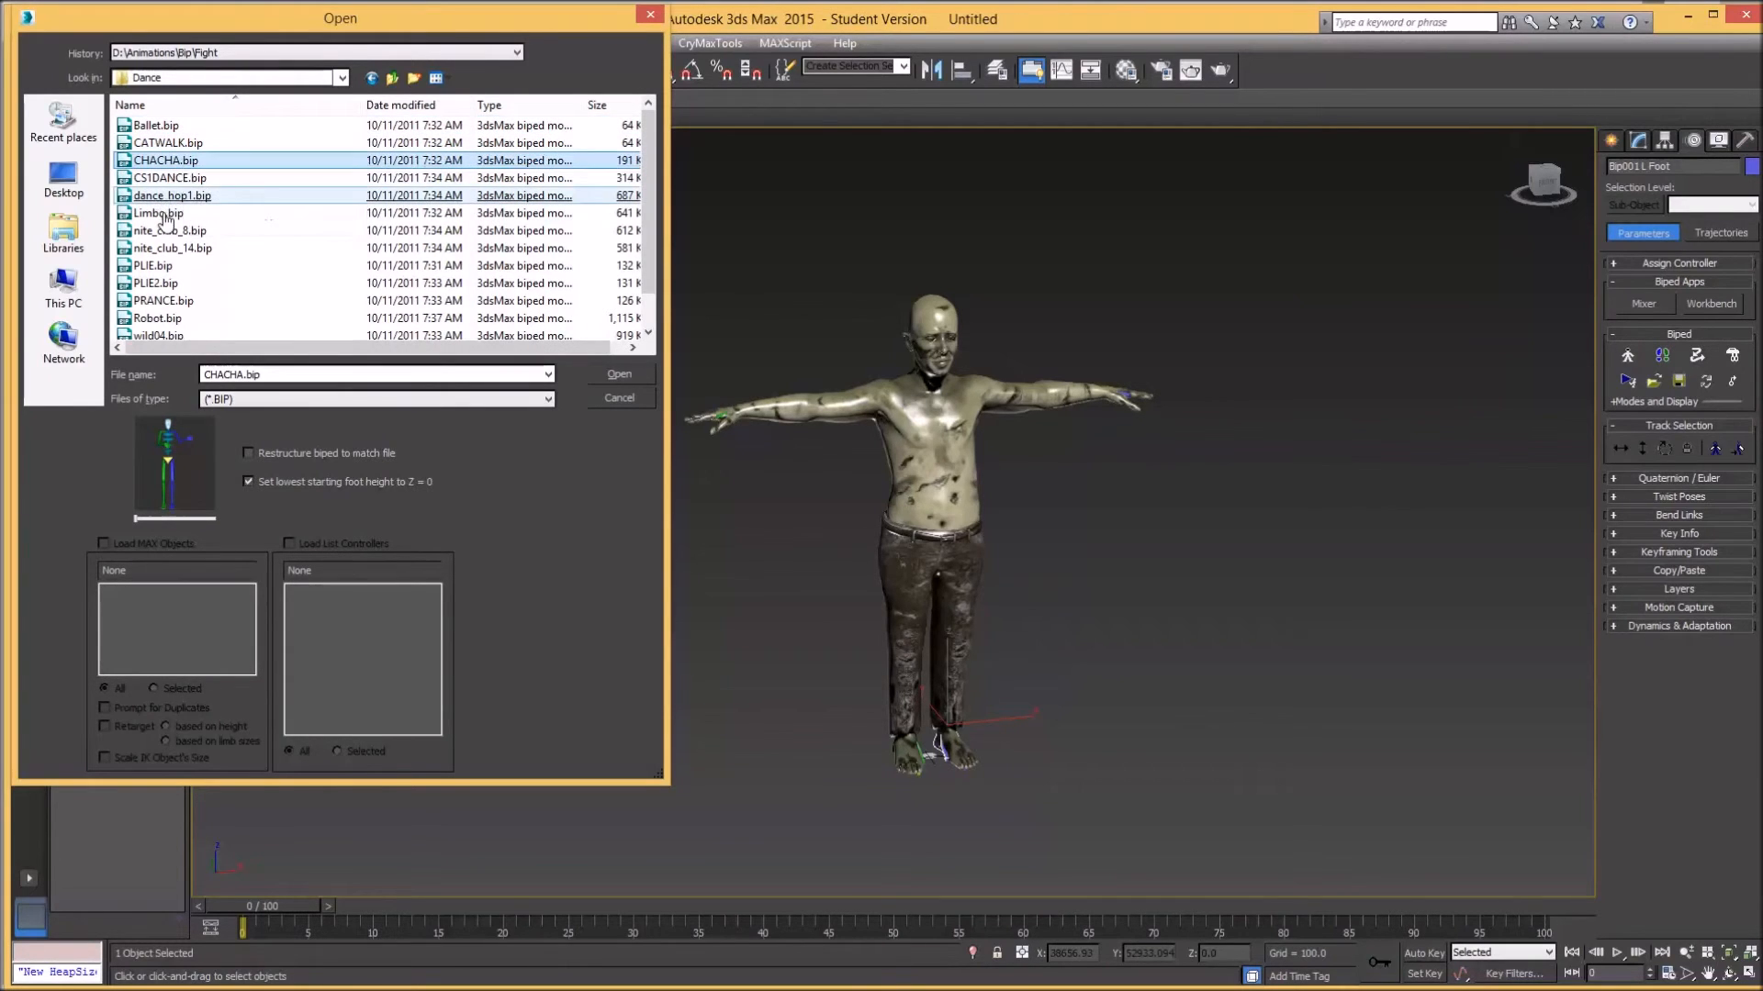
left_click(619, 375)
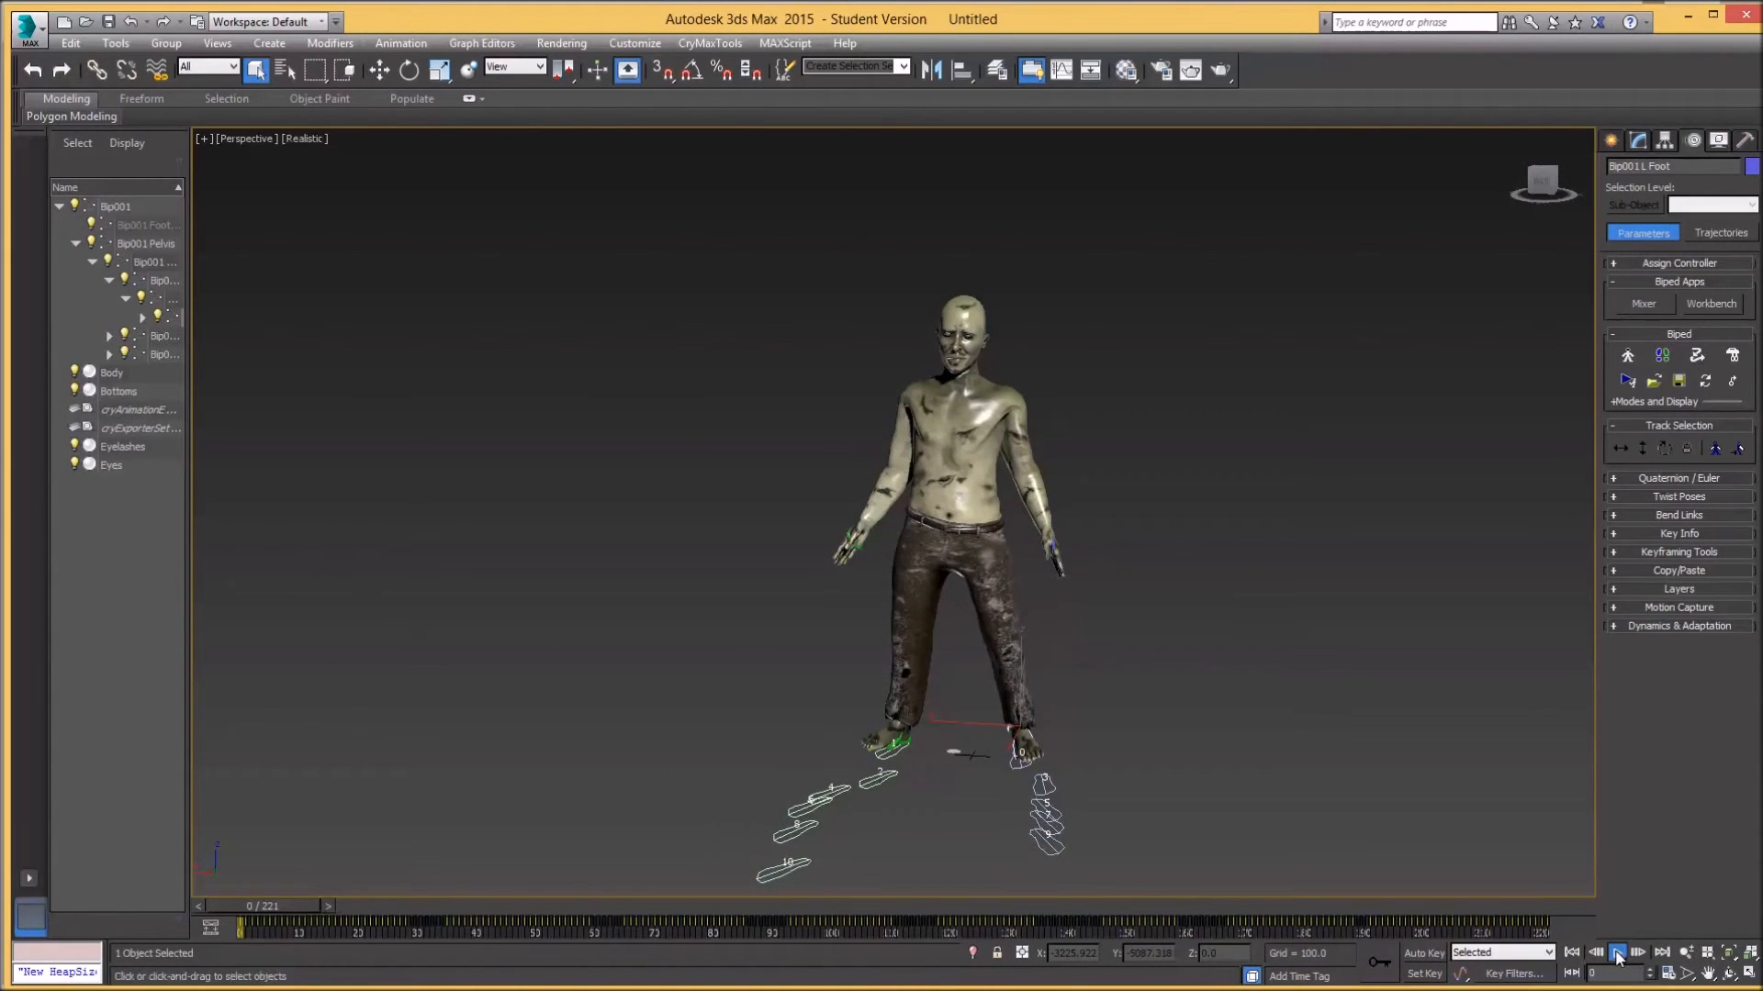
Play the CHACHA dance animation through to around frame 208 of 221
left_click(1614, 953)
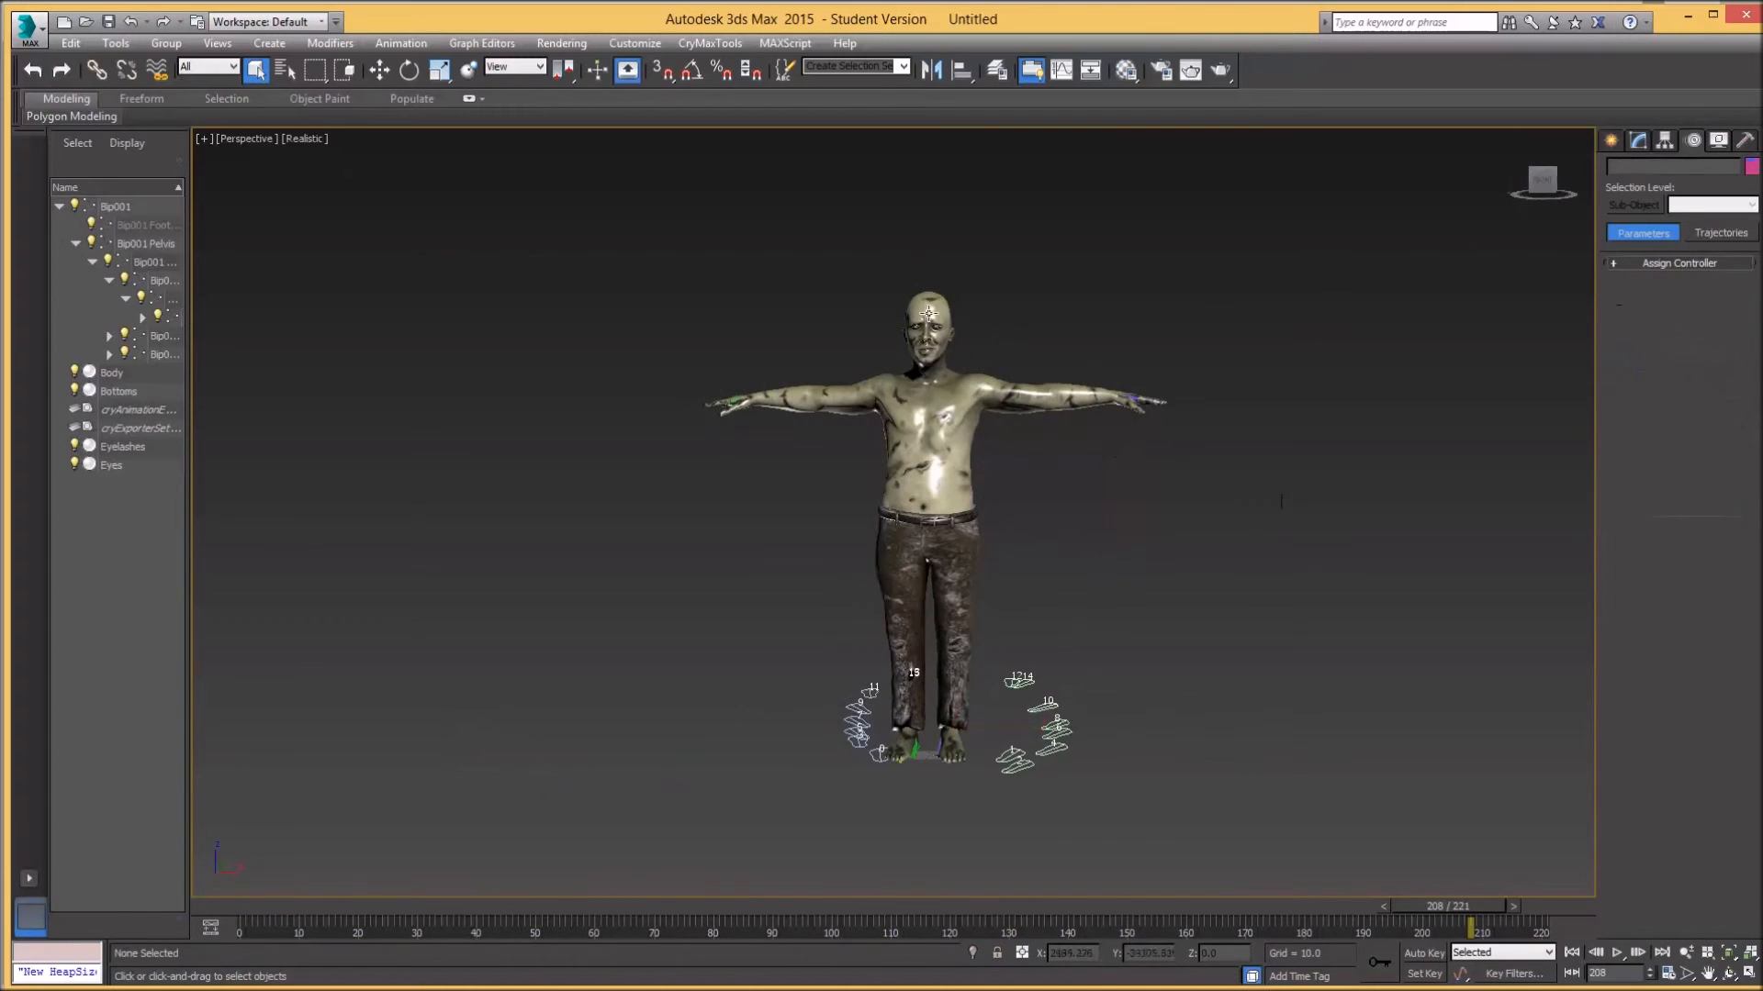
left_click(112, 373)
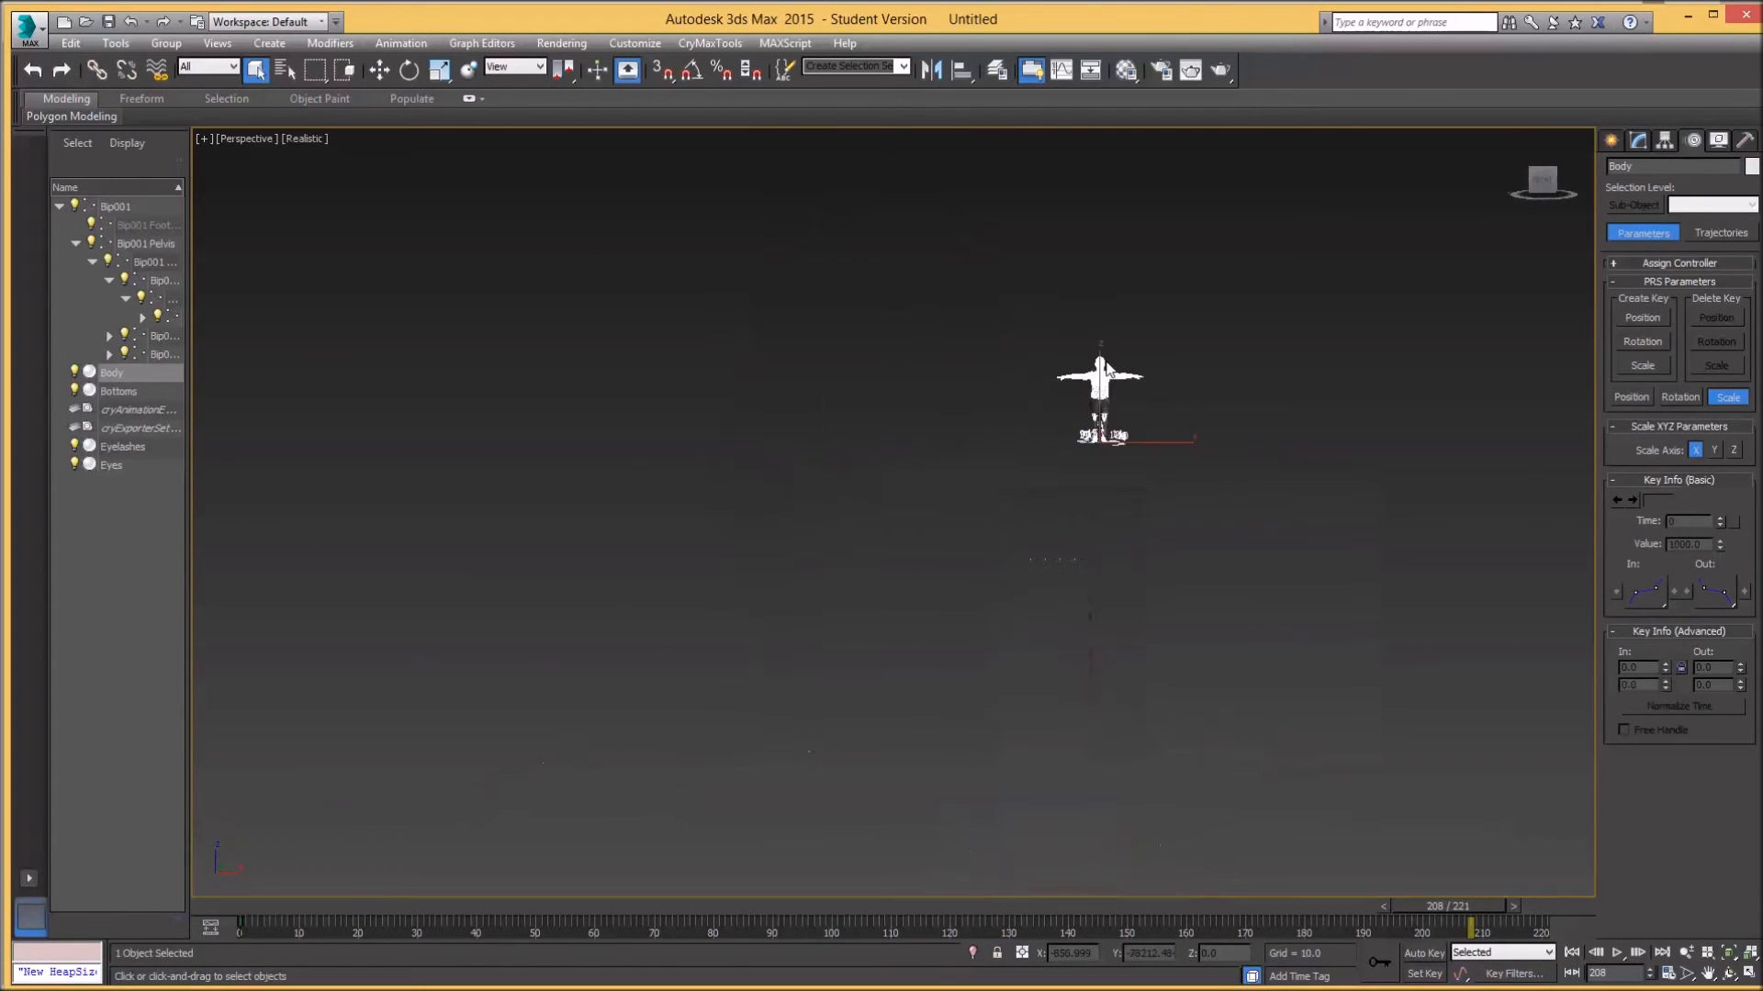